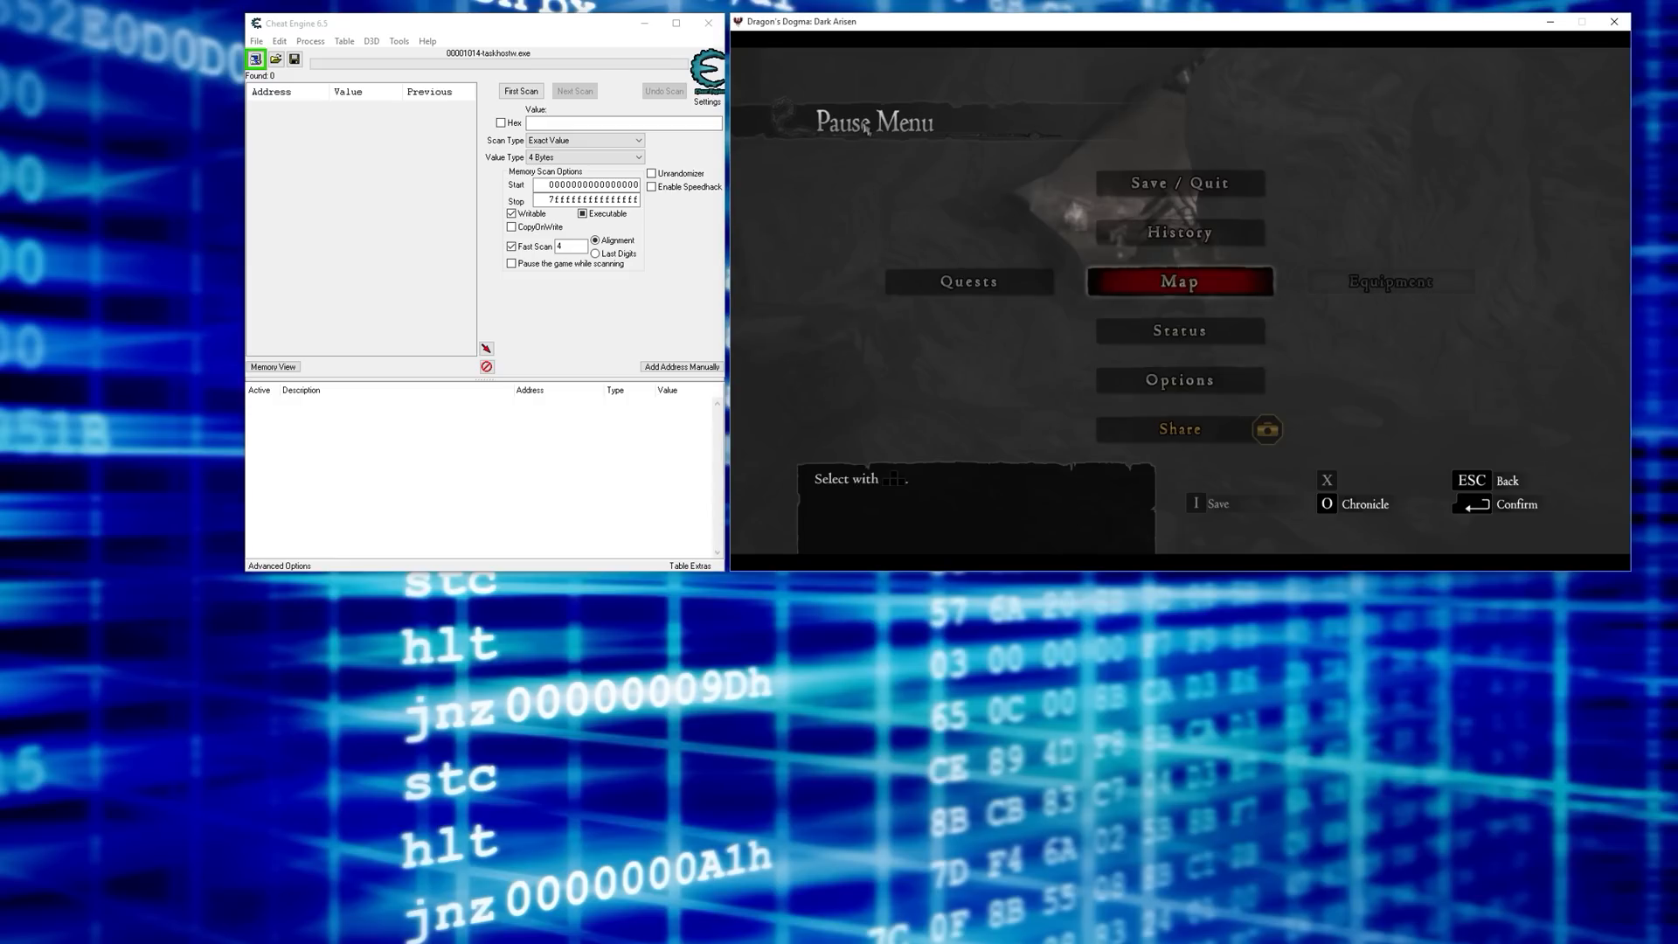
mouse_move(811, 45)
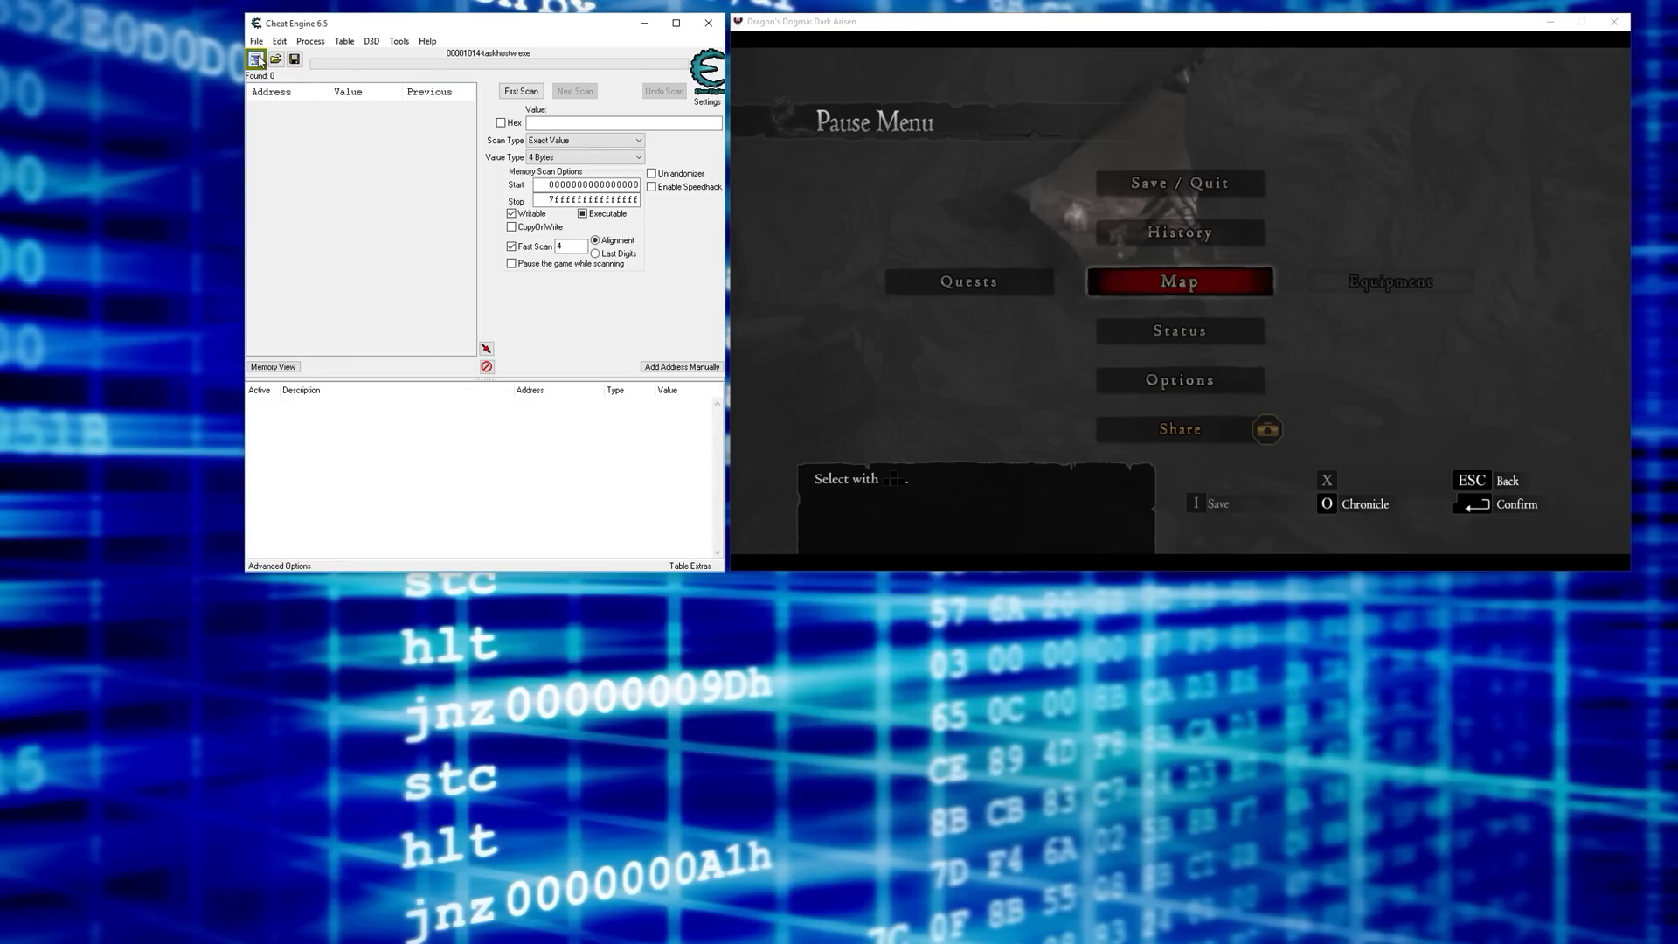
- Attach Cheat Engine to the DDDA.exe game process from the process list
click(255, 56)
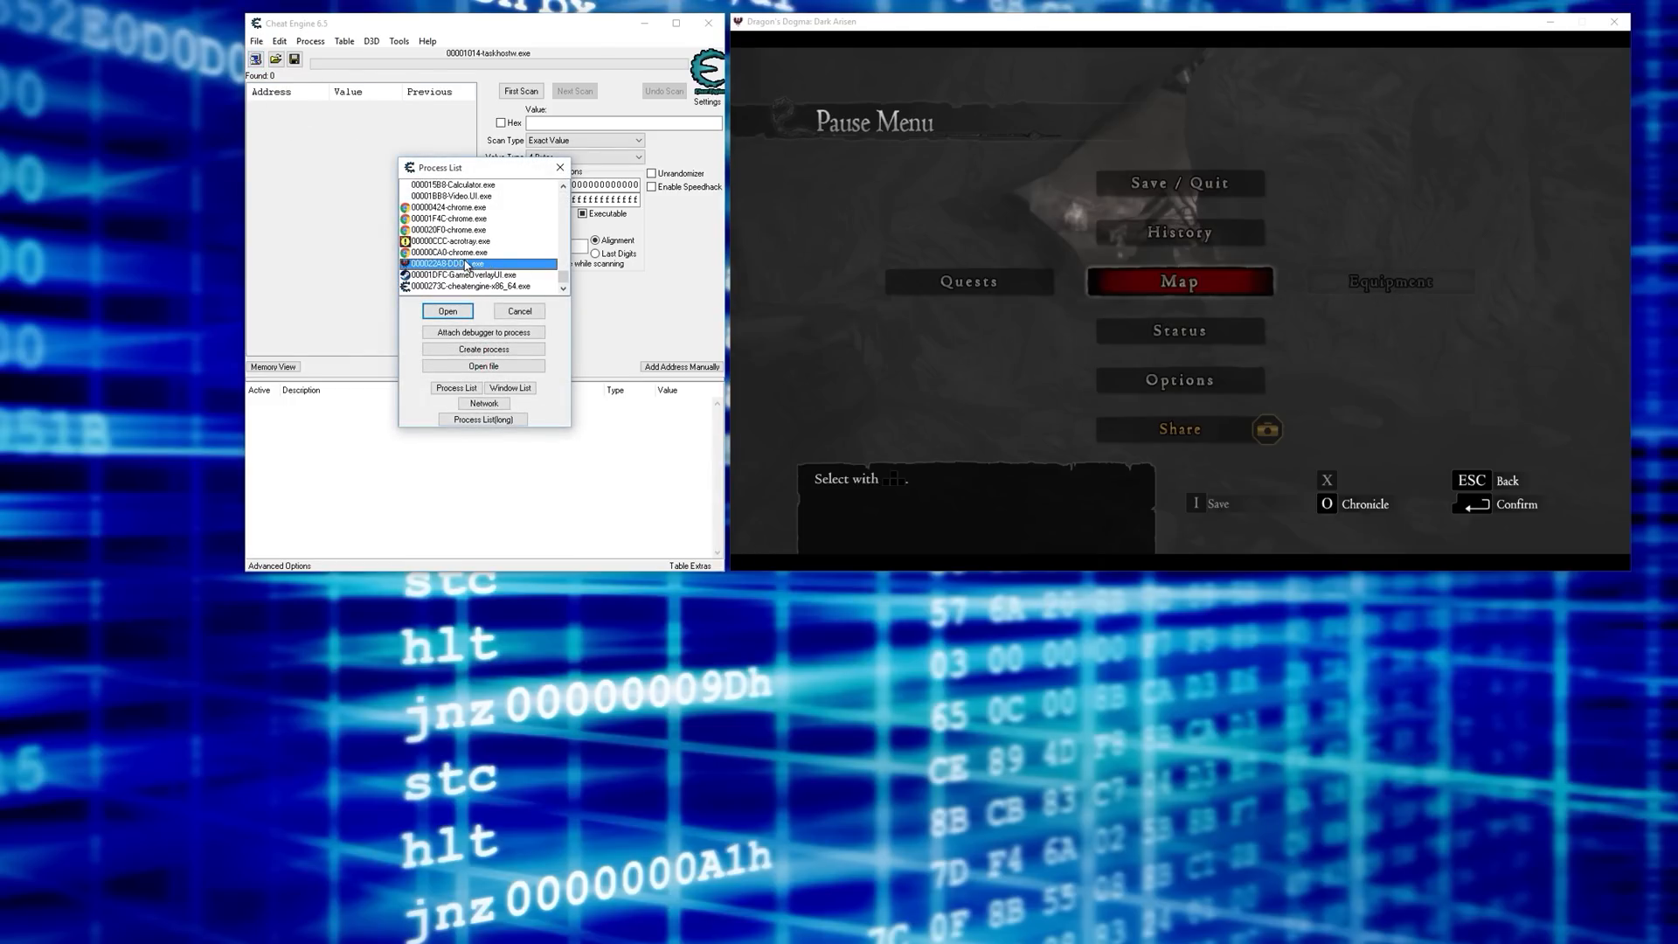
click(446, 311)
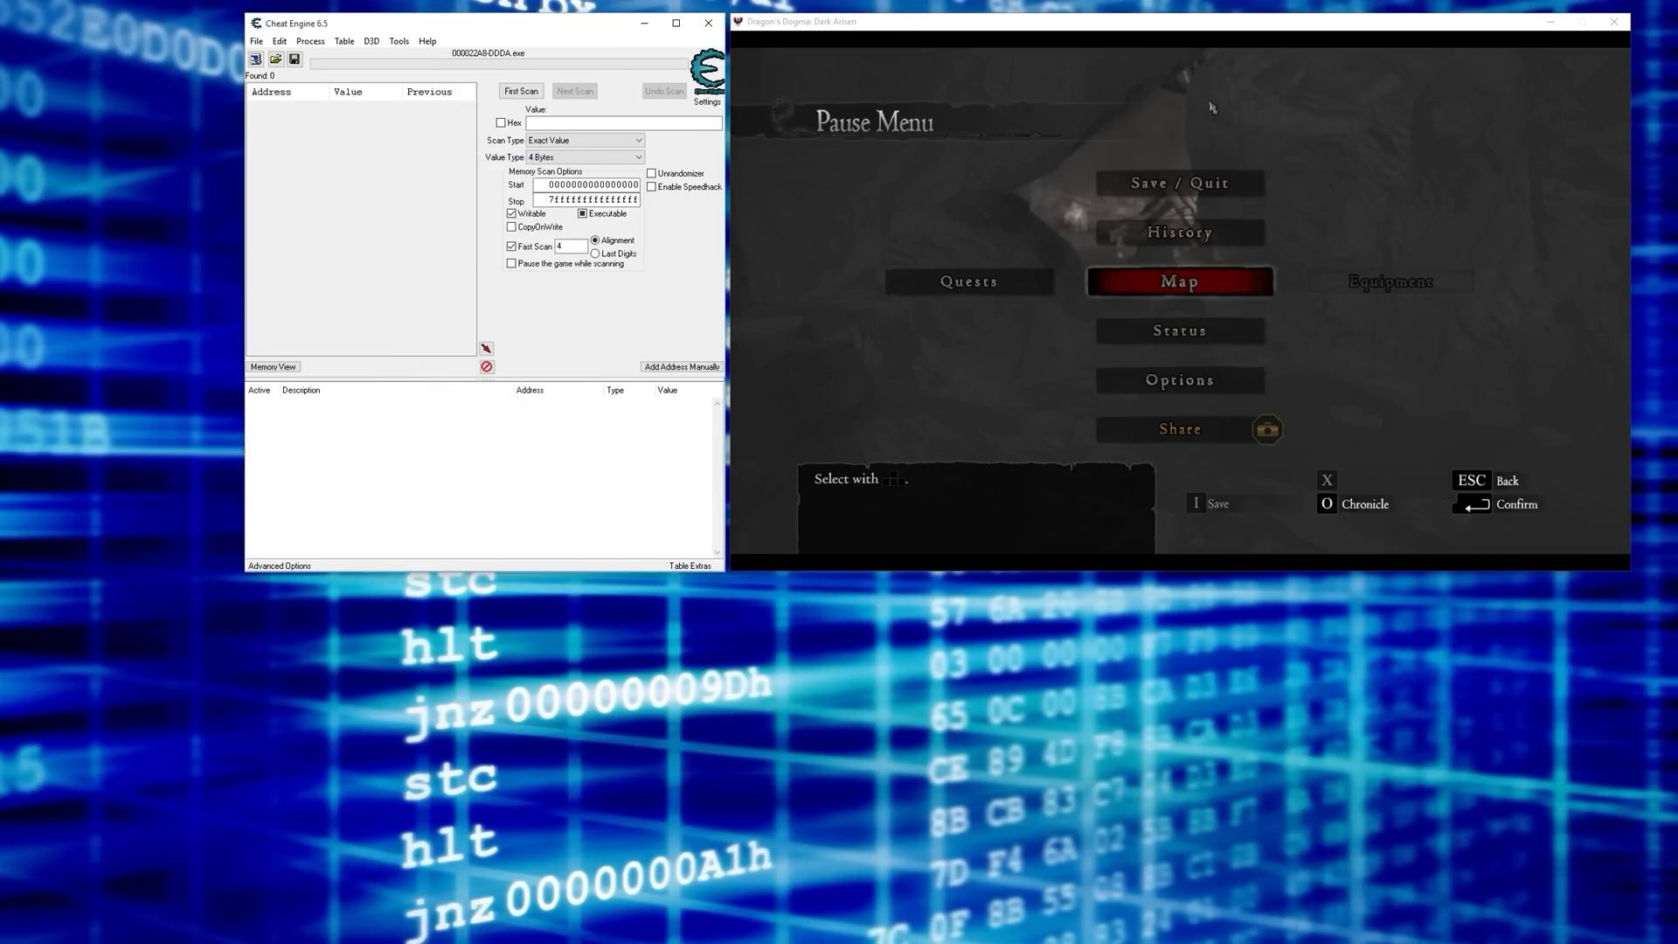
mouse_move(1232, 111)
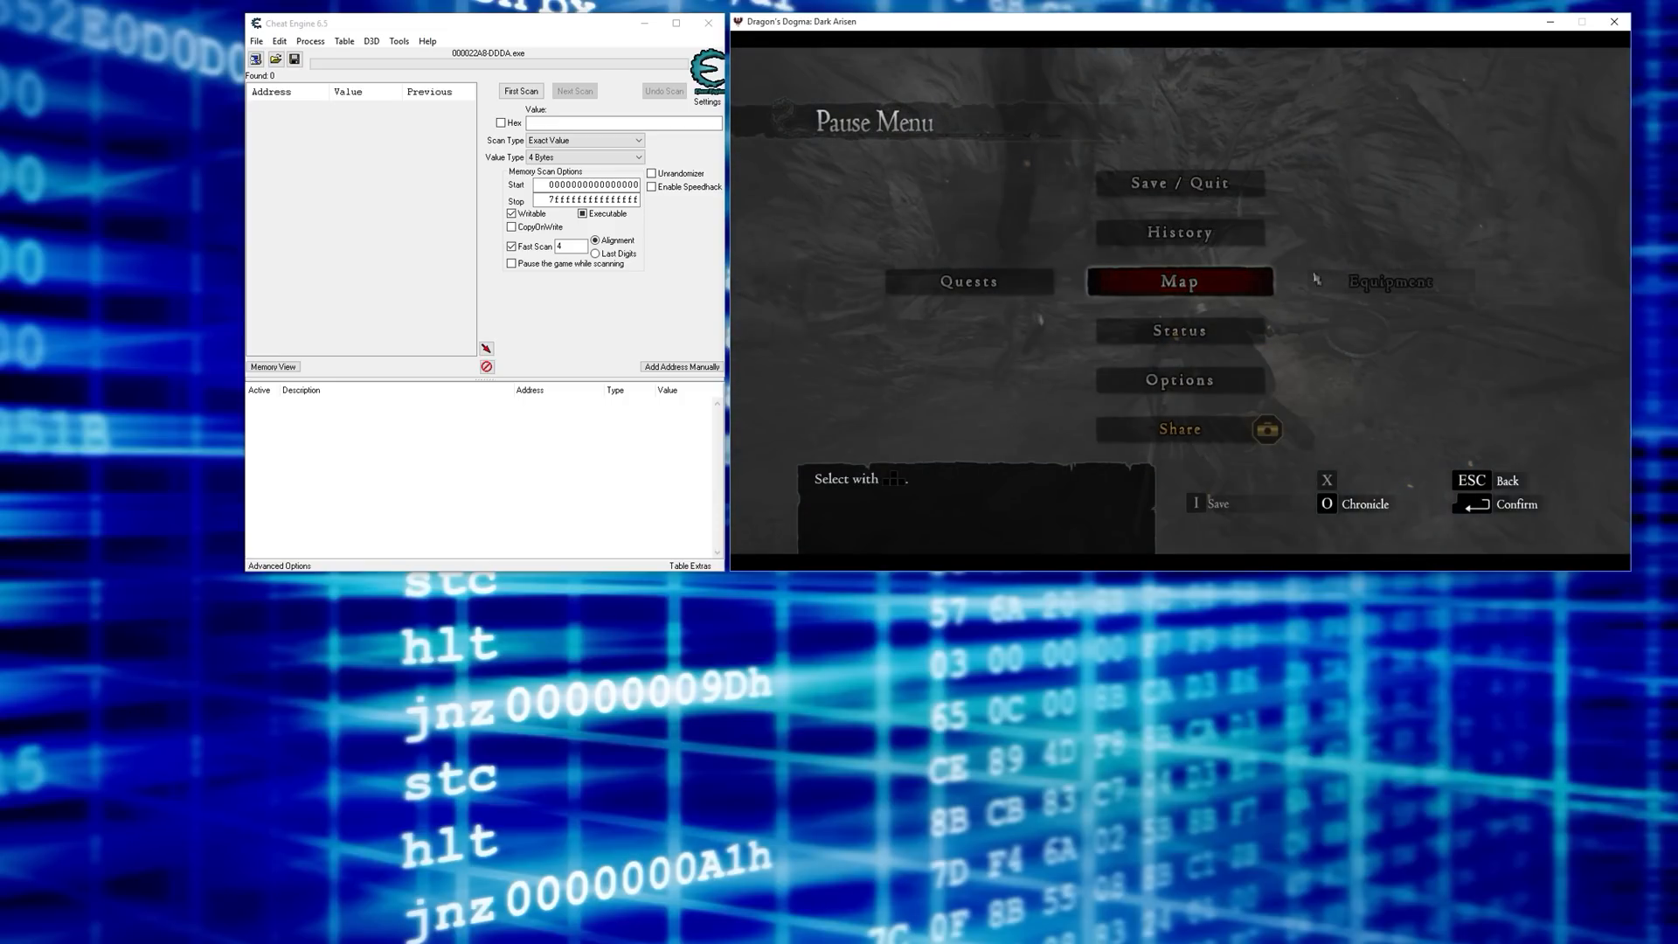
mouse_move(1146, 255)
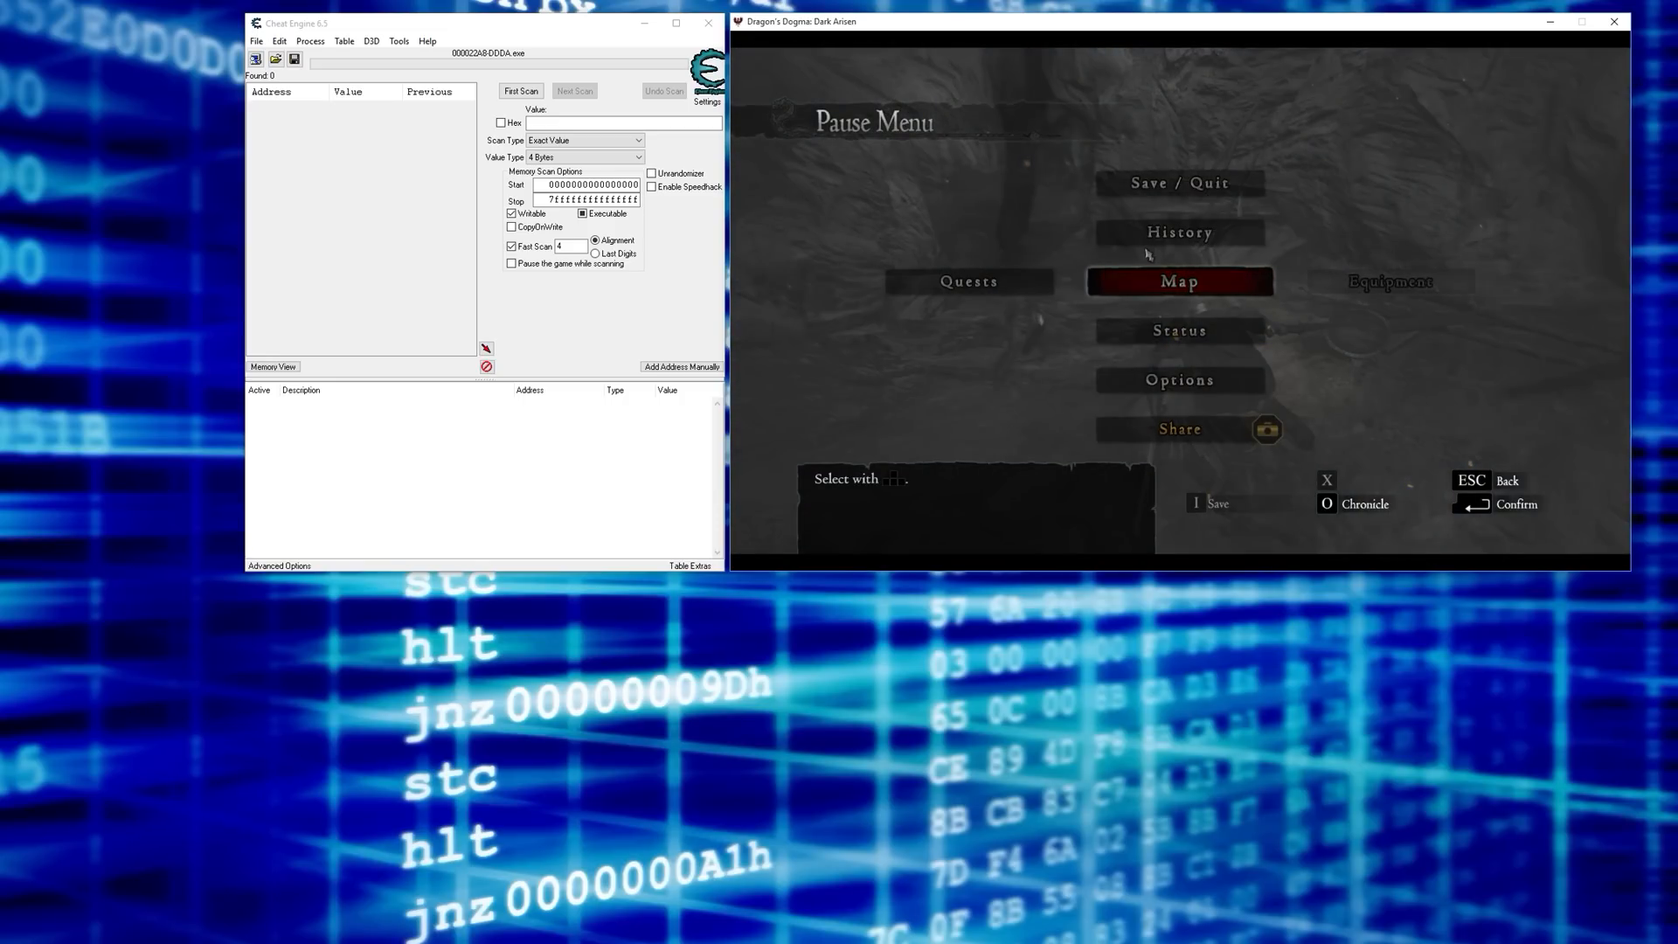
mouse_move(937, 157)
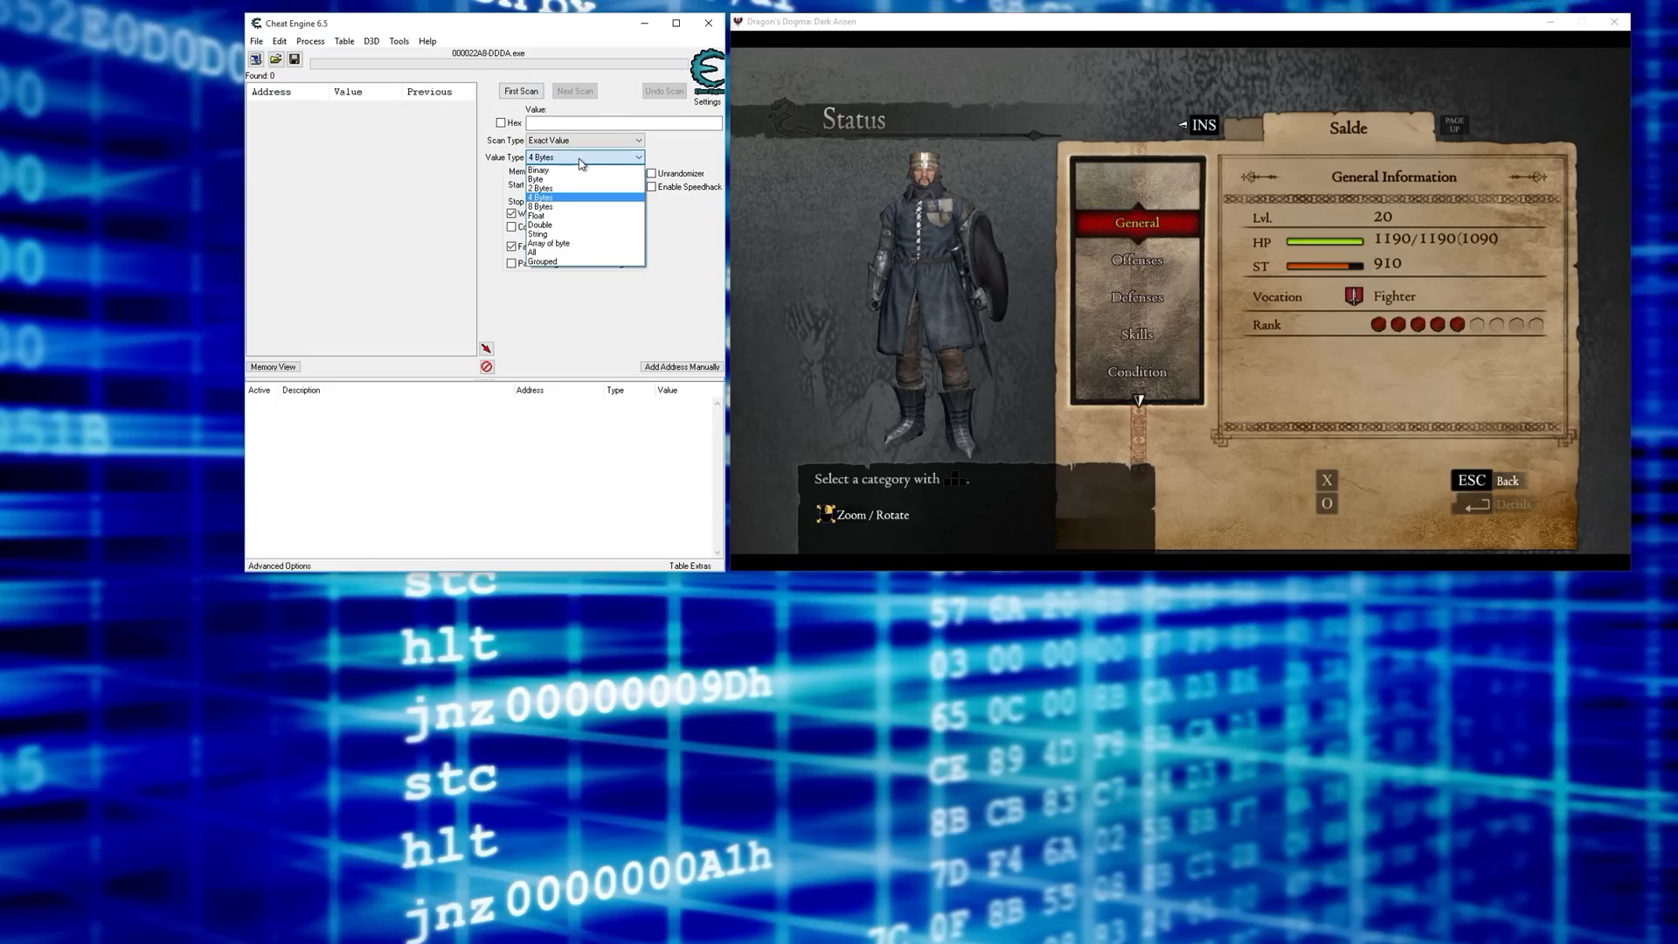
mouse_move(557, 266)
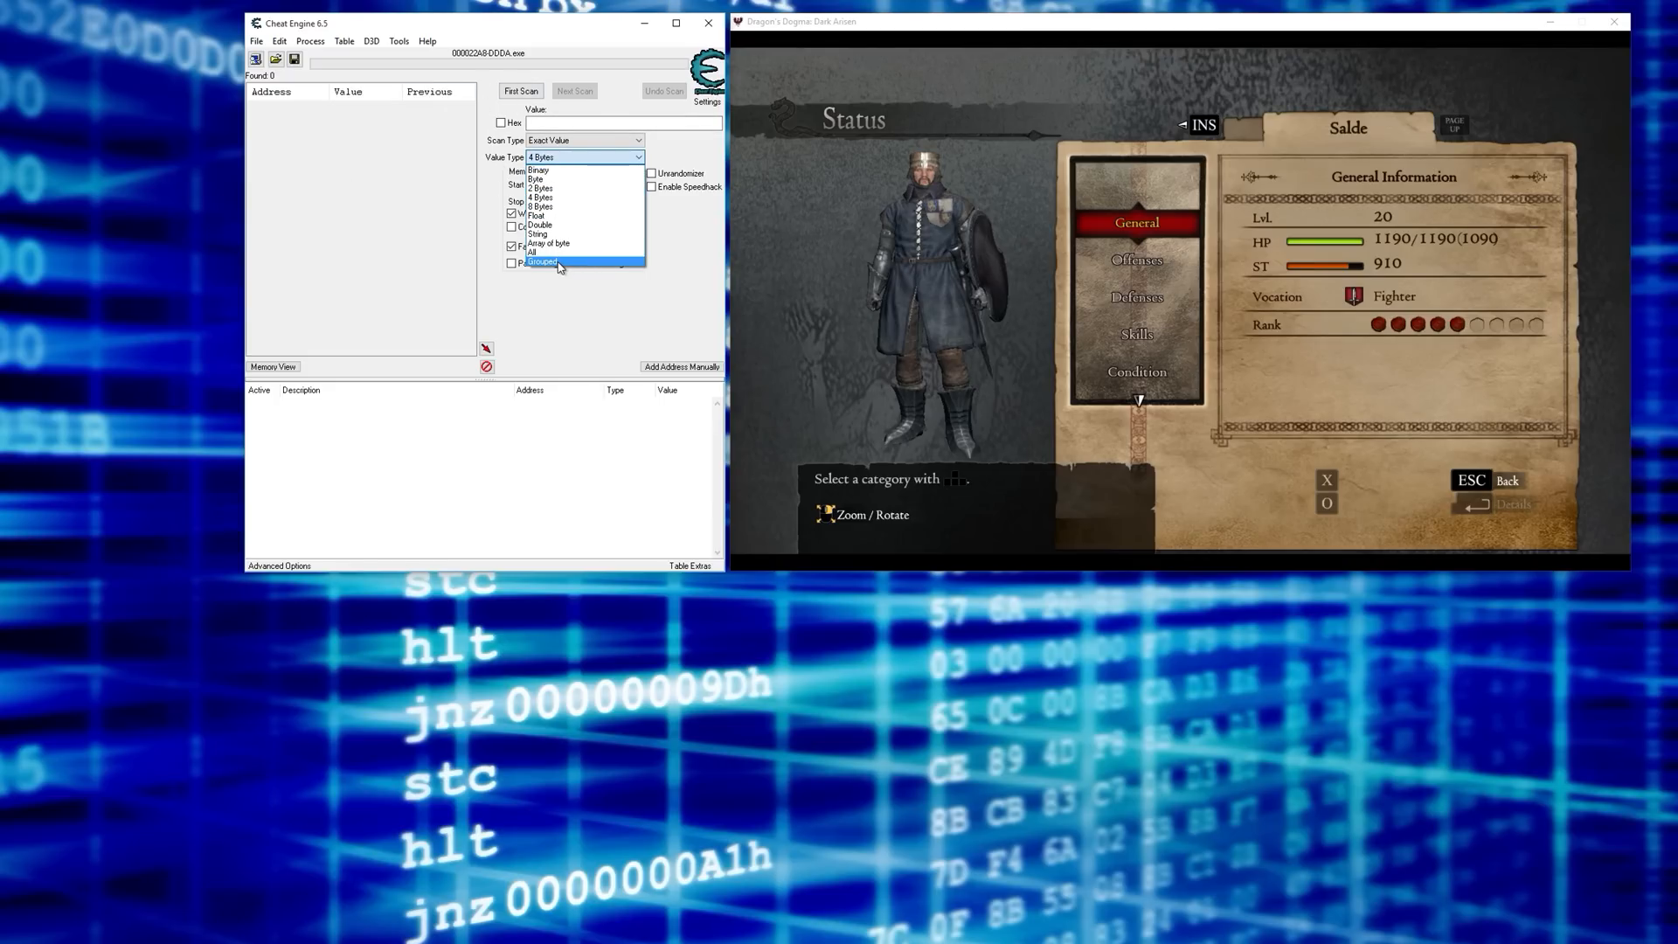
- Set the scan value type to Grouped
click(542, 263)
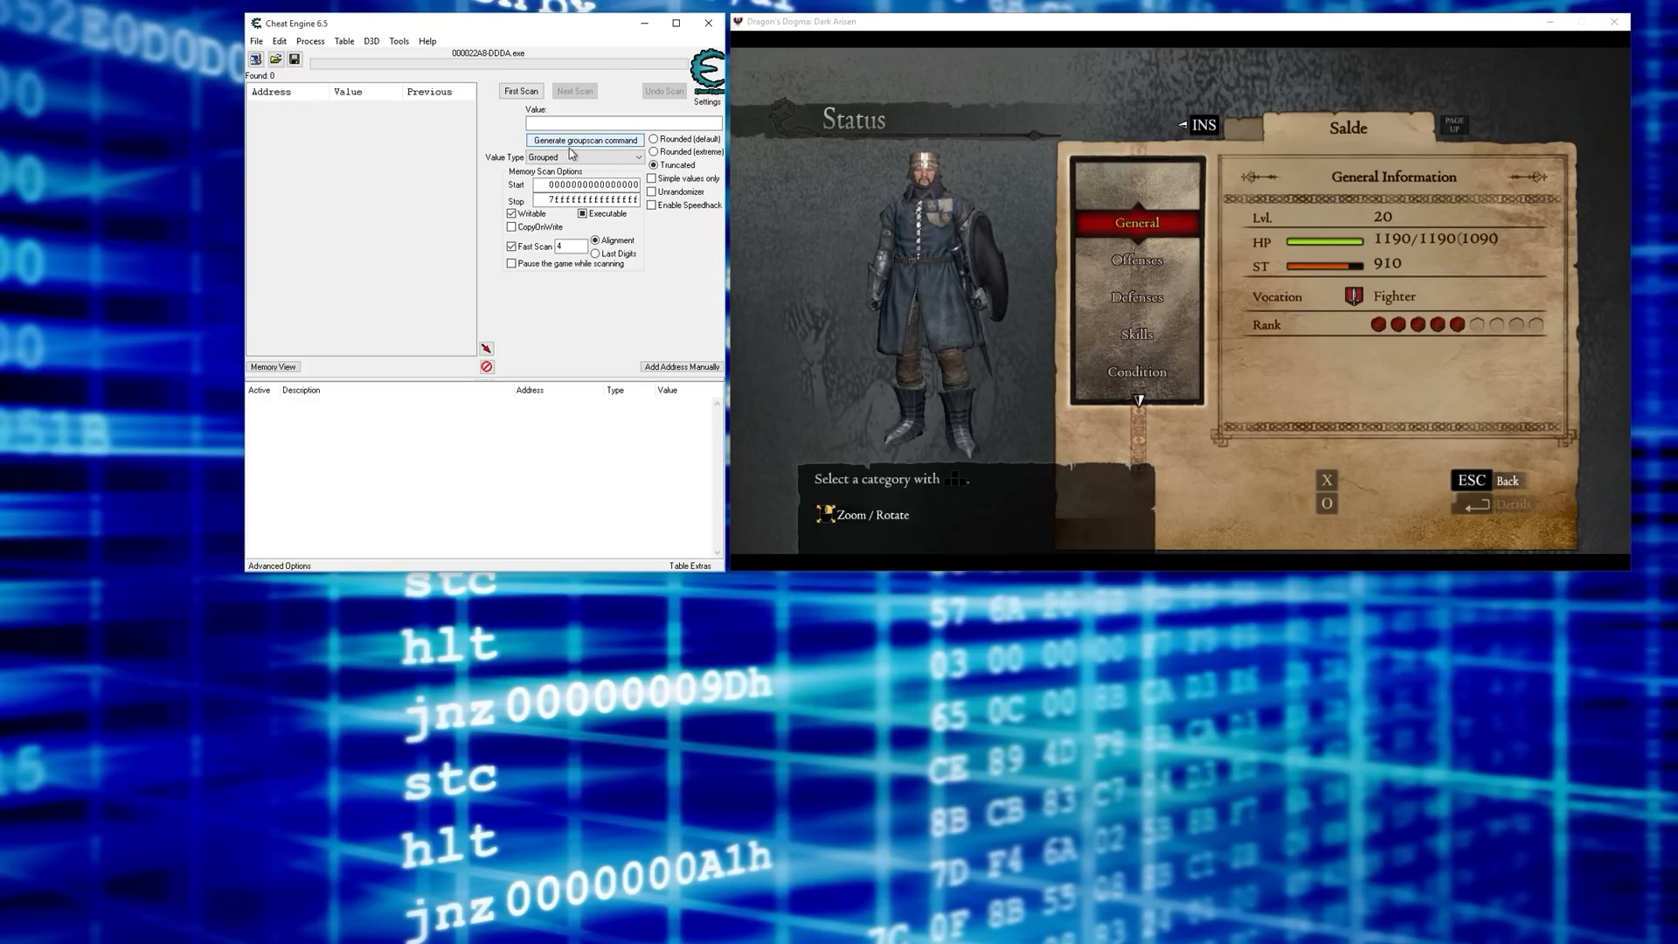
- Generate a groupscan command of two 4-byte values, 94 then 16300
click(583, 140)
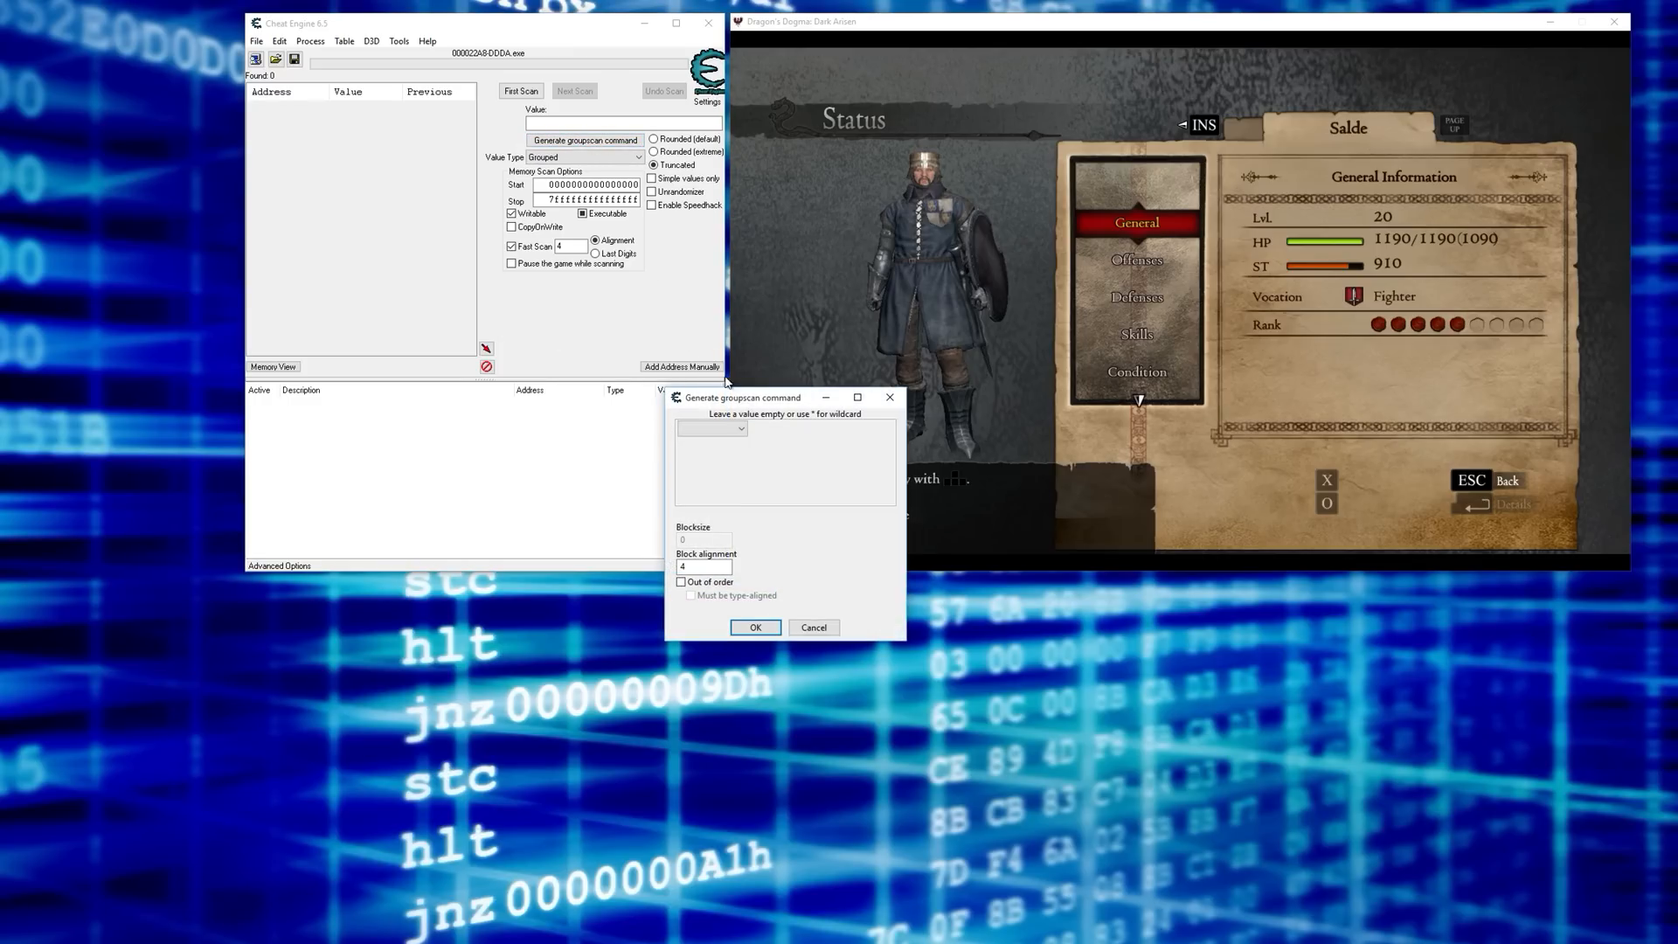
drag(747, 397, 535, 112)
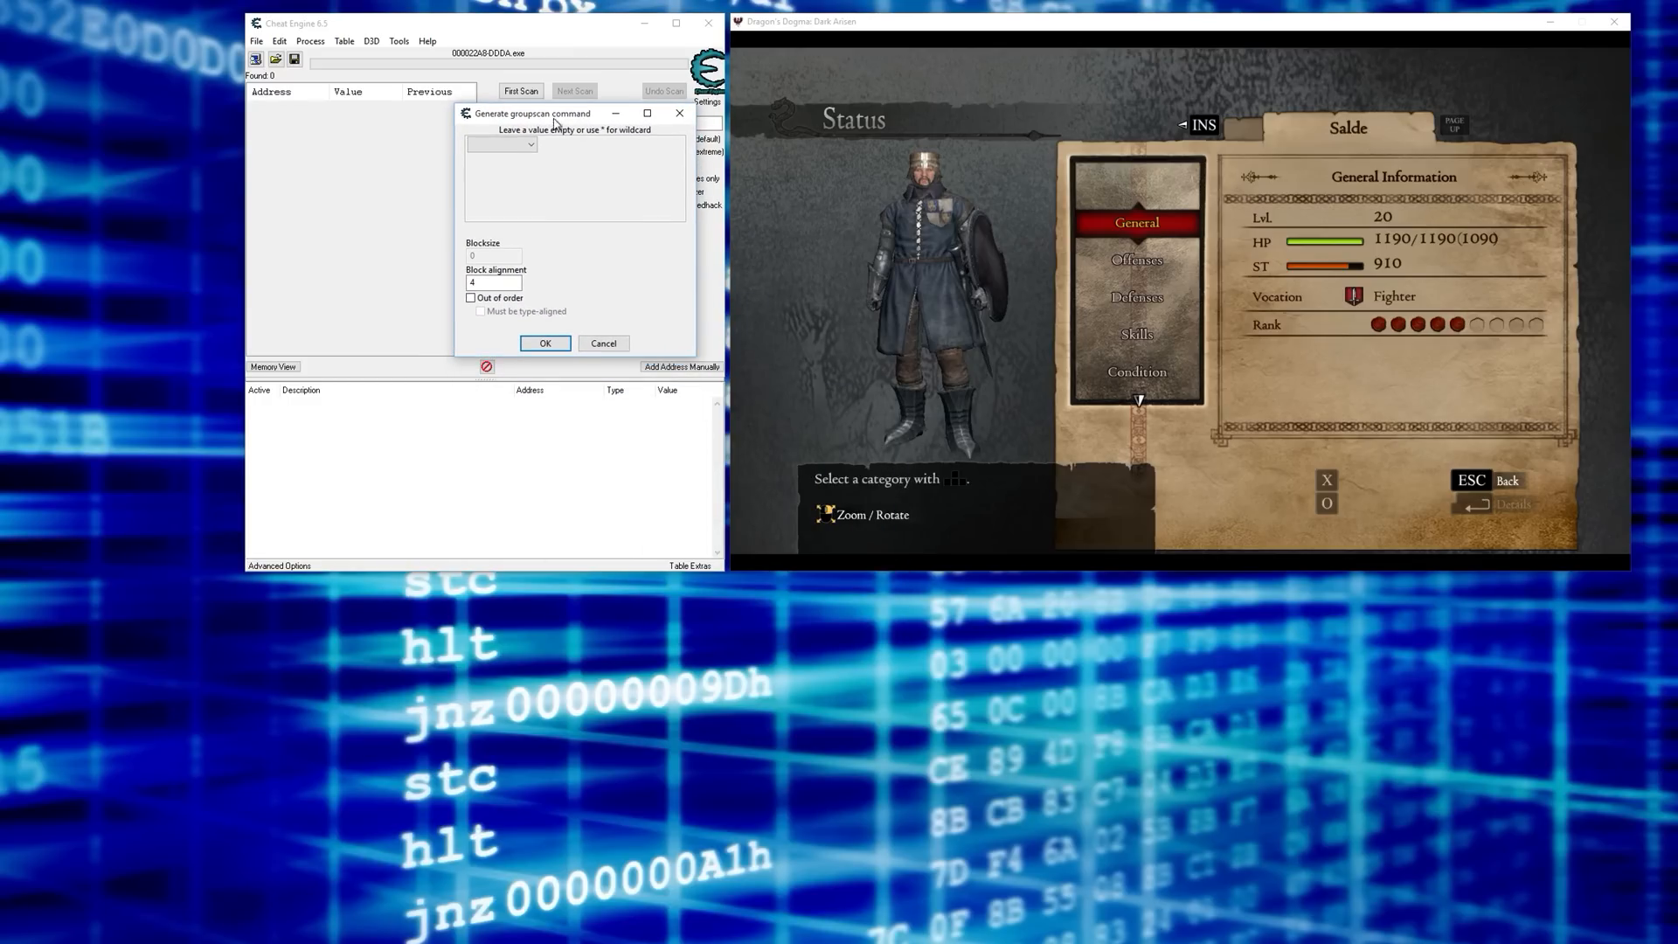
click(525, 147)
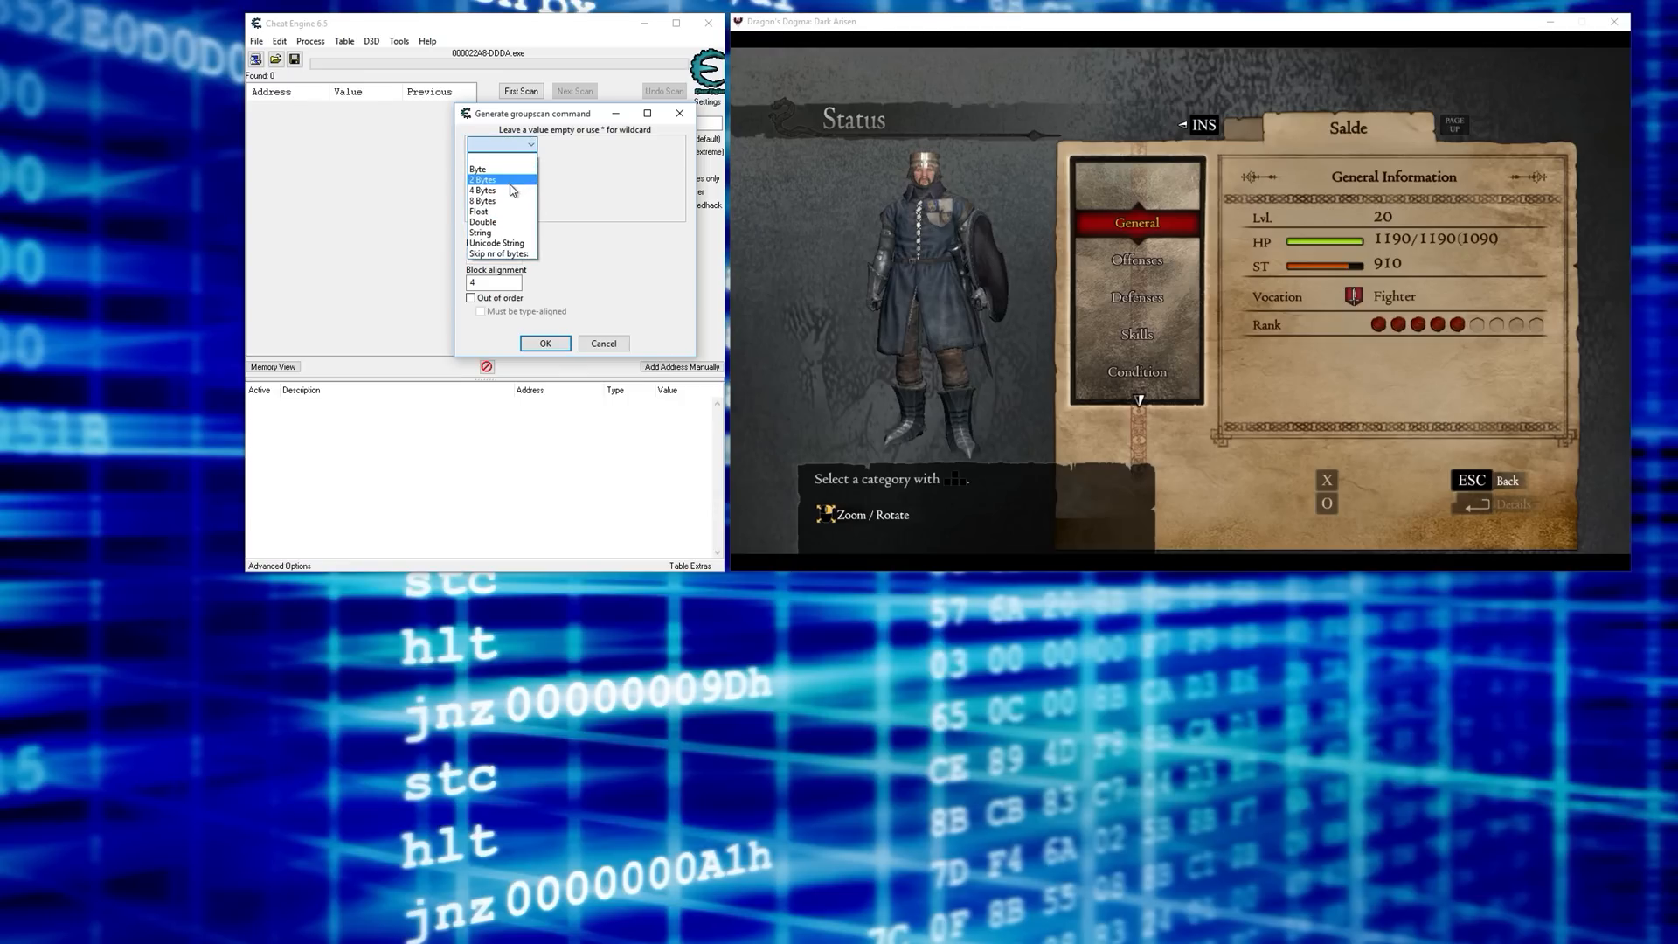
click(483, 189)
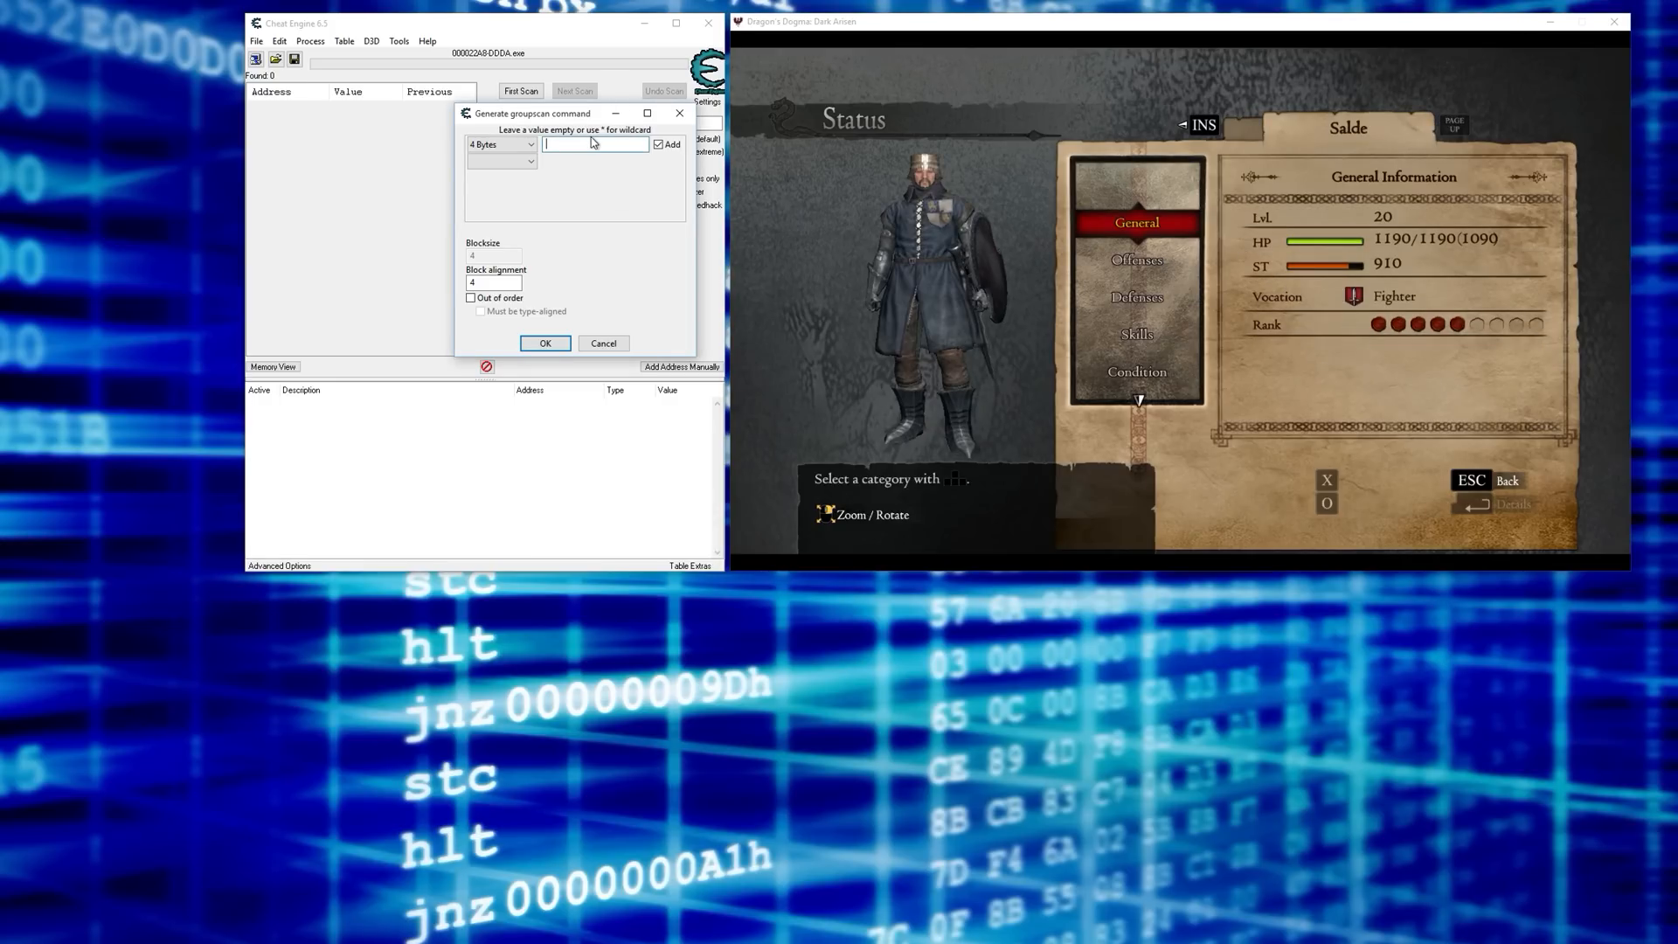
text(94)
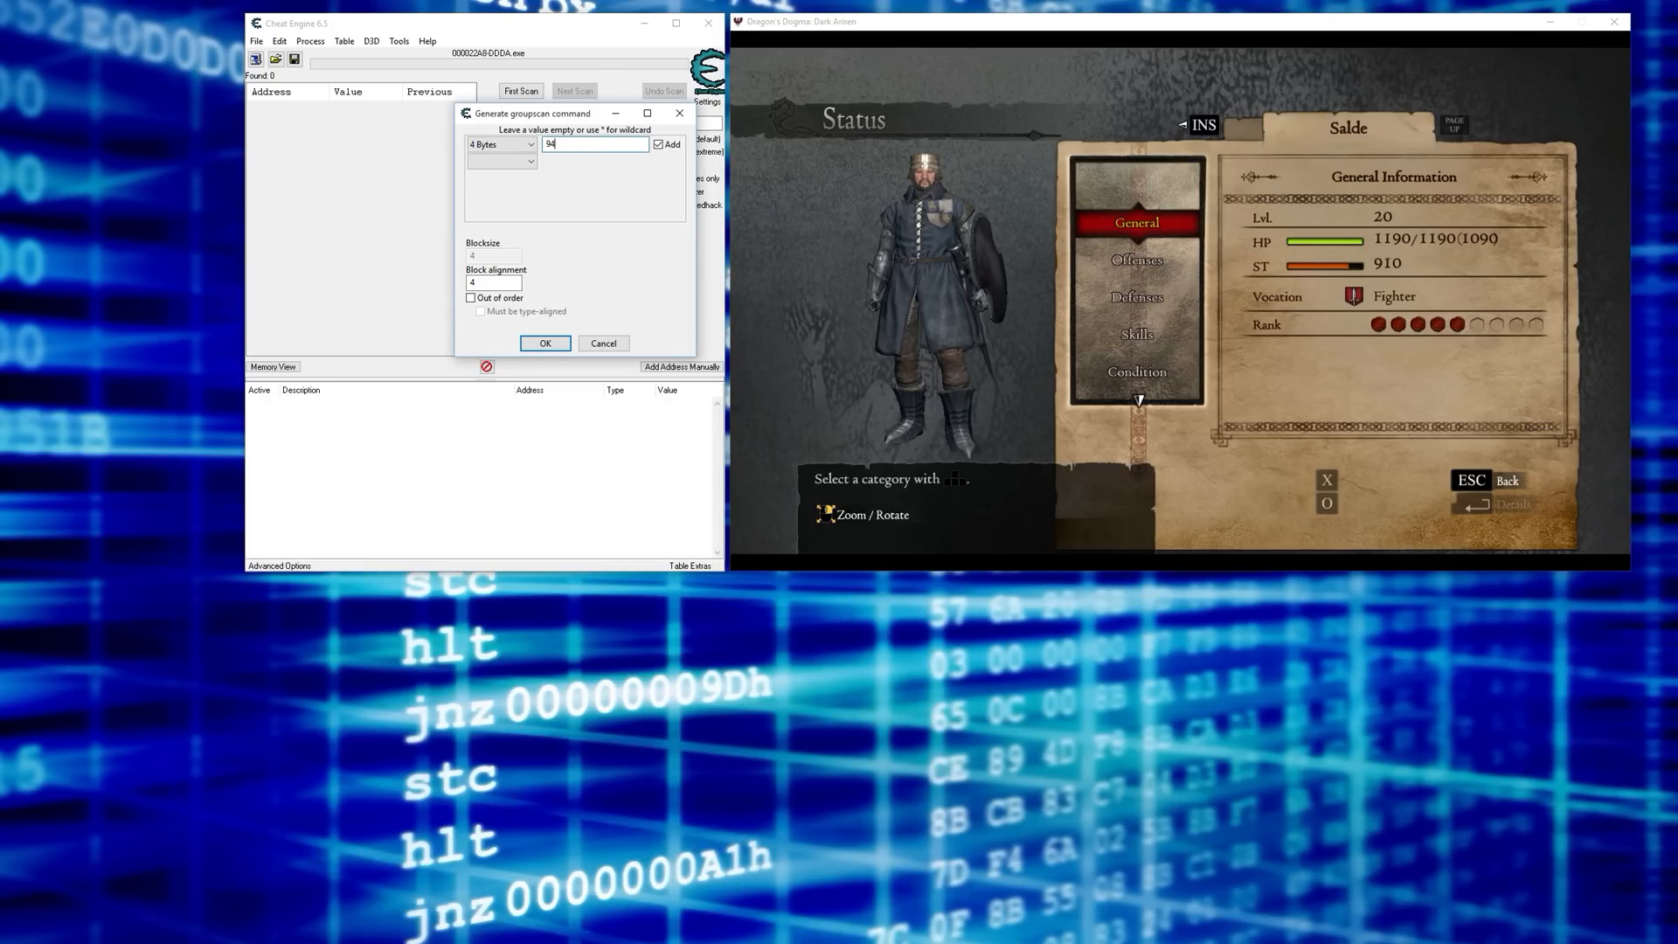
click(661, 144)
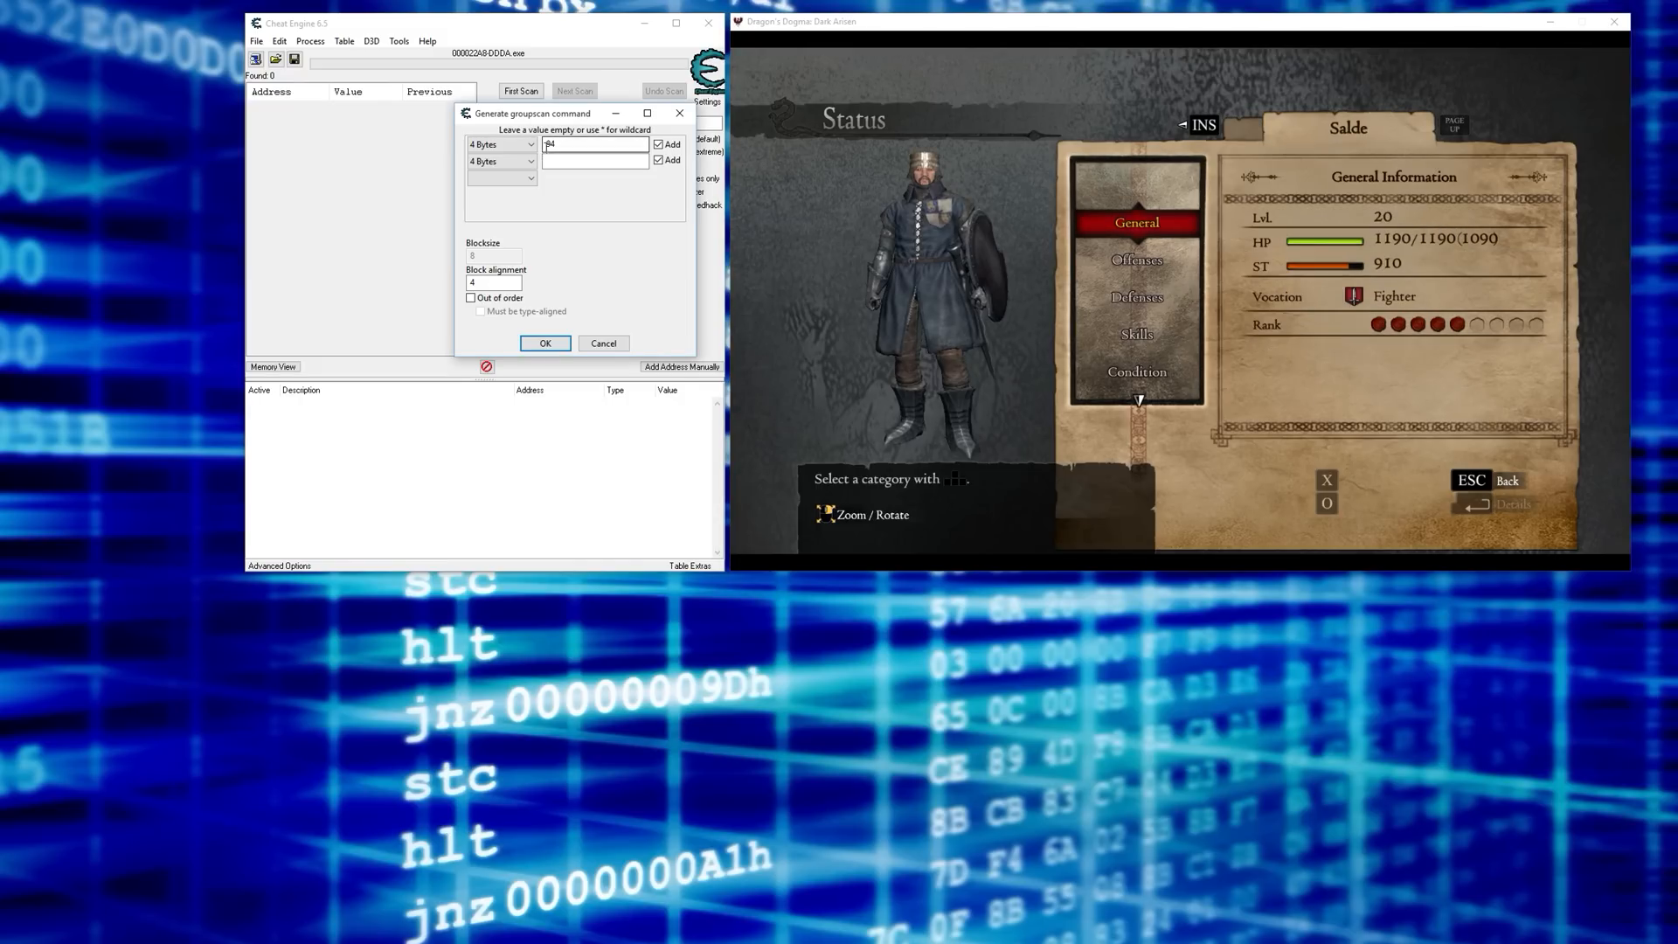
text(16300)
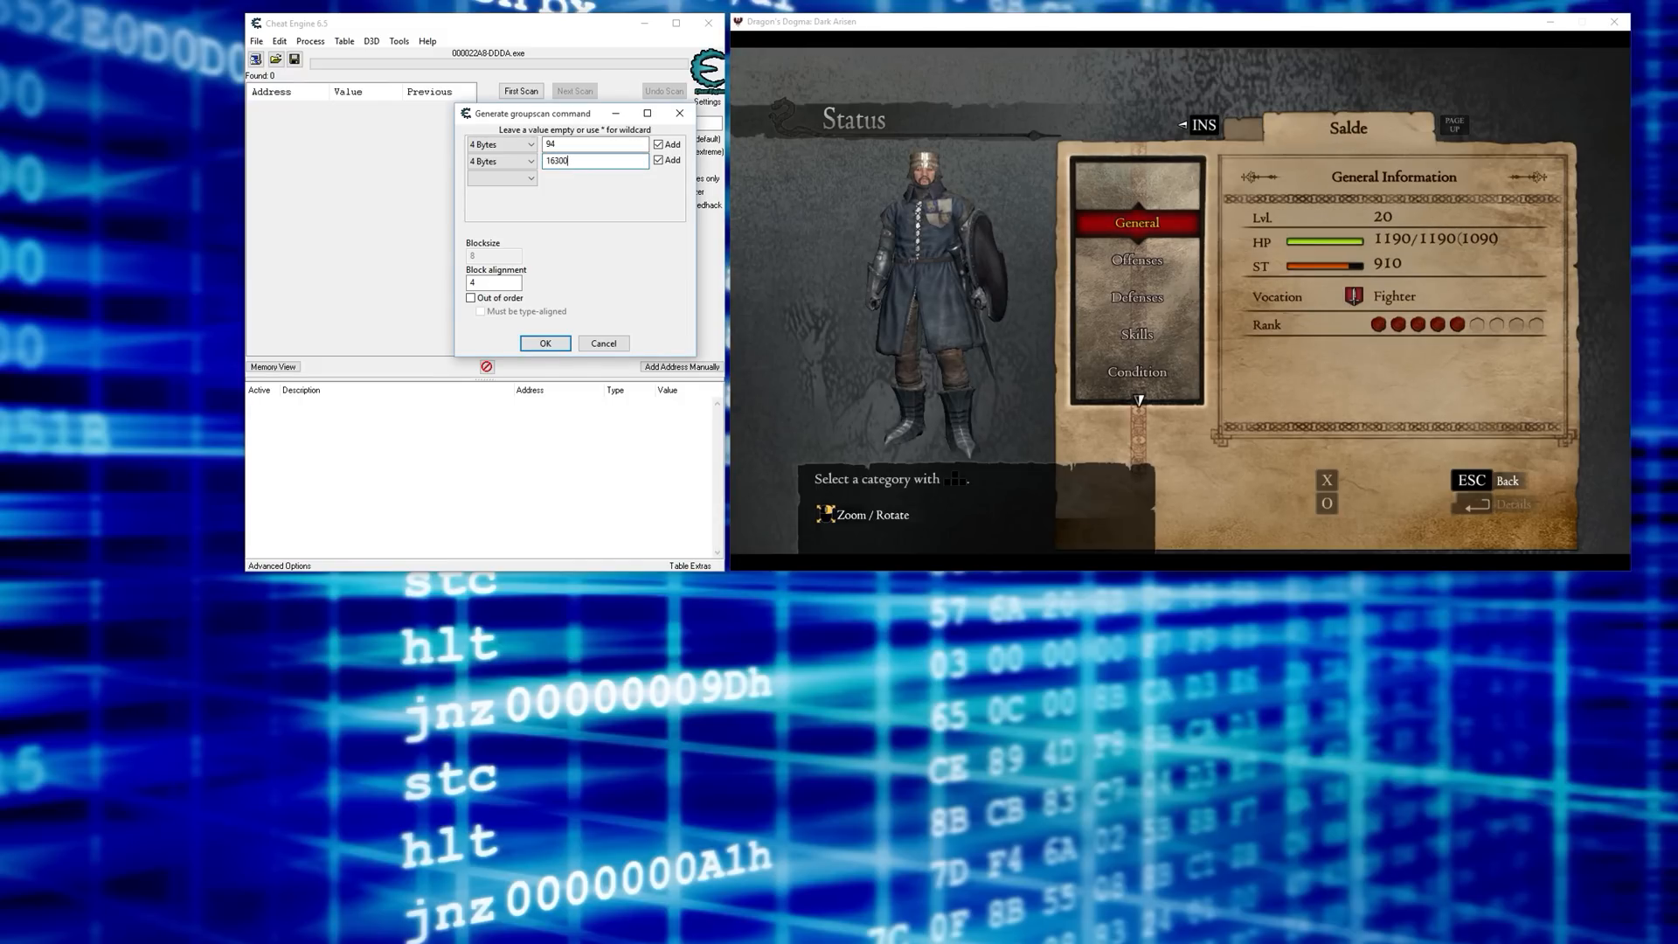
click(546, 343)
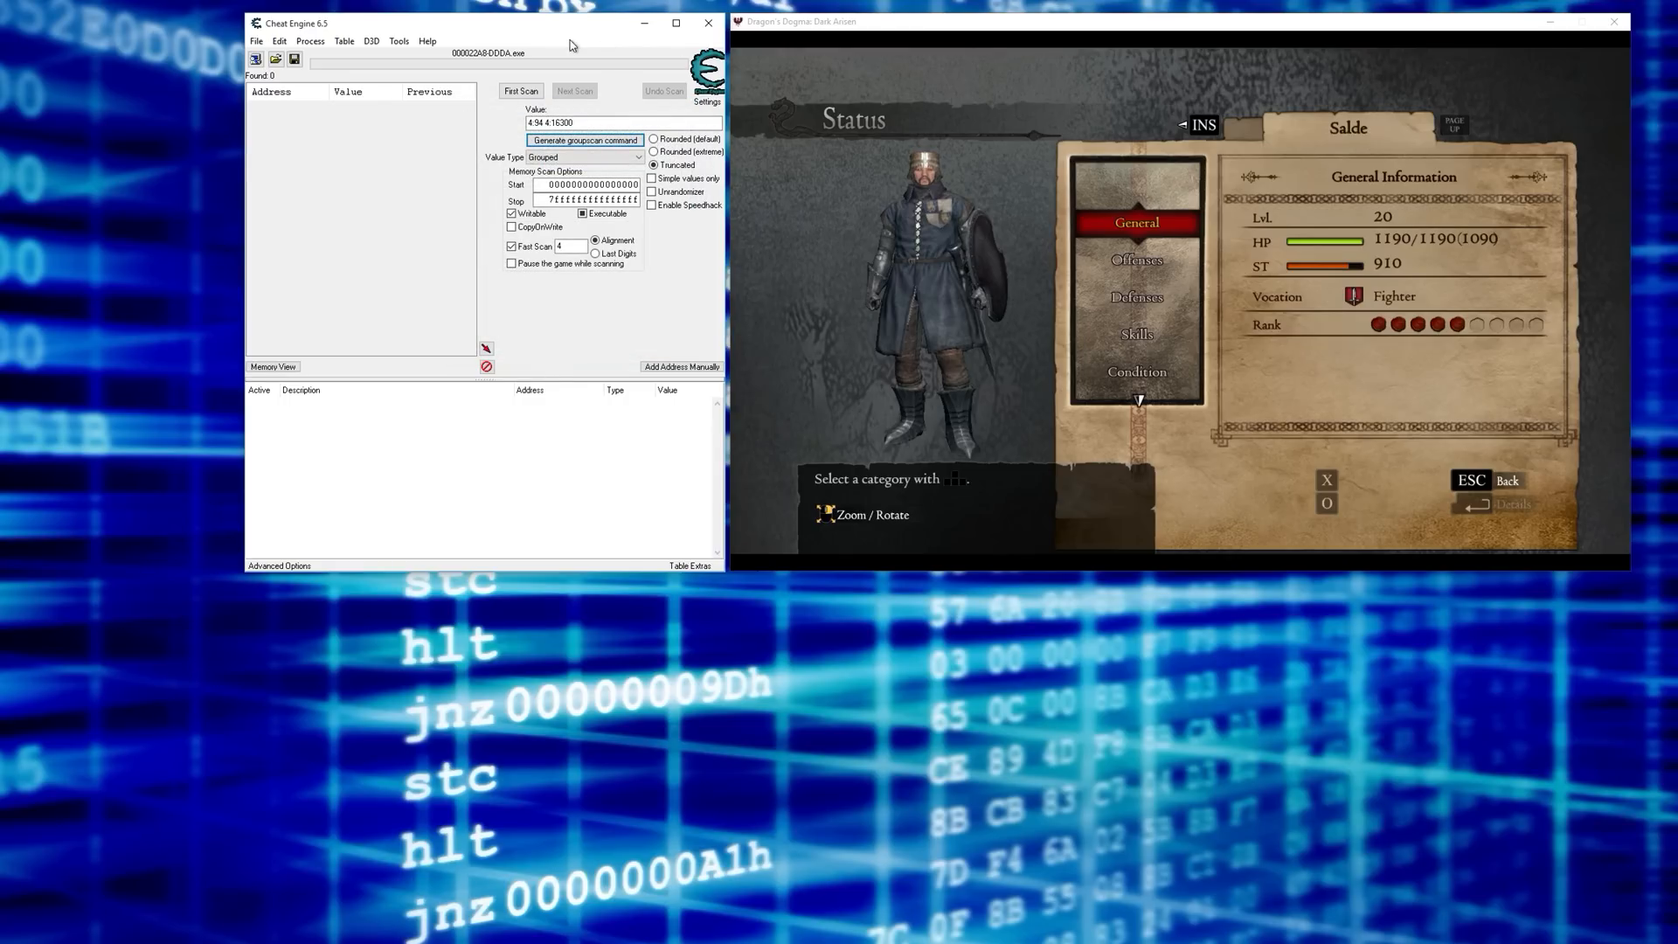
- Run the first scan and add the result holding 94 and 16300 to the table
click(519, 91)
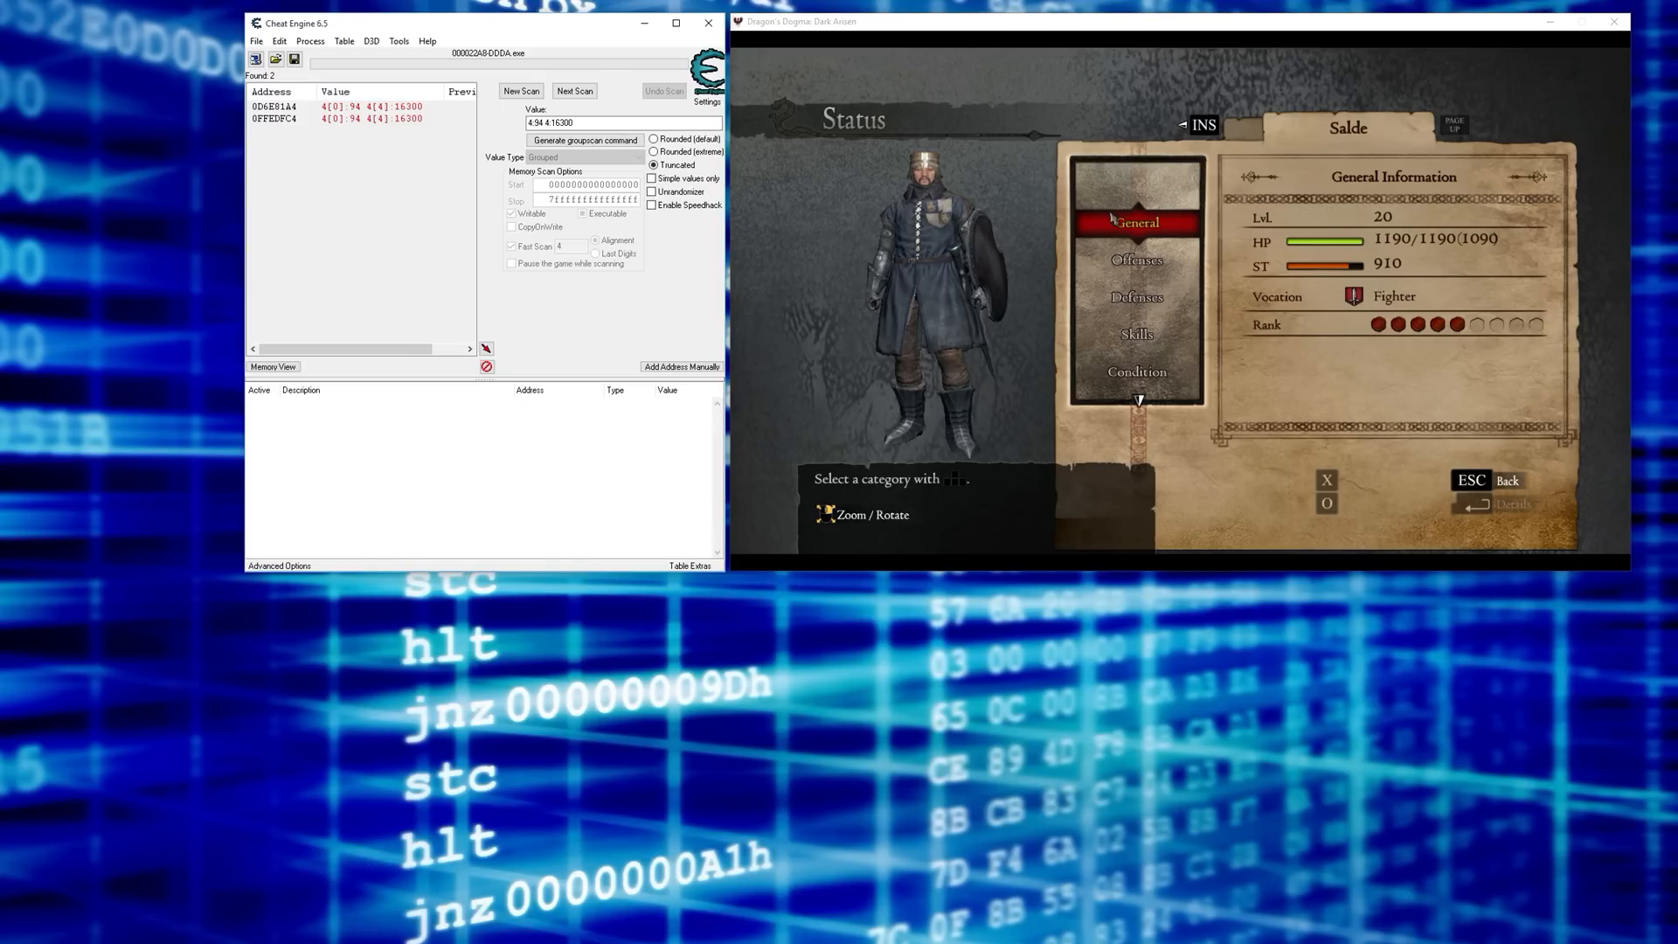
mouse_move(411, 169)
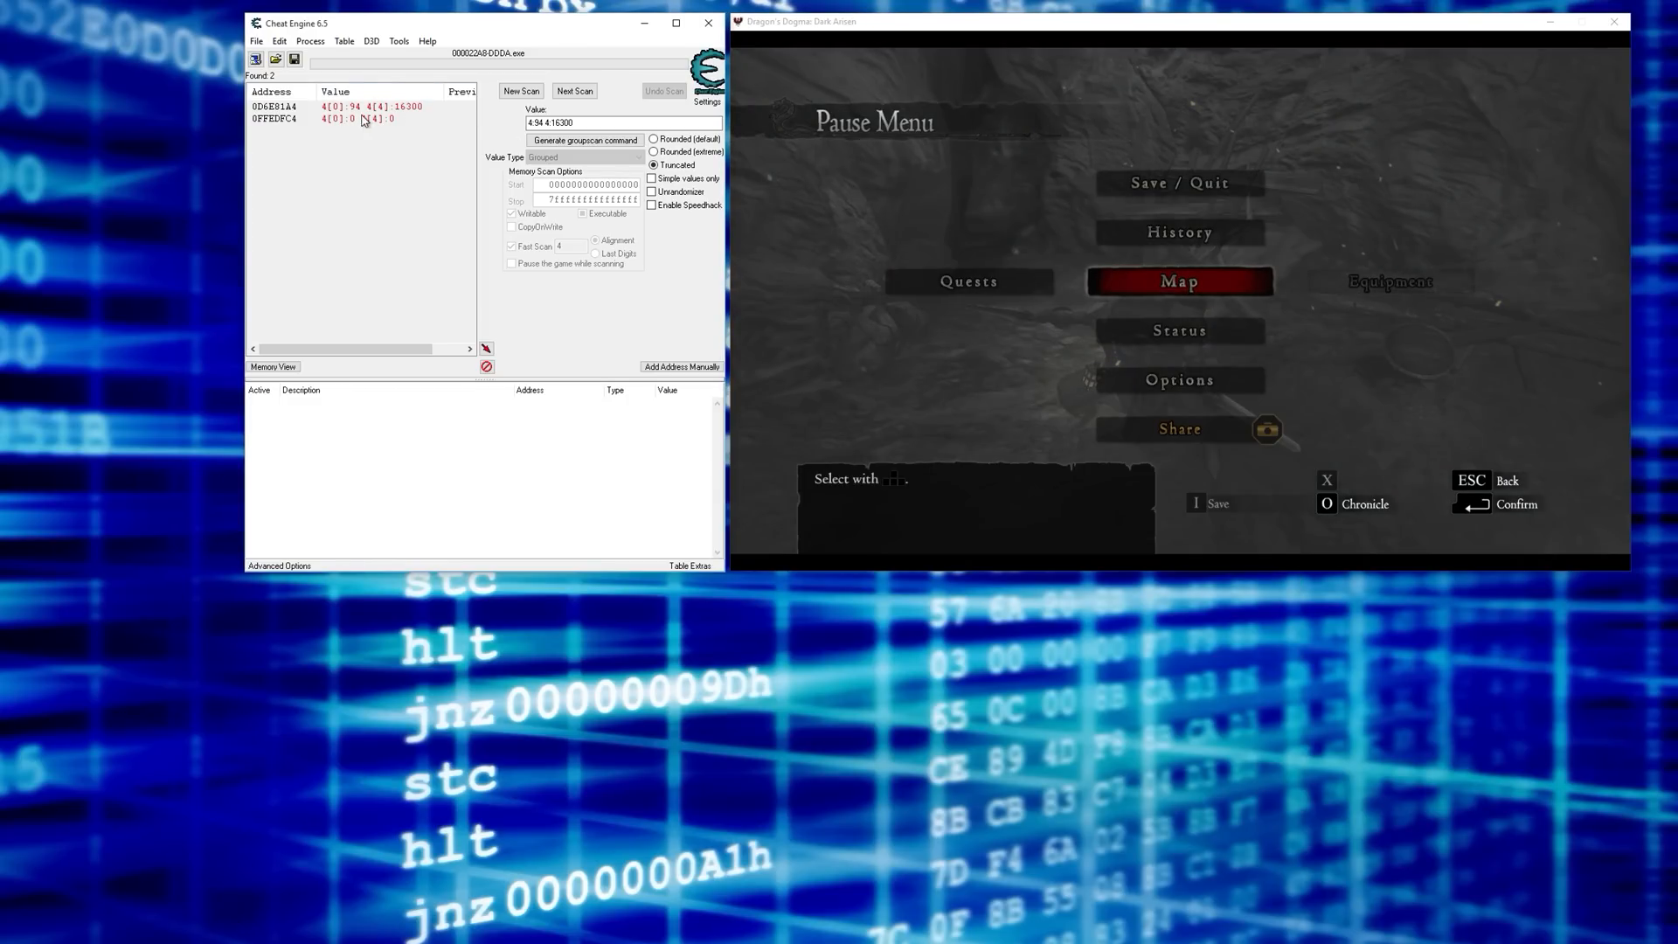
click(276, 106)
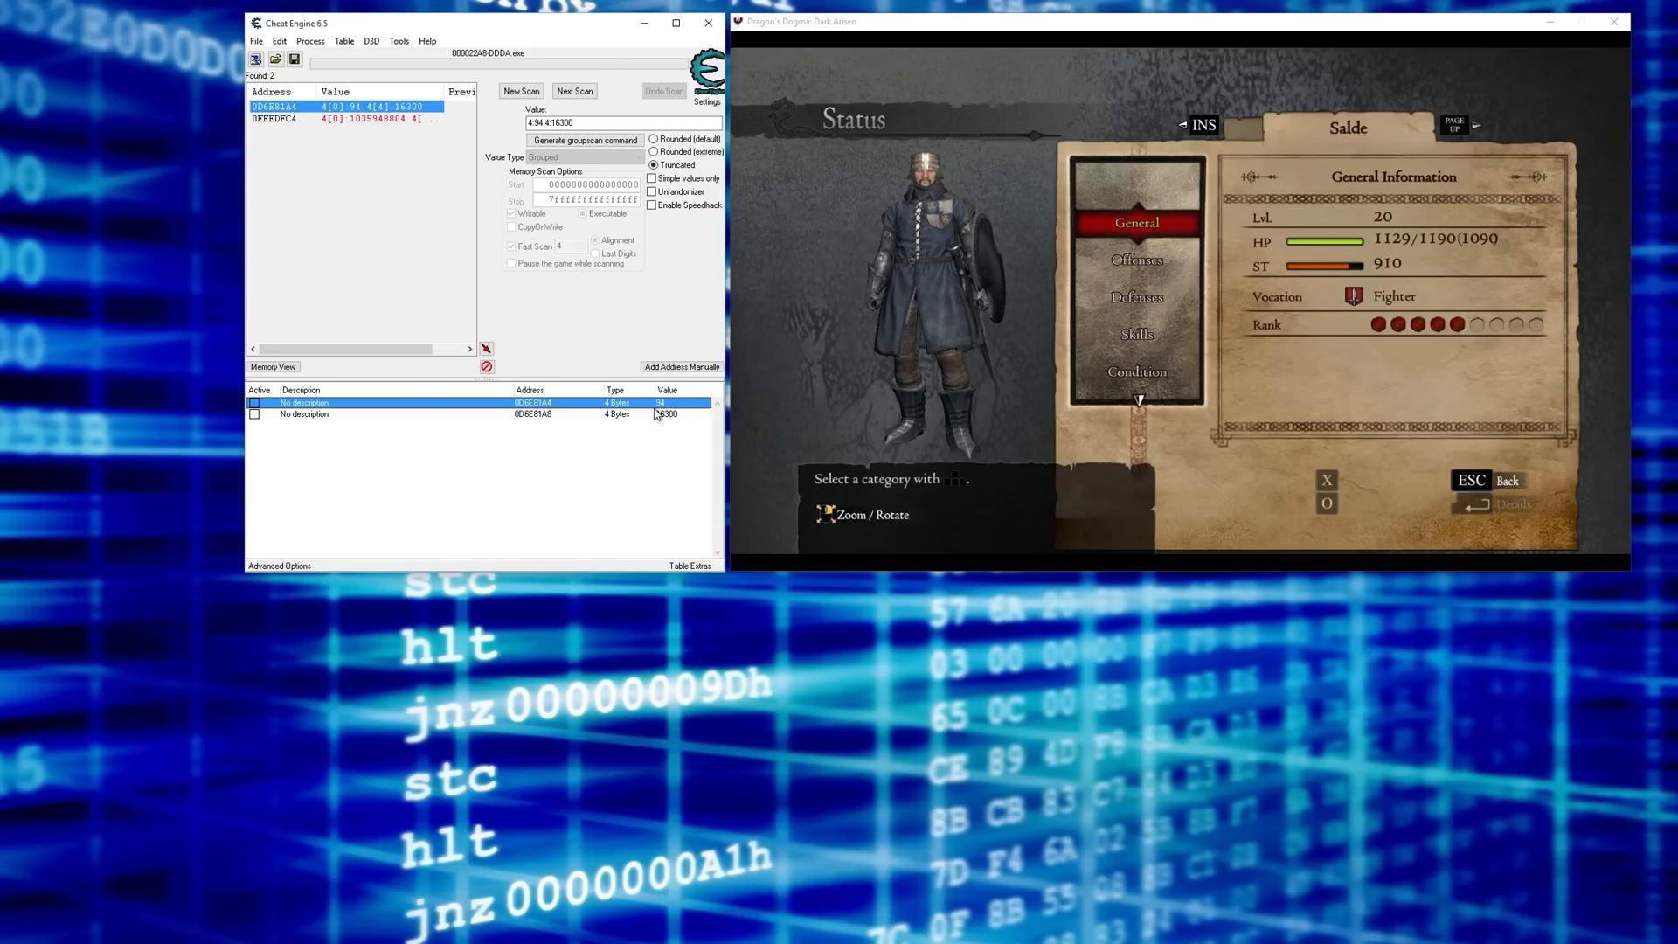
- Set the first table entry's value to 50000 and check the in-game Status screen
double_click(667, 402)
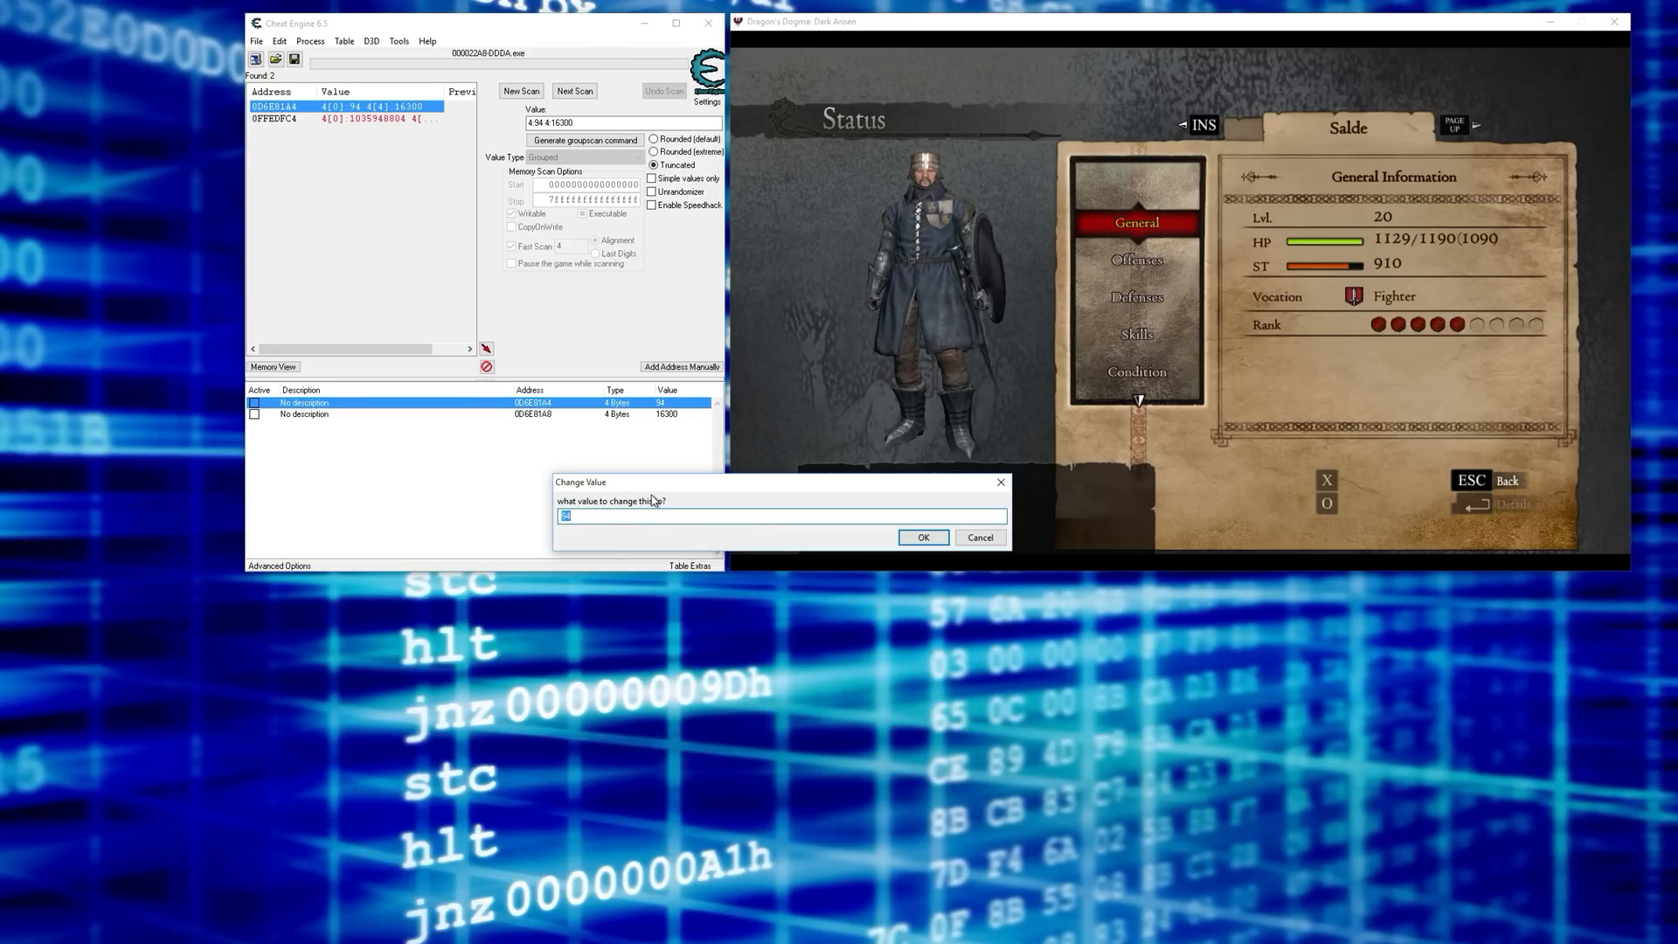
text(50000)
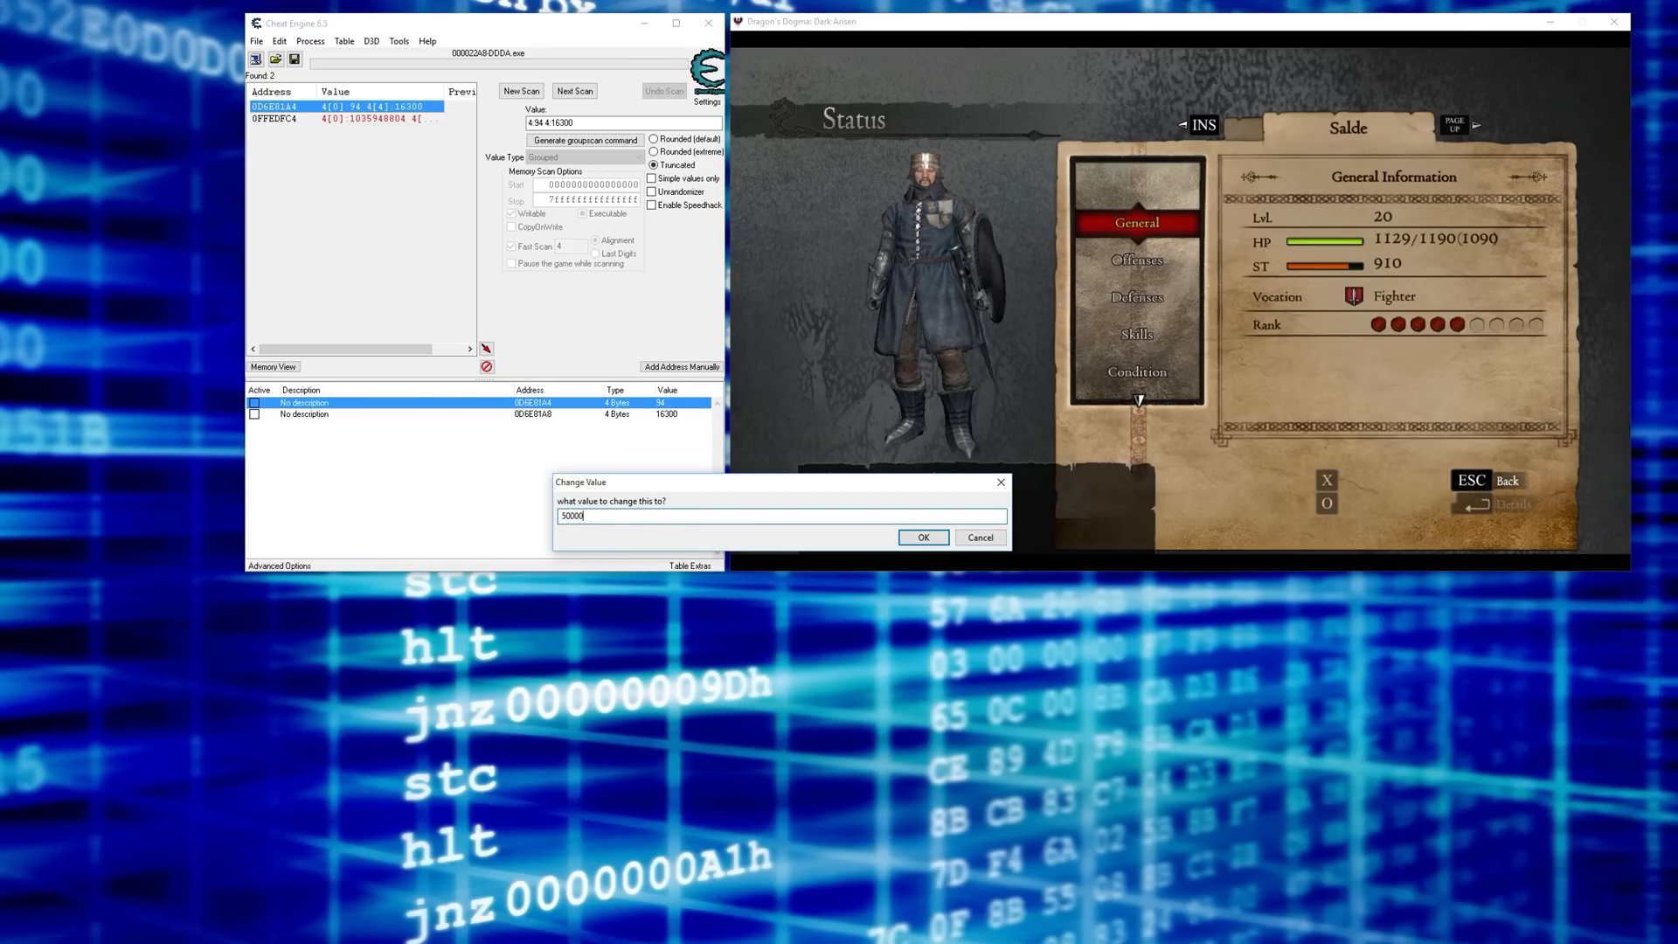
click(923, 537)
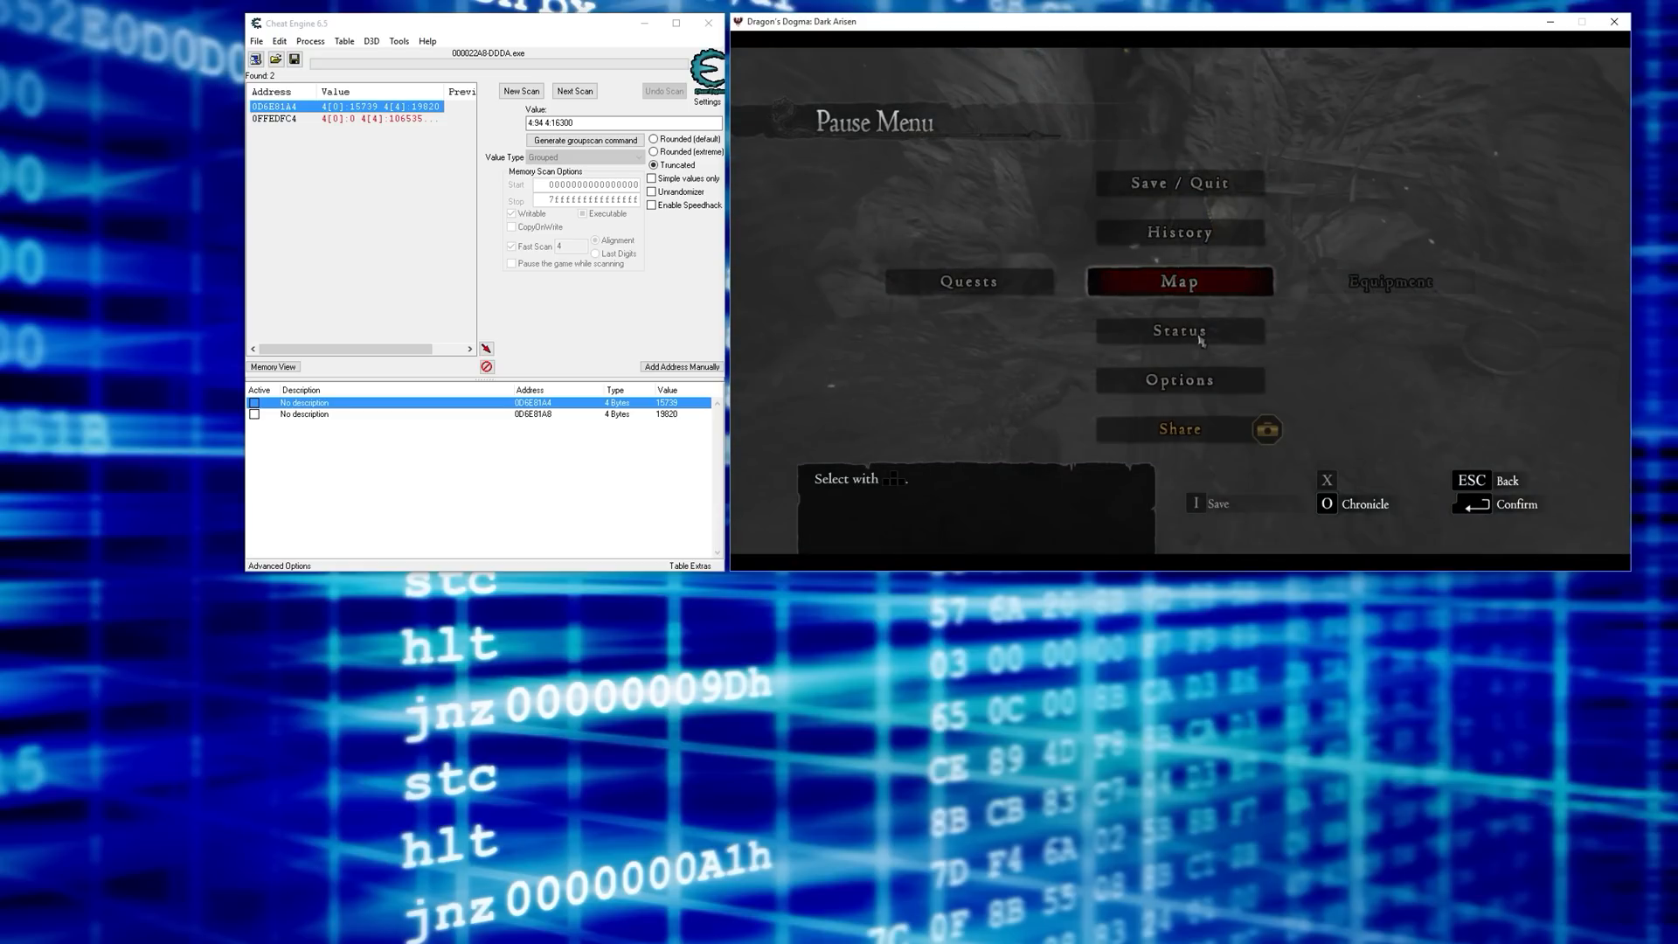
click(1182, 331)
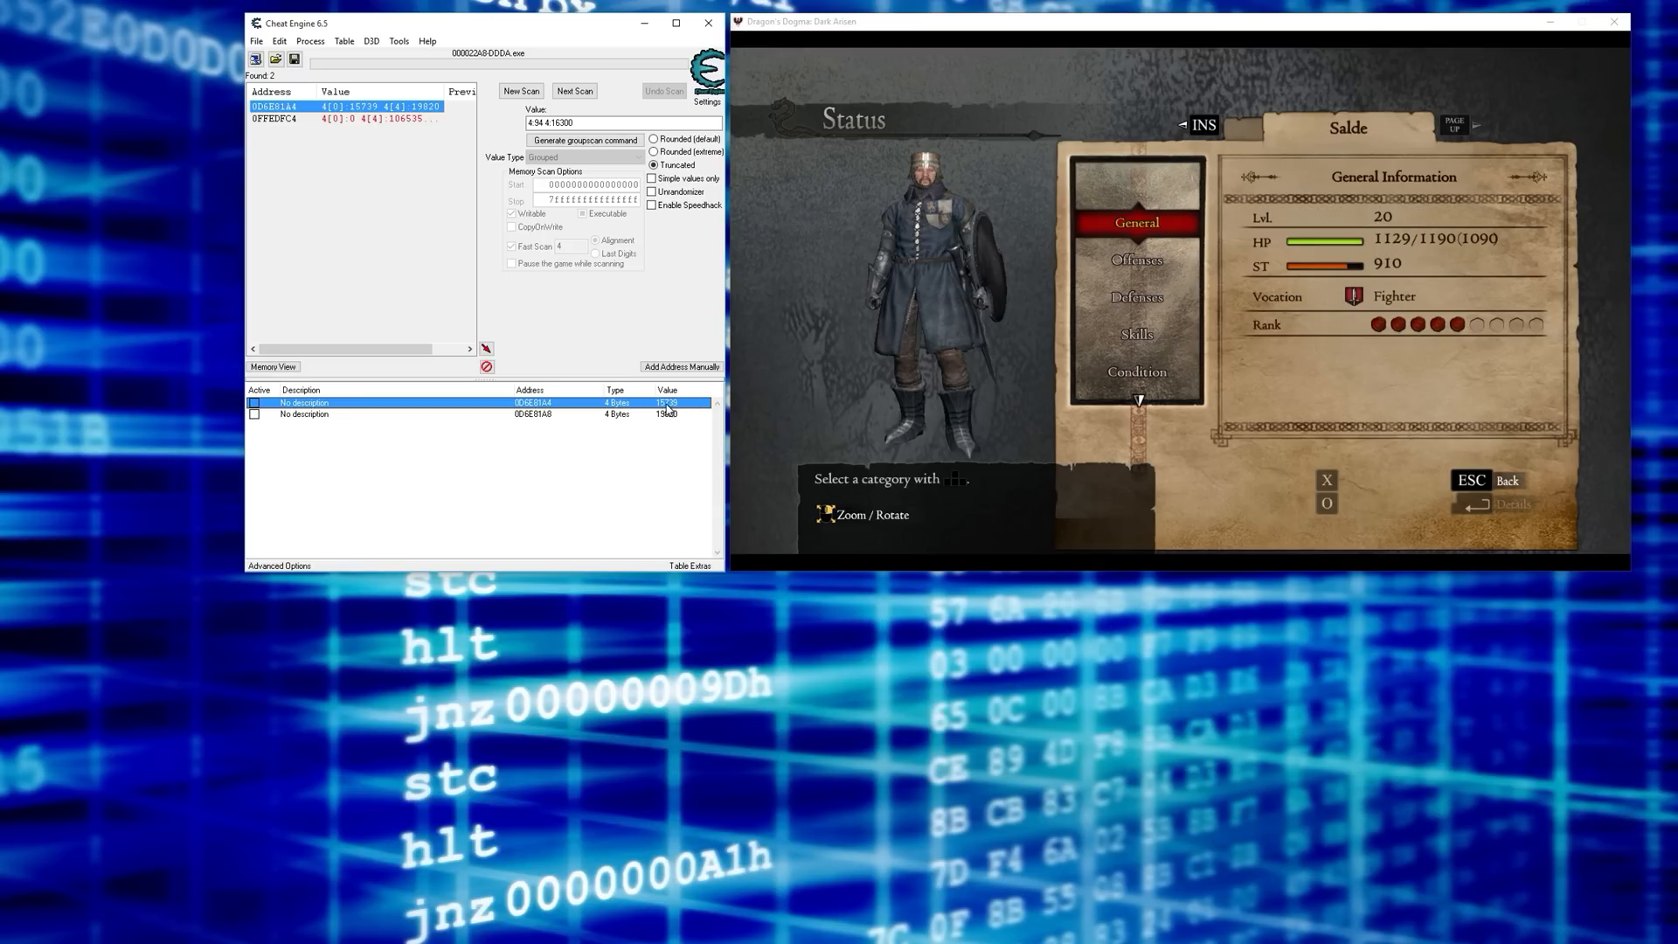
- Find out what writes to the first address, catching add [esi+000002C4],ecx
right_click(304, 402)
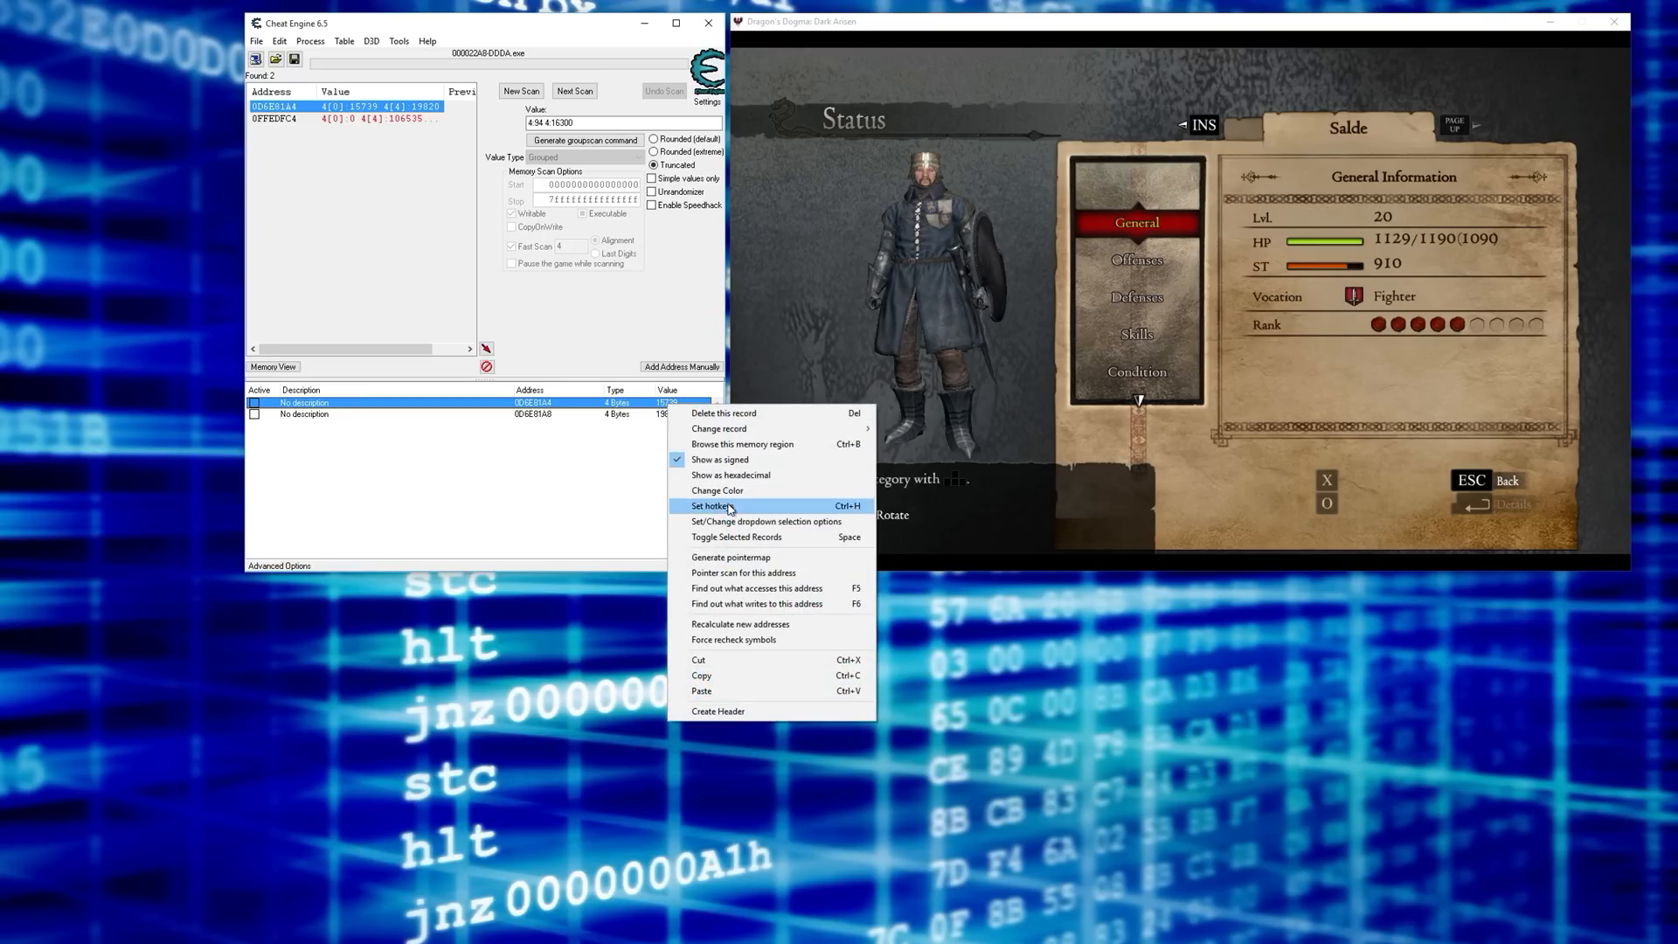
mouse_move(757, 604)
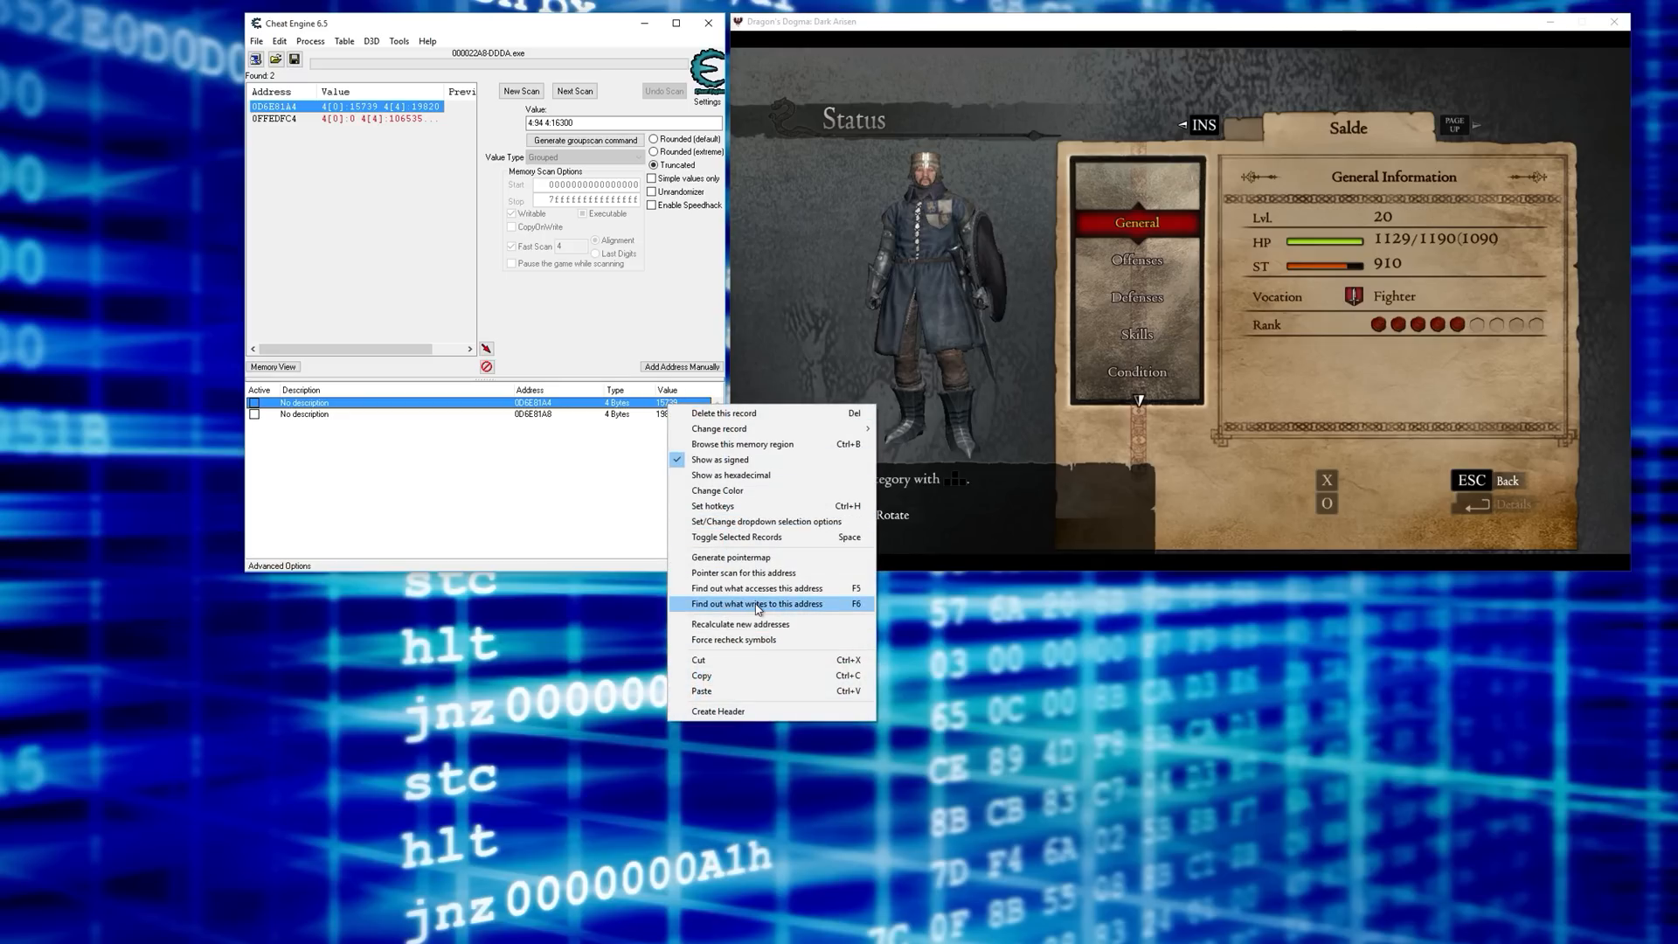
click(759, 603)
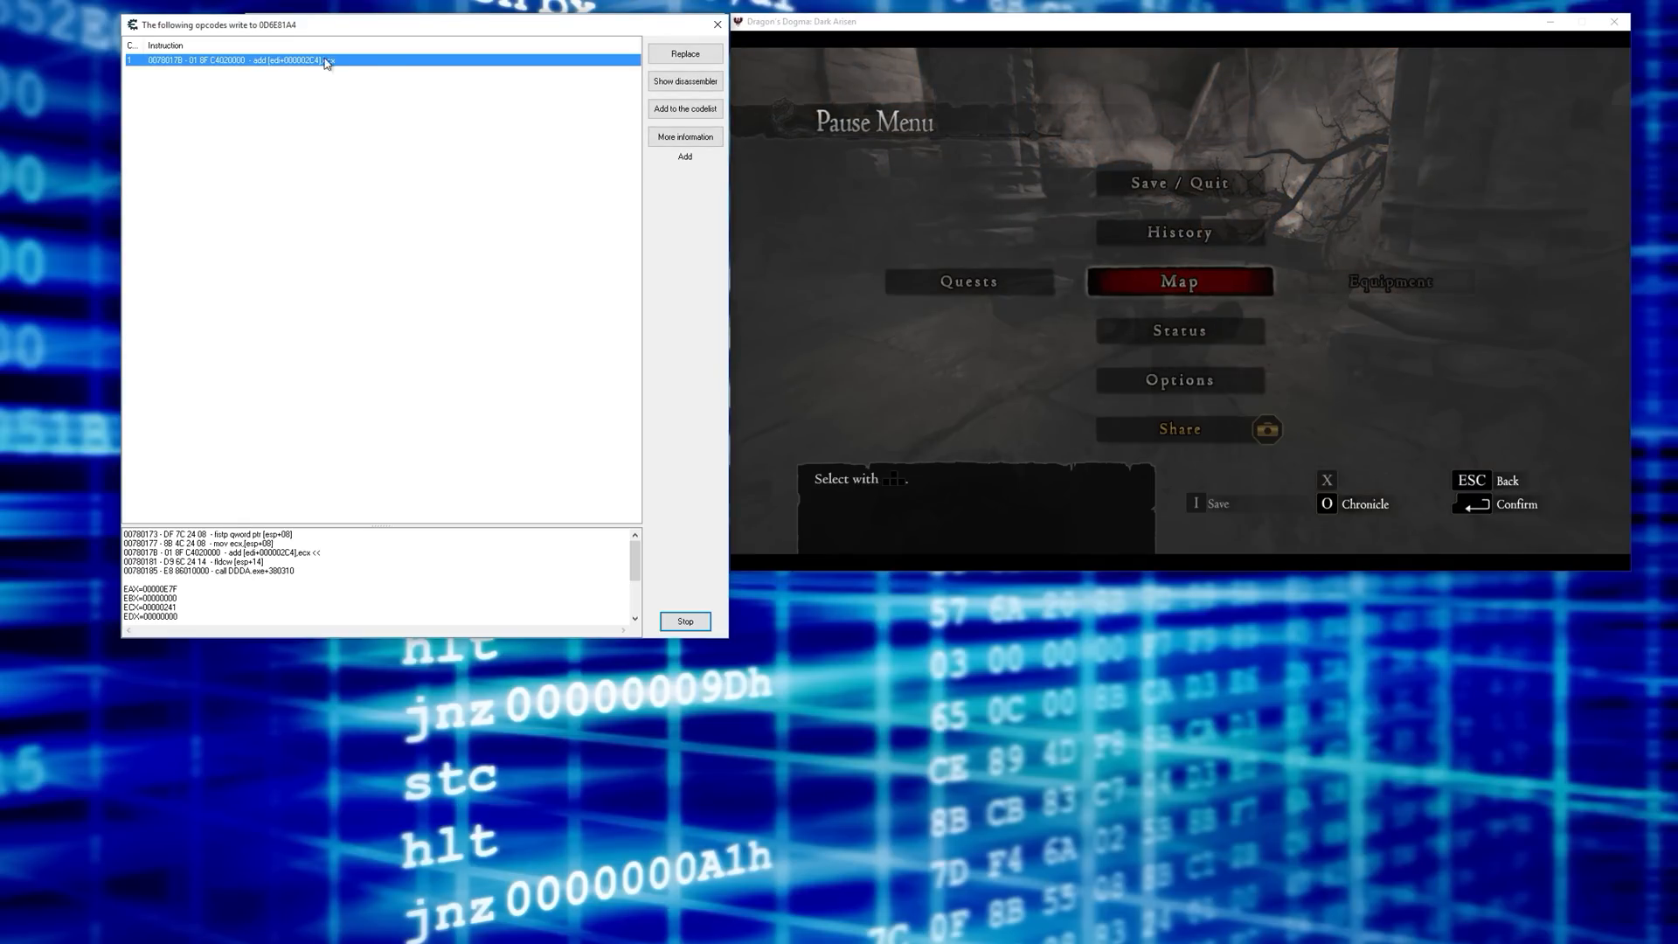
- Create an auto-assemble script with a code-injection template at DDDA.exe+38017B
click(686, 80)
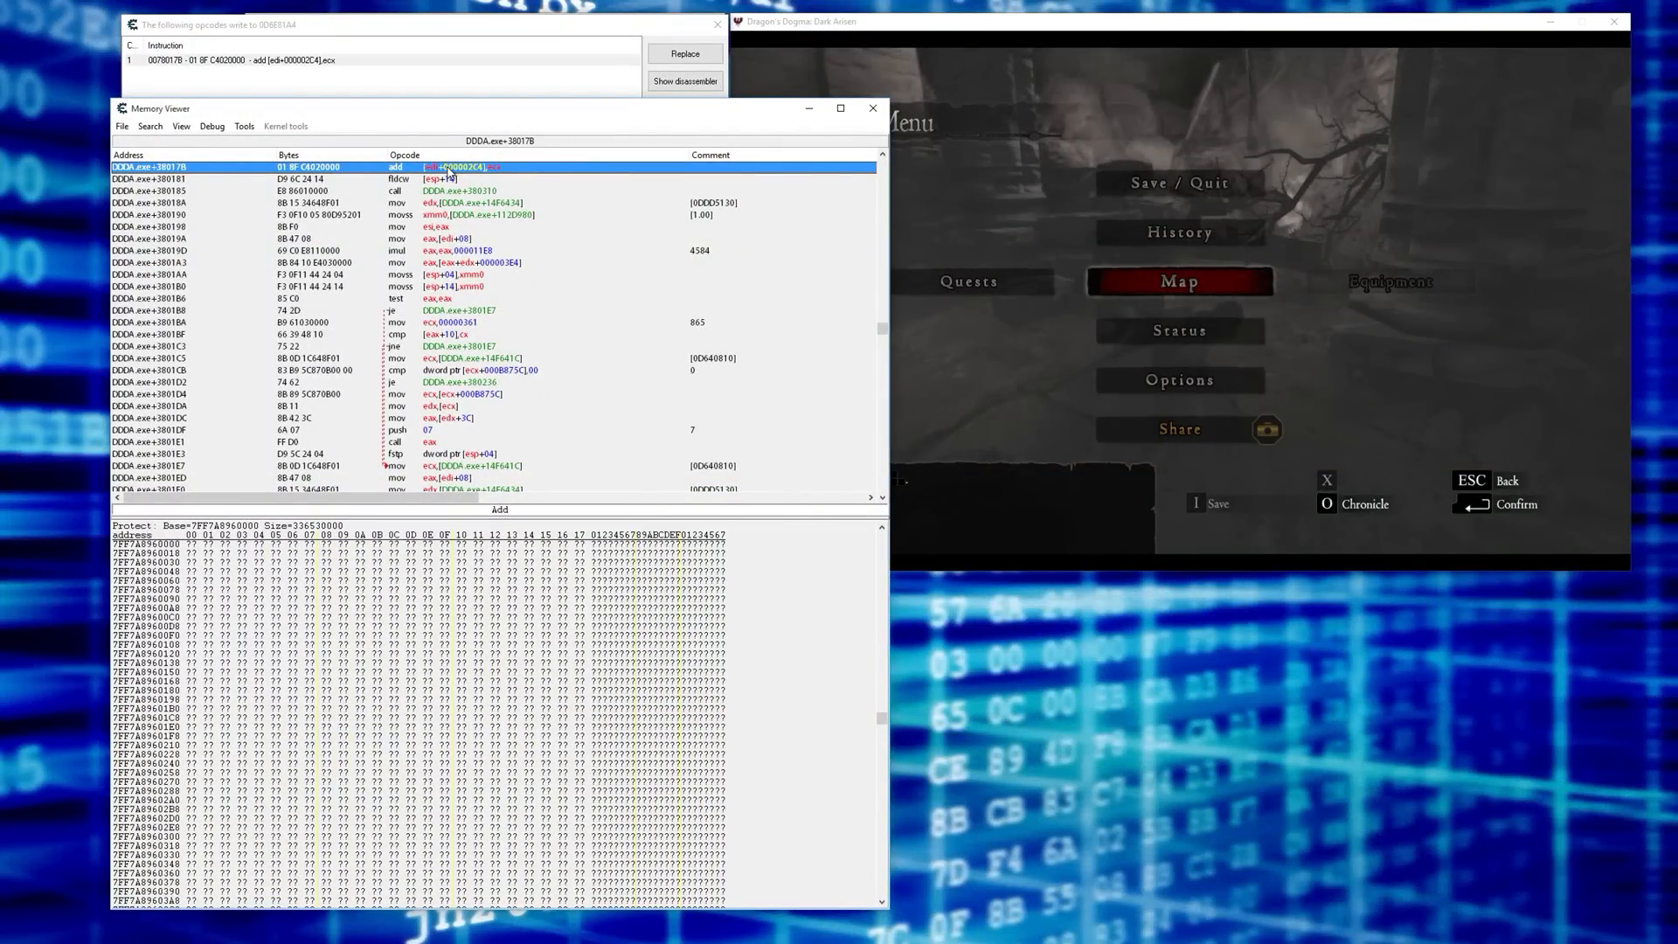
click(243, 126)
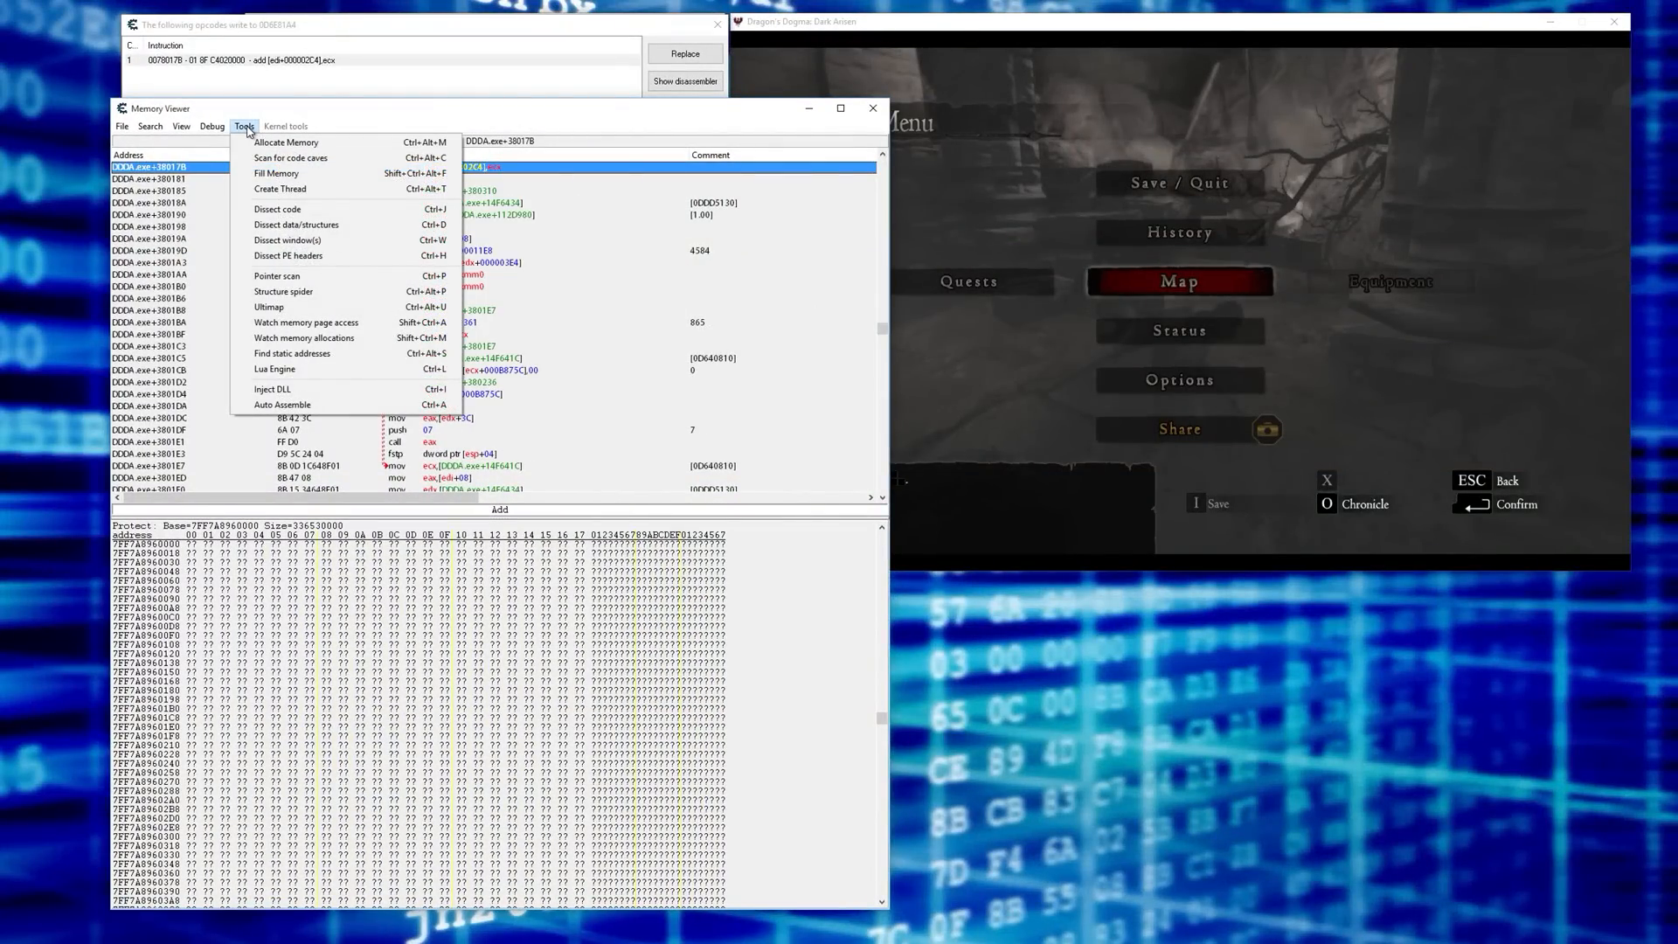
click(281, 405)
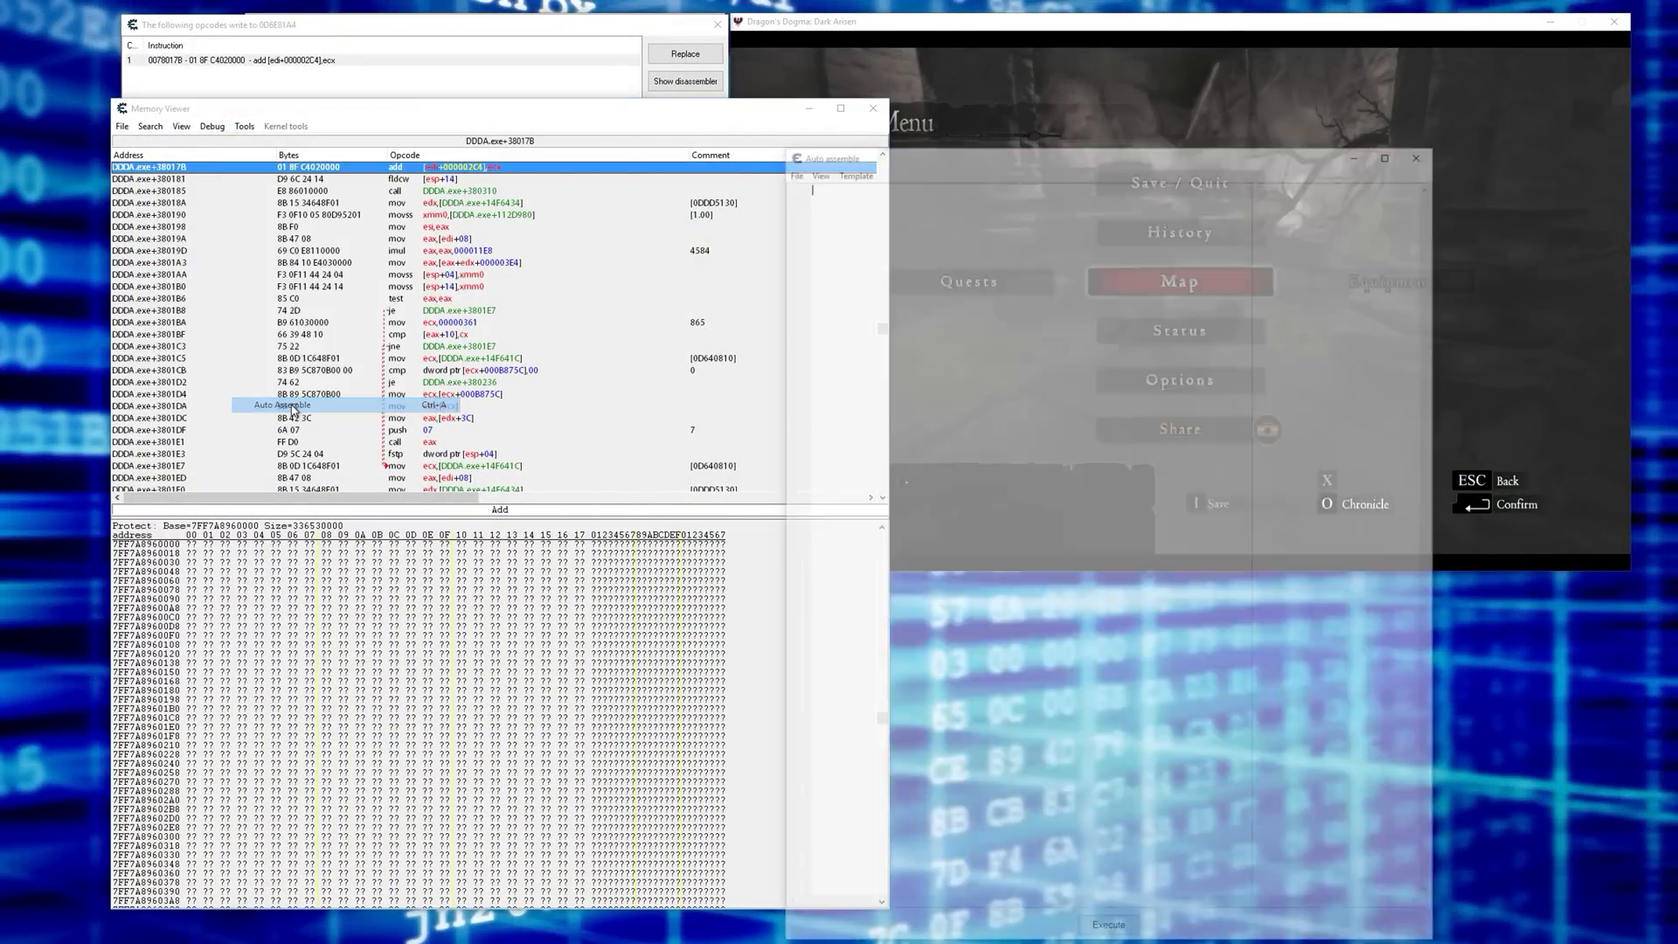
click(851, 168)
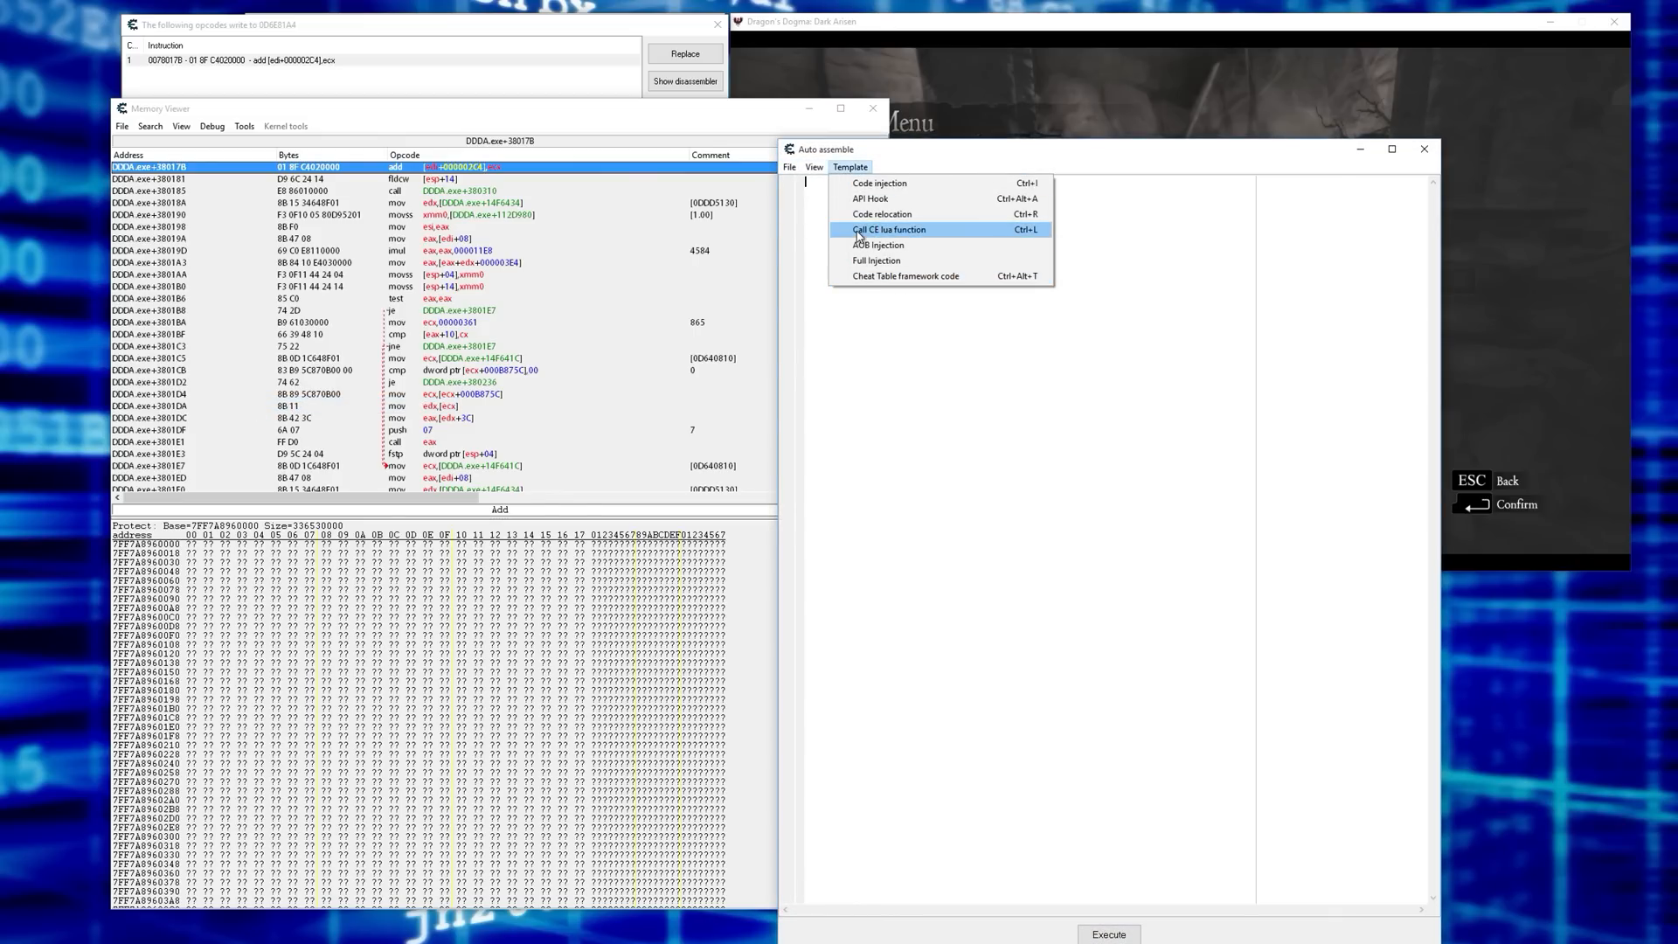
click(878, 184)
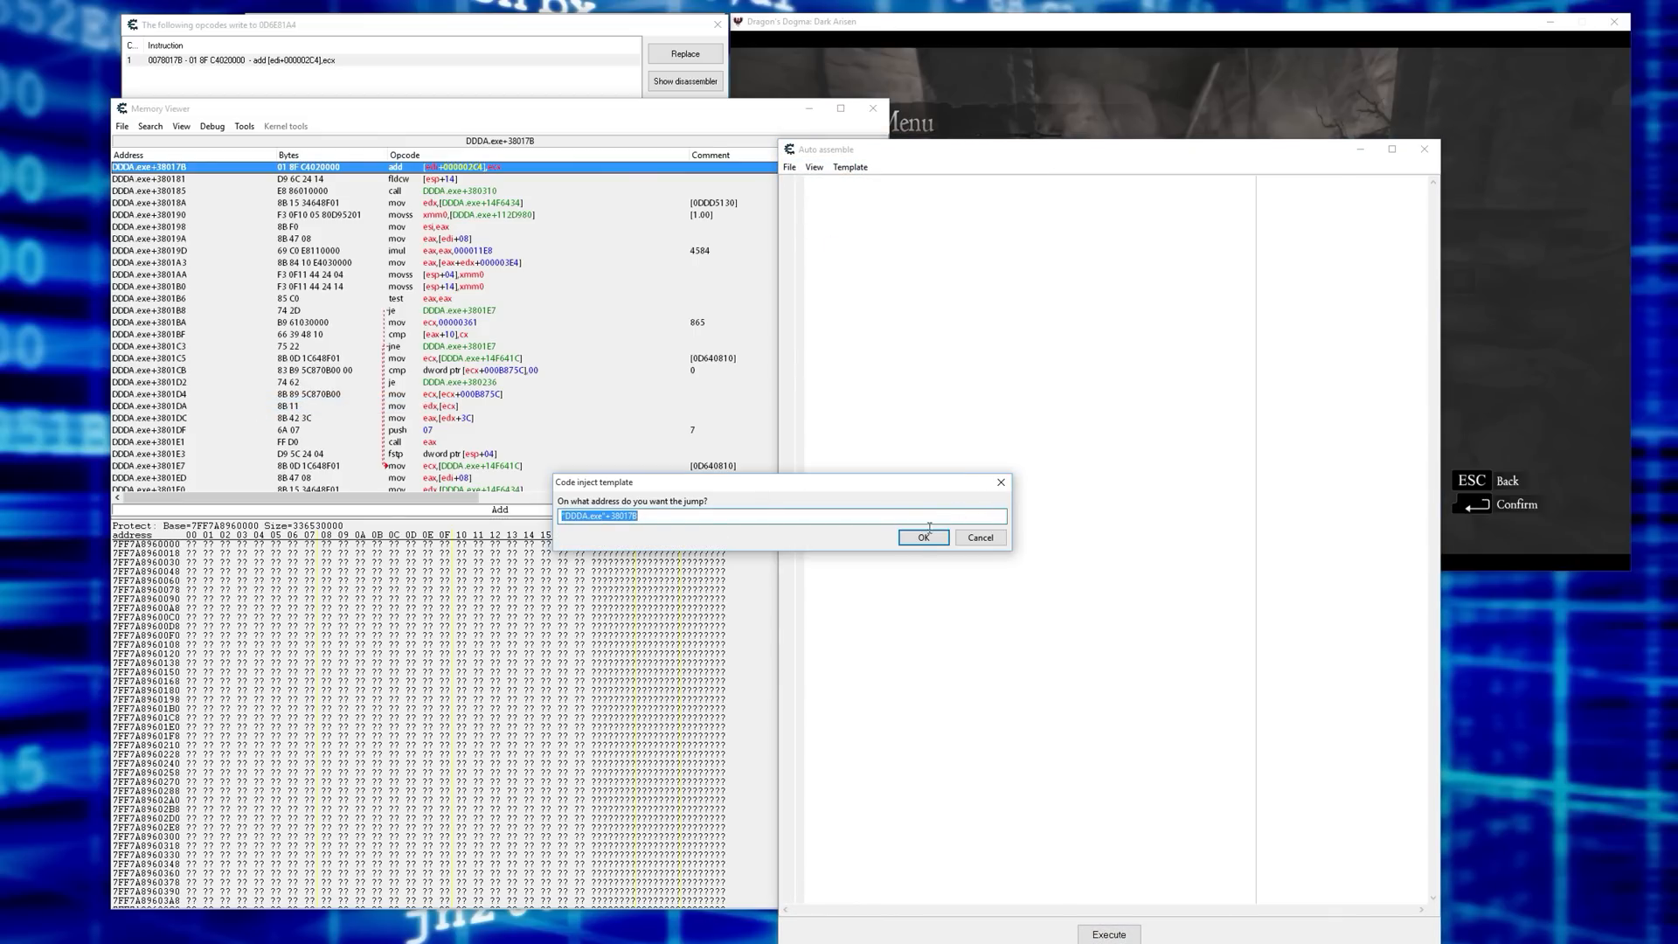
click(923, 536)
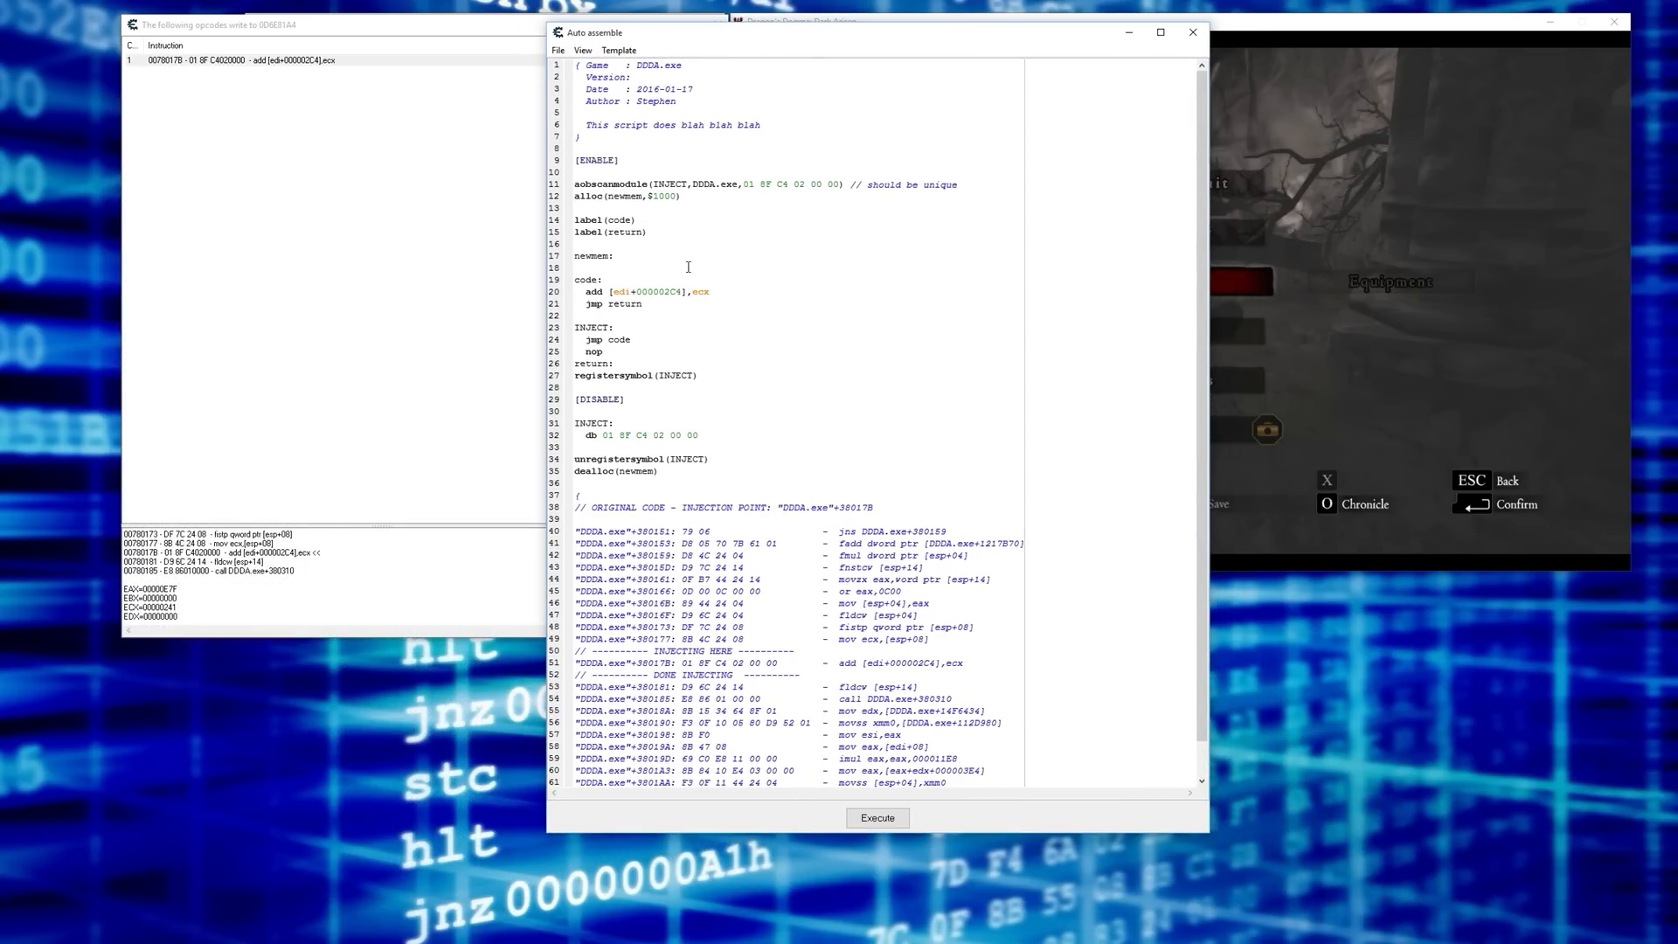
- Add push ebx and mov ebx,[edi+000002C8] before the injected add instruction
text(PUSH)
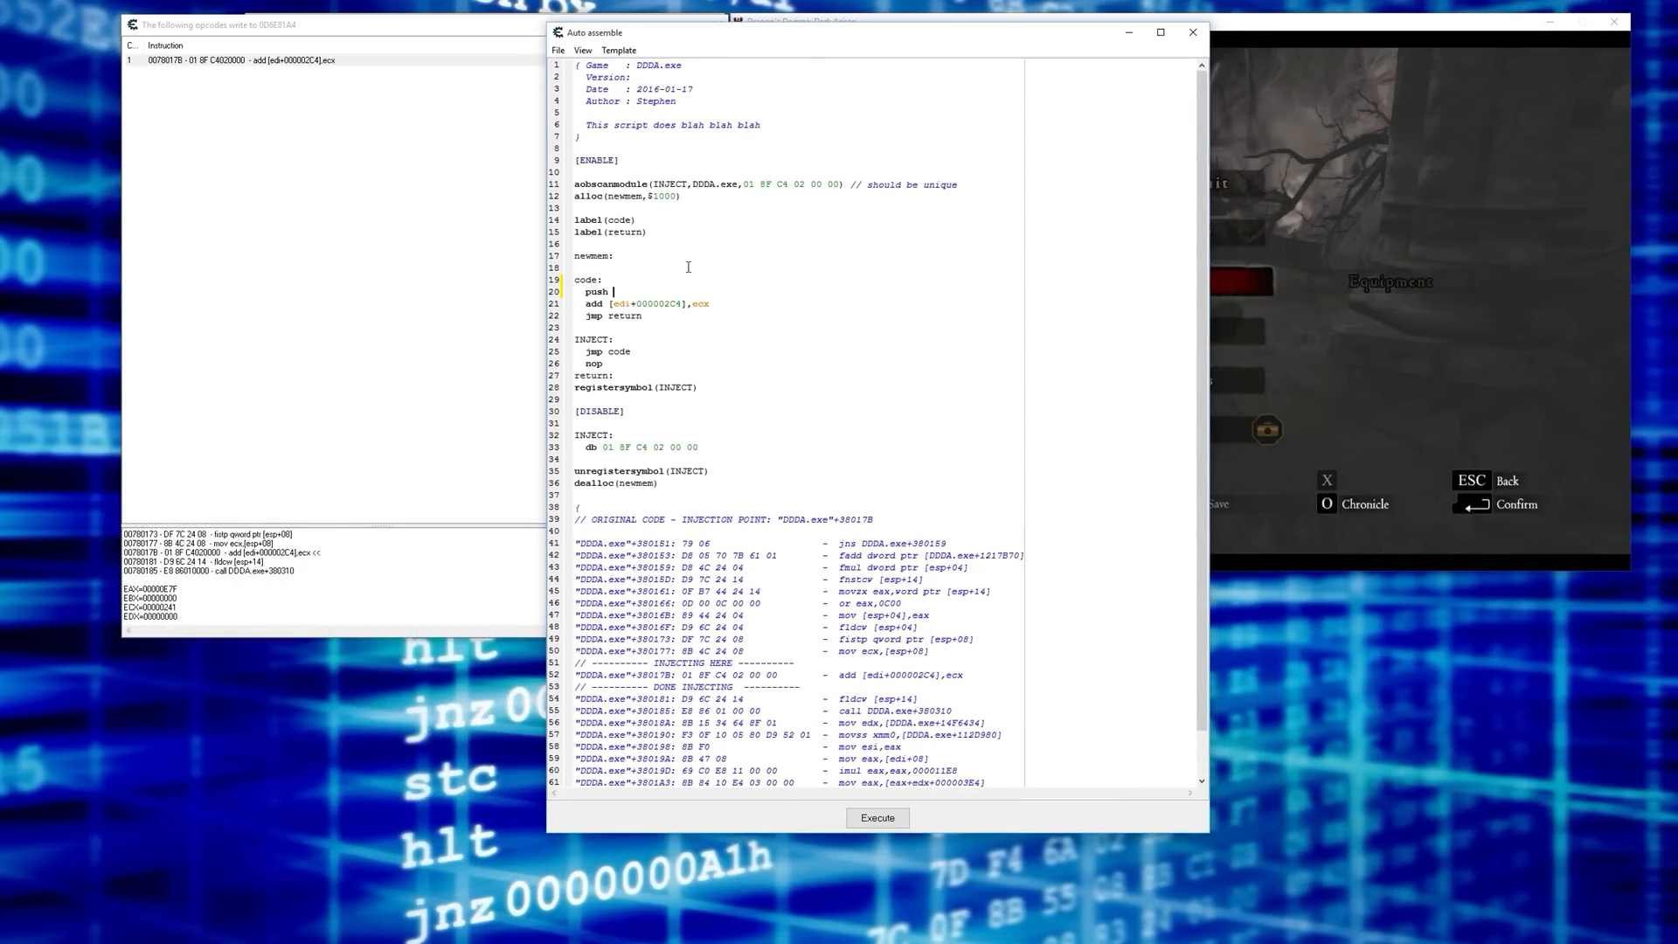
text(ebx)
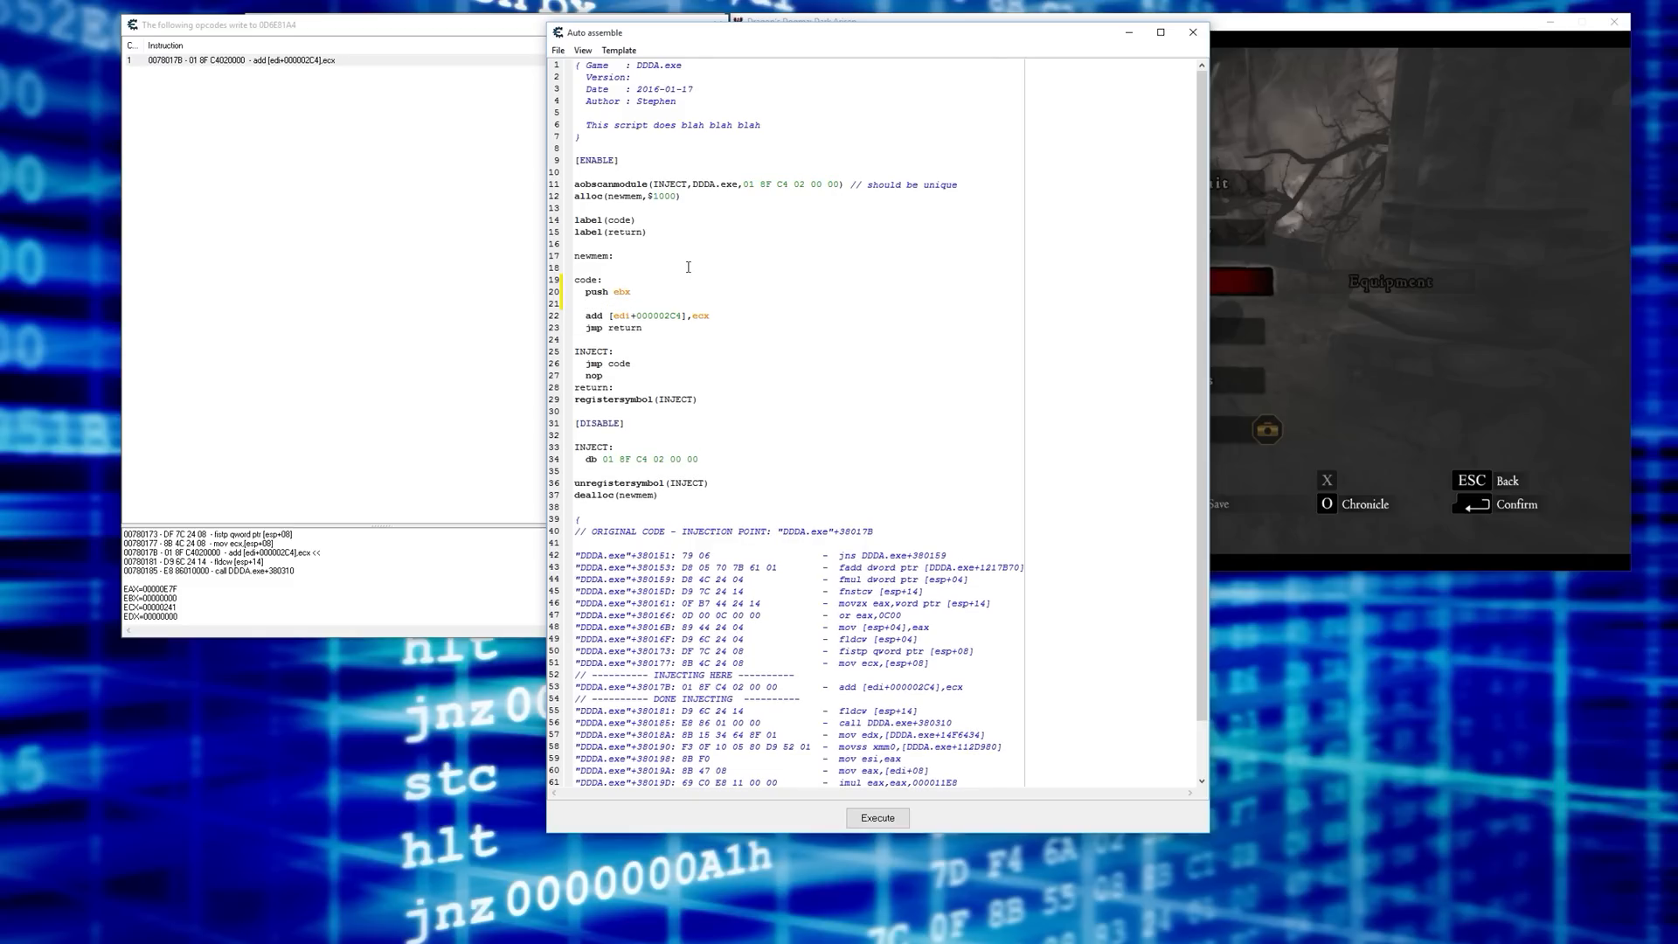
text(mov)
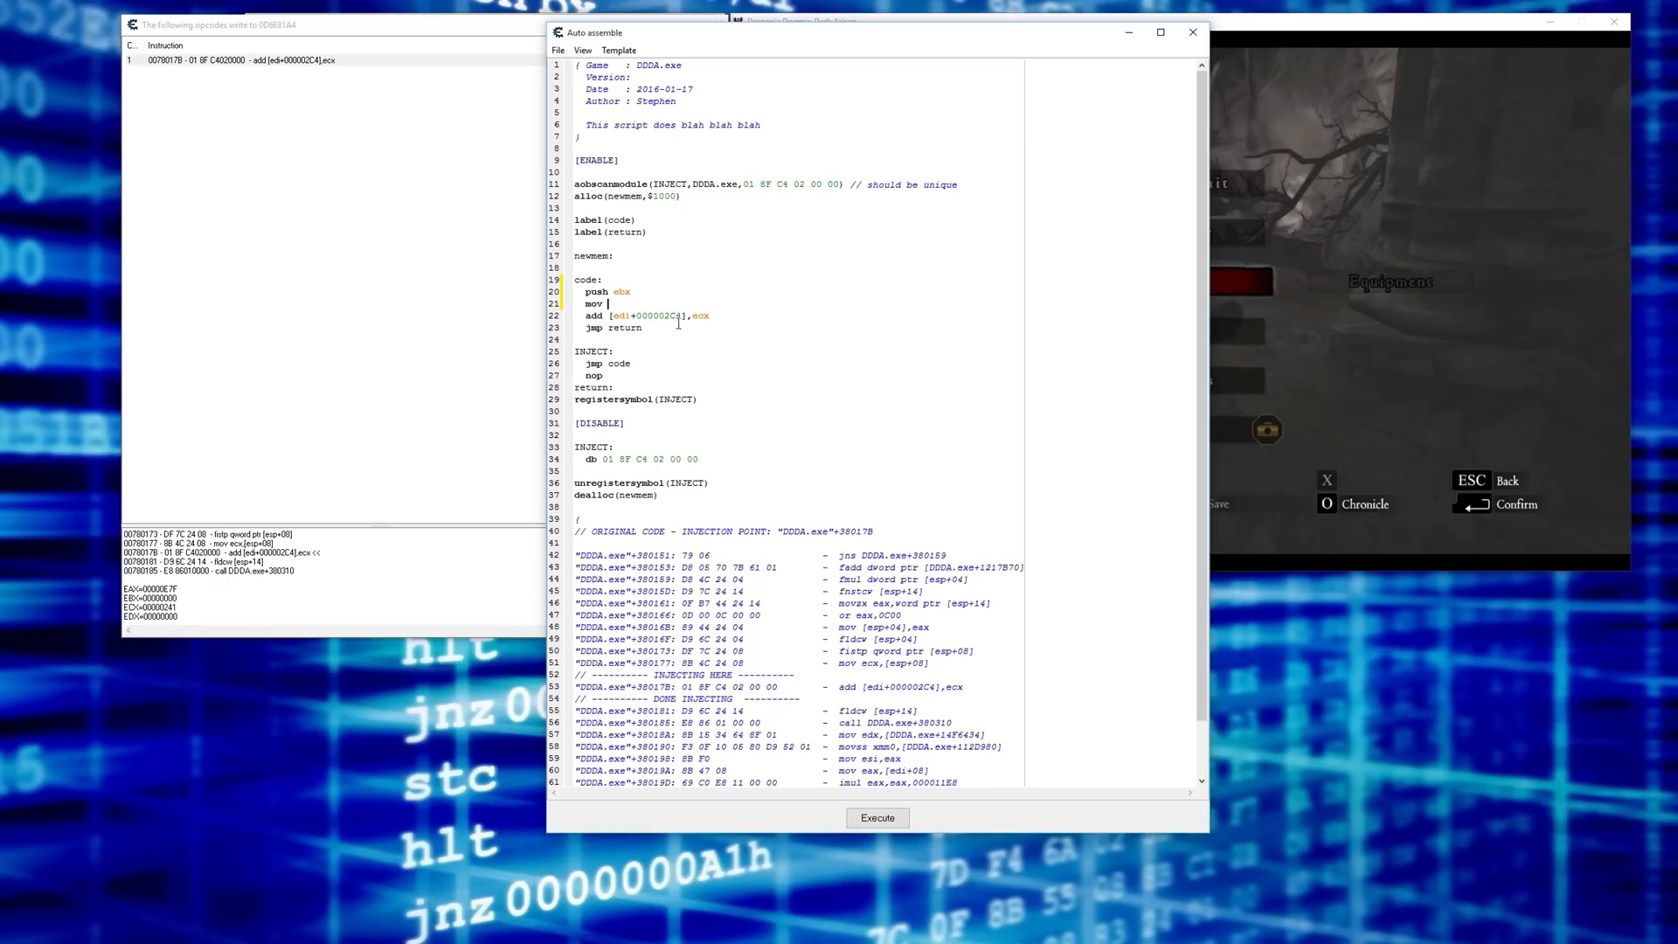
double_click(647, 315)
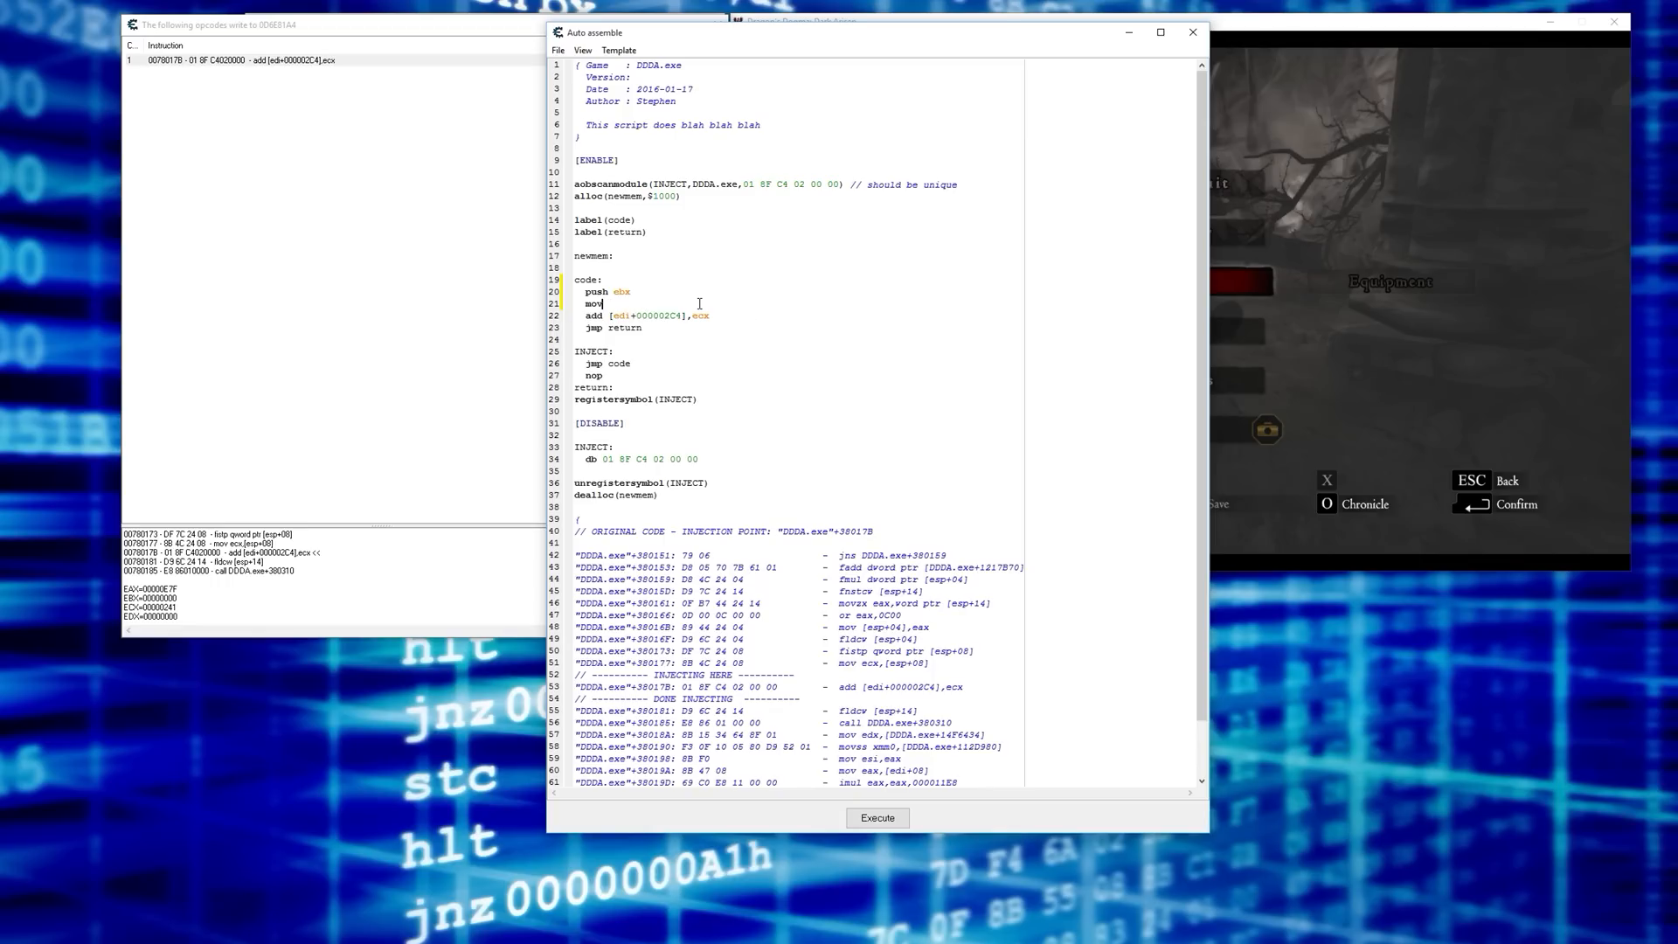
text(ebx)
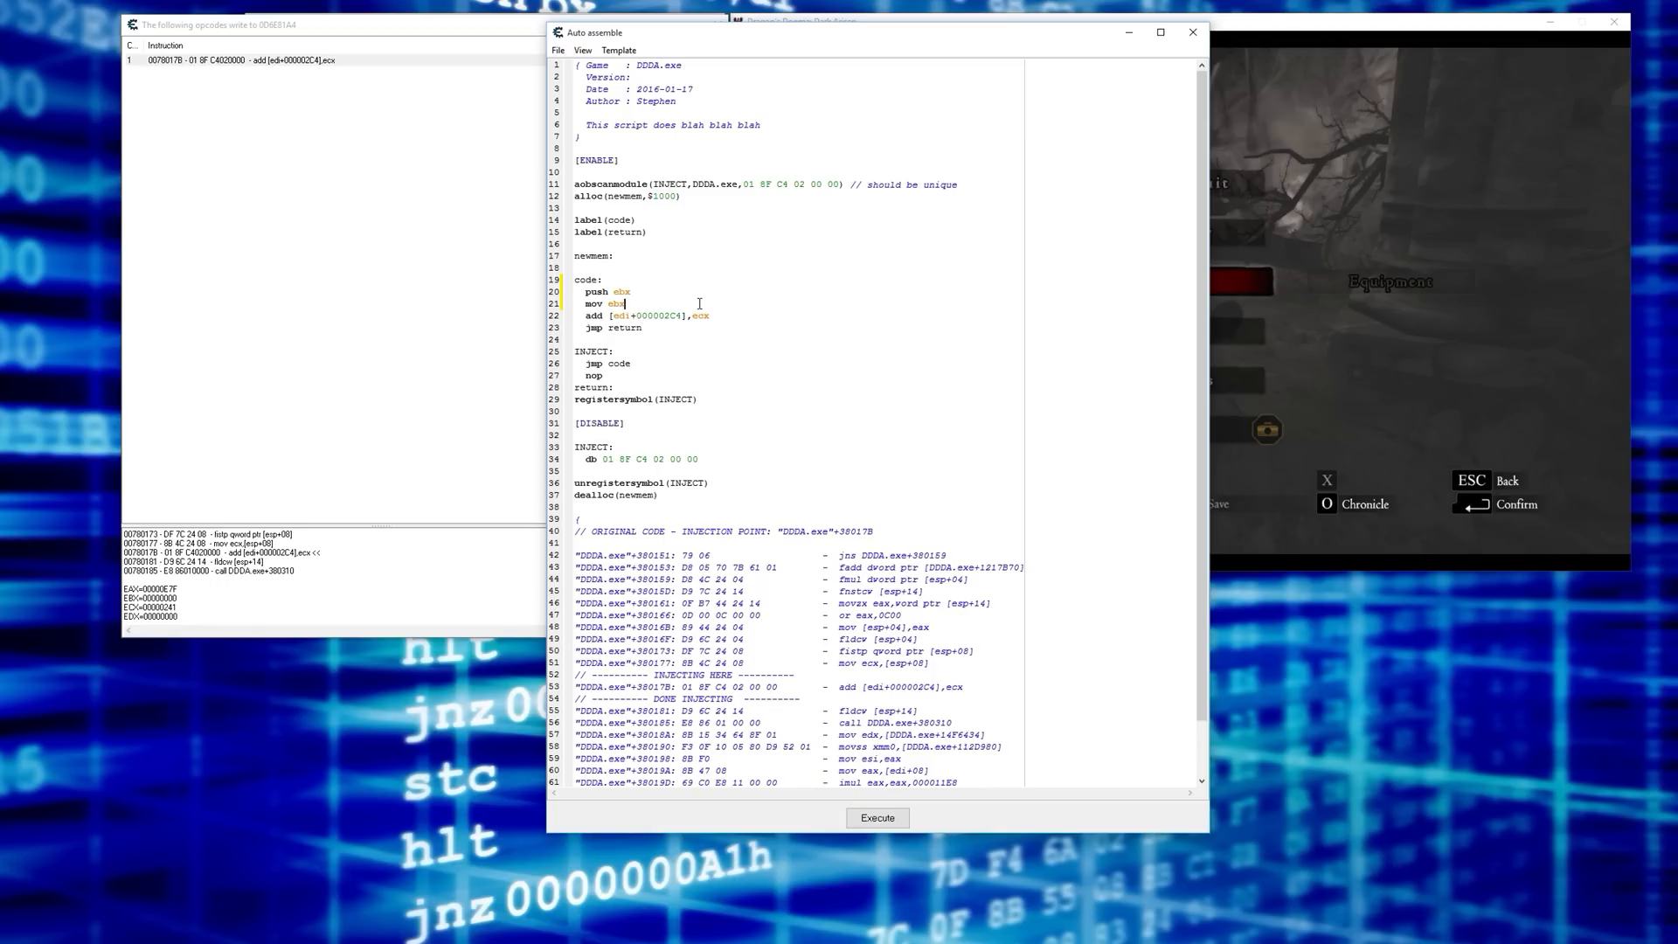
text(,[edi+000002C4])
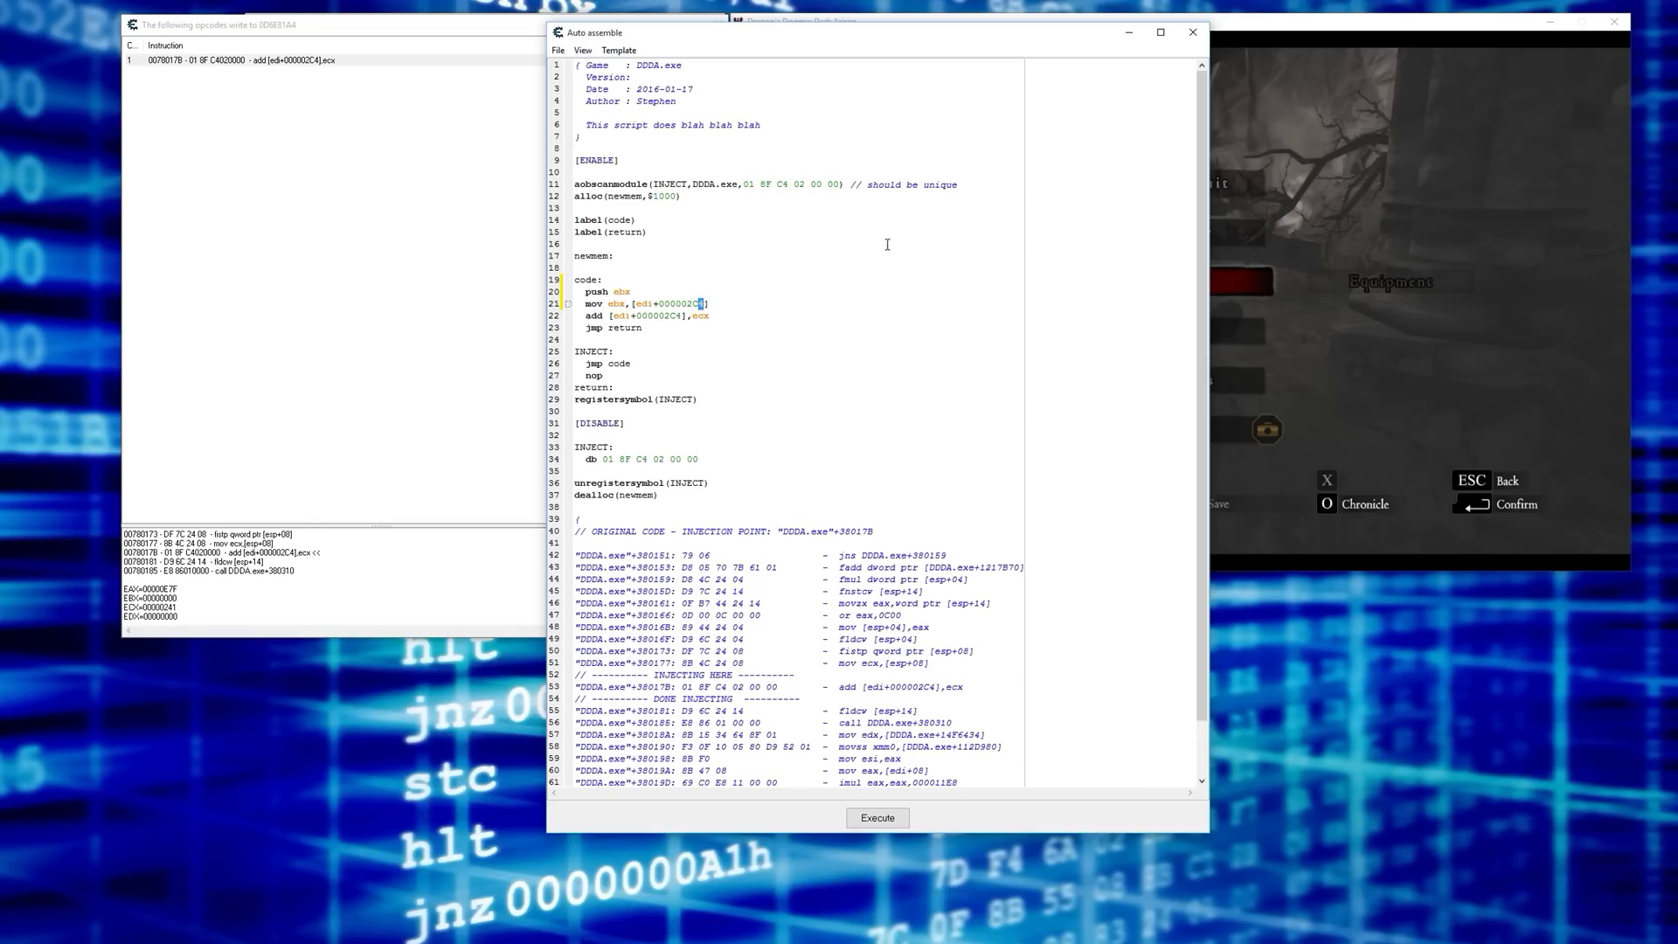
mouse_move(776, 250)
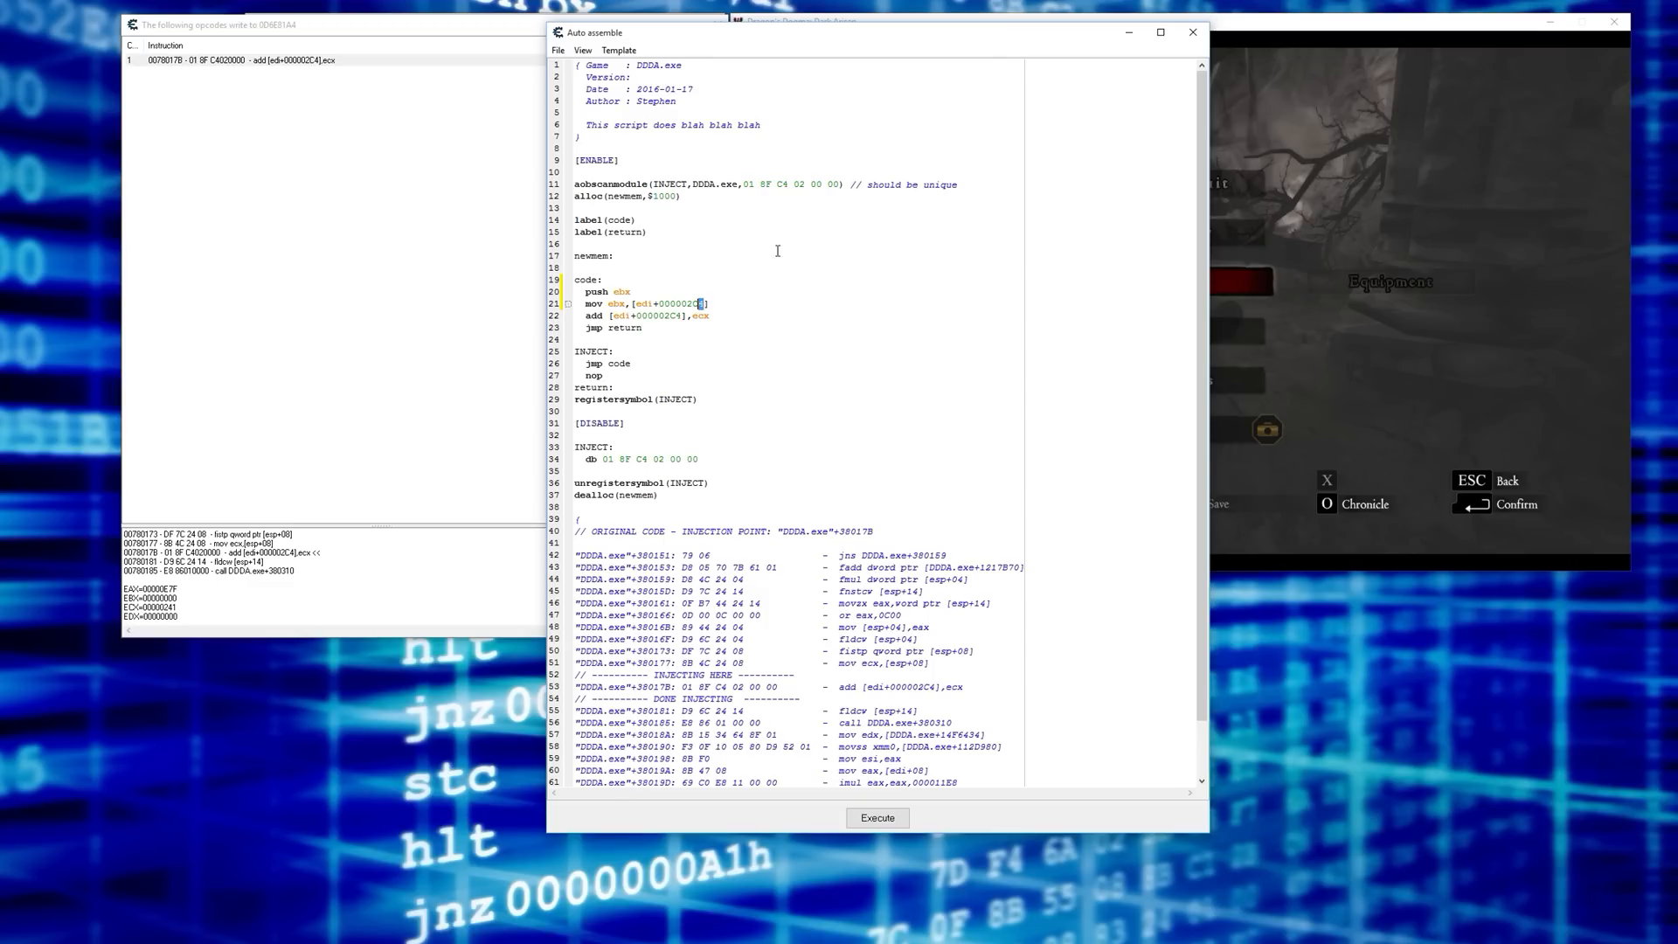
mouse_move(894, 227)
text(8)
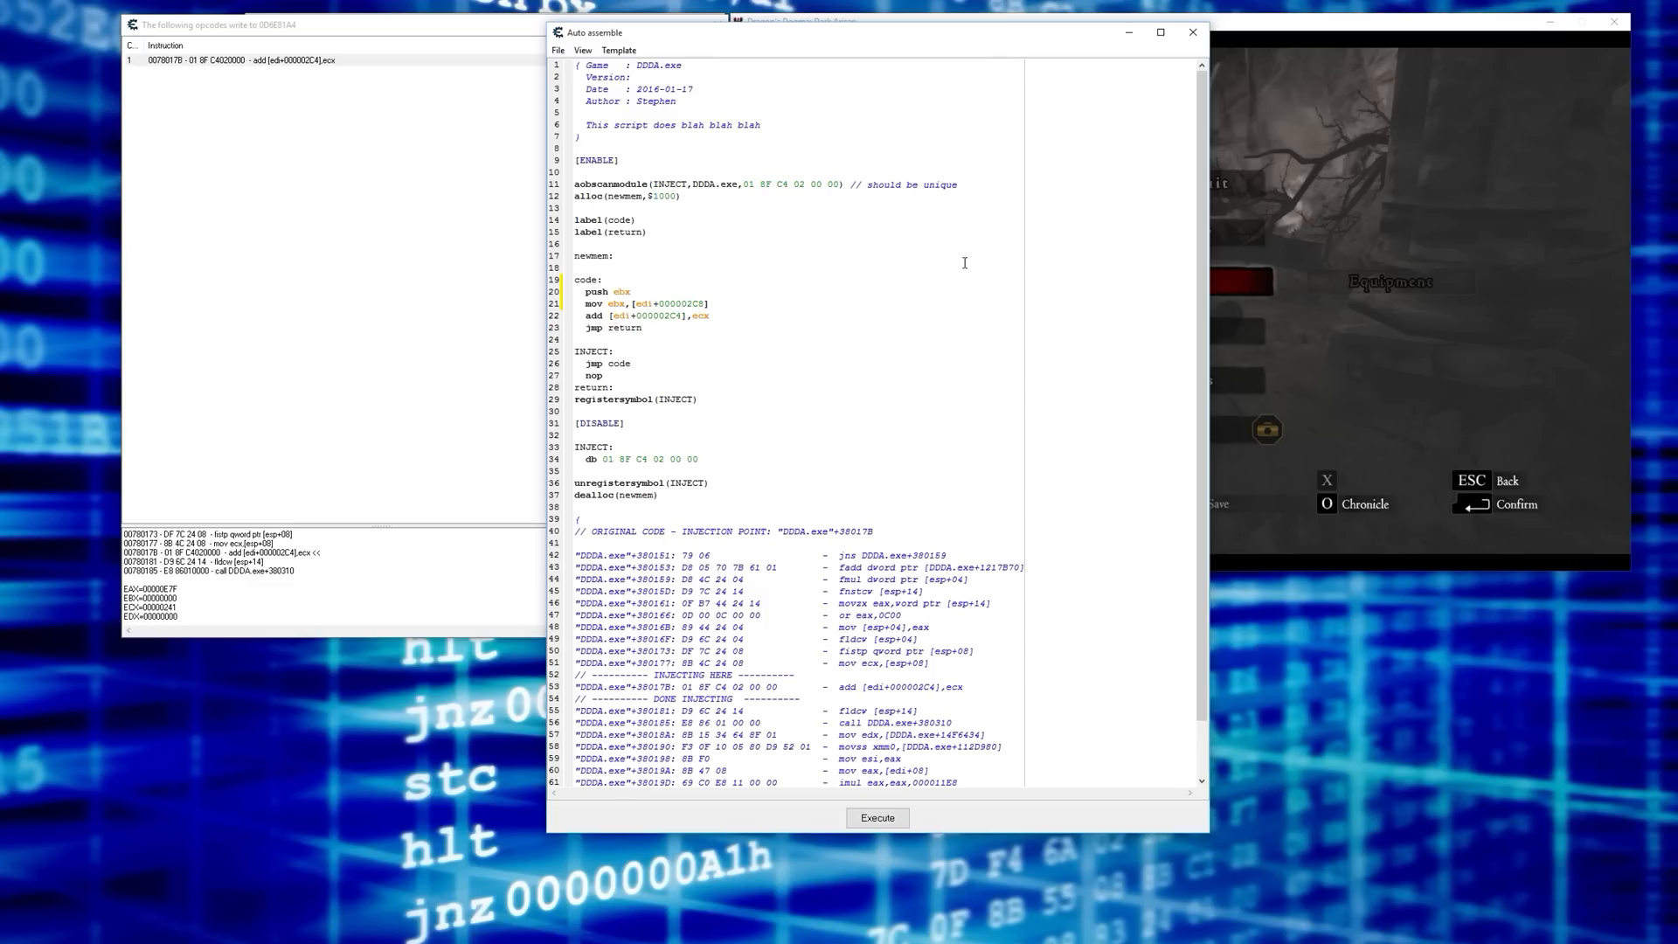
- Add pop ebx on a new line after the add instruction to restore ebx
click(717, 314)
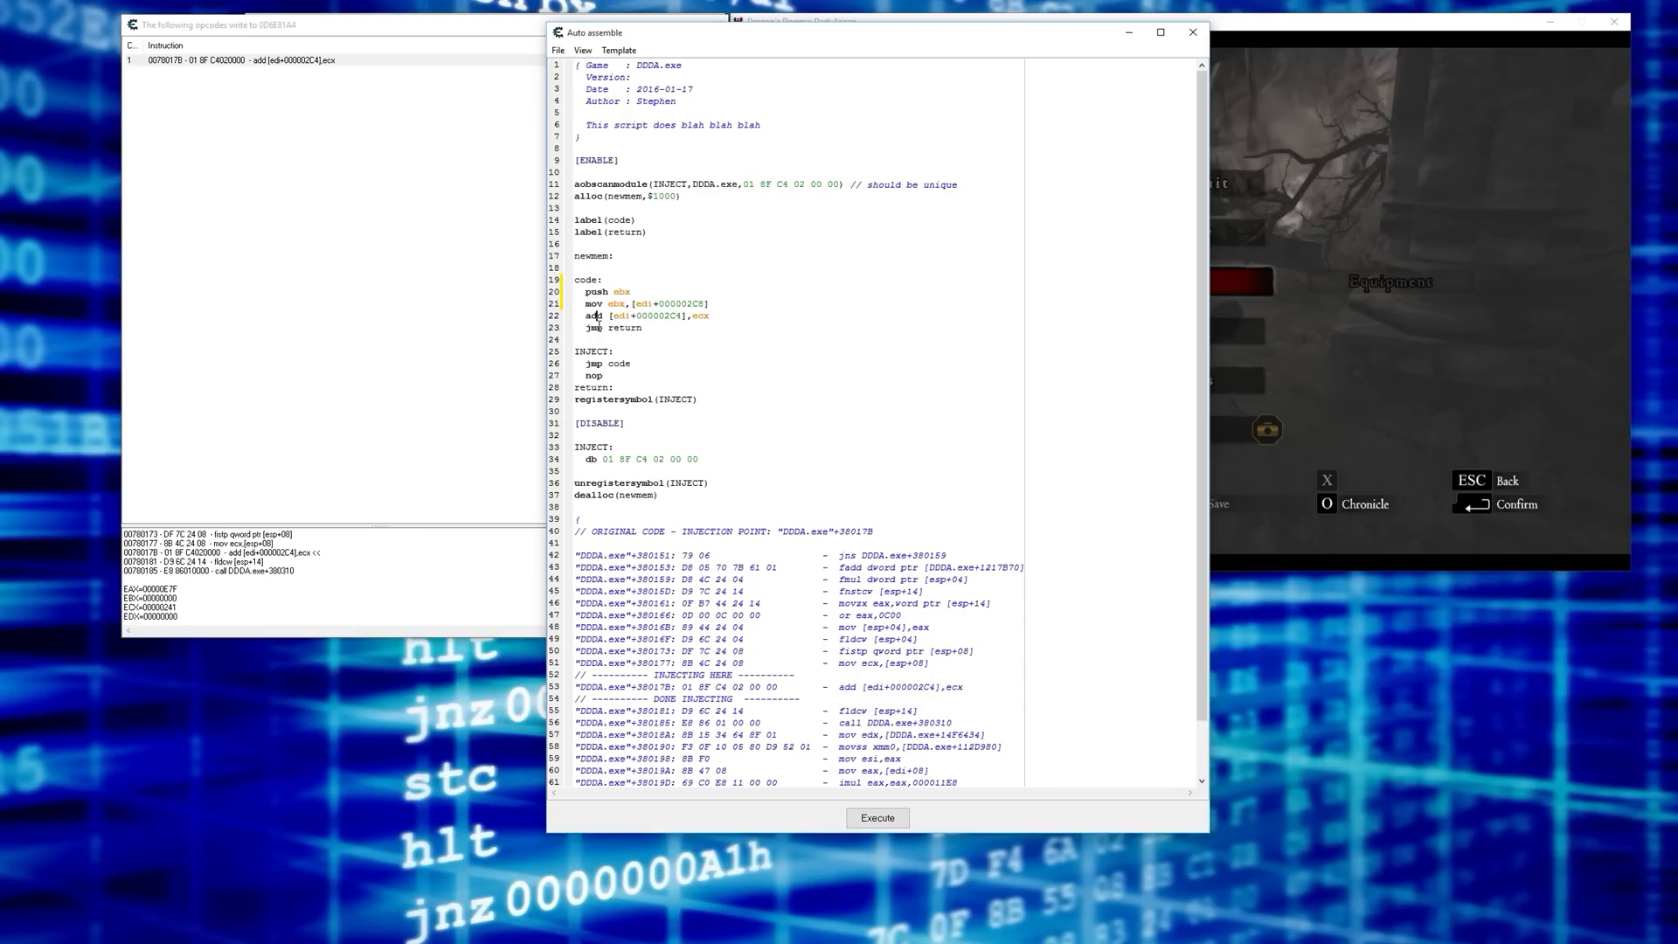
key(Enter)
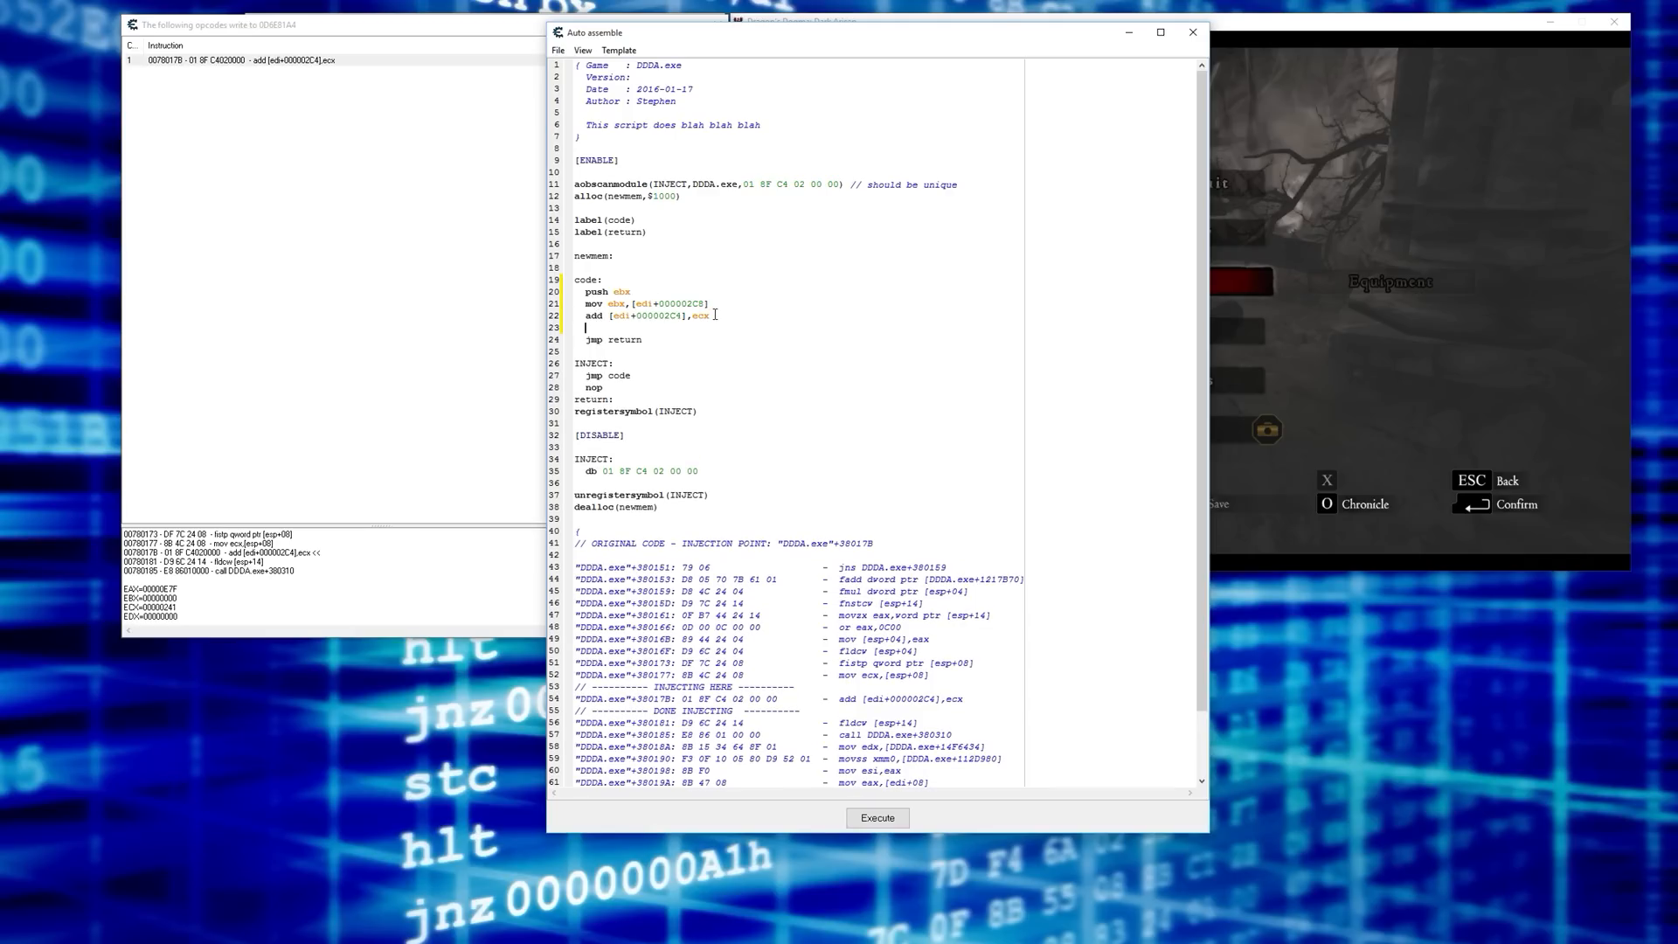
text(pop ebx)
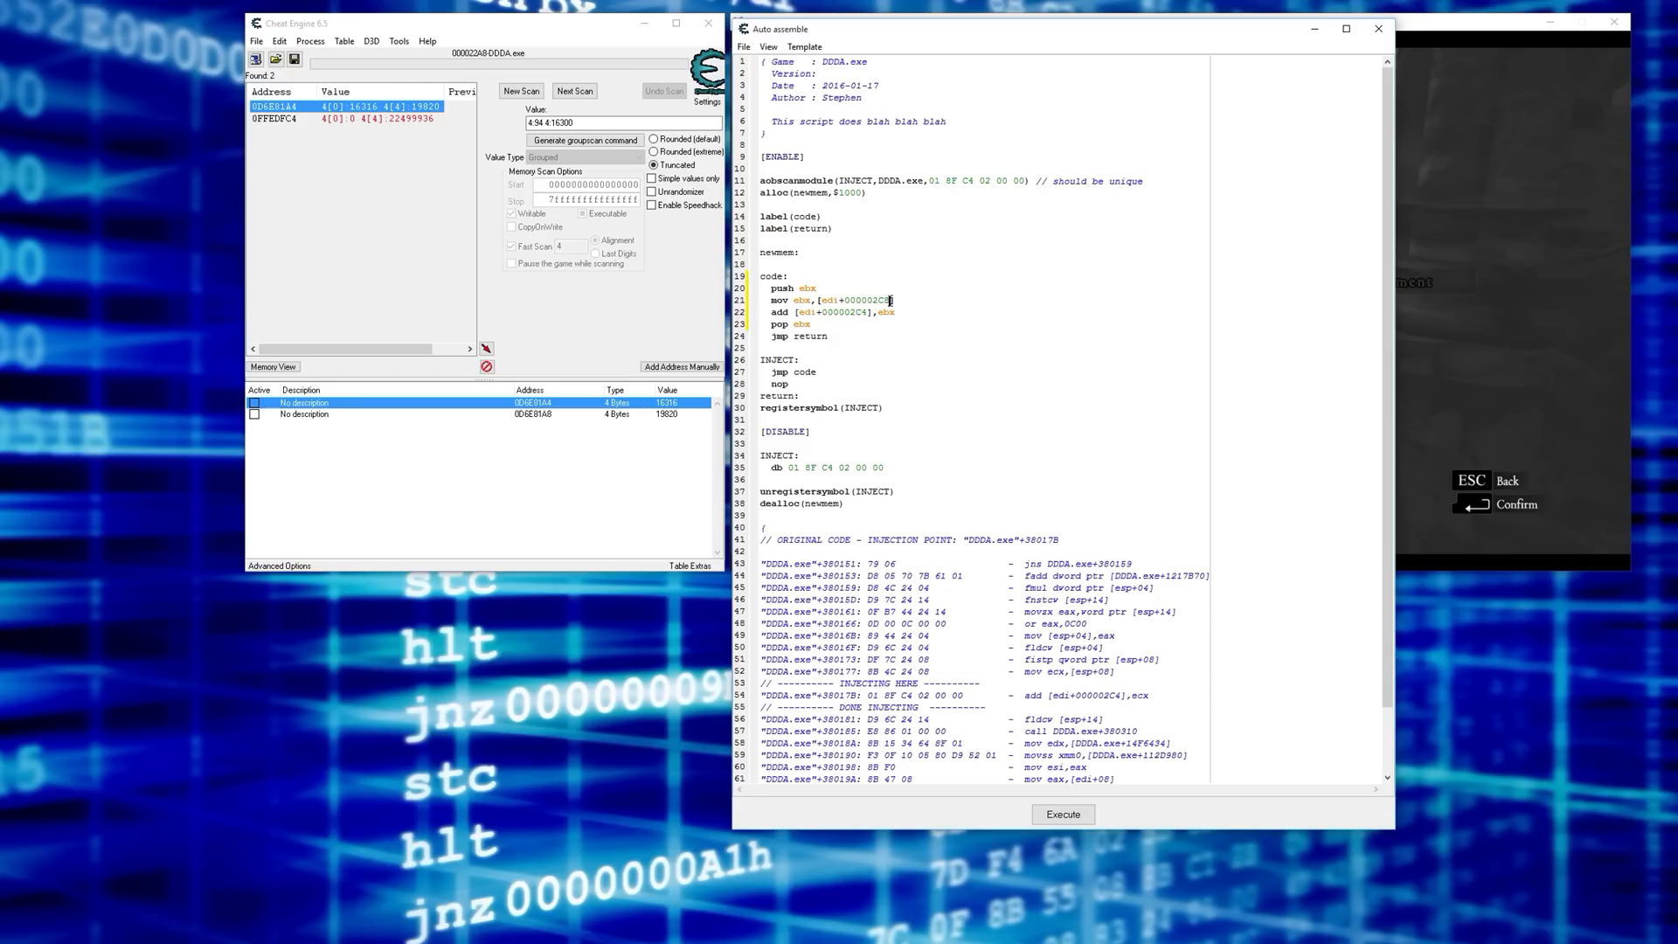
- Replace the add instruction on line 22 with mov so ebx is written to [edi+000002C4]
double_click(848, 300)
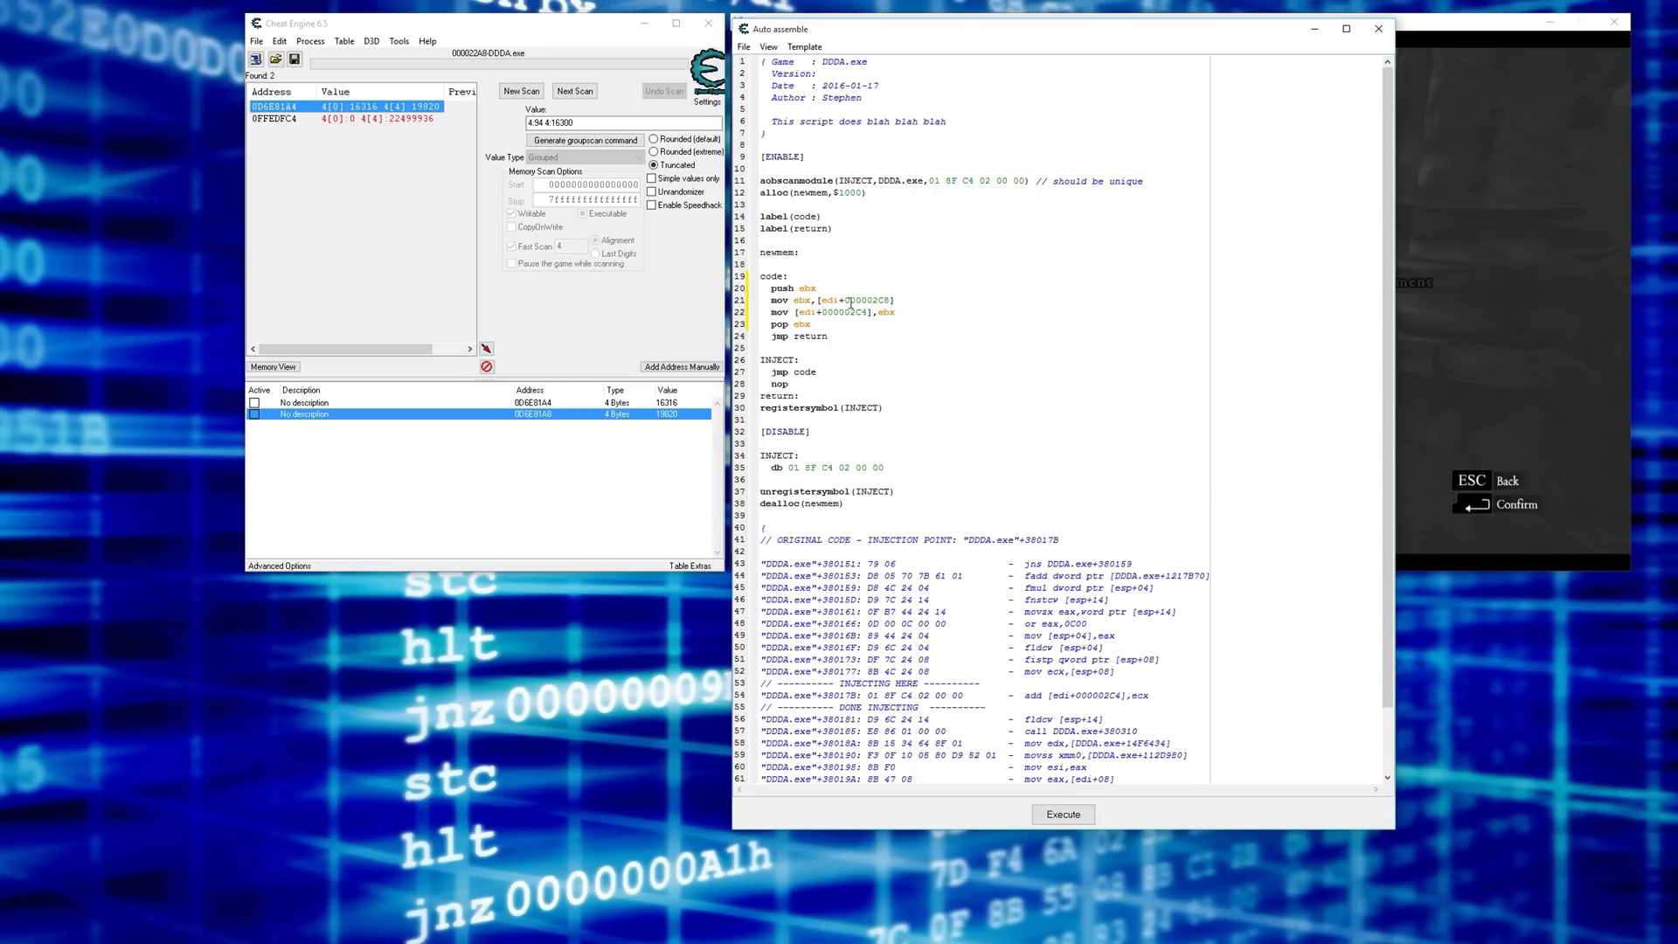
double_click(836, 311)
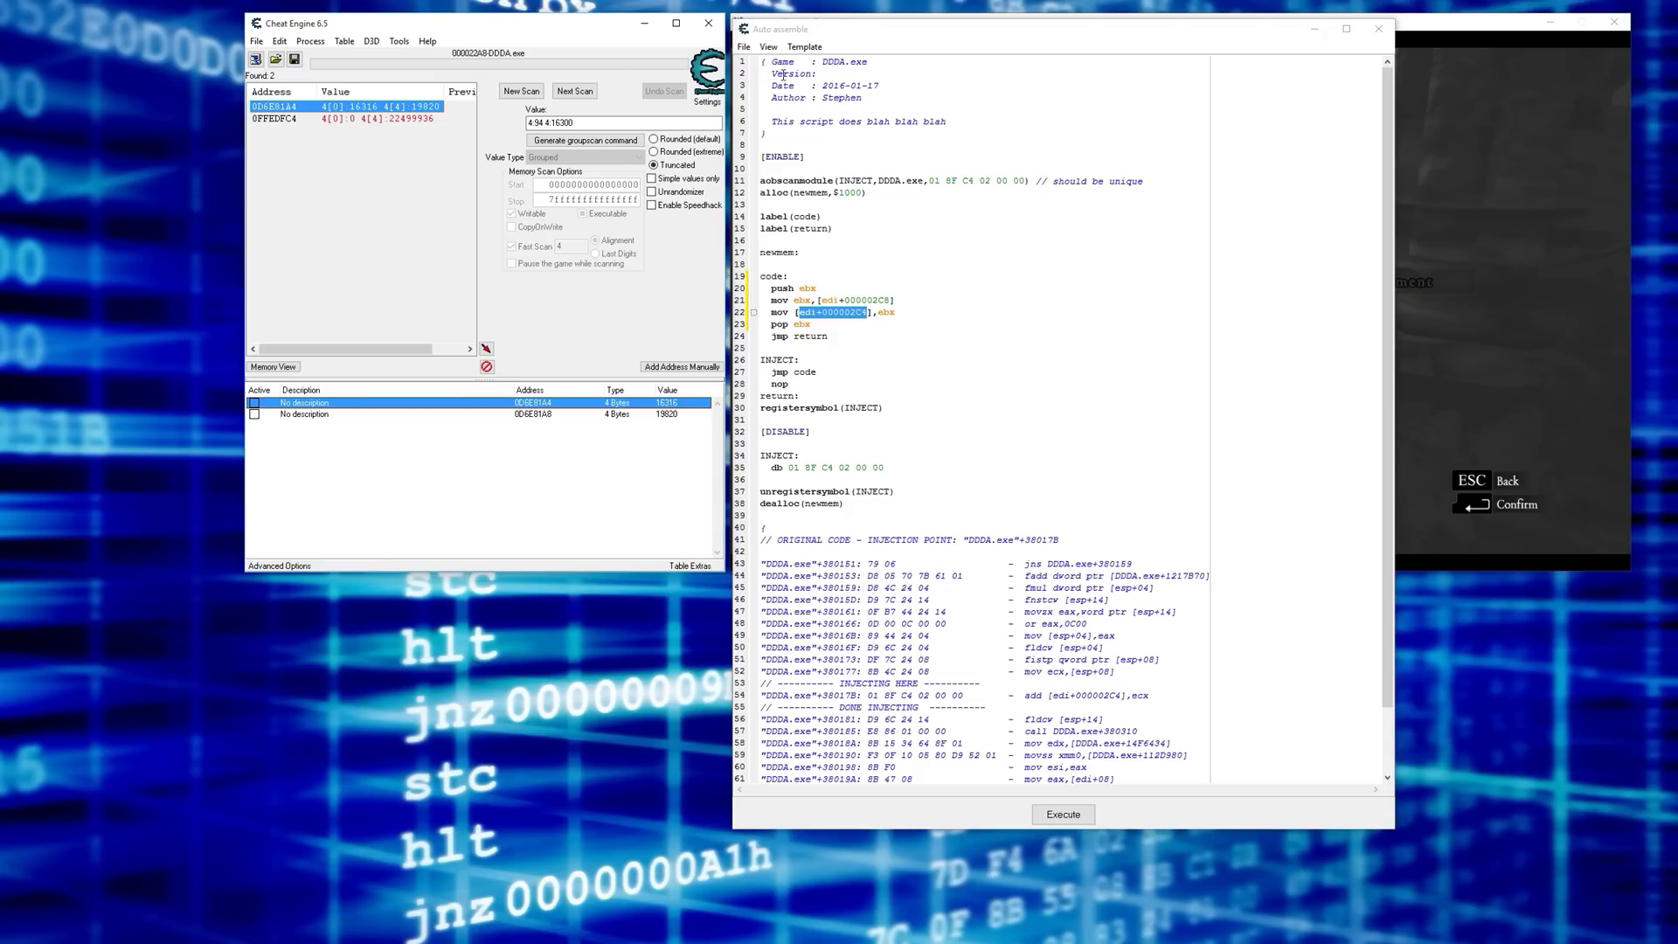
- Assign the script to the cheat table, close the editor, and activate the script entry
click(744, 46)
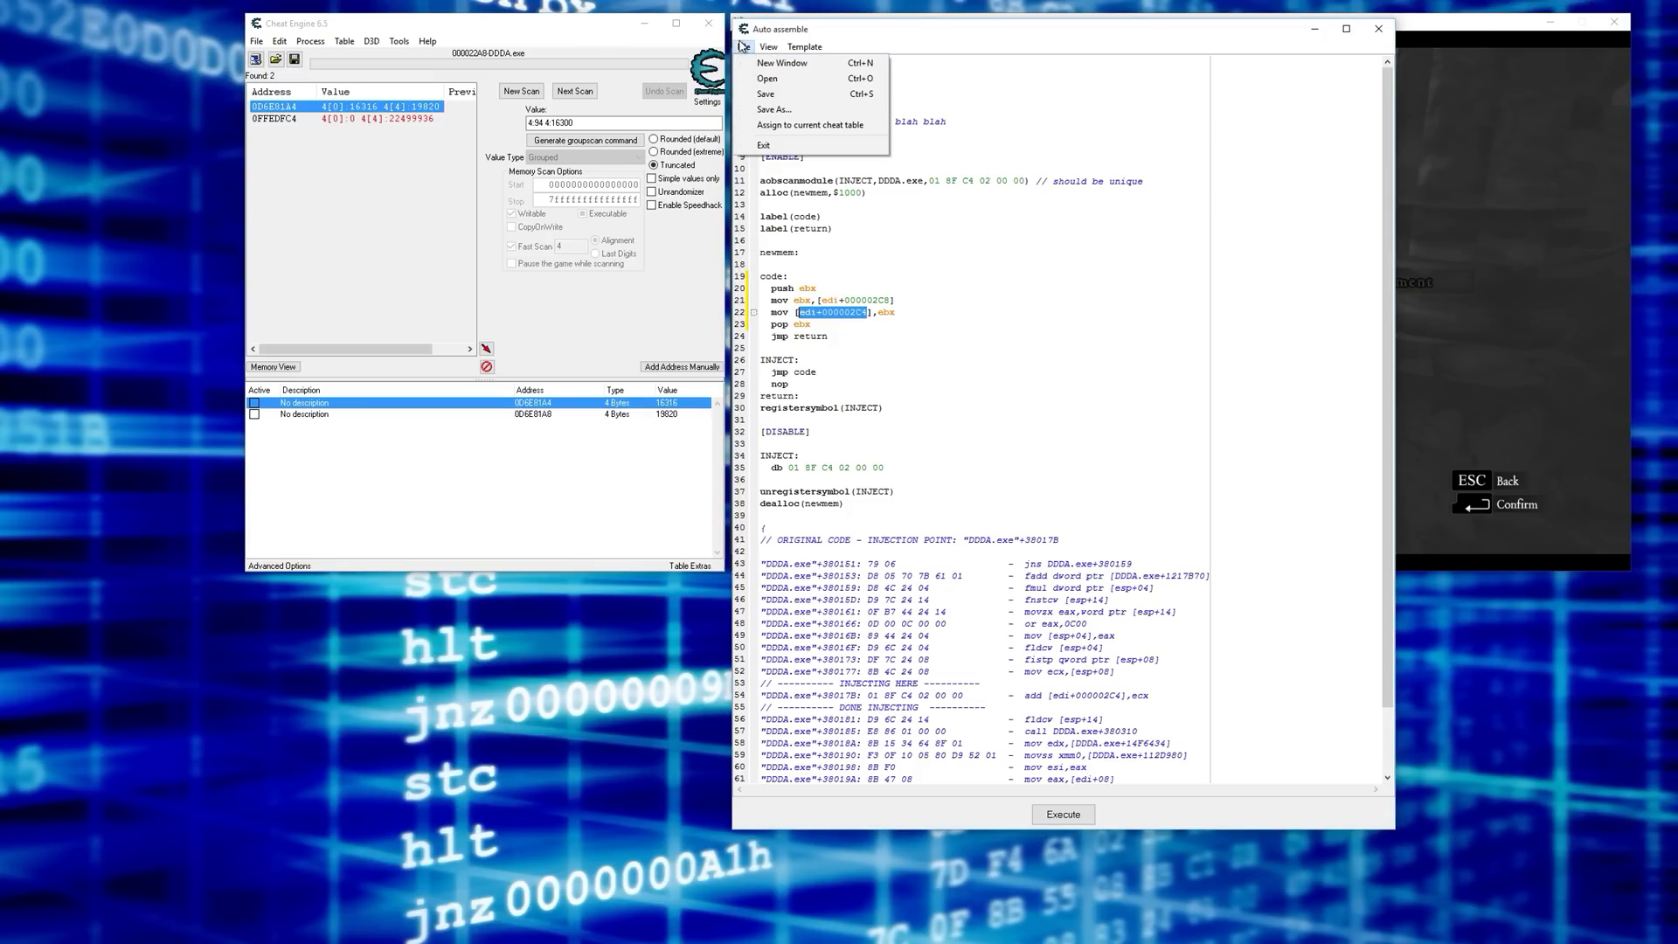
mouse_move(811, 126)
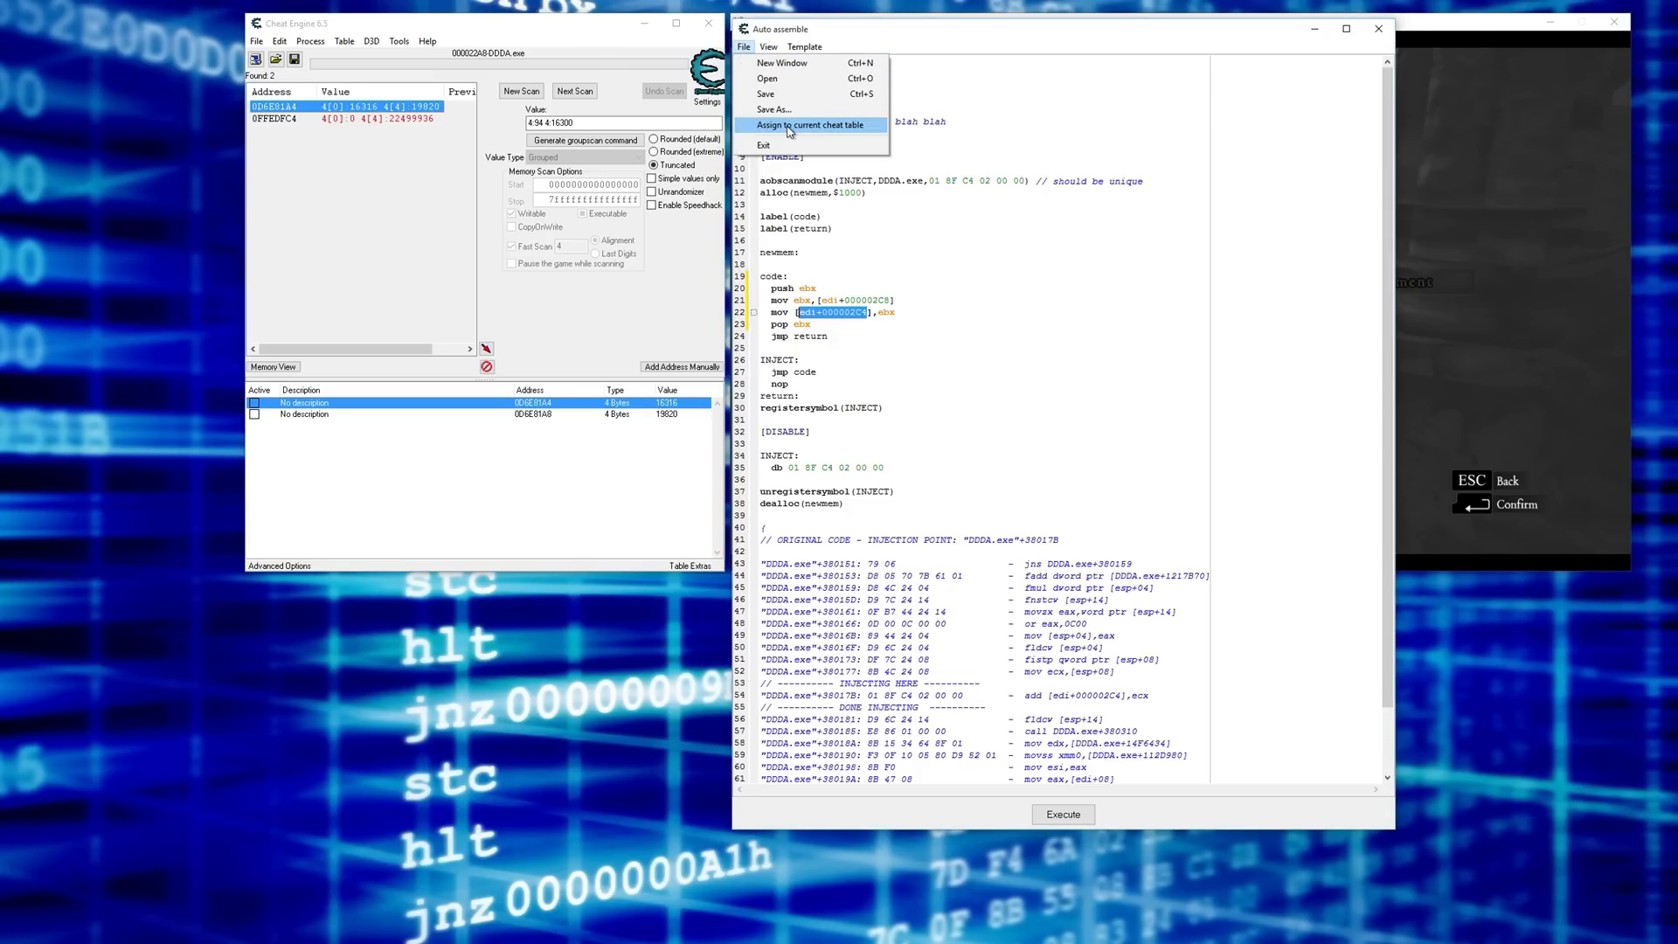
click(811, 126)
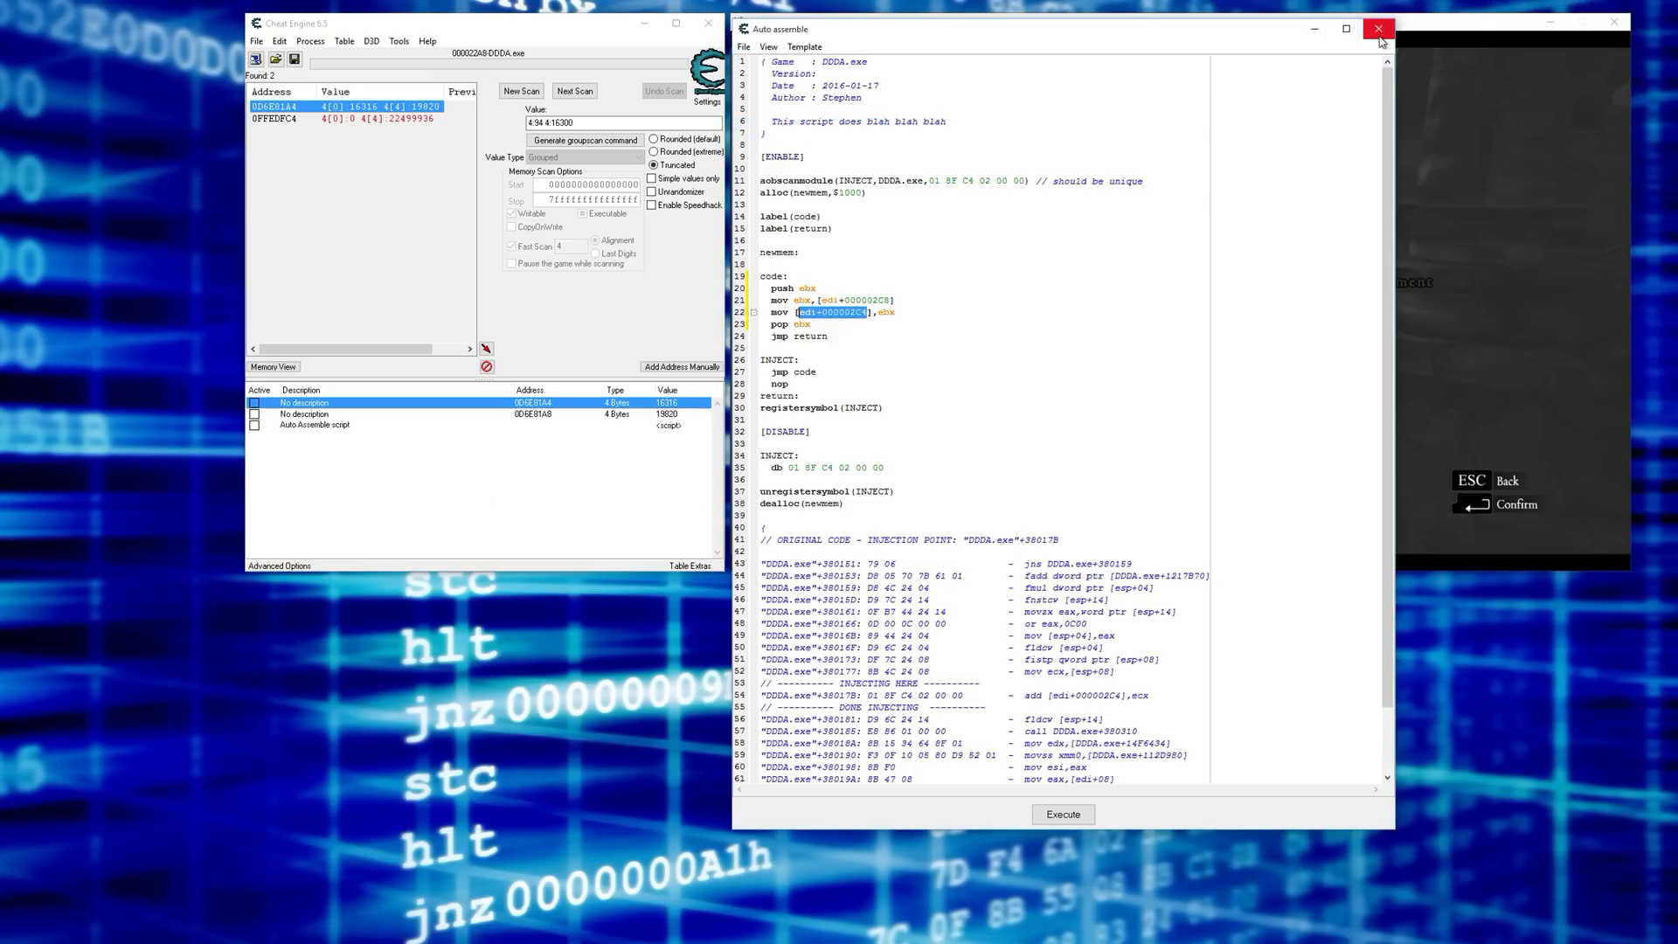
click(1379, 28)
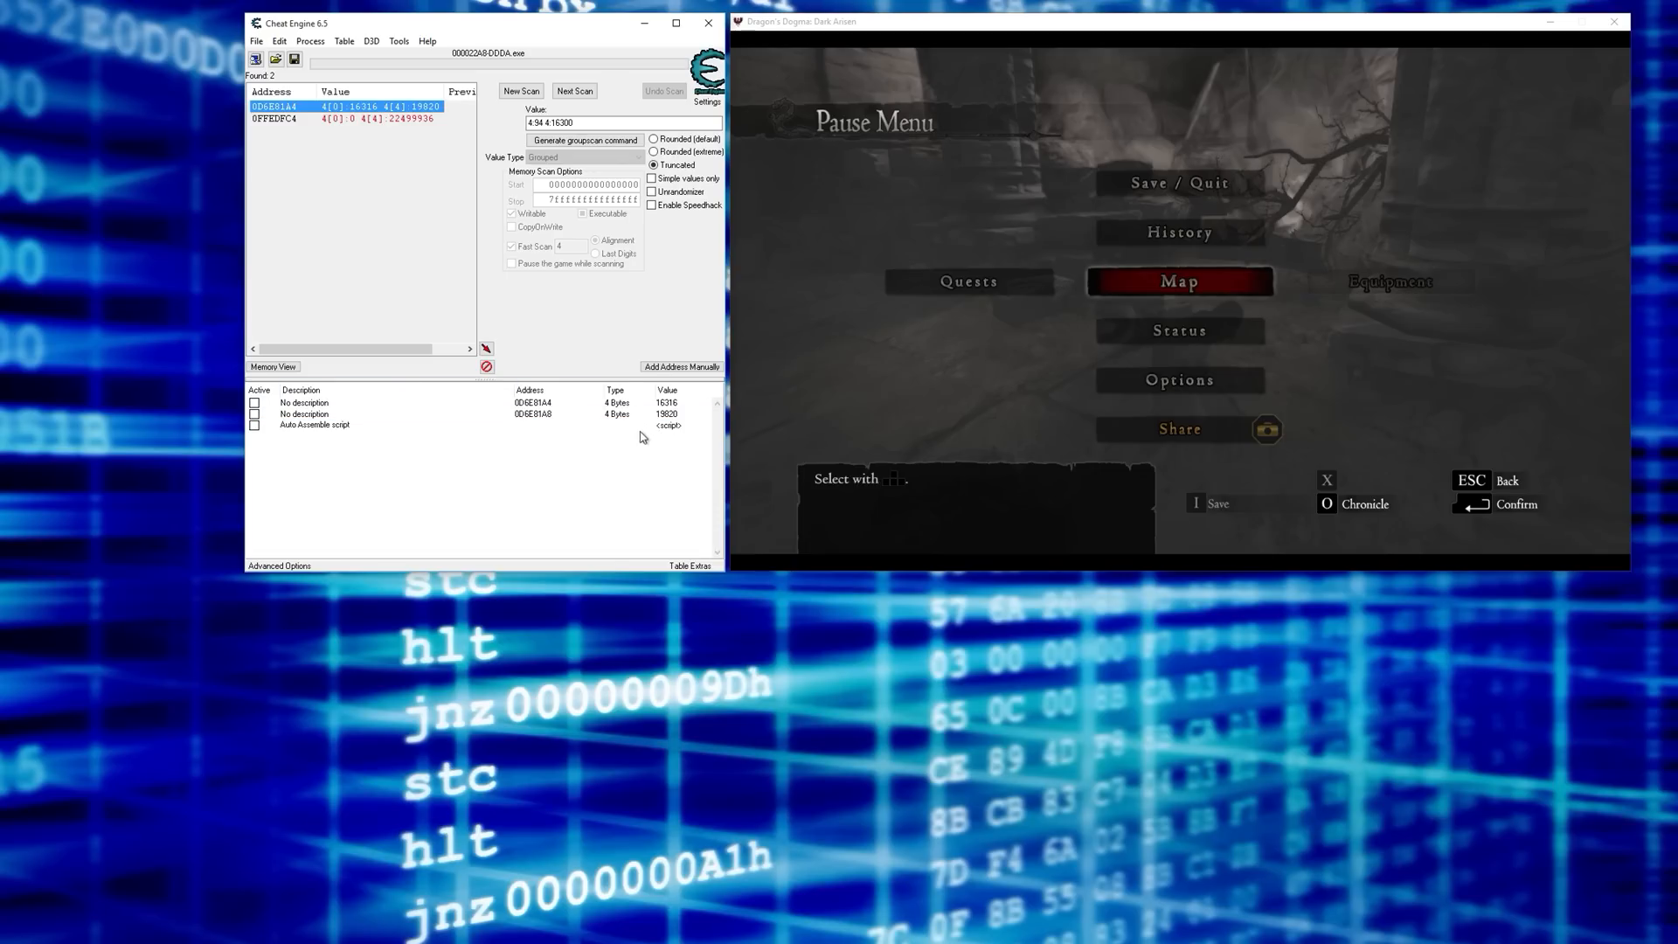
click(315, 424)
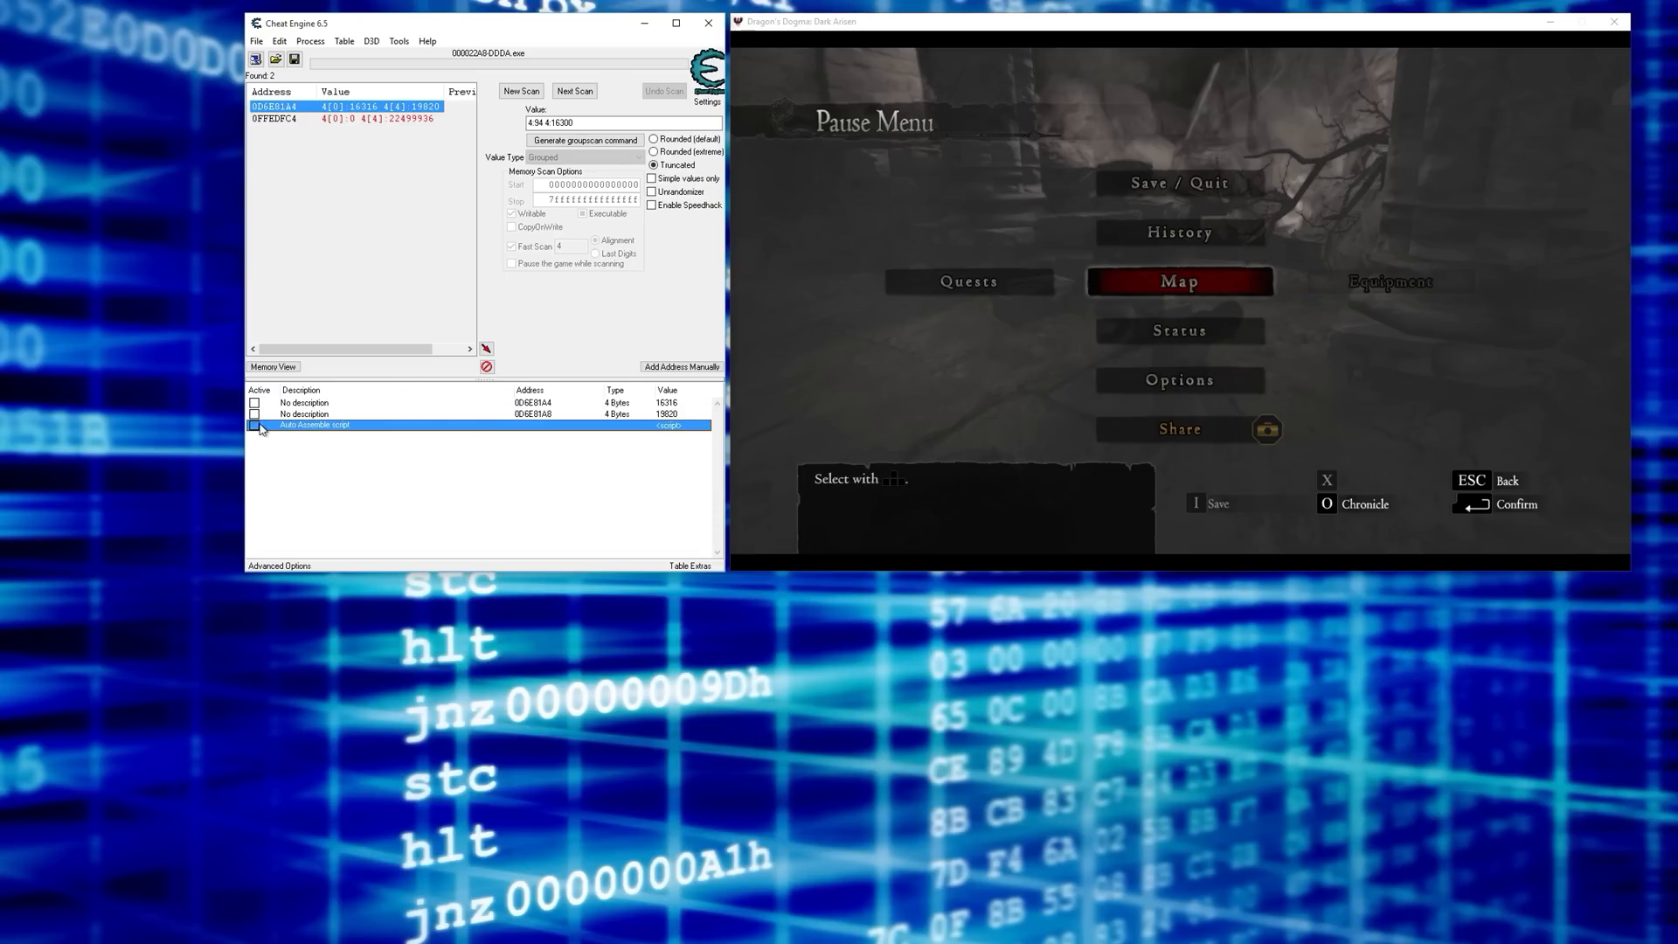
click(255, 425)
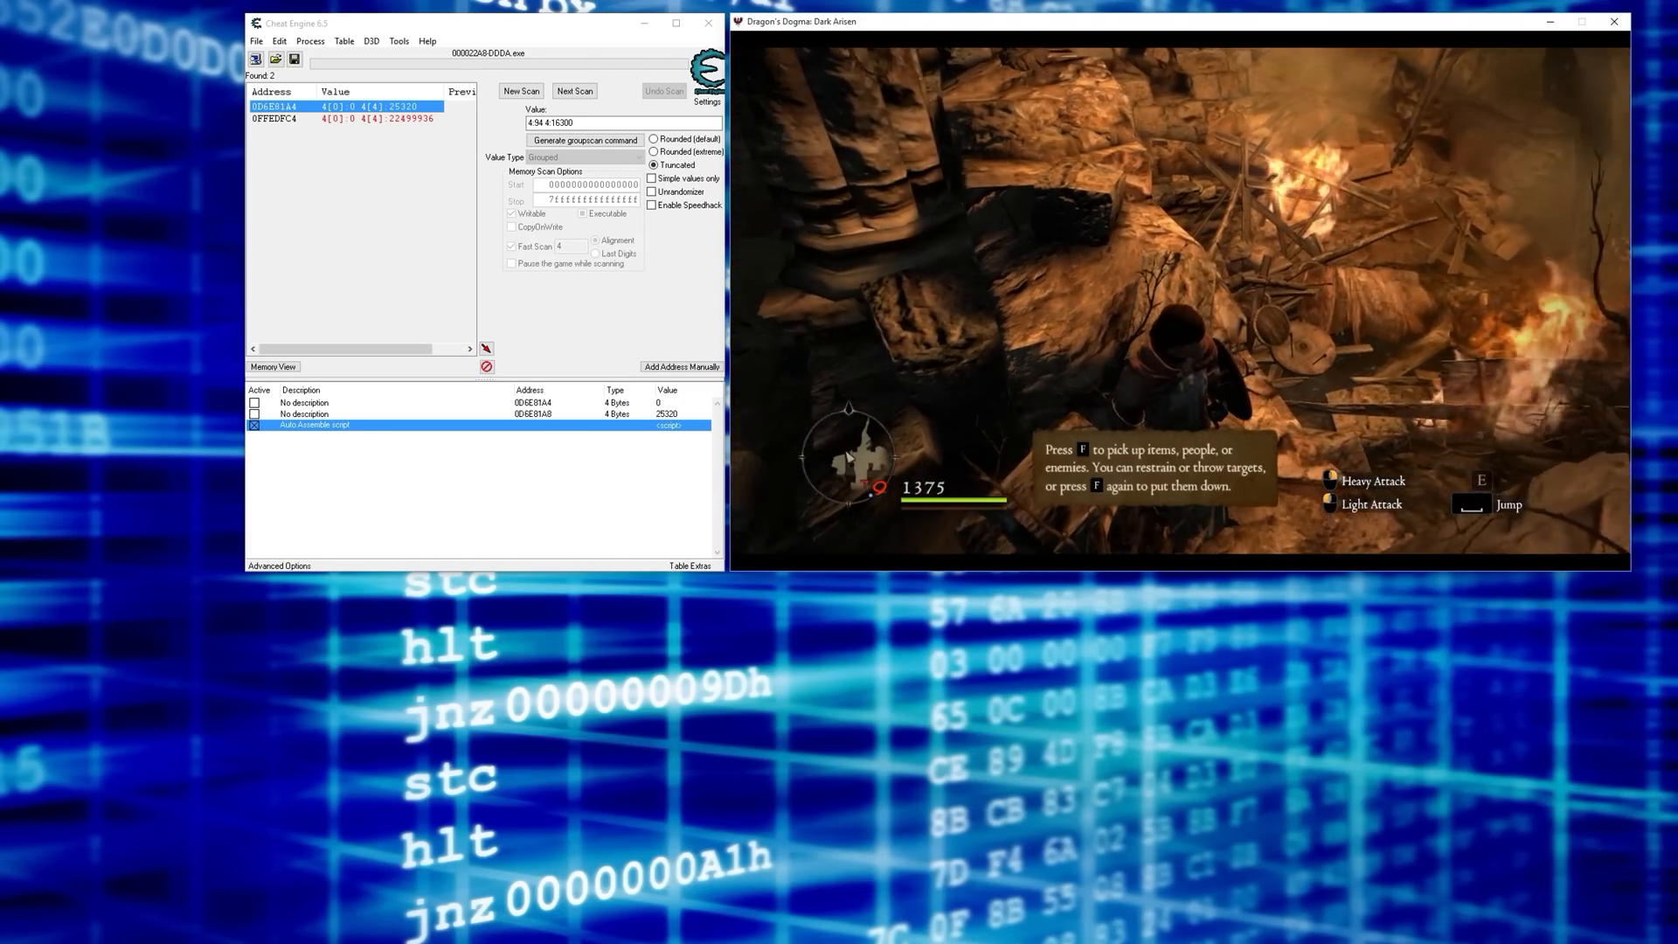
- Rename the active script entry's description to 'Level Up Cheat'
key(alt+tab)
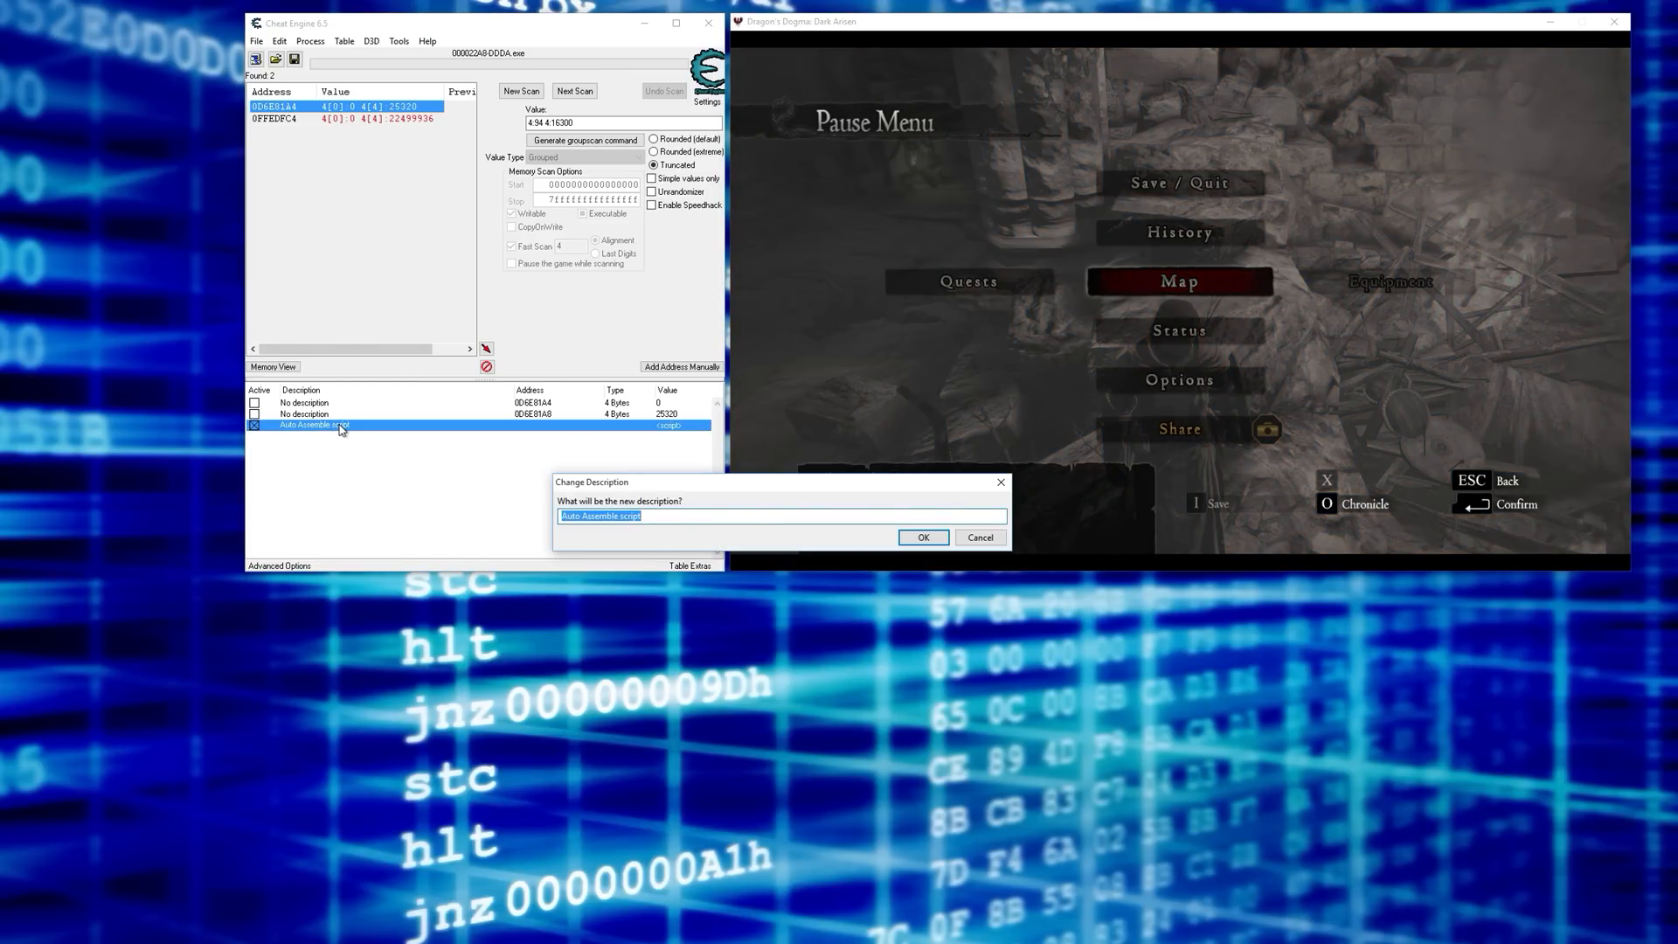
text(Level Up Cheat)
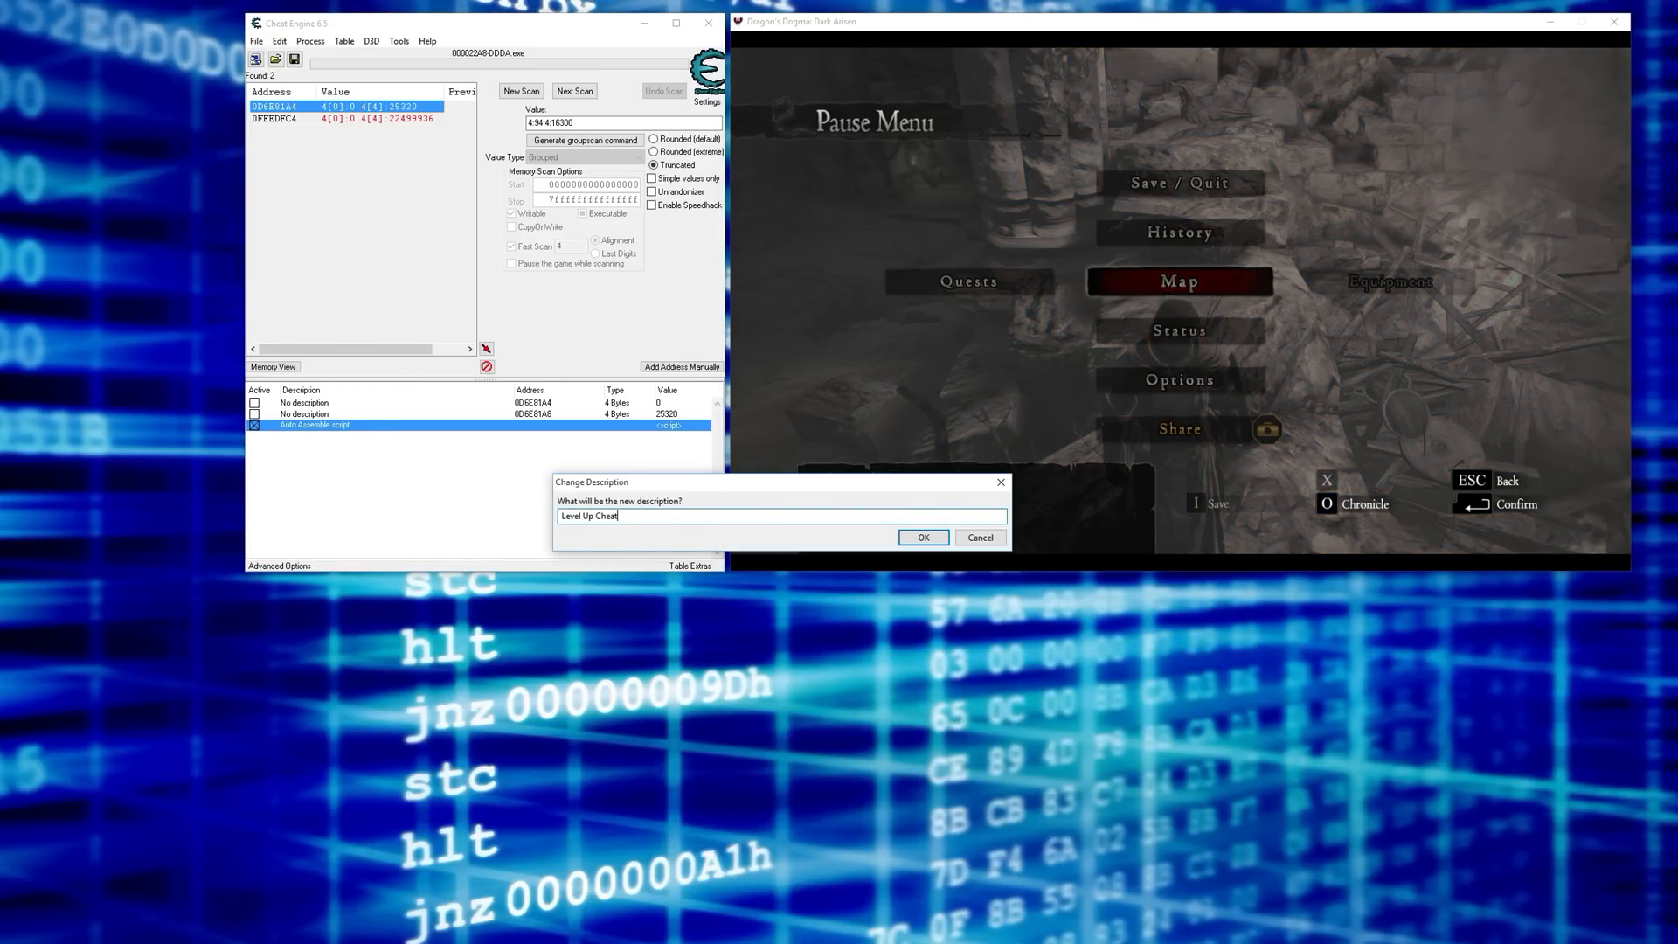
click(923, 536)
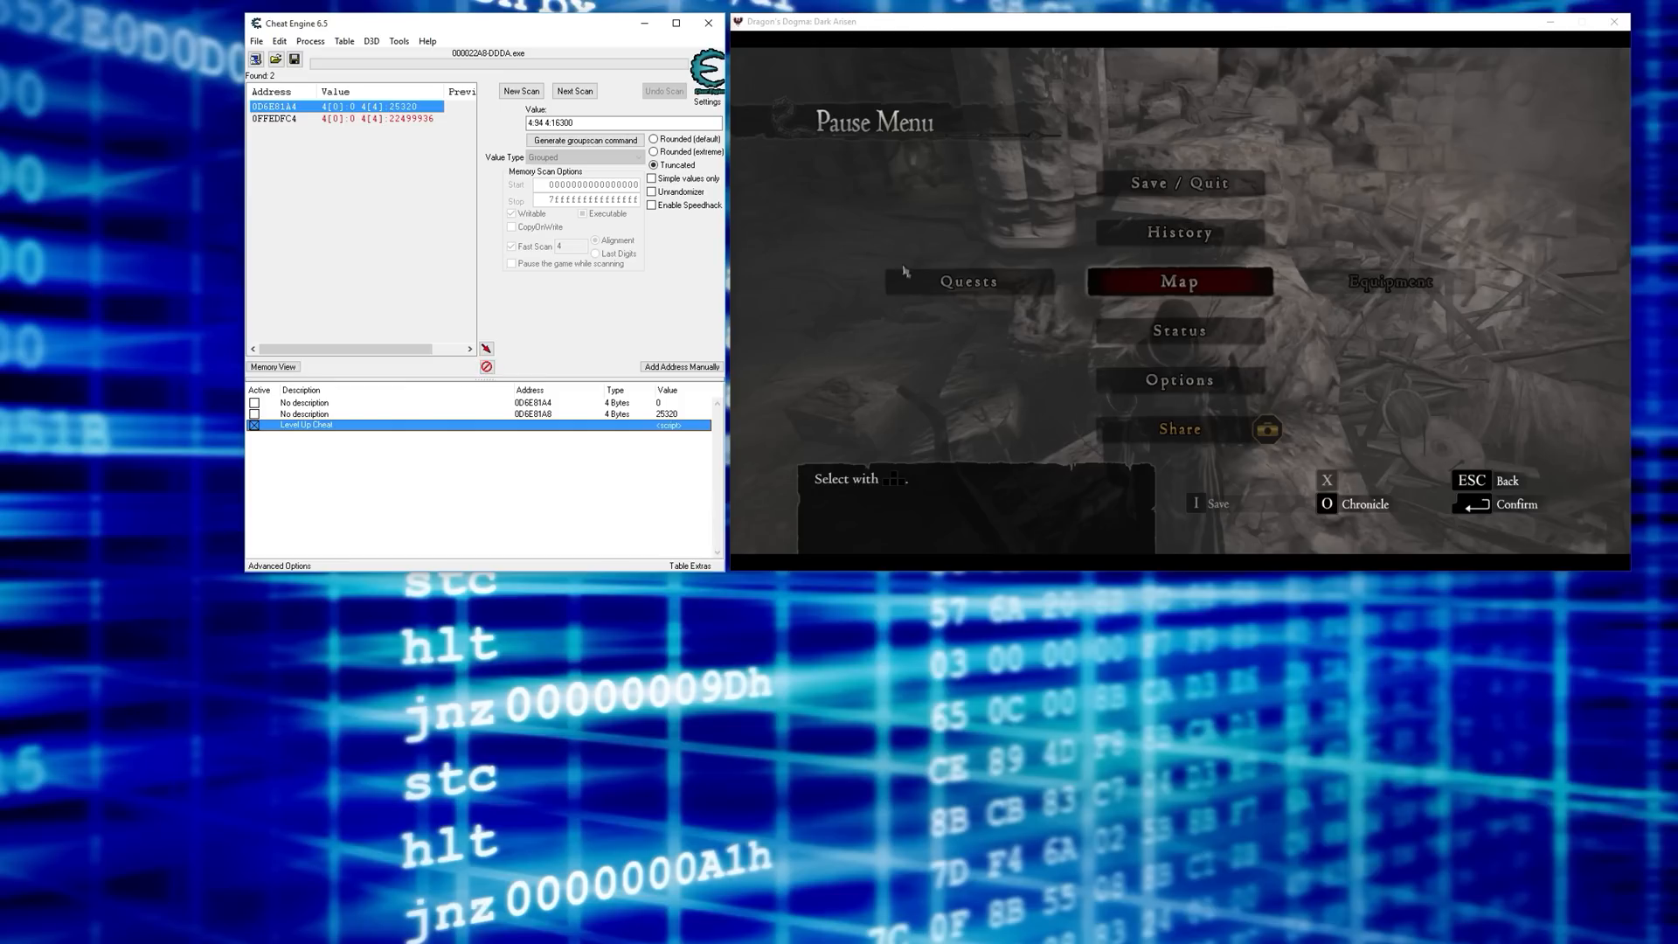
mouse_move(533, 31)
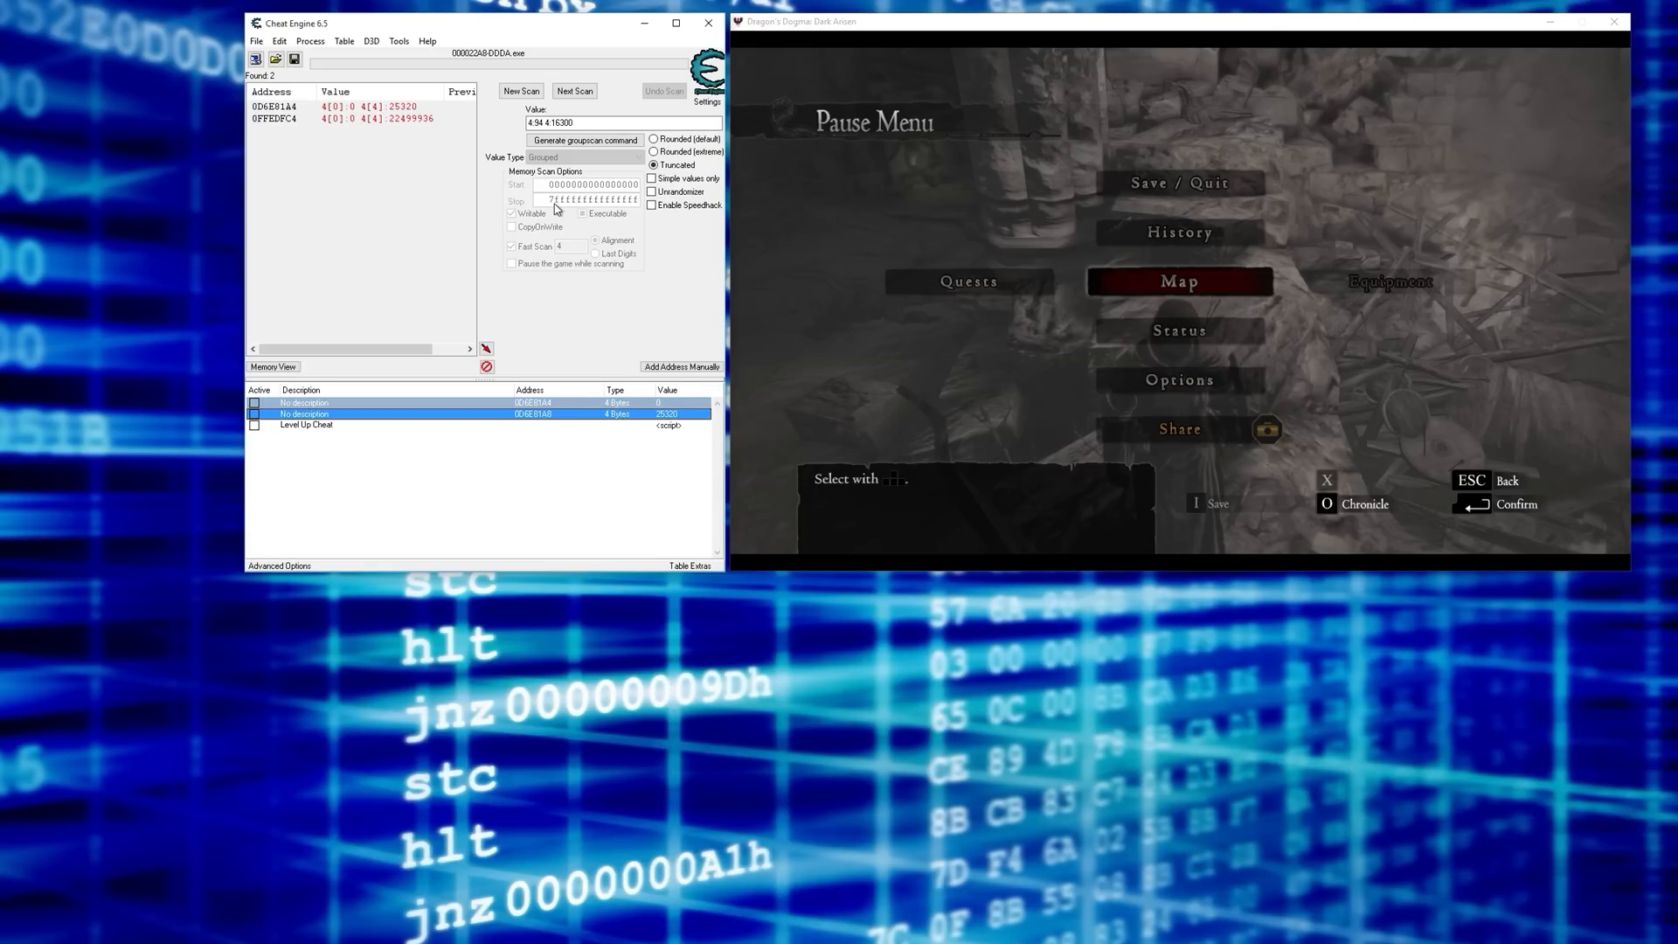
mouse_move(428, 82)
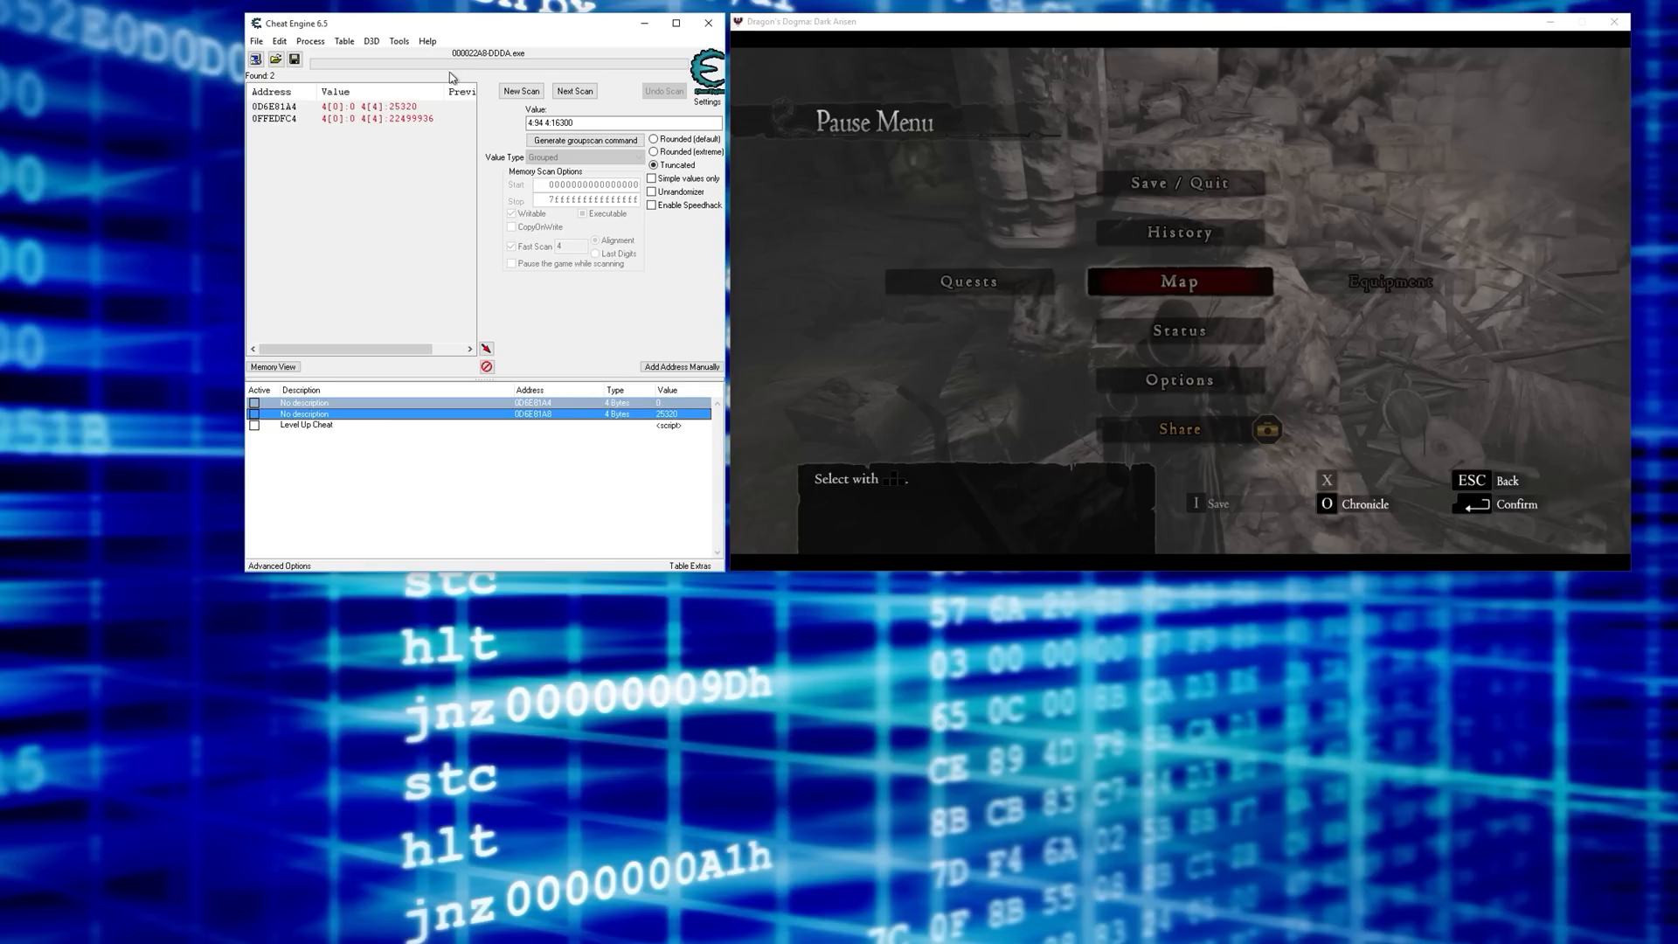
- Start a fresh exact 4-byte scan for 0, then check the character status screen in-game
click(521, 91)
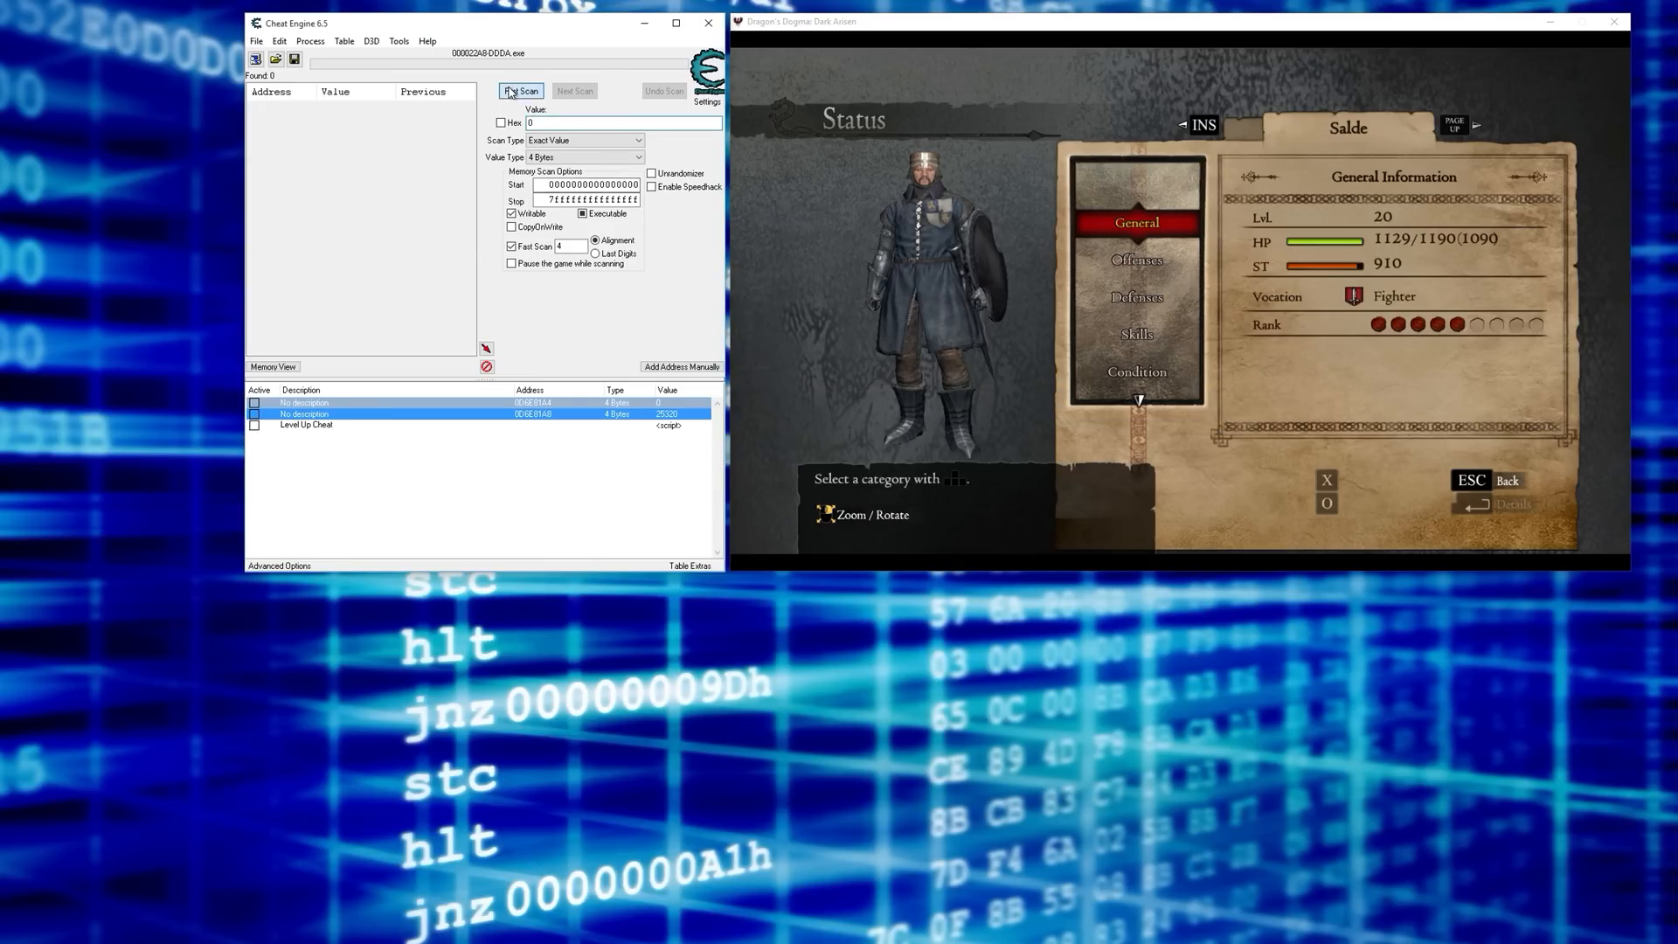
click(521, 91)
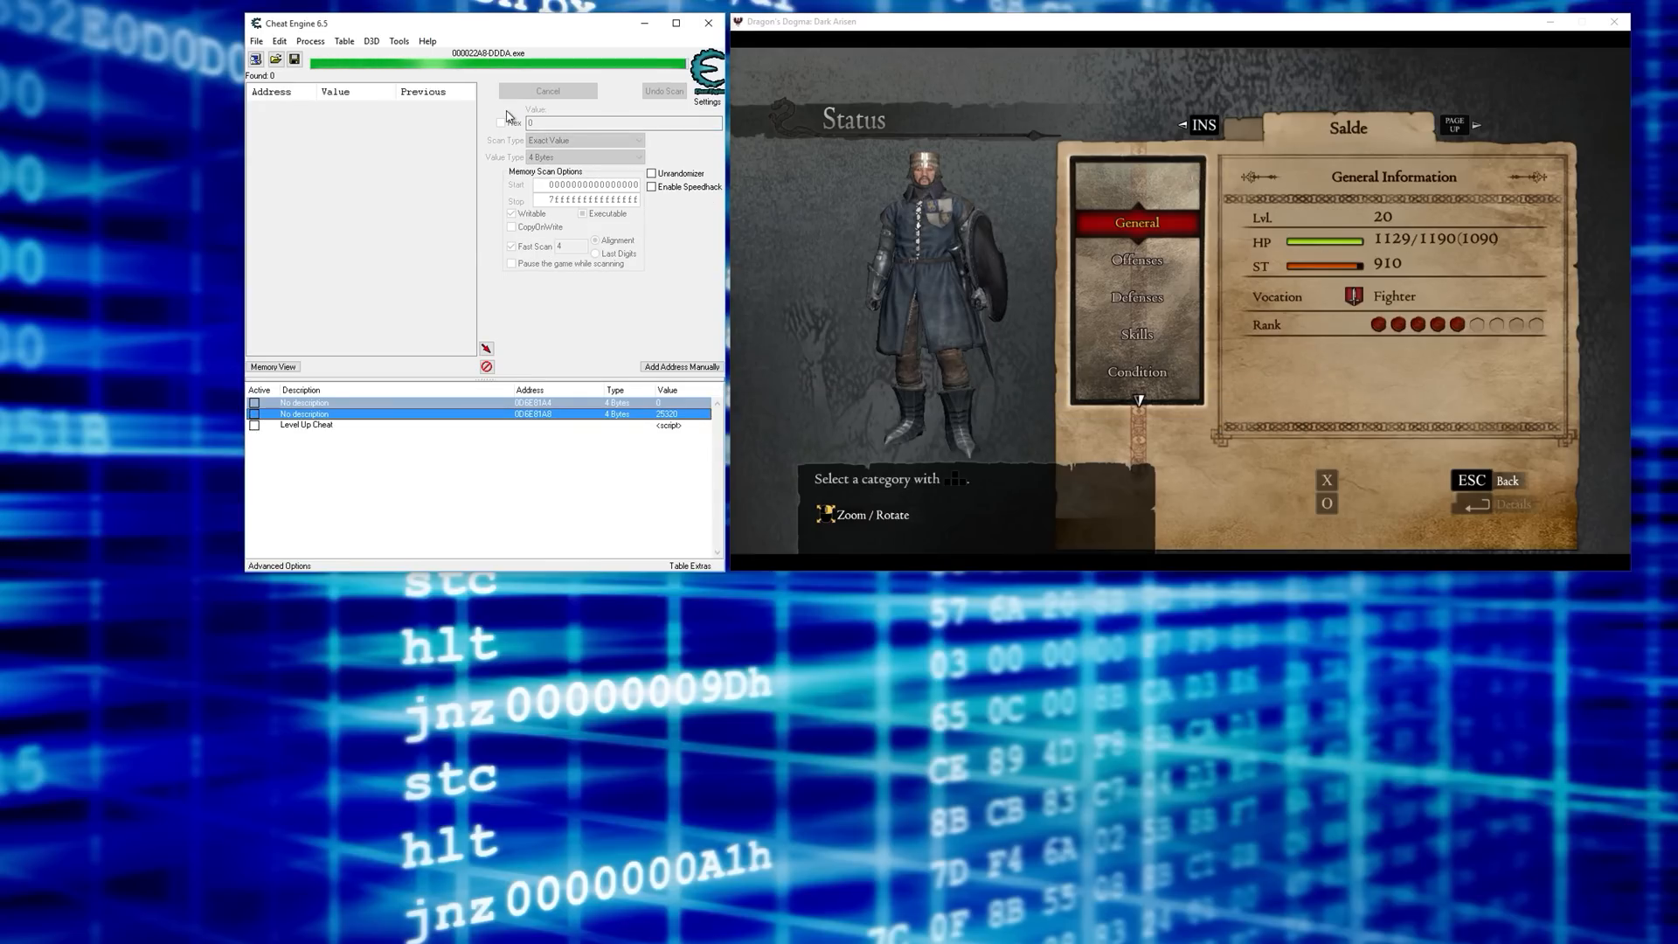
click(547, 91)
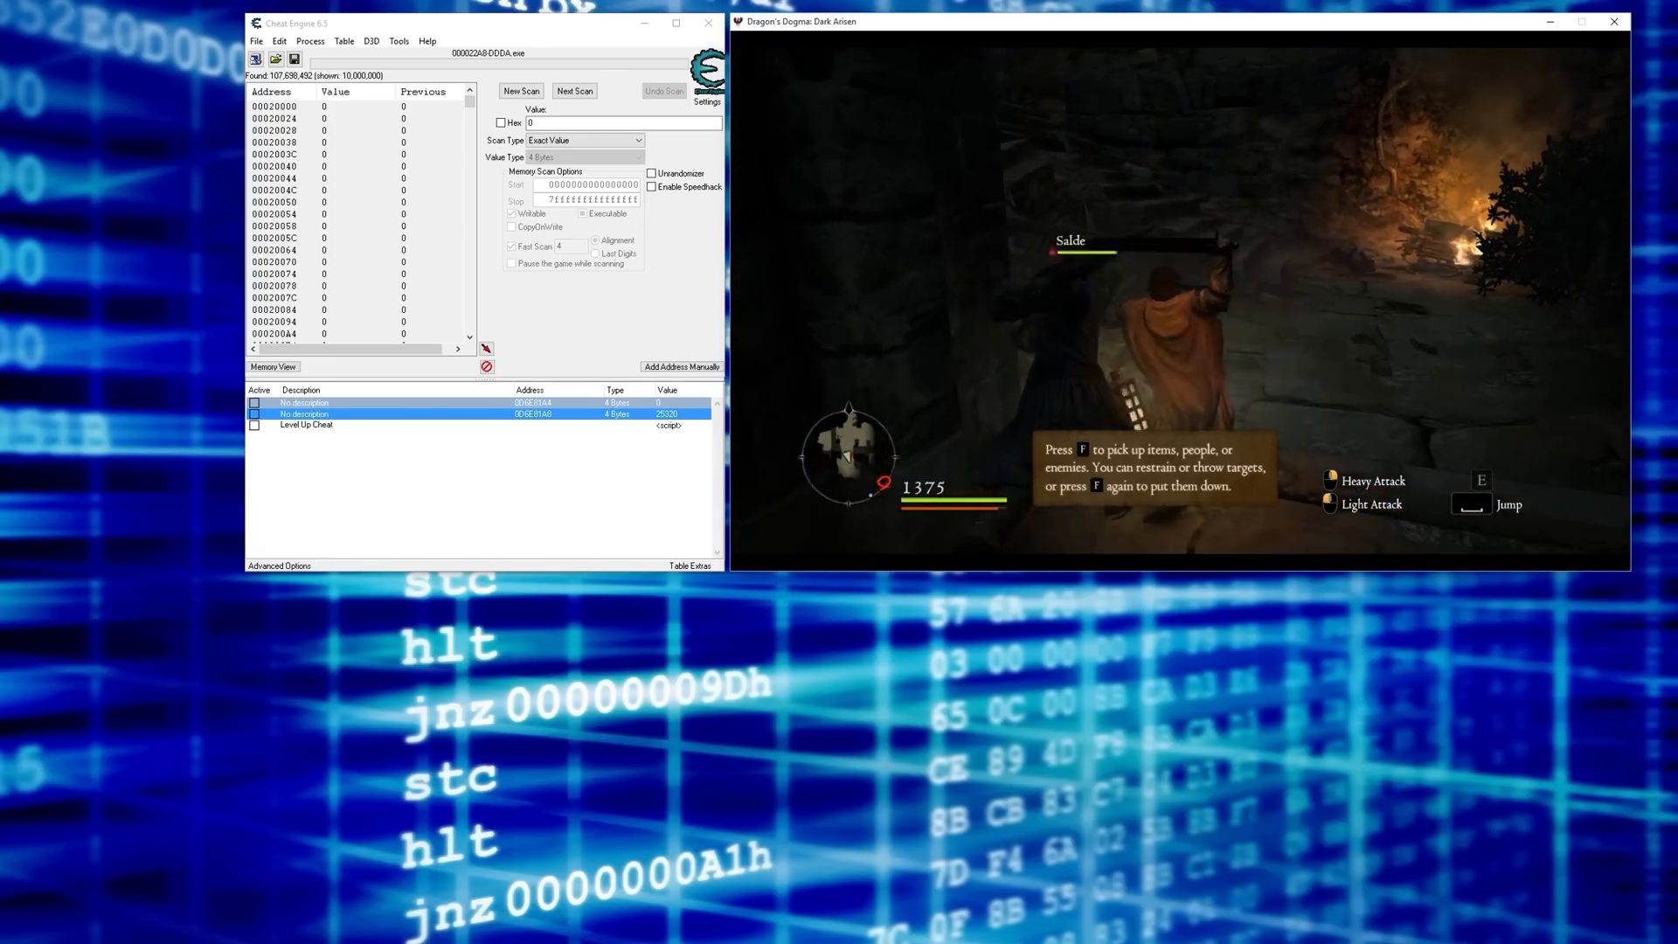
key(Escape)
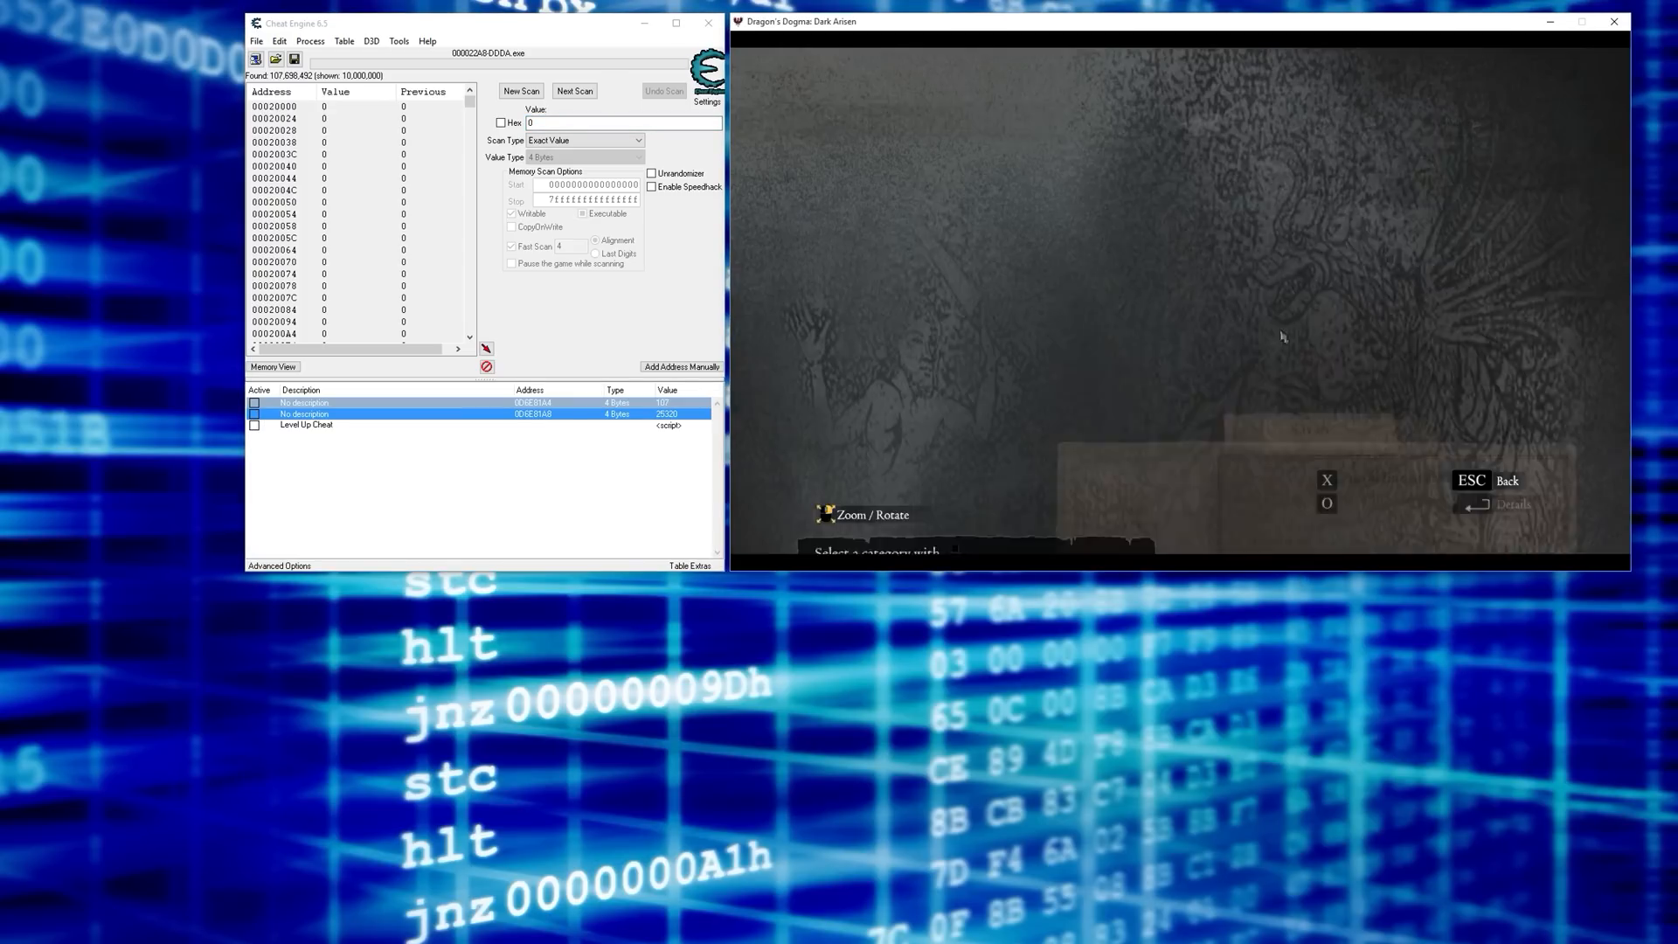
key(alt+tab)
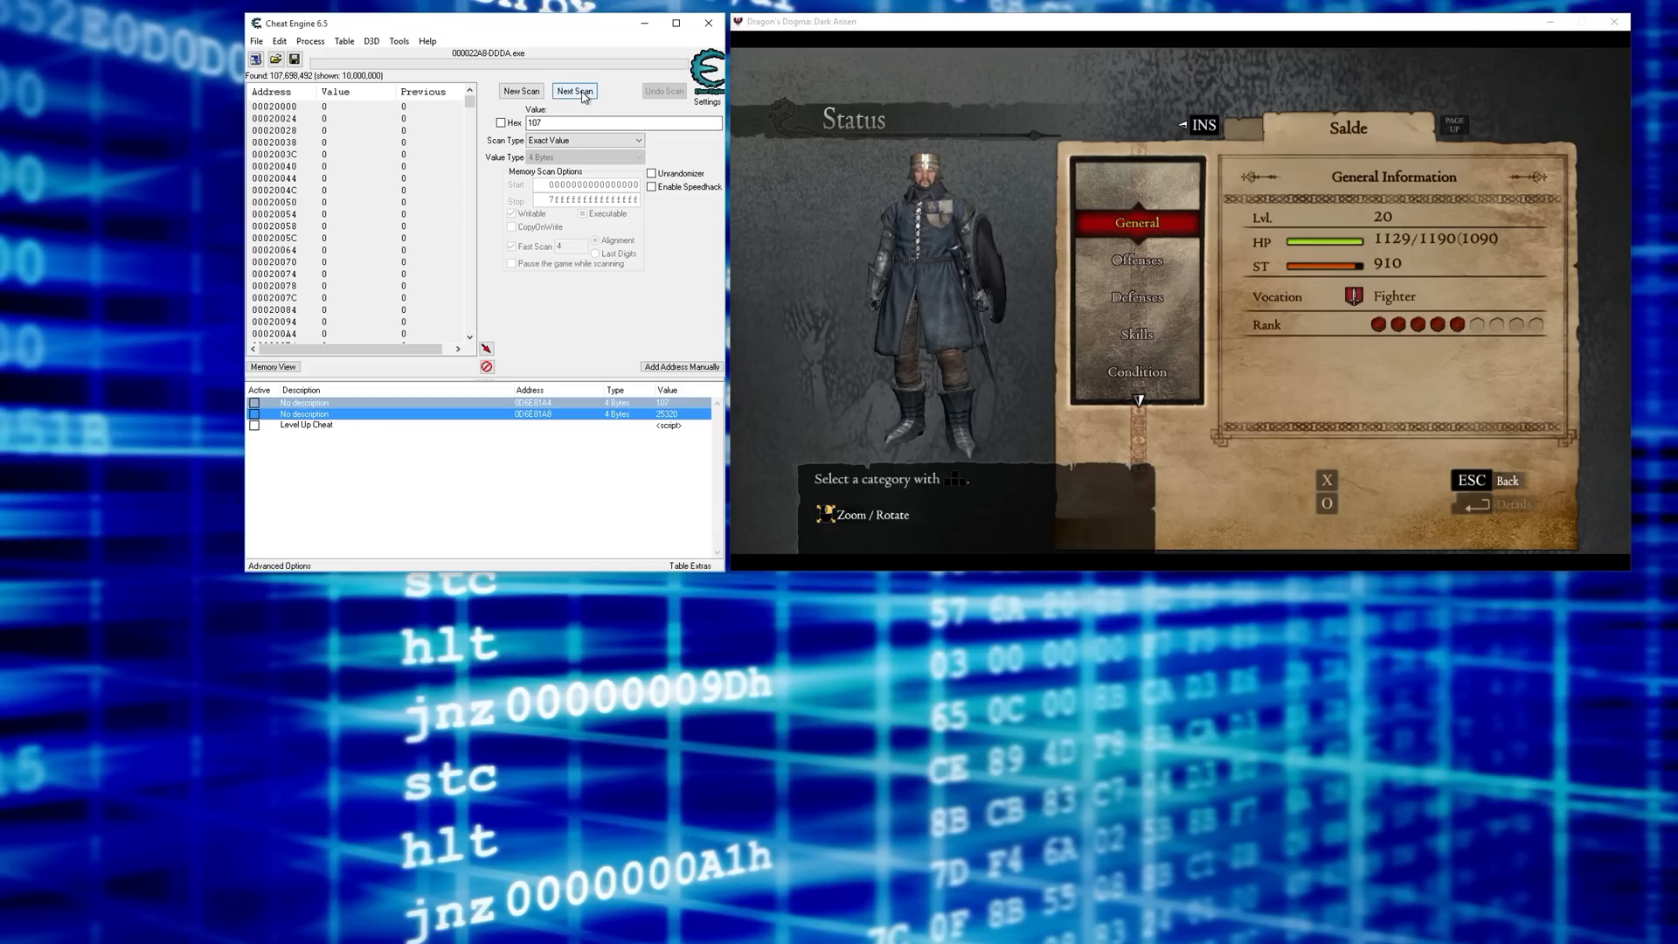
- Filter results to addresses holding 107, then to unchanged values, returning to exact-value comparison
click(573, 91)
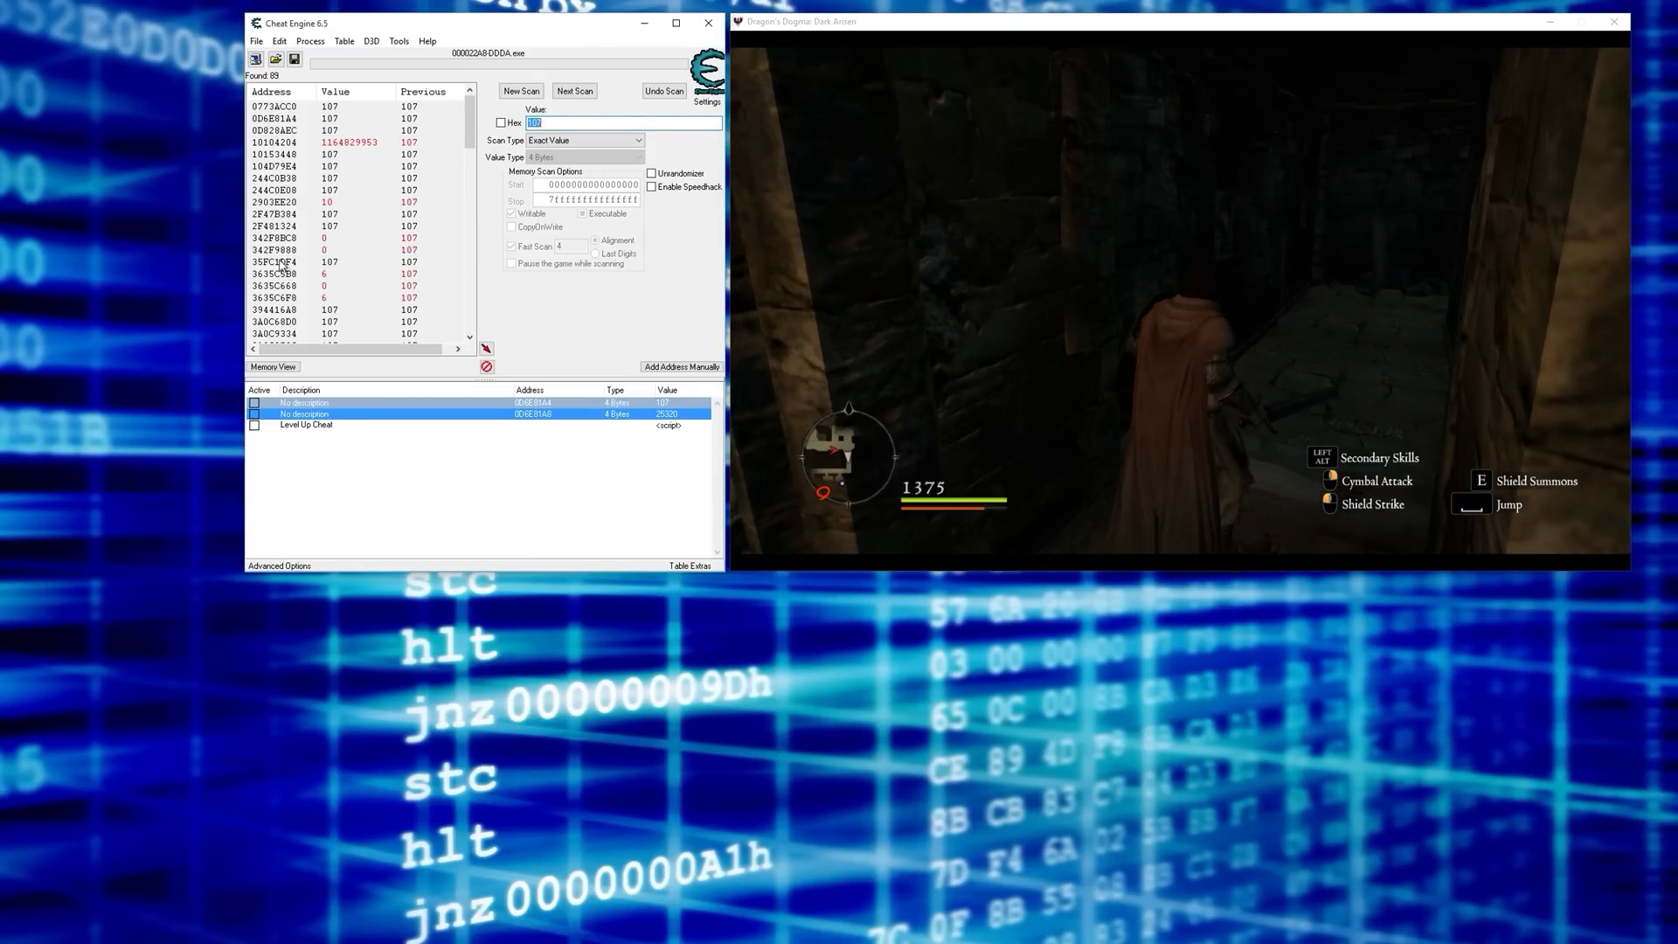
mouse_move(1290, 332)
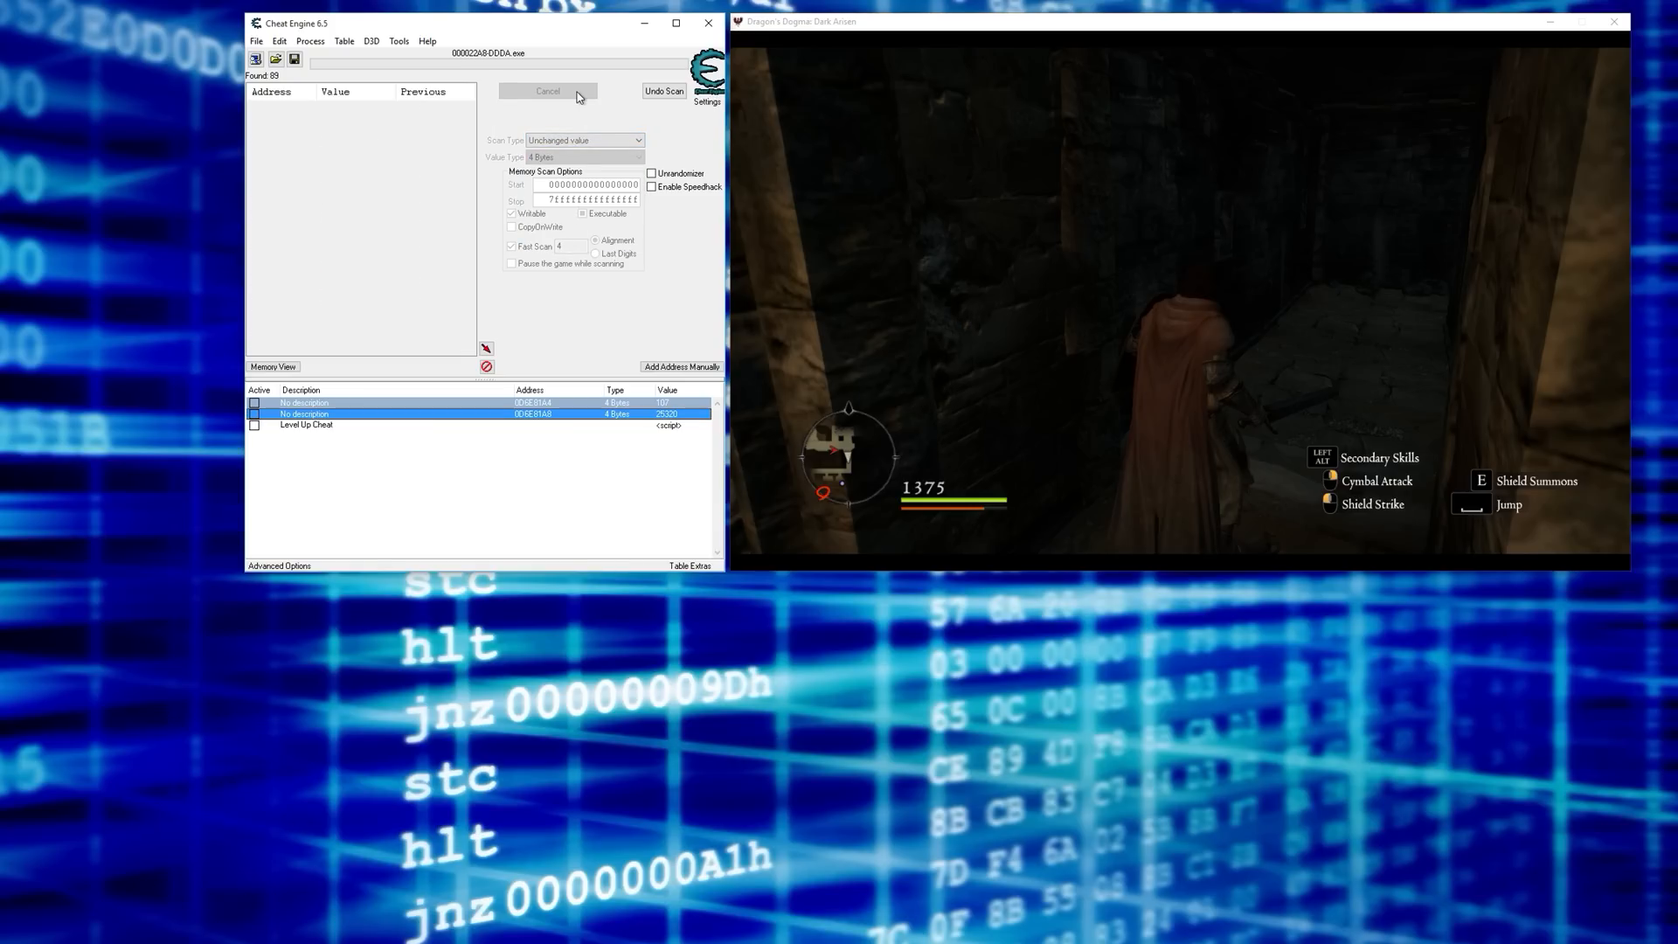
click(545, 91)
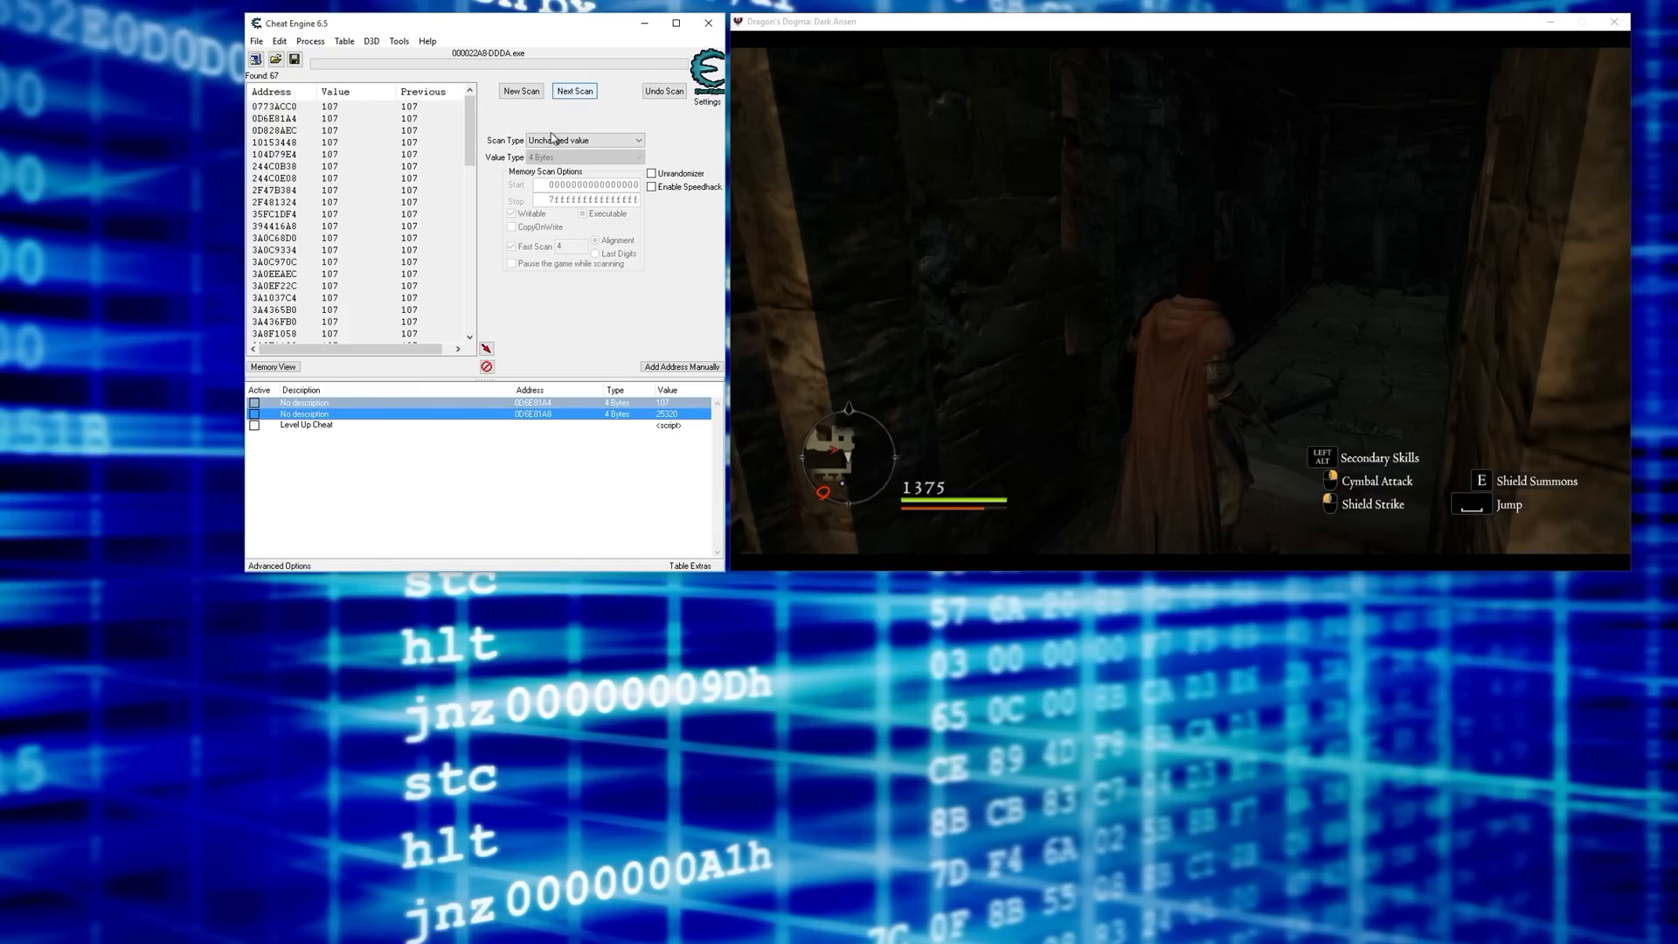
click(633, 140)
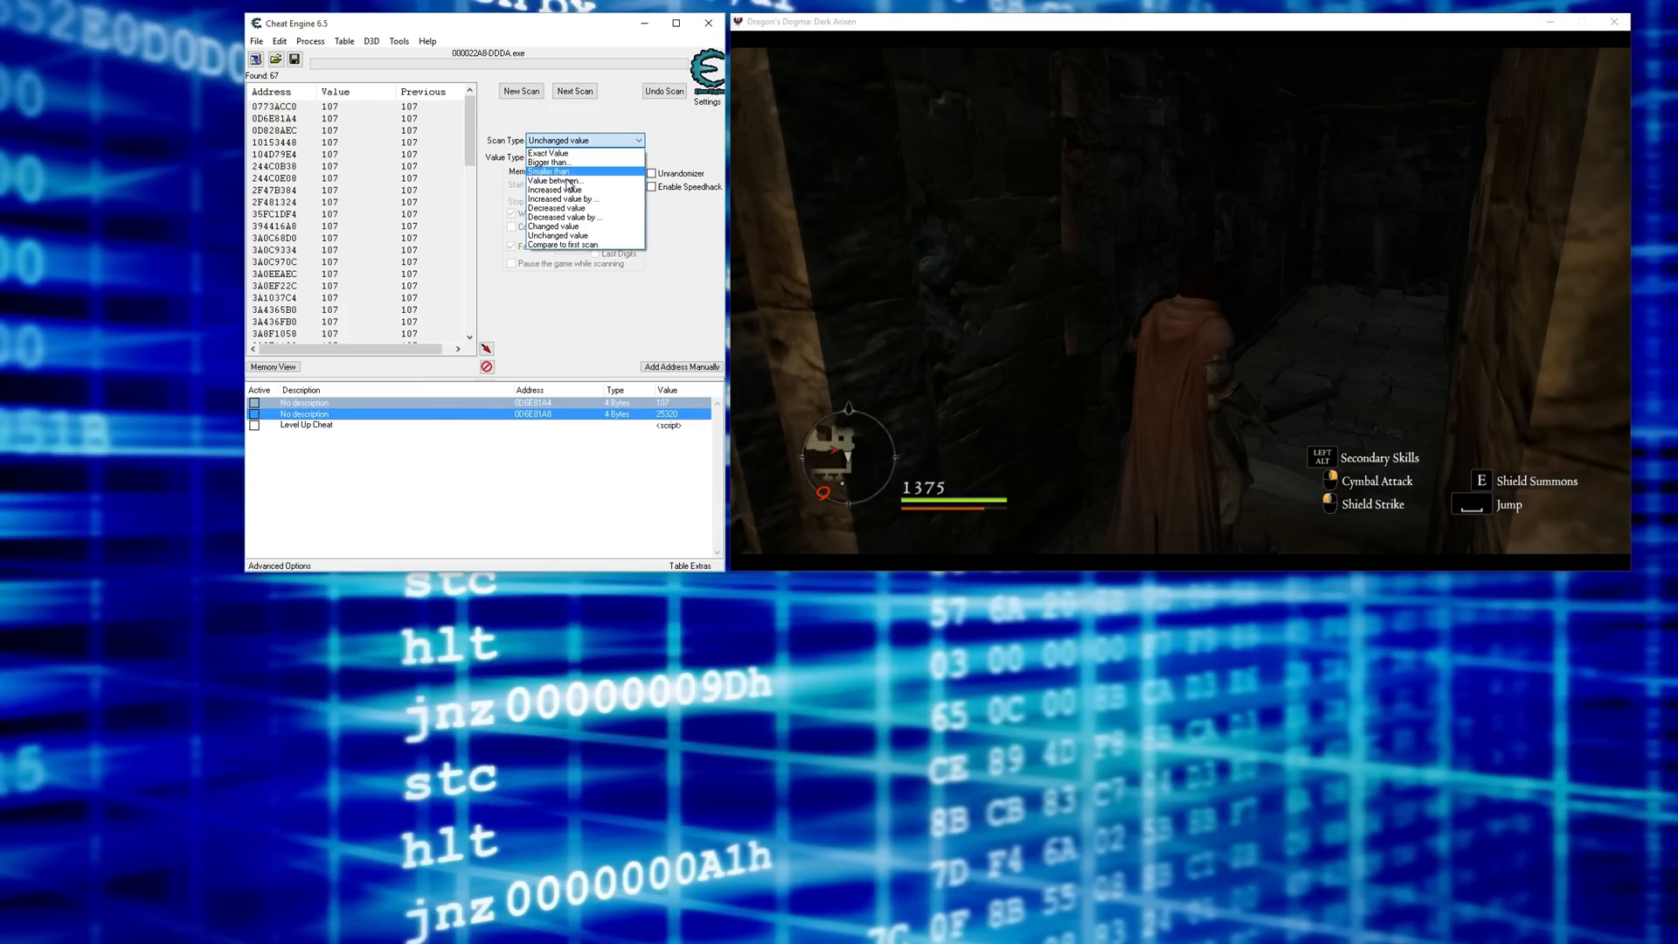
click(546, 154)
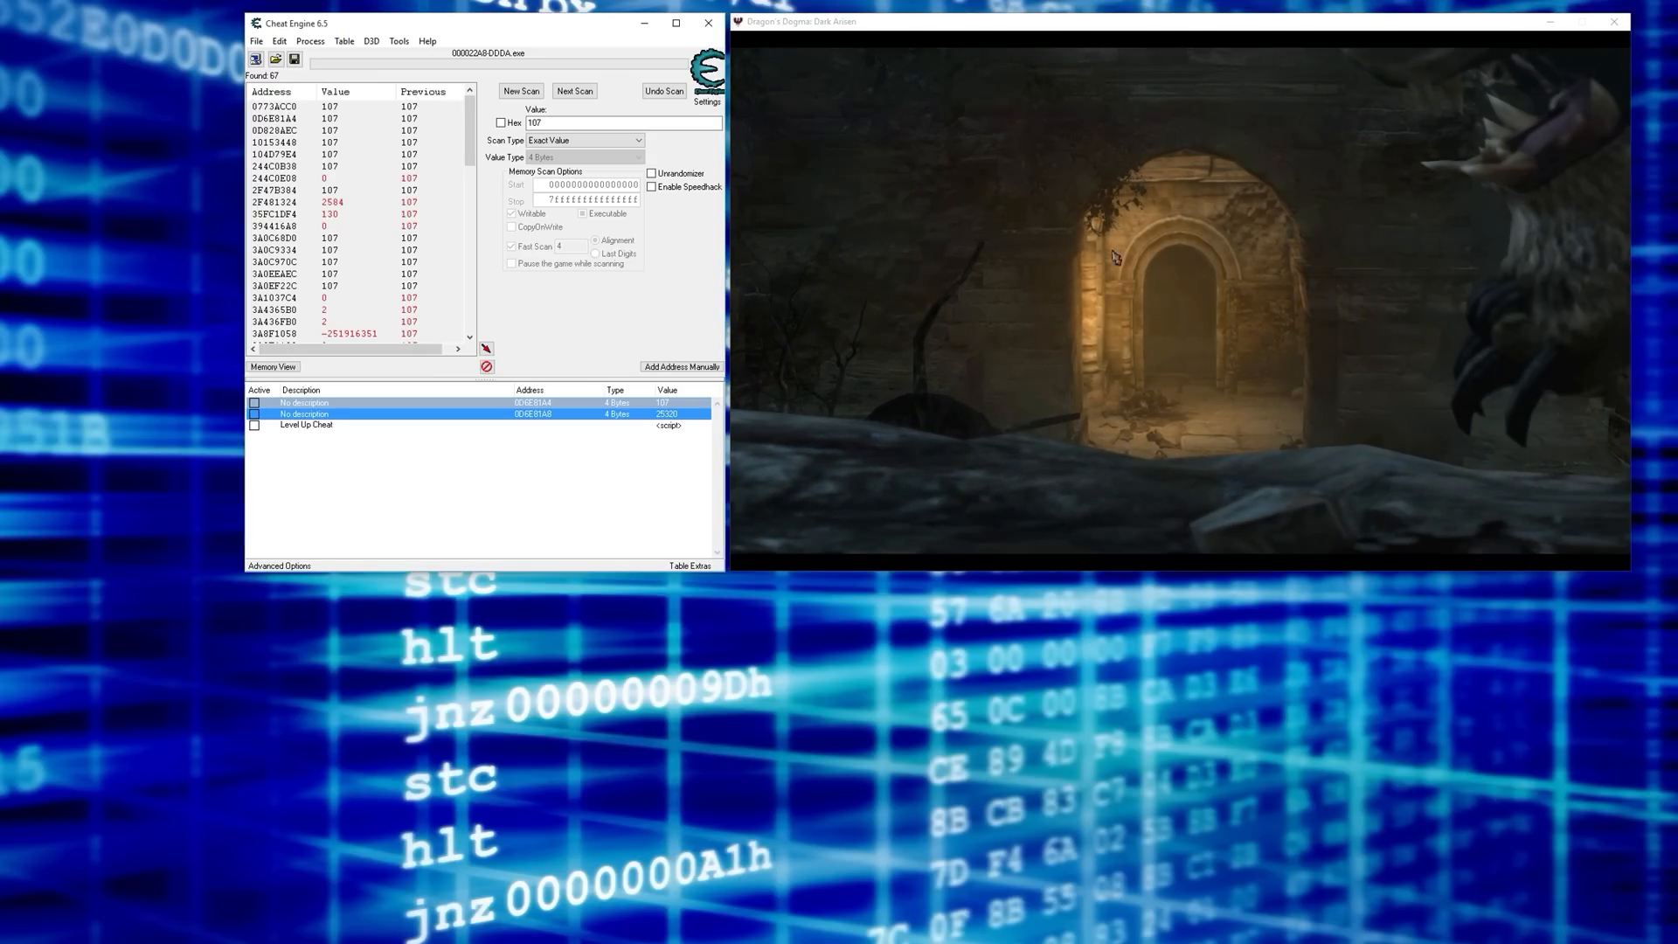
- Alternate unchanged and exact-value next scans until one address holding 214 remains
click(584, 140)
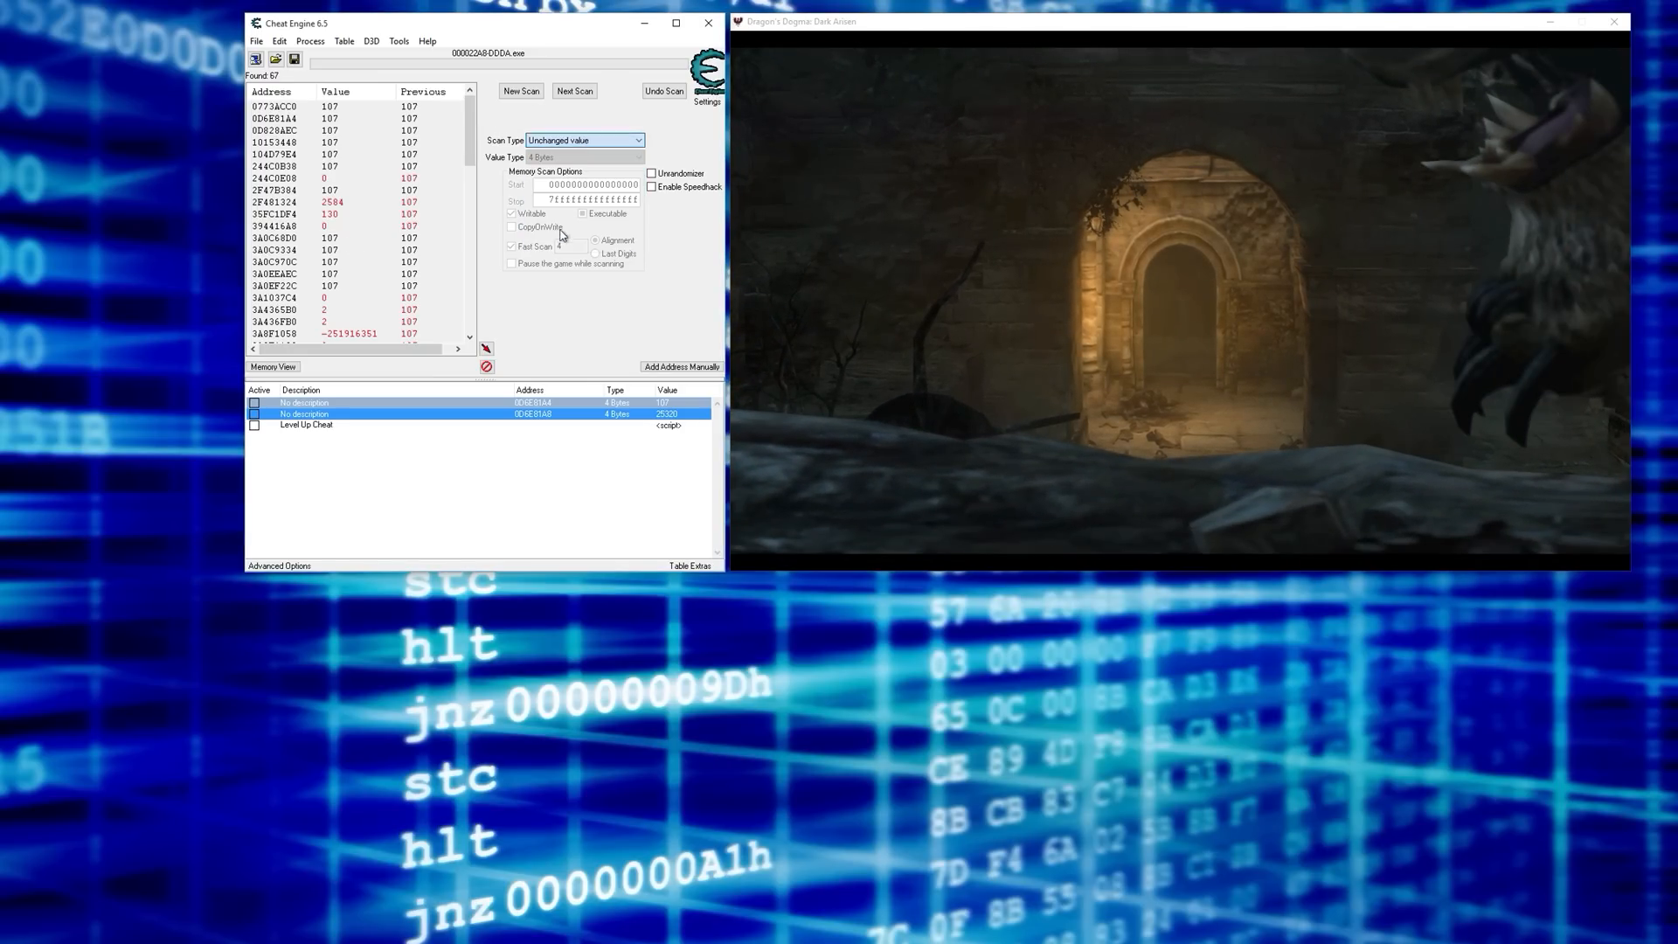
click(573, 91)
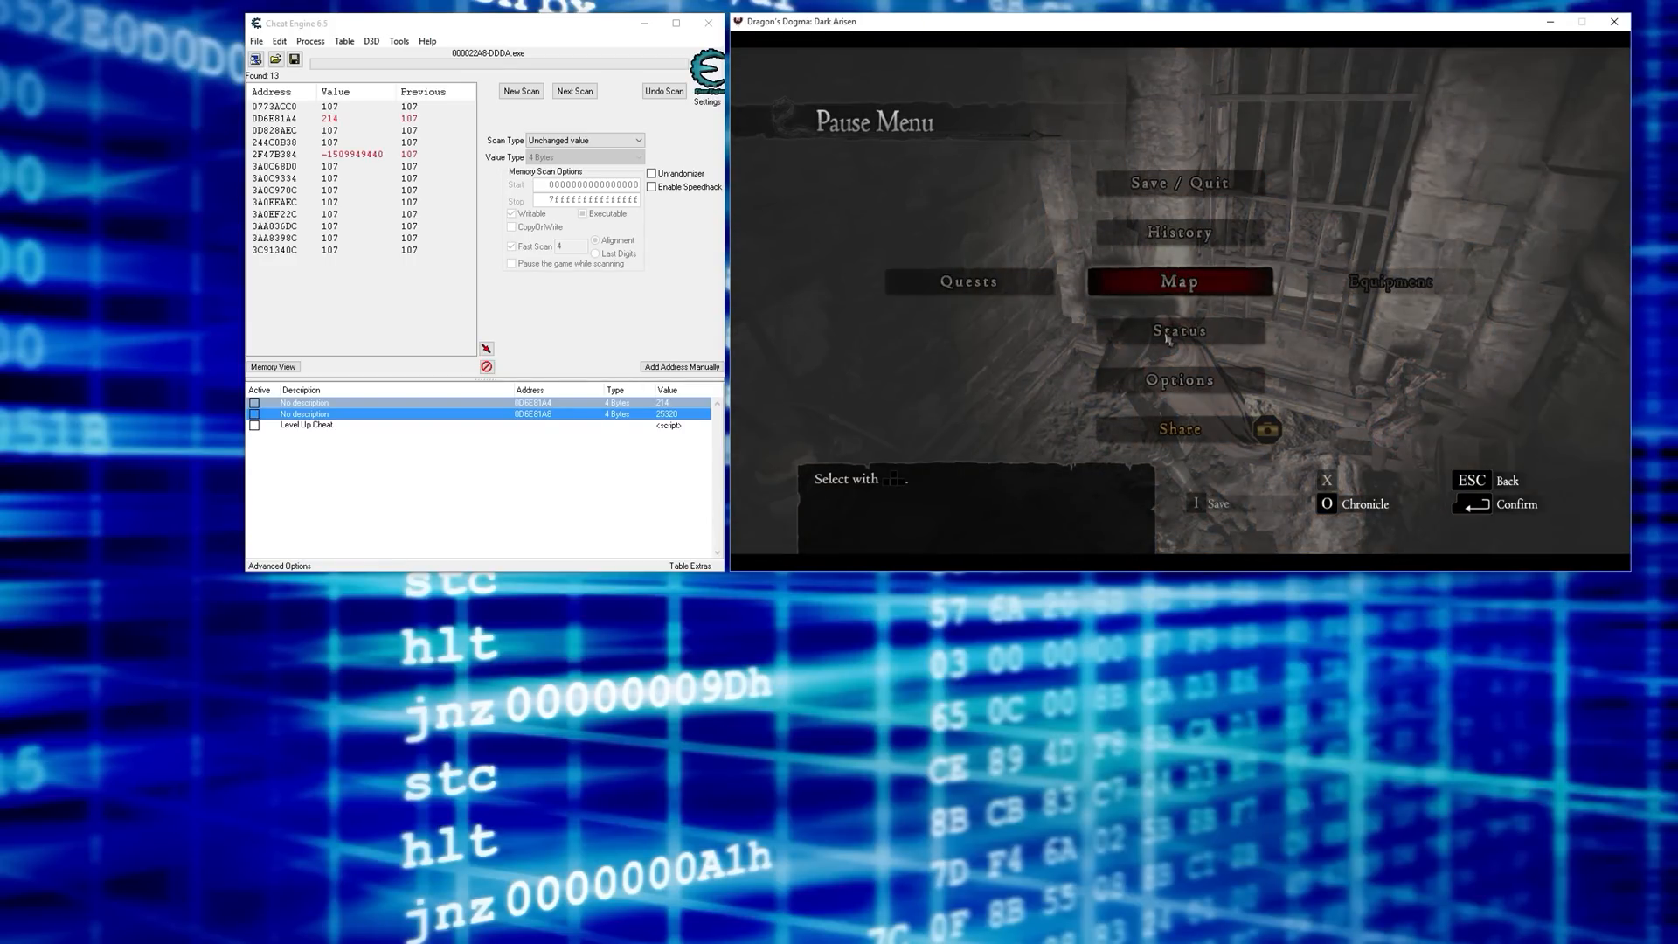
click(1177, 332)
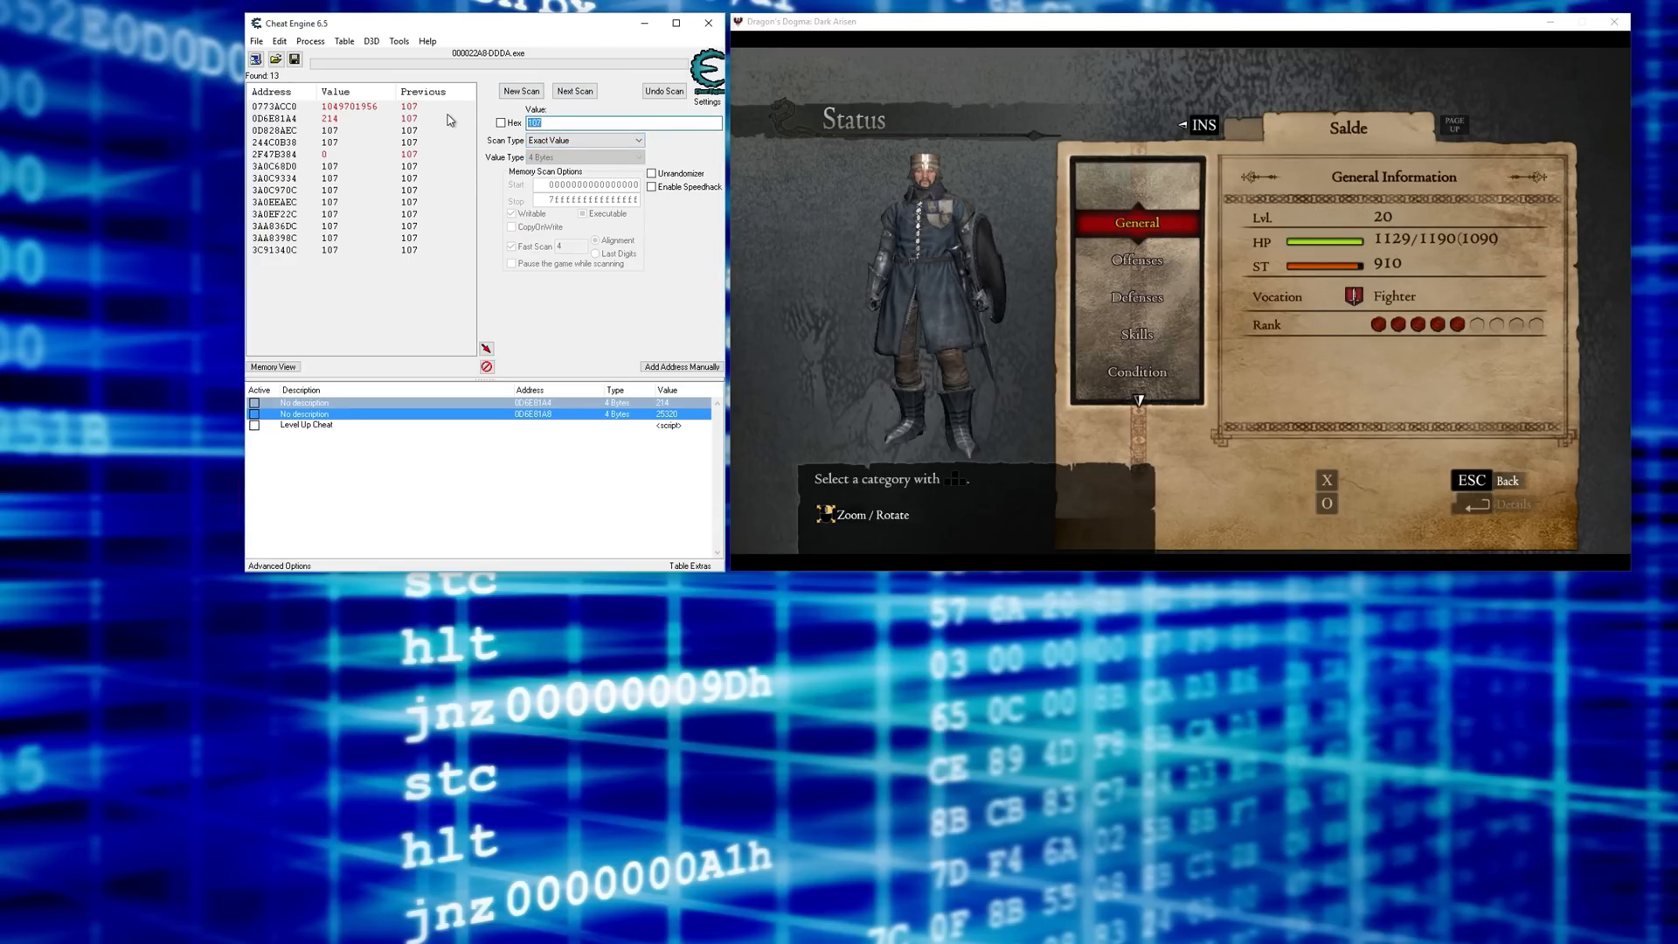
click(575, 91)
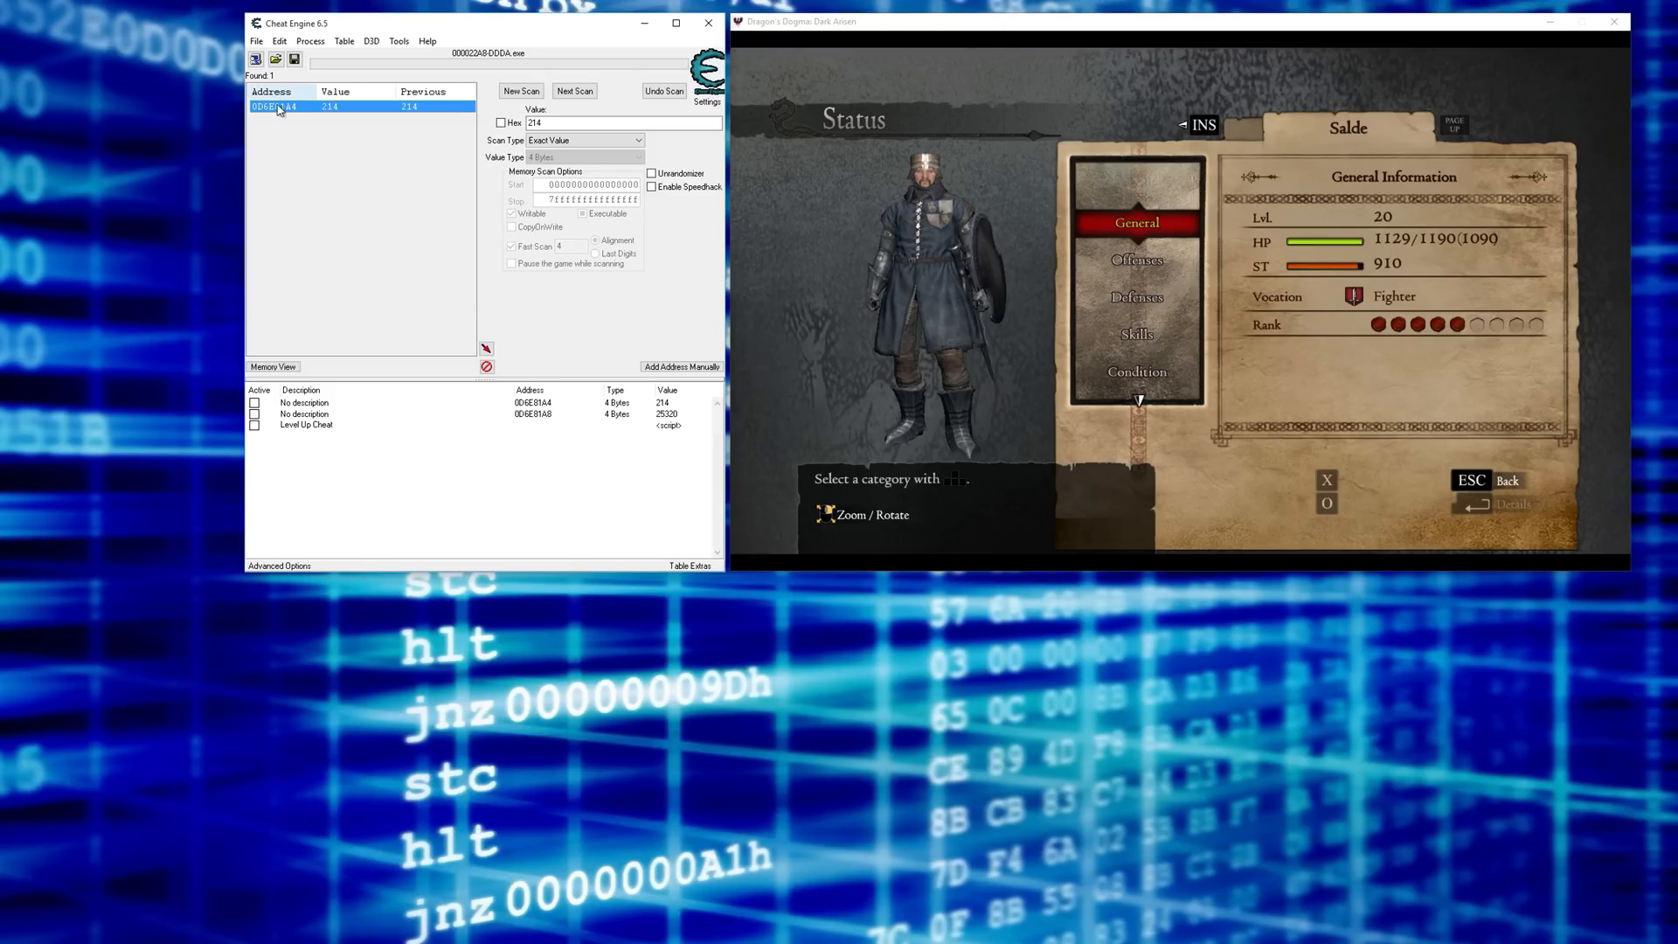
mouse_move(594, 346)
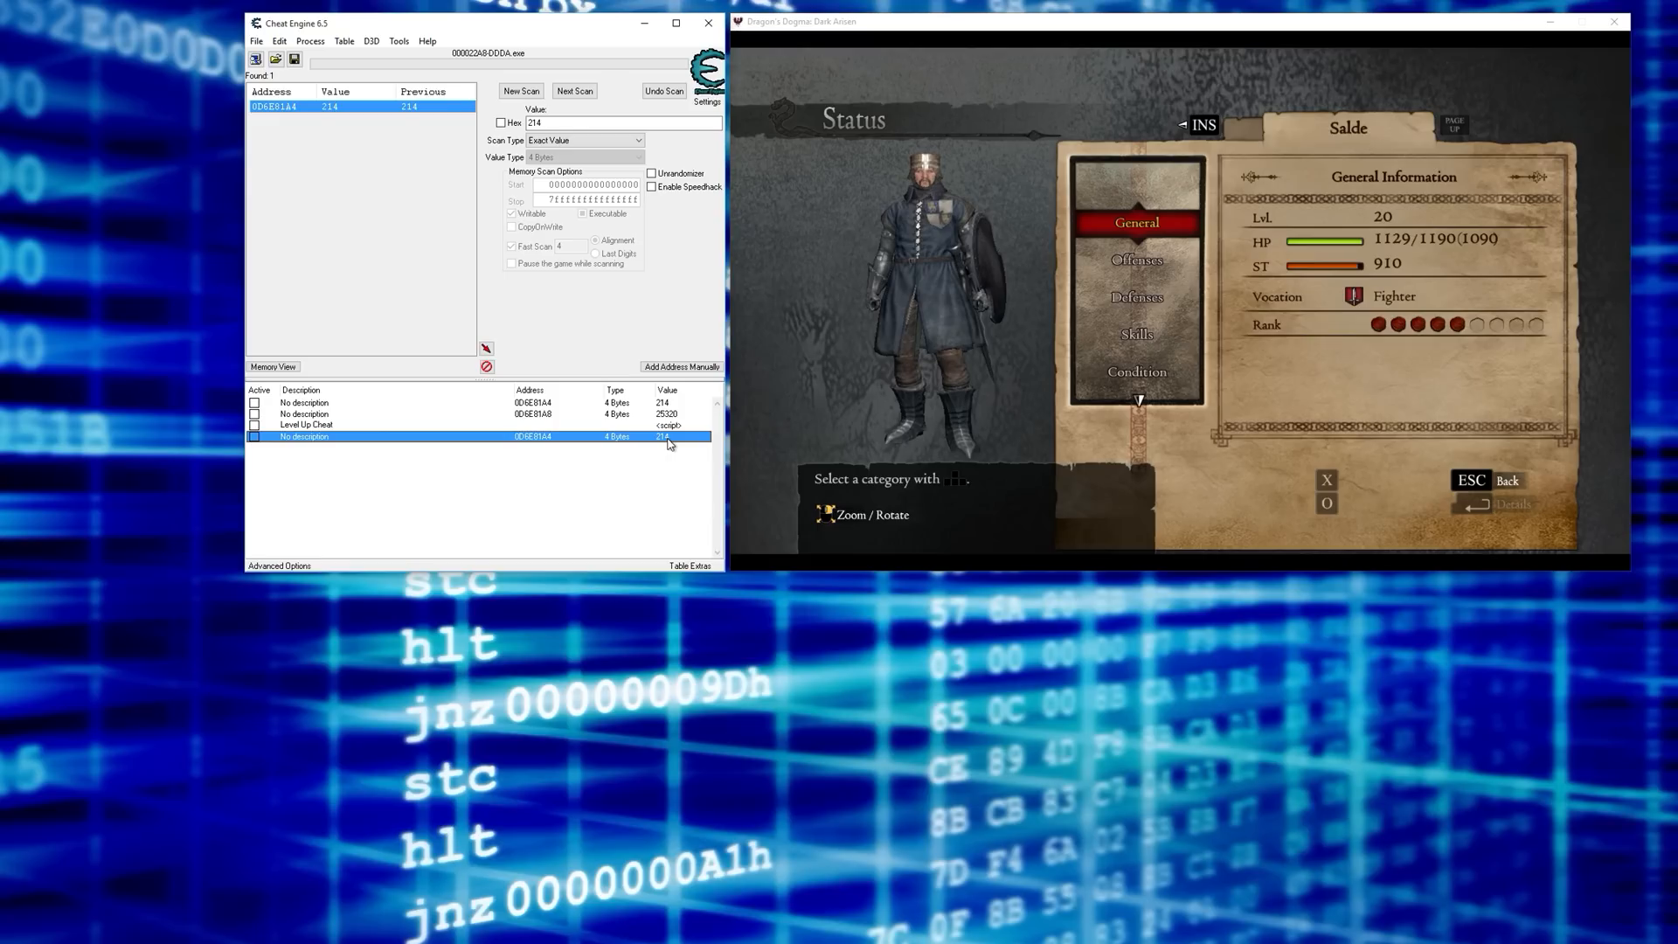
mouse_move(624, 437)
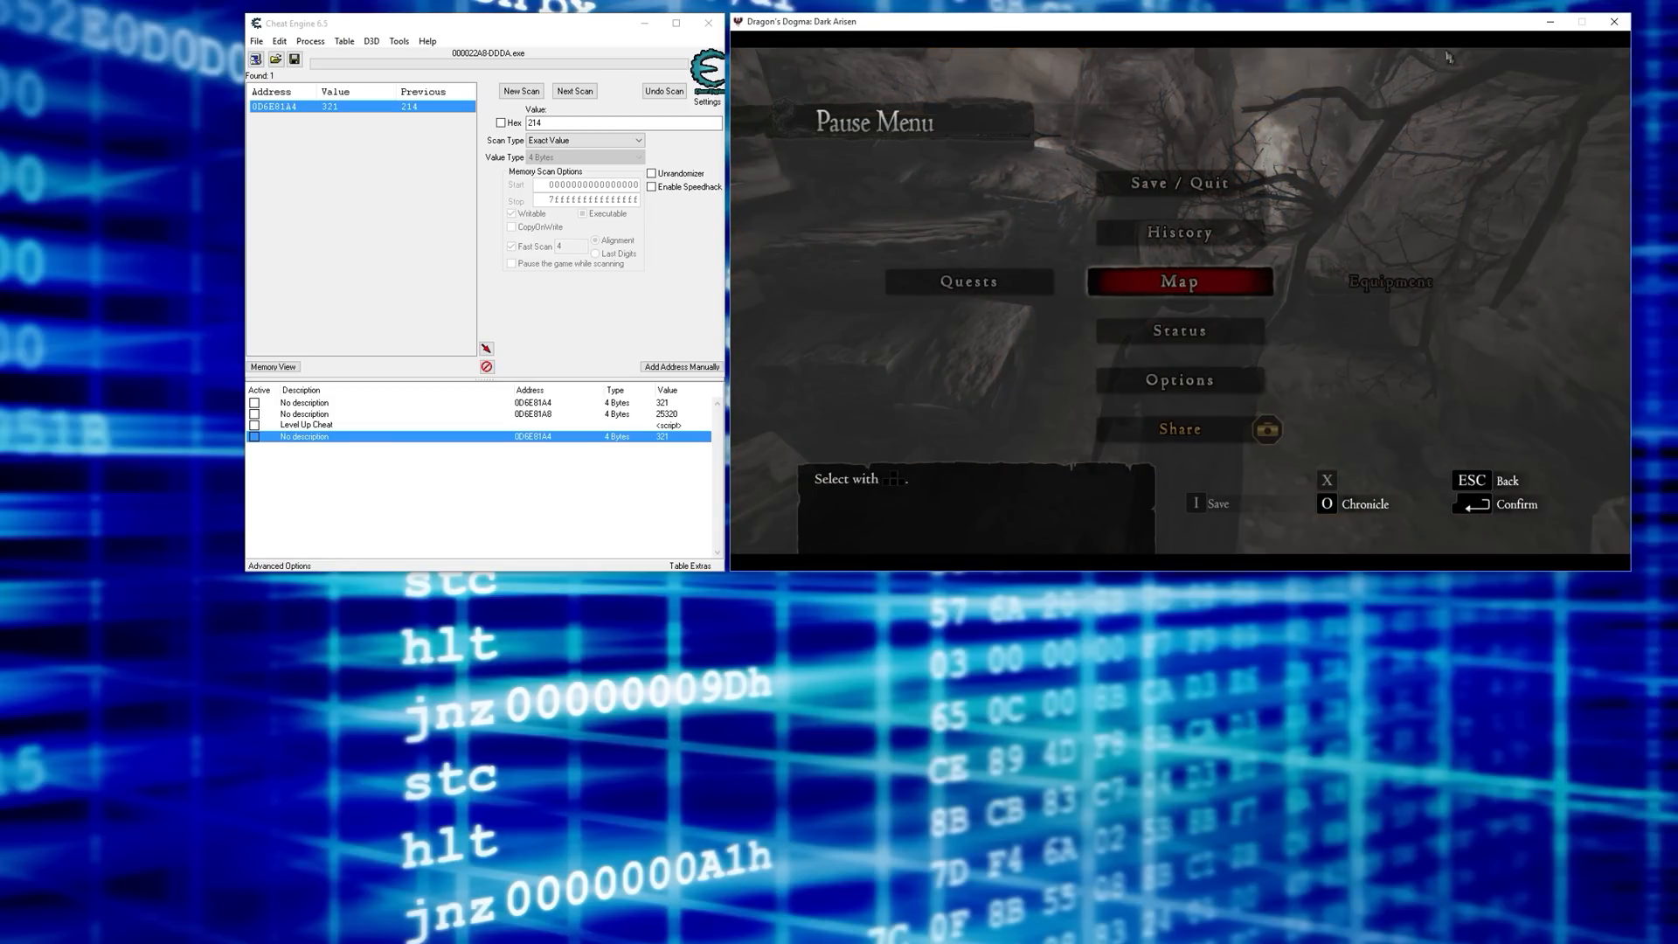
mouse_move(1112, 126)
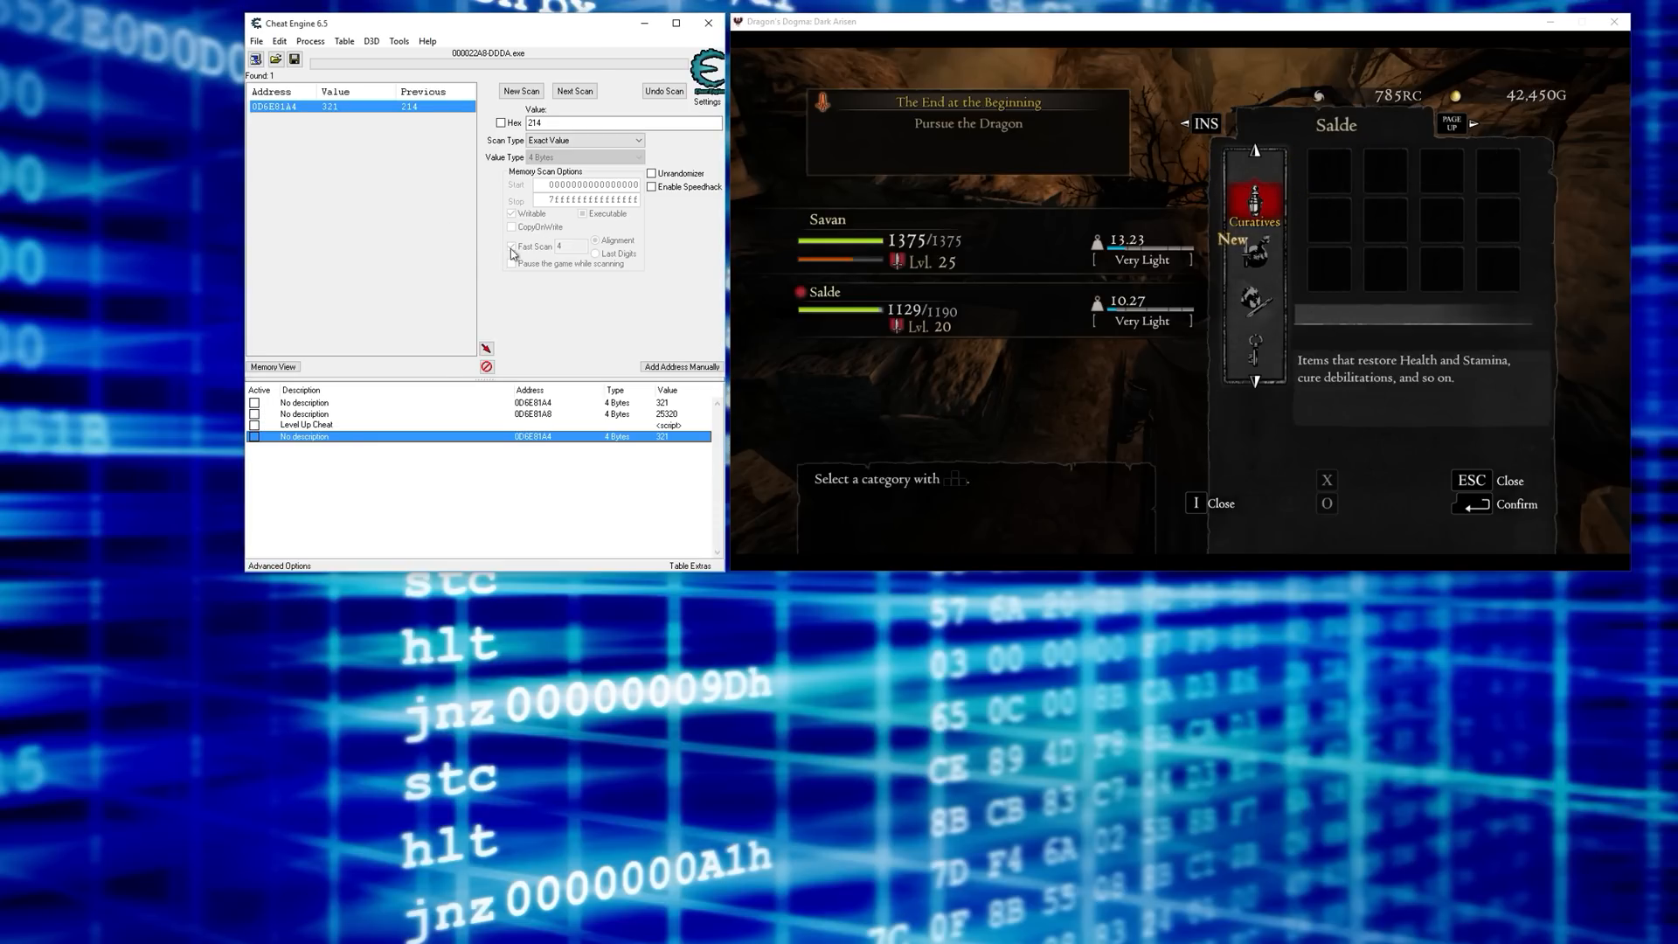
- Scan for the gold amount 42450 and select the third of the three candidate addresses
click(521, 91)
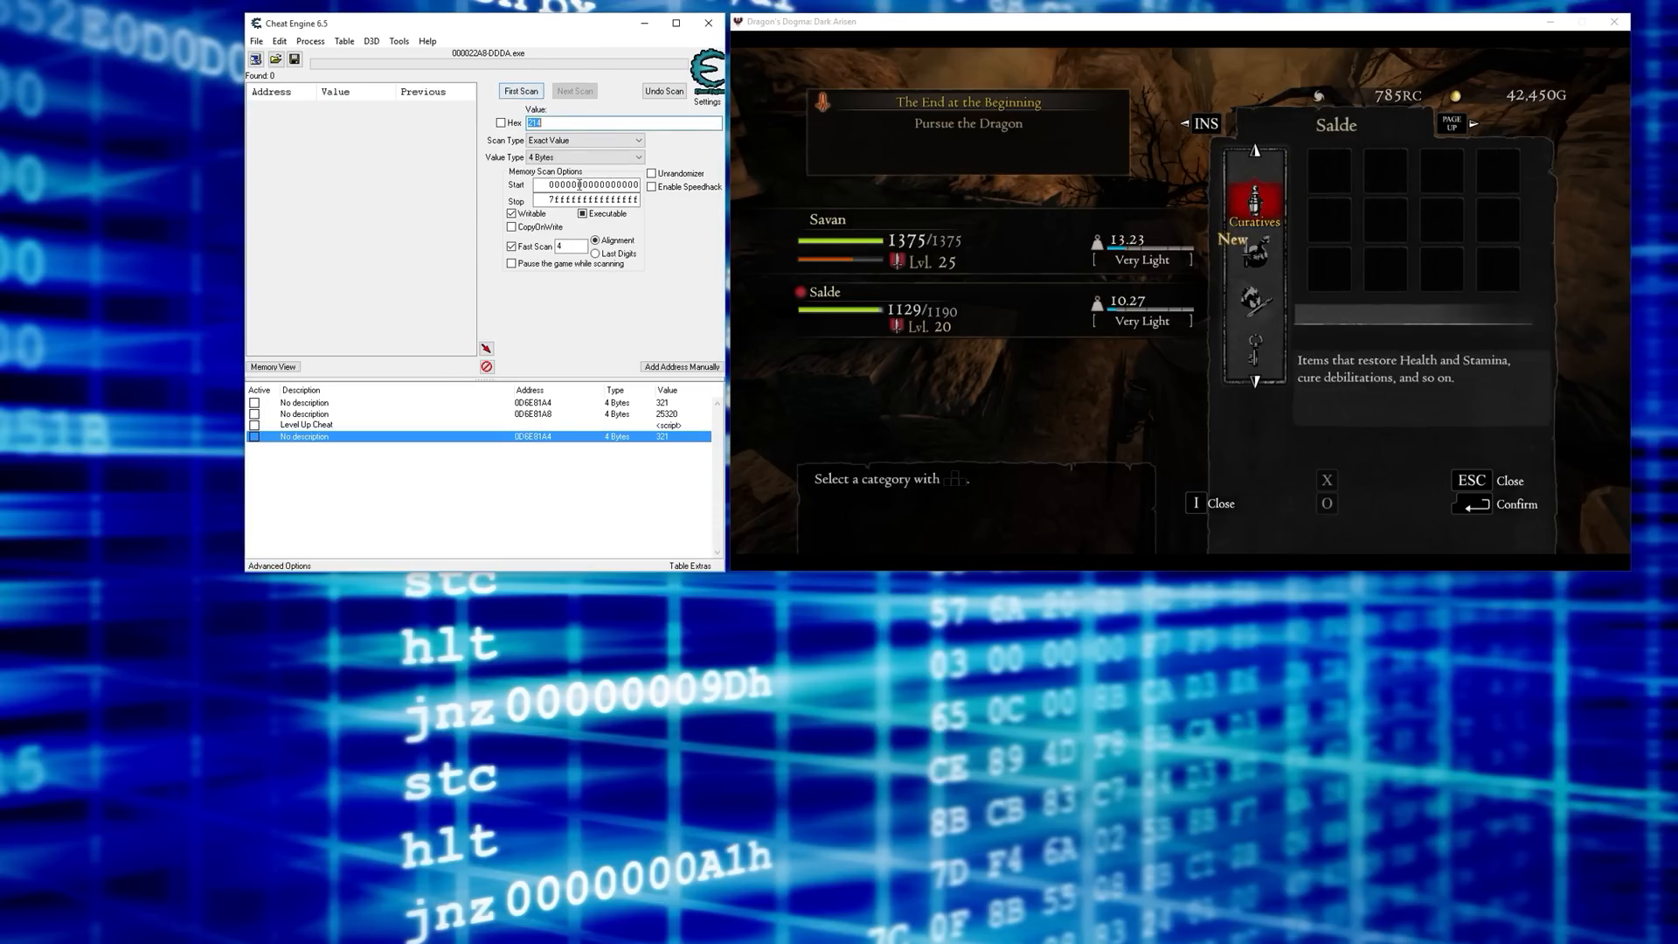
text(214)
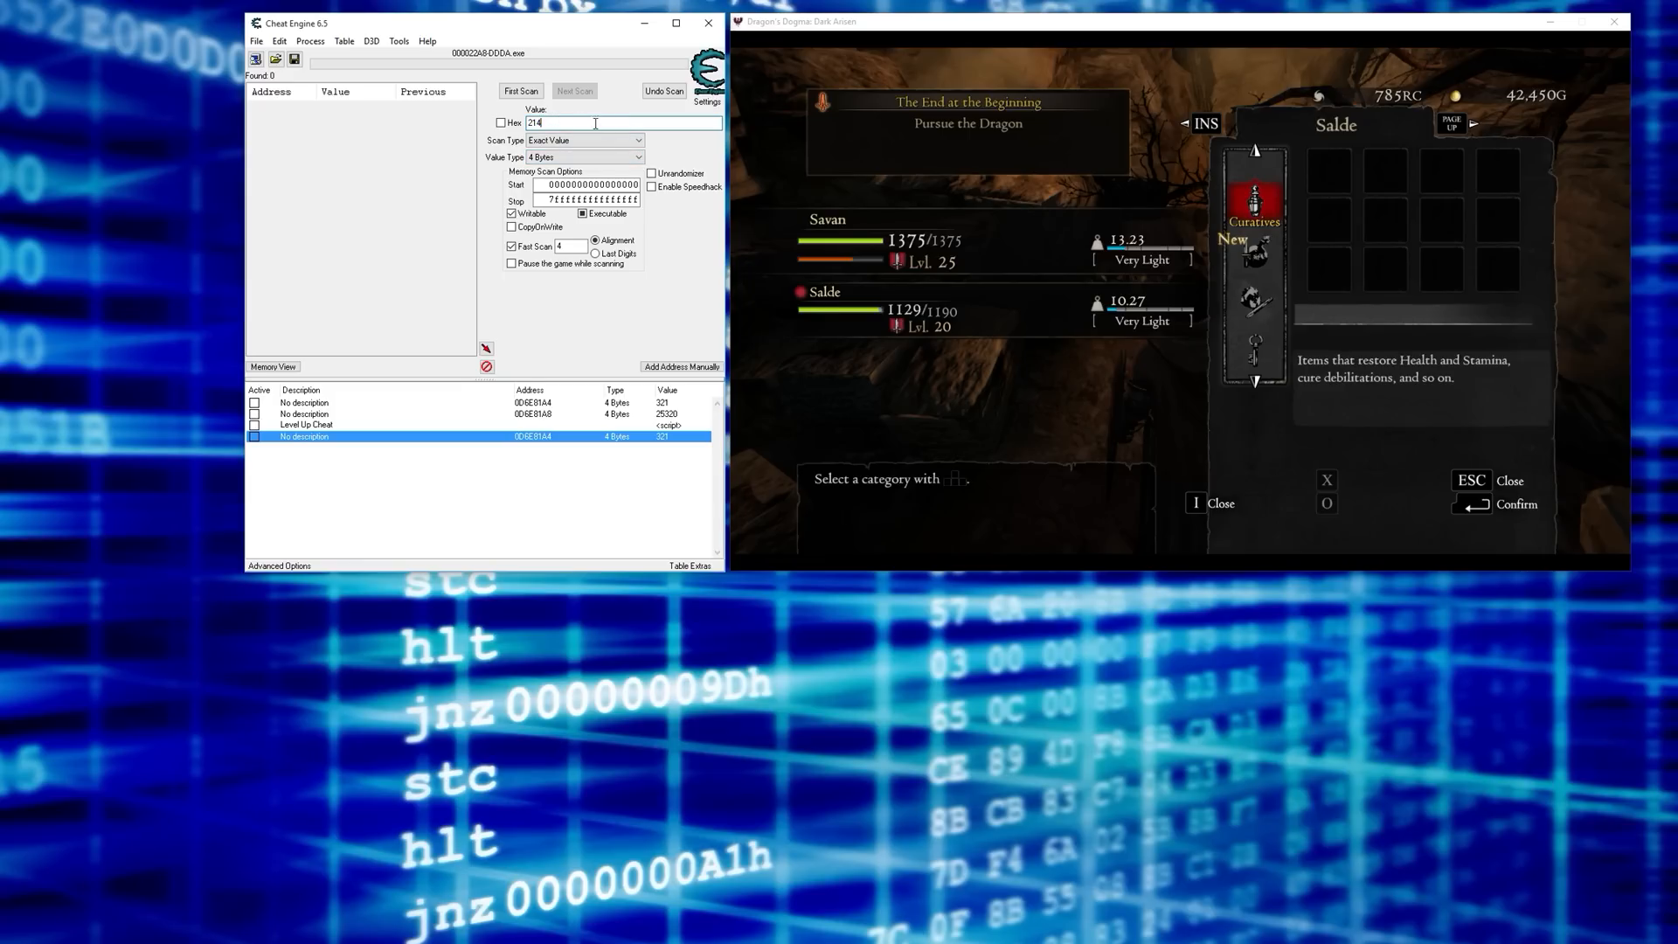
text(42450)
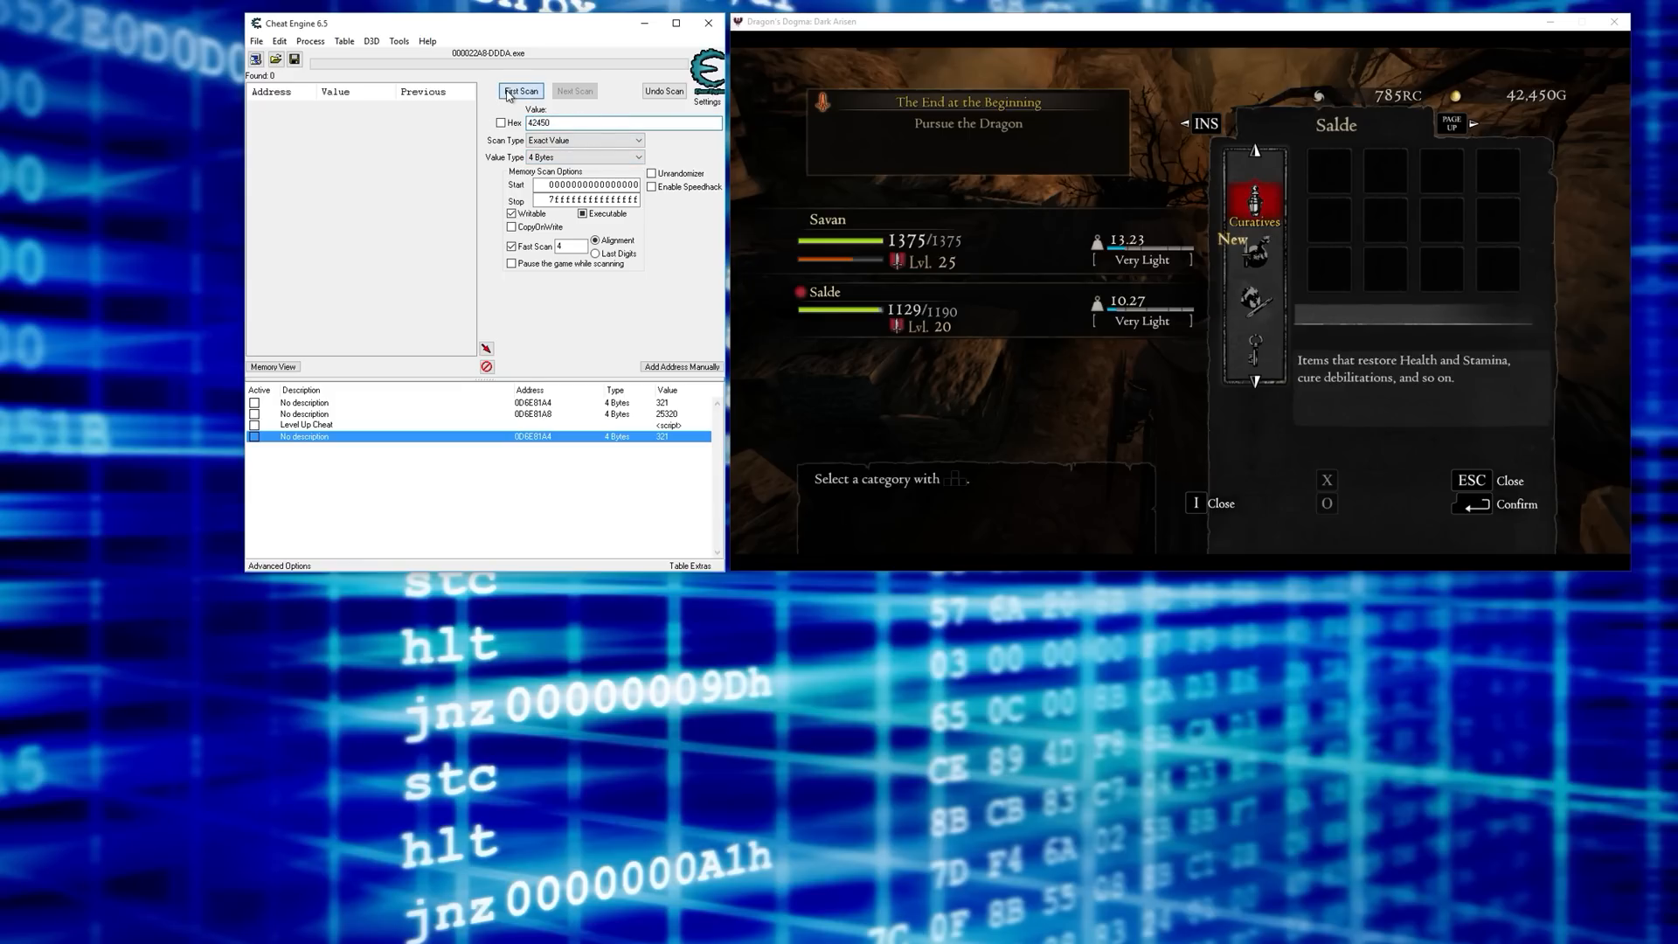
click(521, 90)
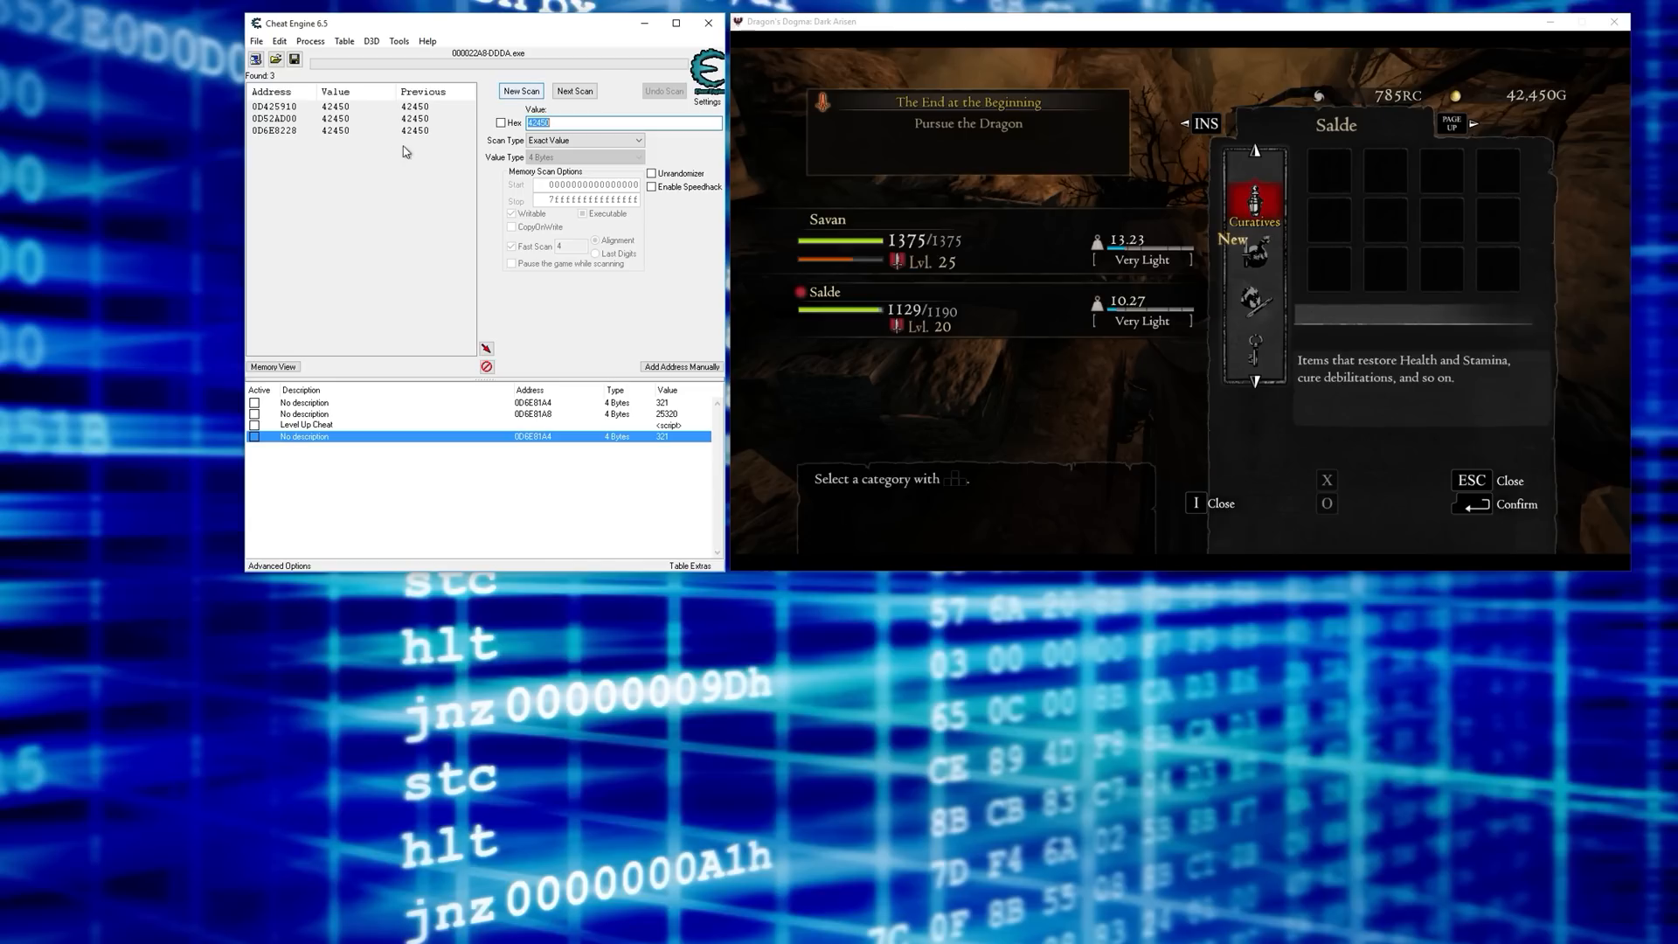
click(286, 130)
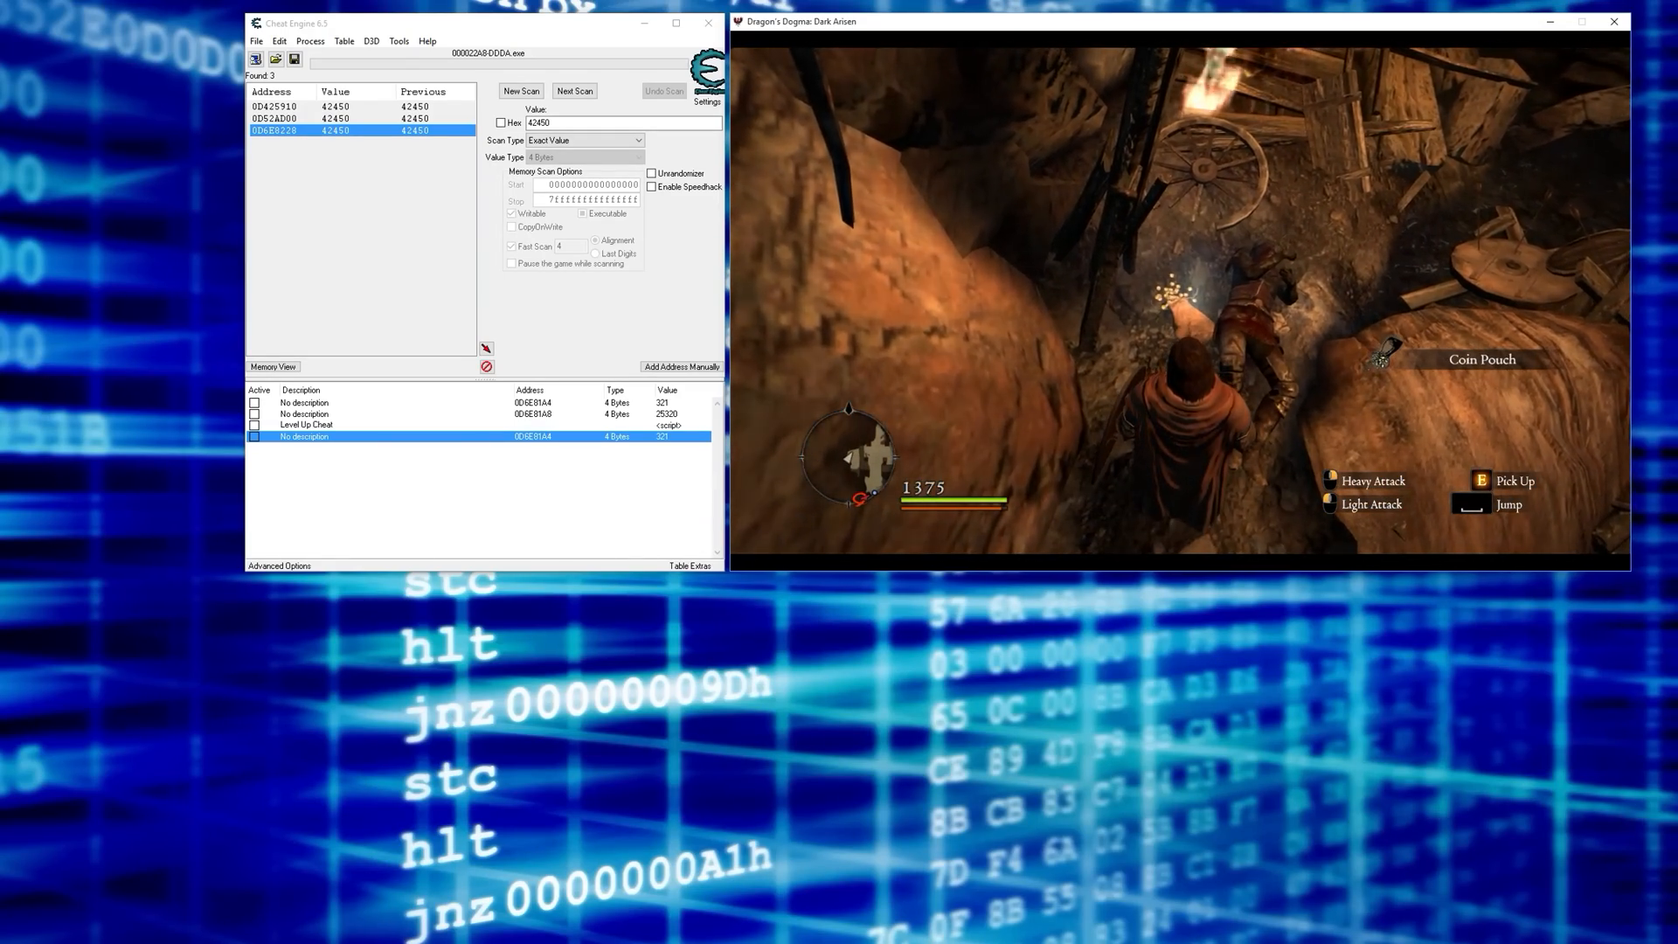
- Pick up the coin pouch, add the gold address to the table and set its value to 9999999
key(e)
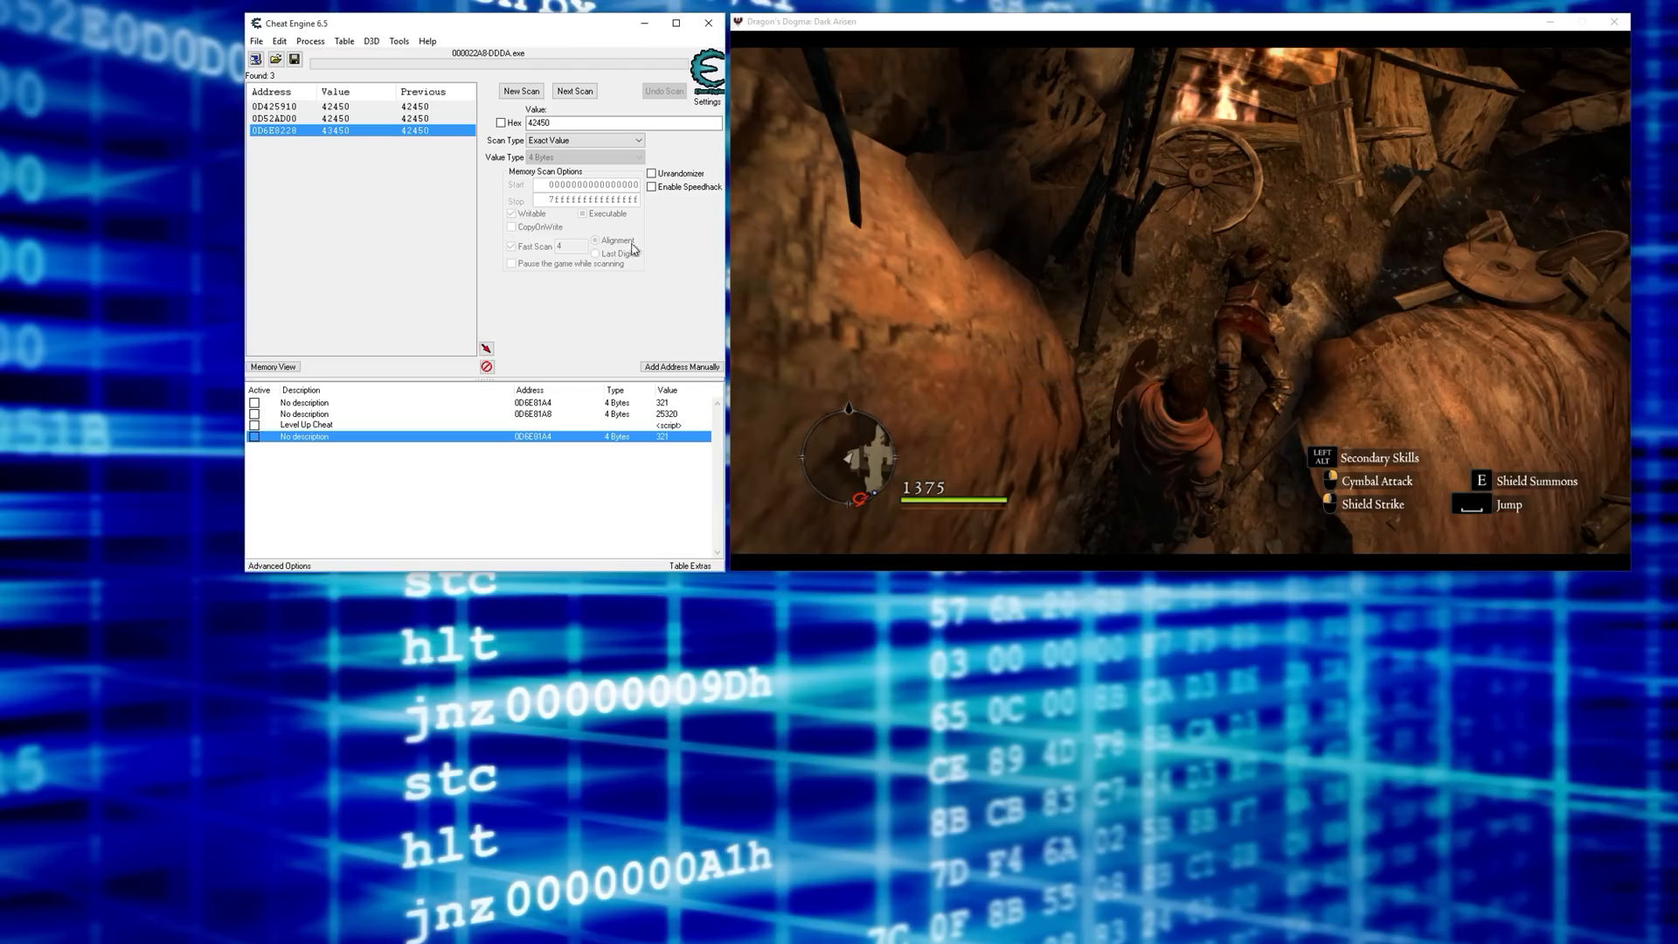
click(278, 105)
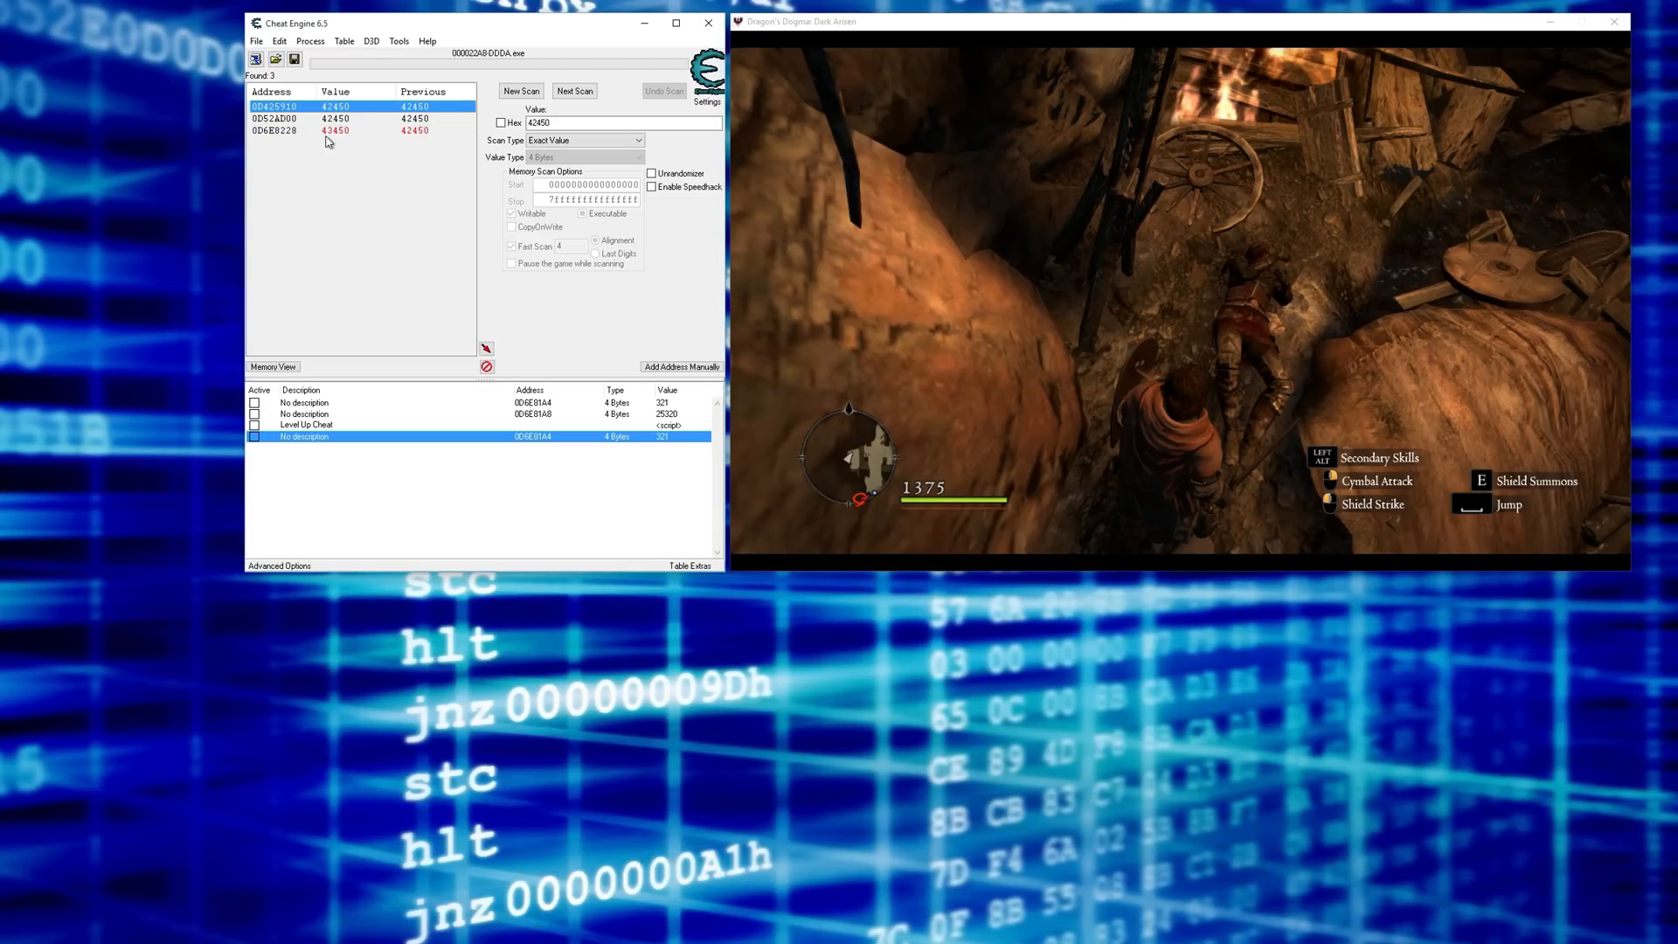
click(332, 130)
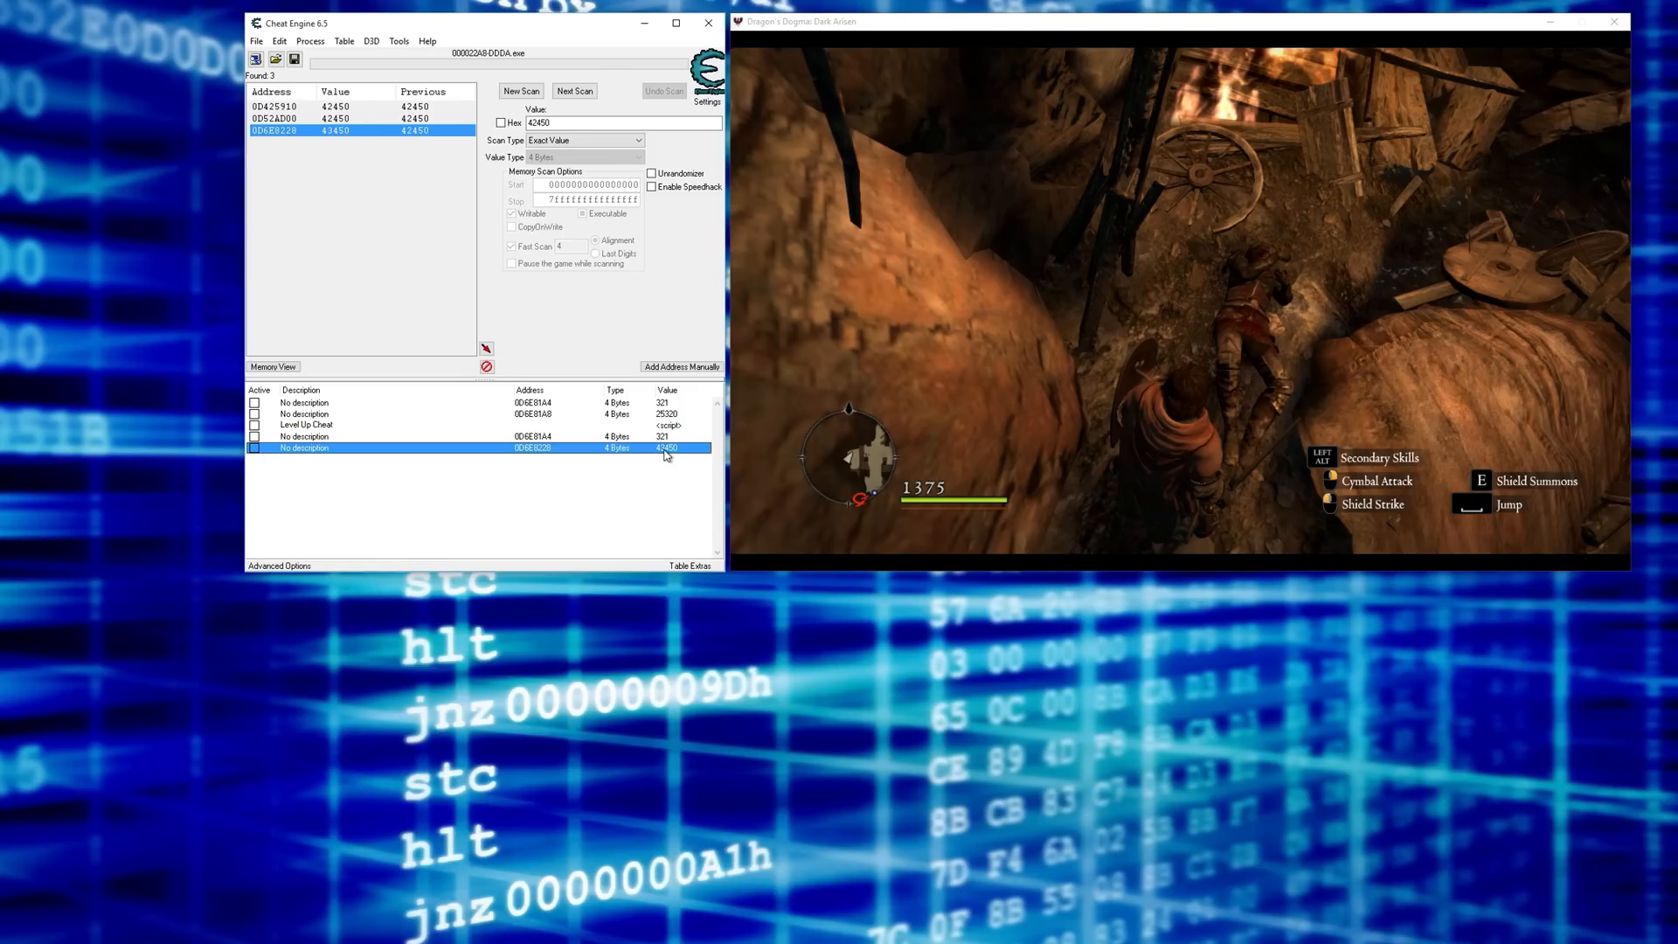
double_click(666, 447)
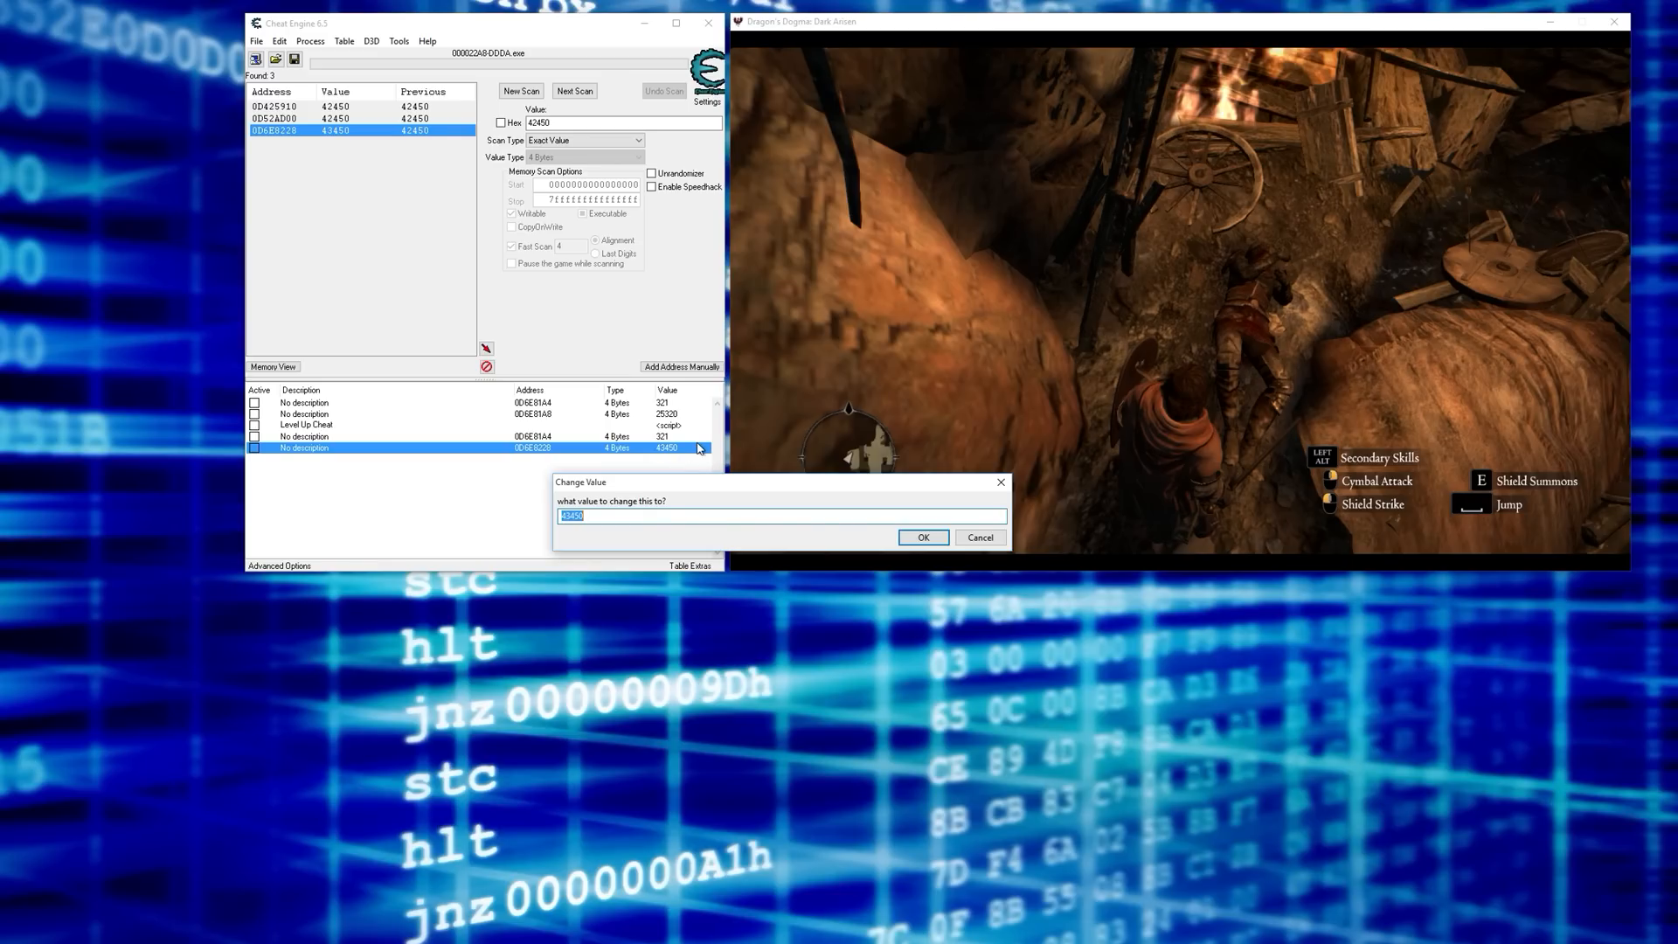
text(9999999)
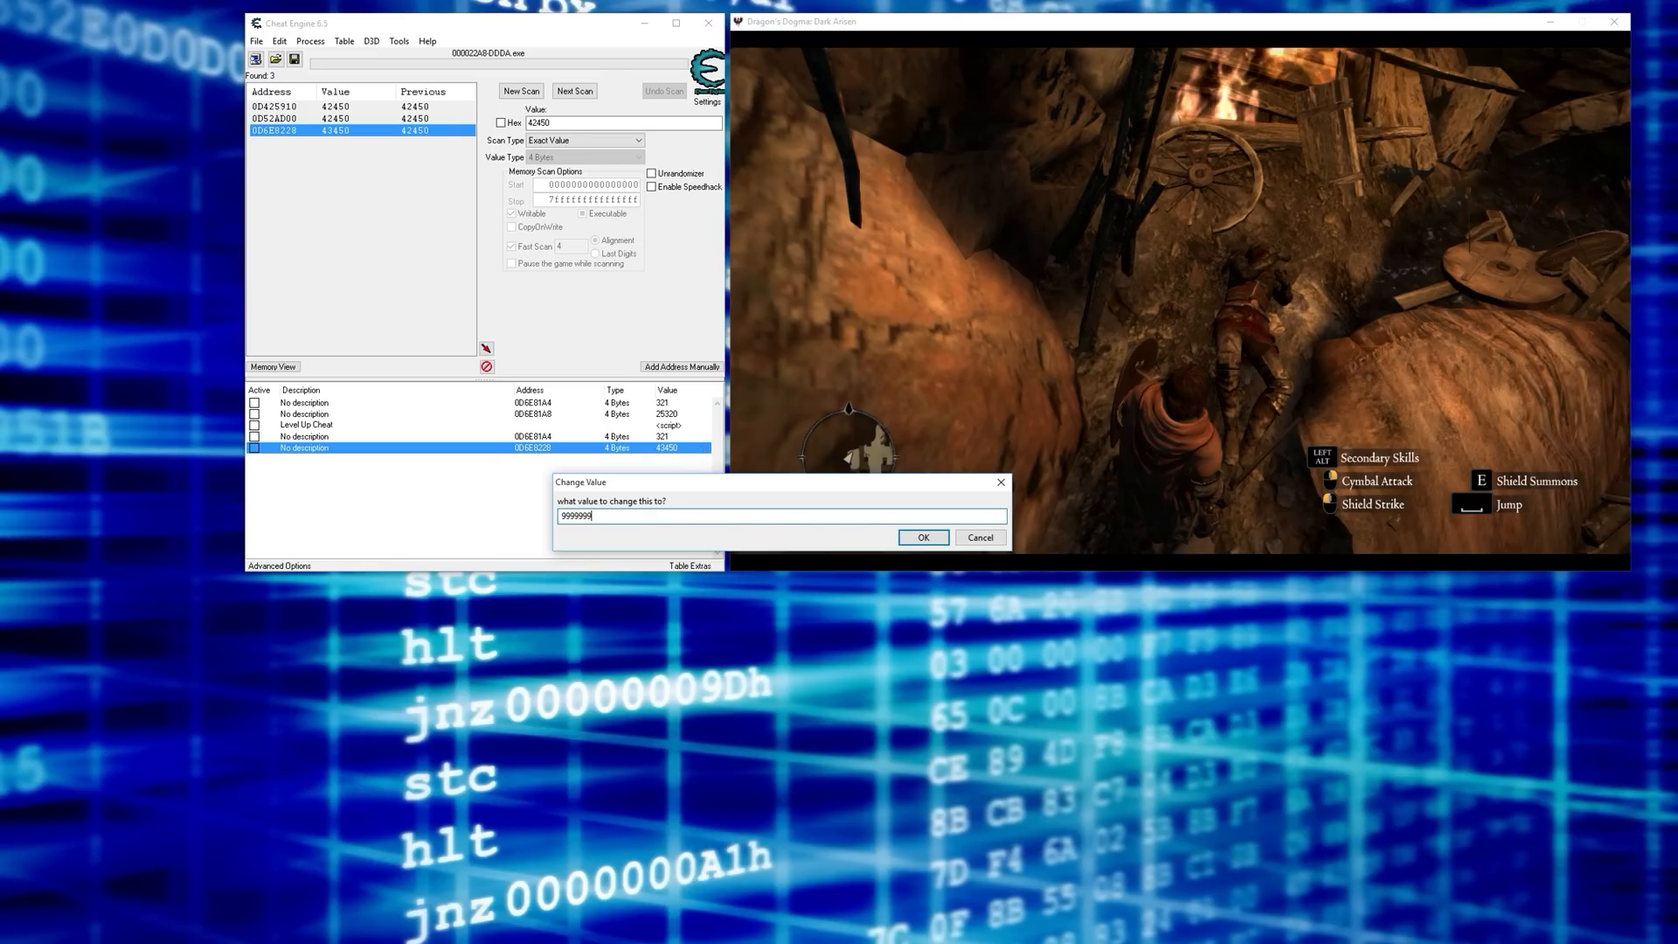
click(923, 537)
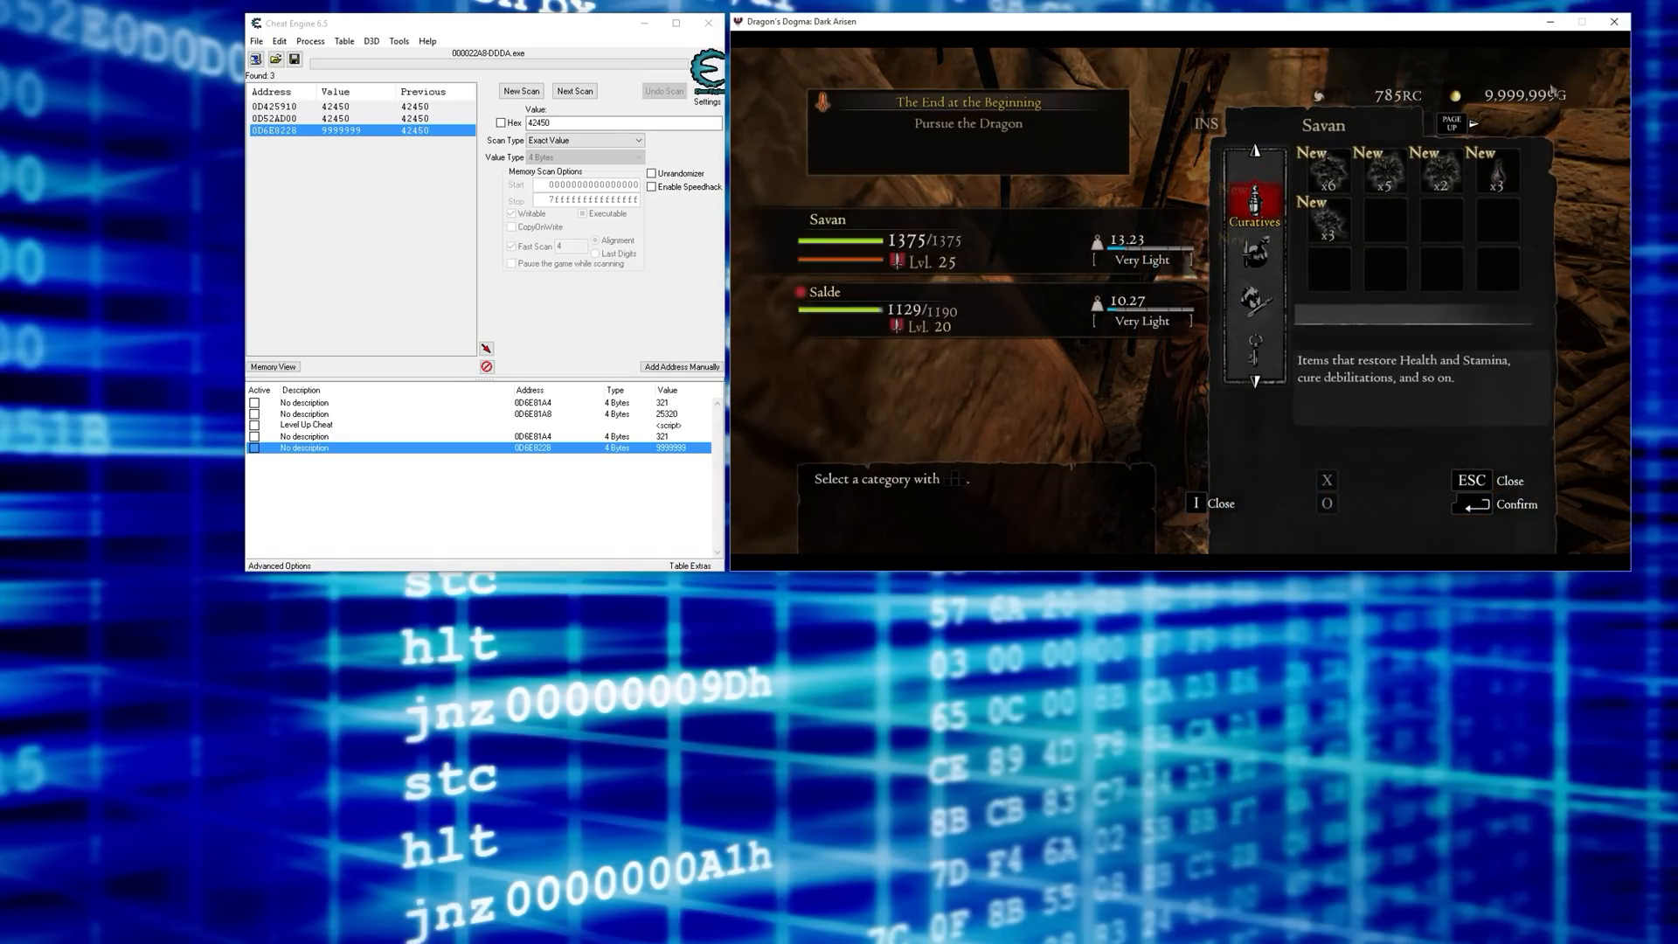
mouse_move(1500, 67)
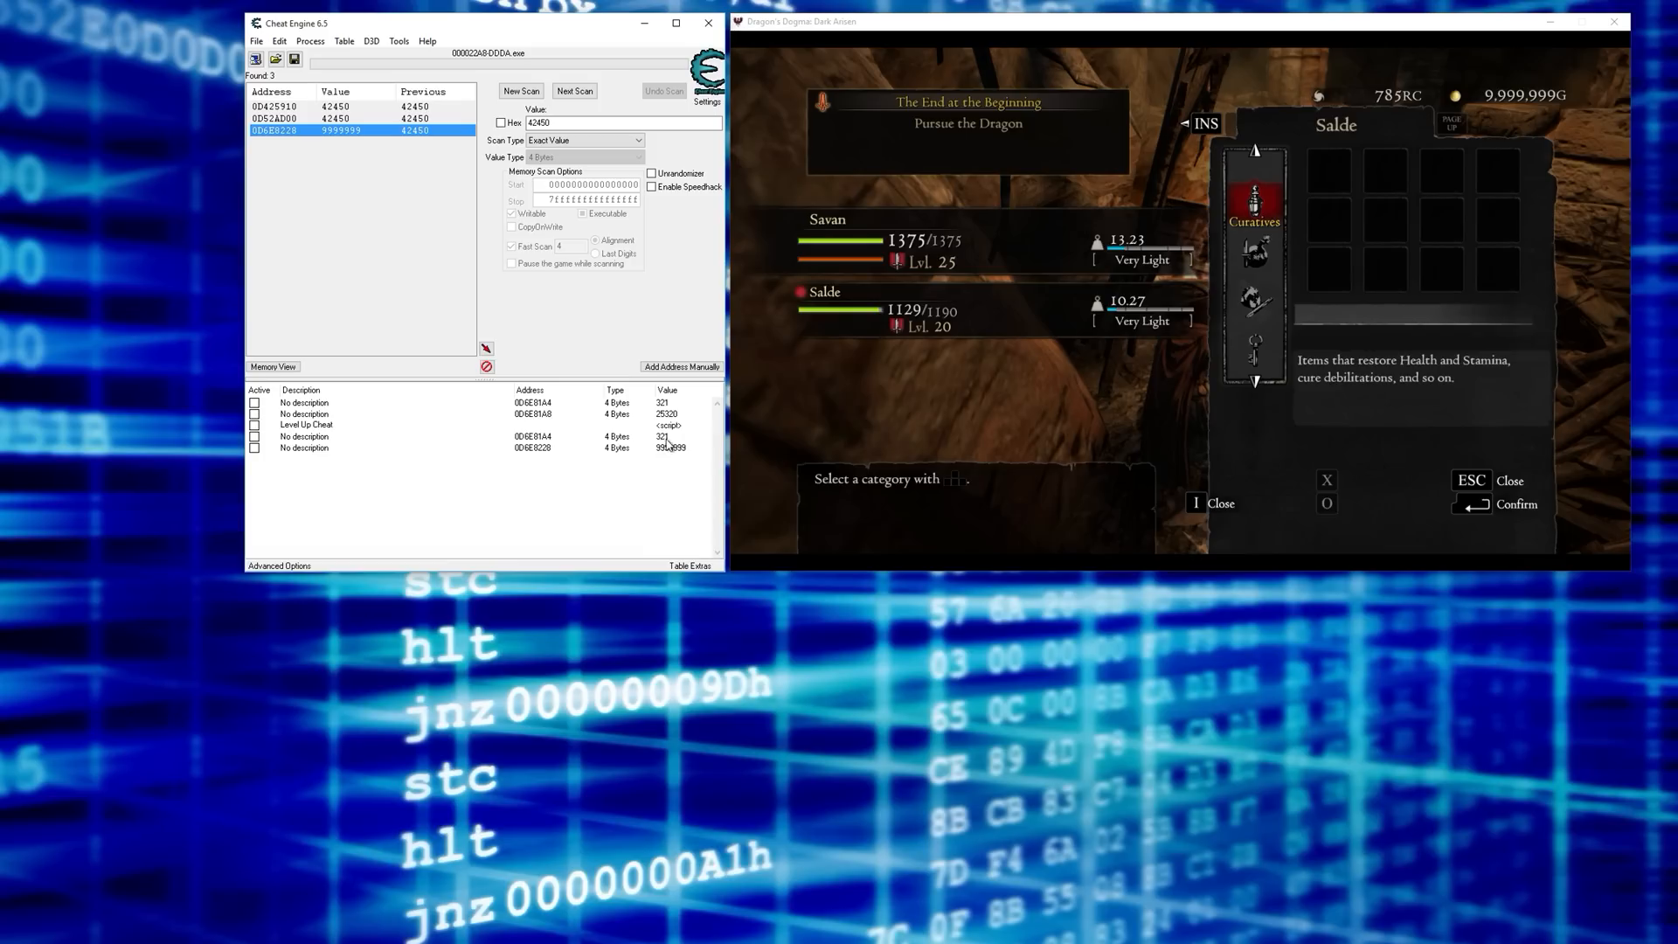
right_click(304, 448)
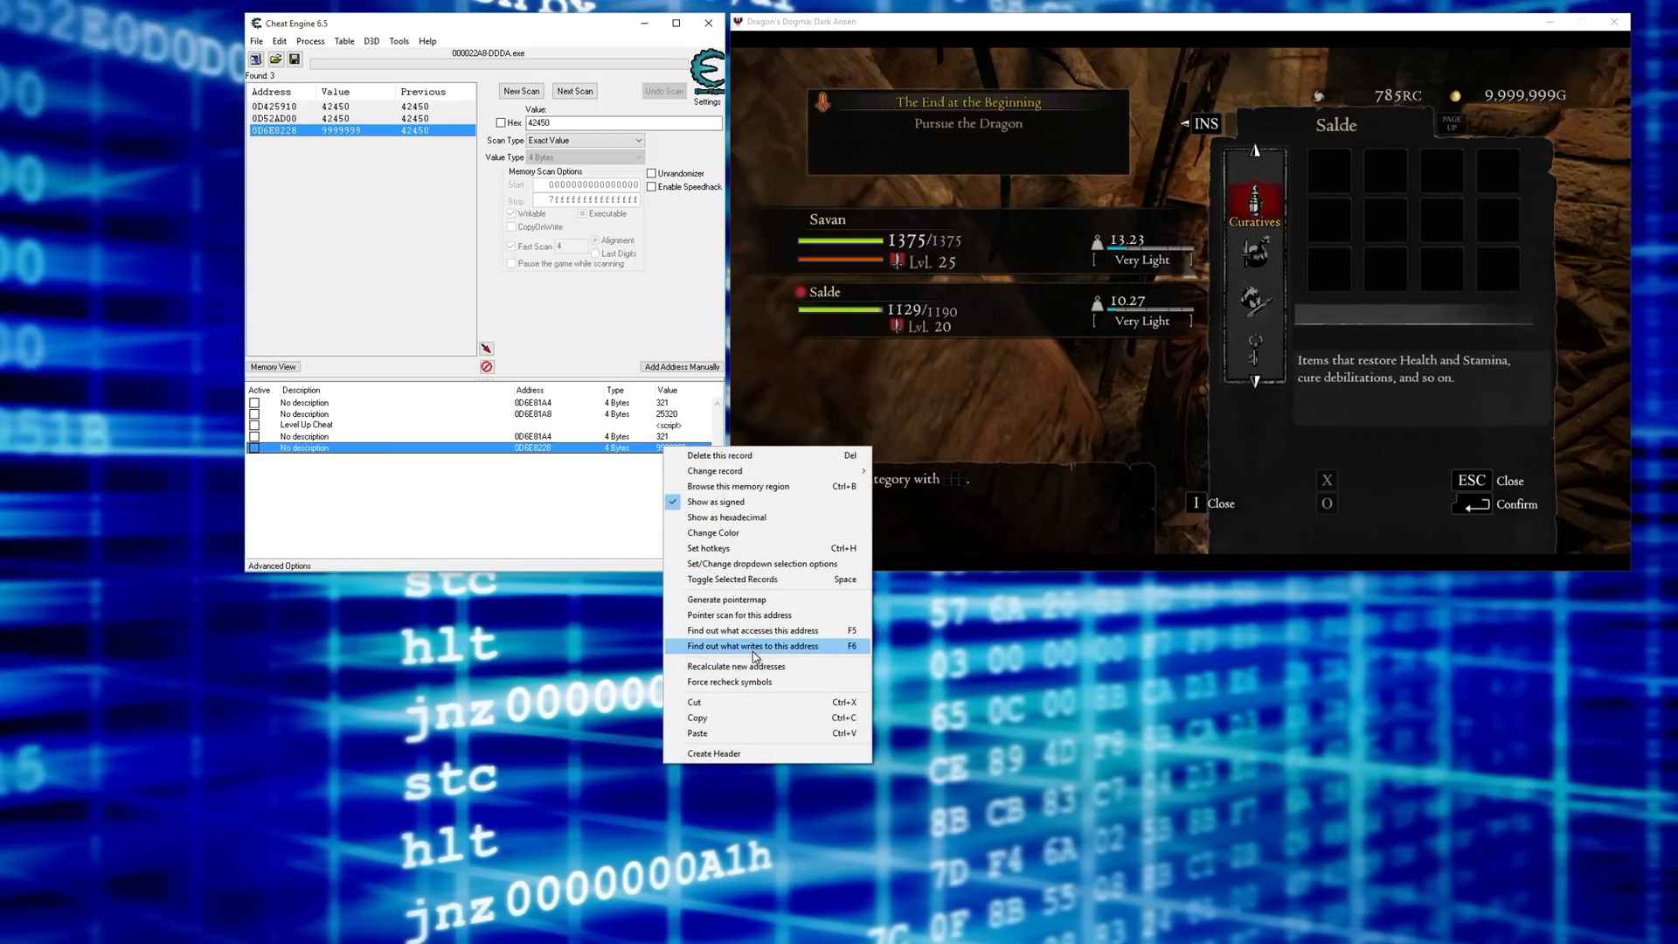
click(754, 646)
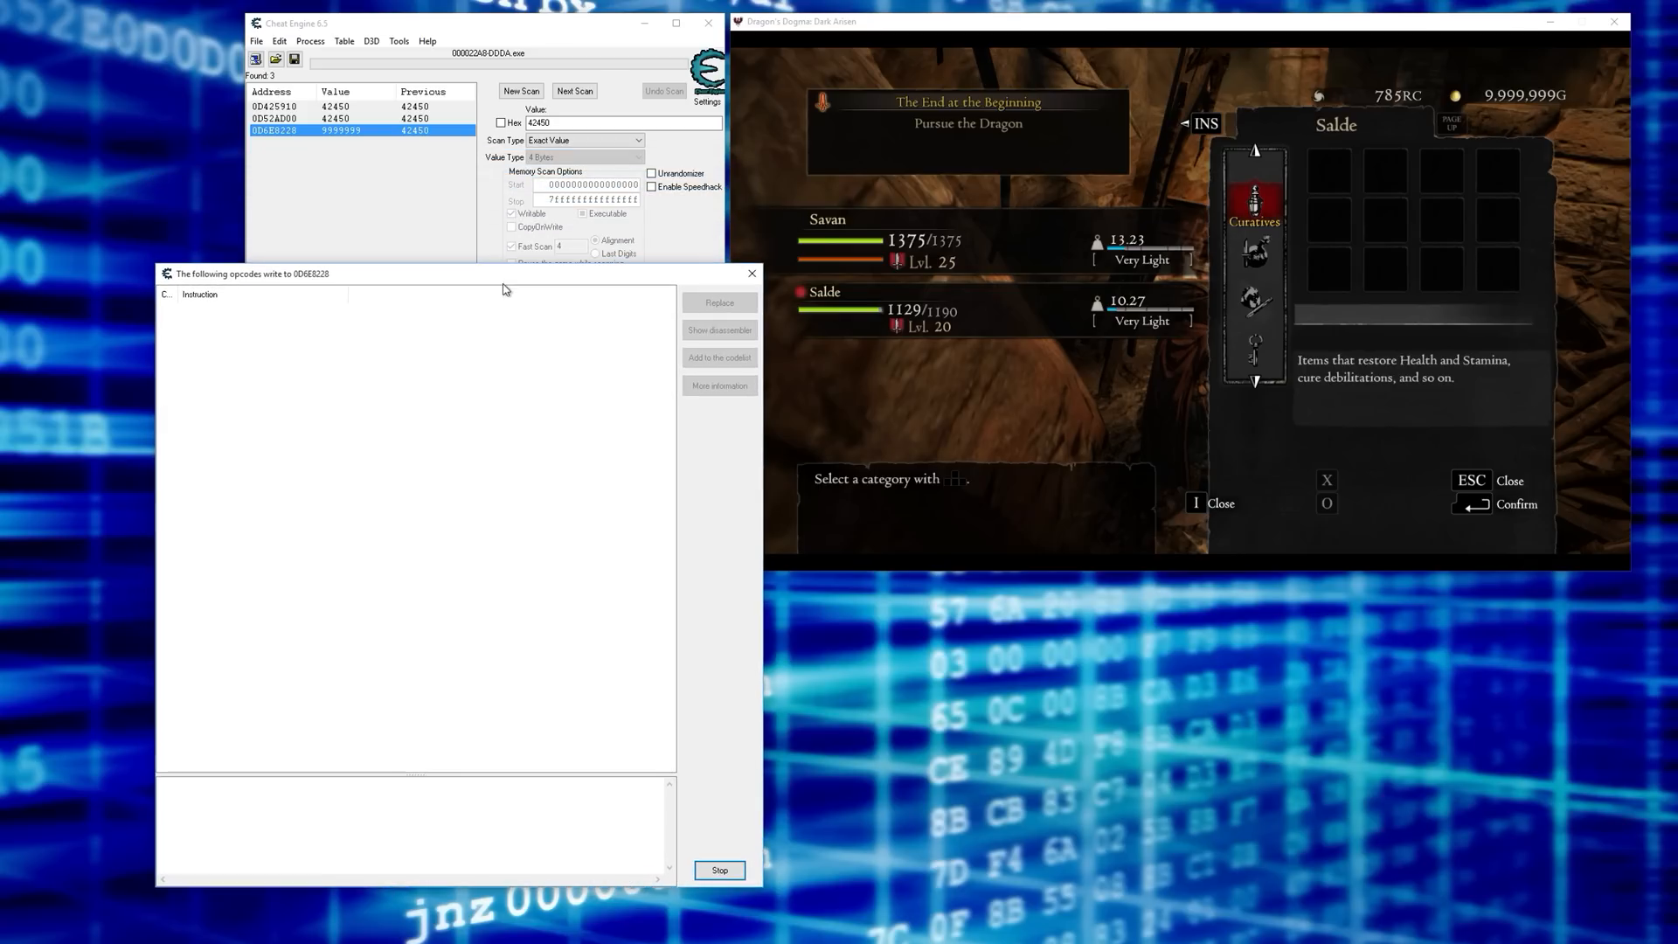
mouse_move(928, 406)
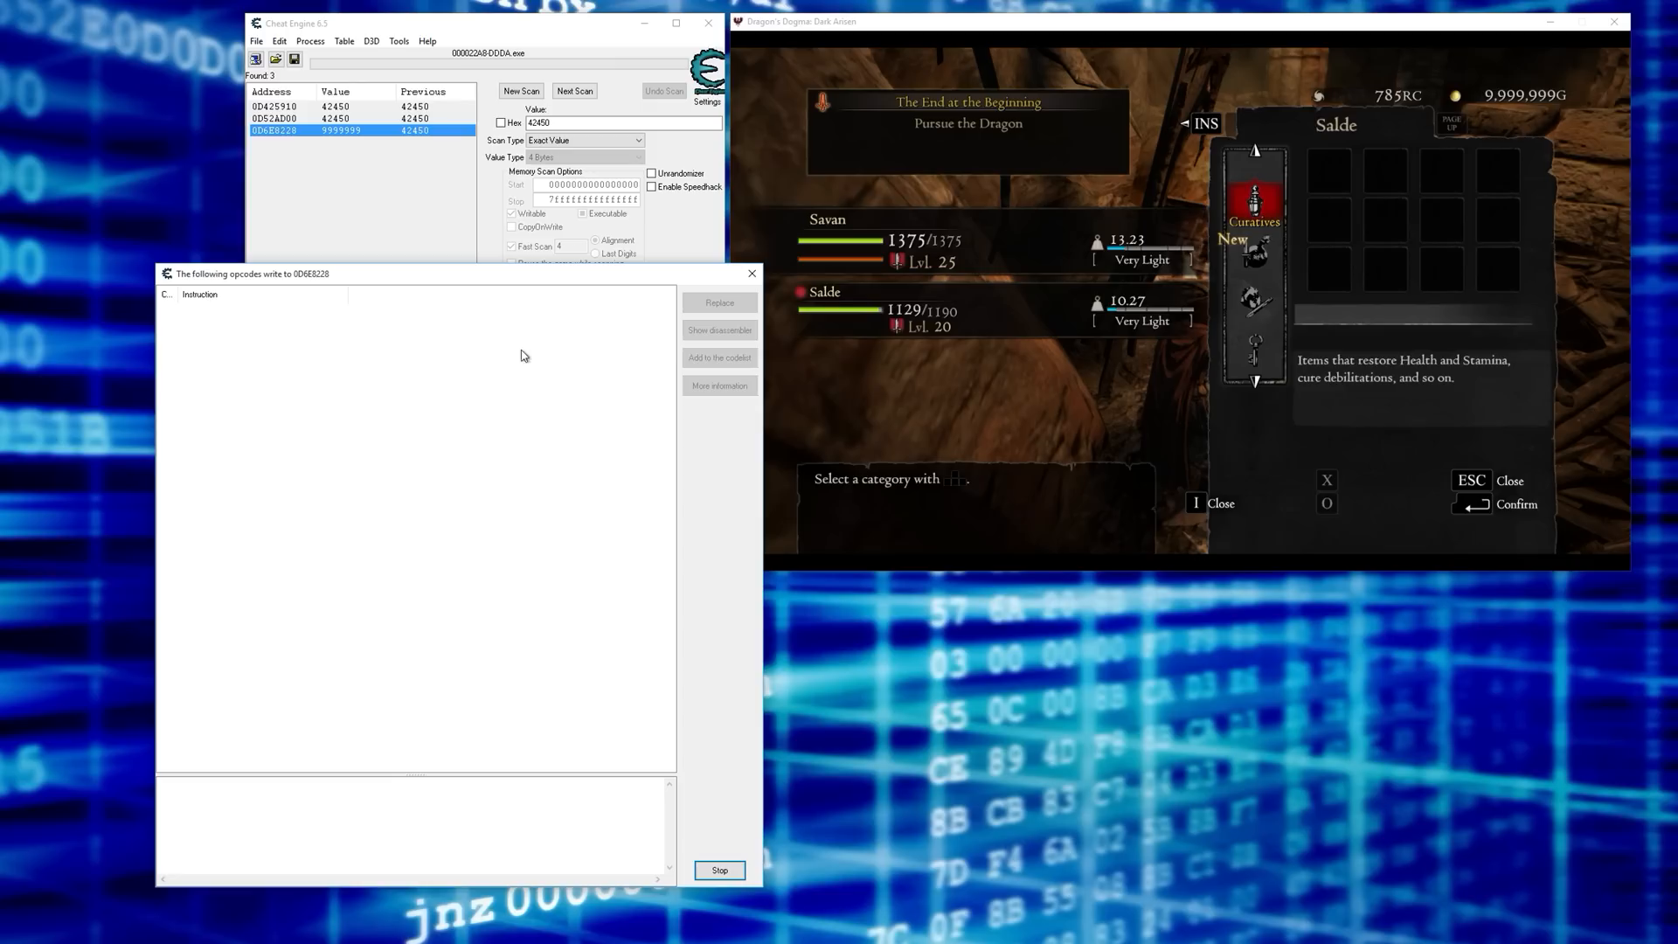
mouse_move(542, 321)
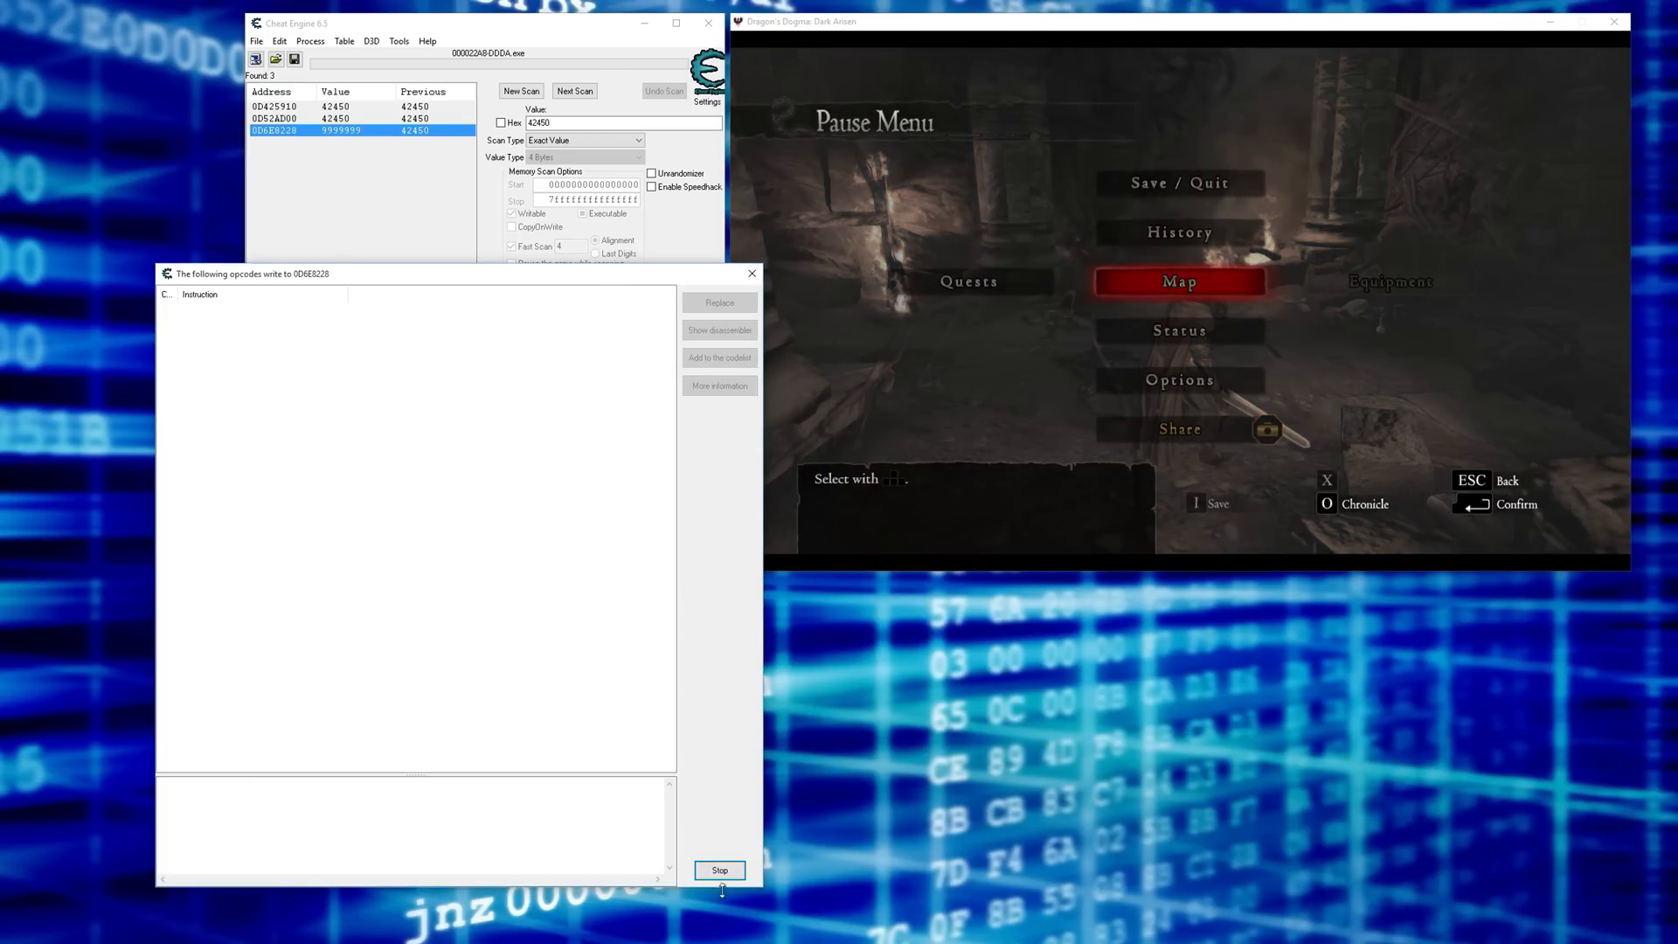
click(722, 871)
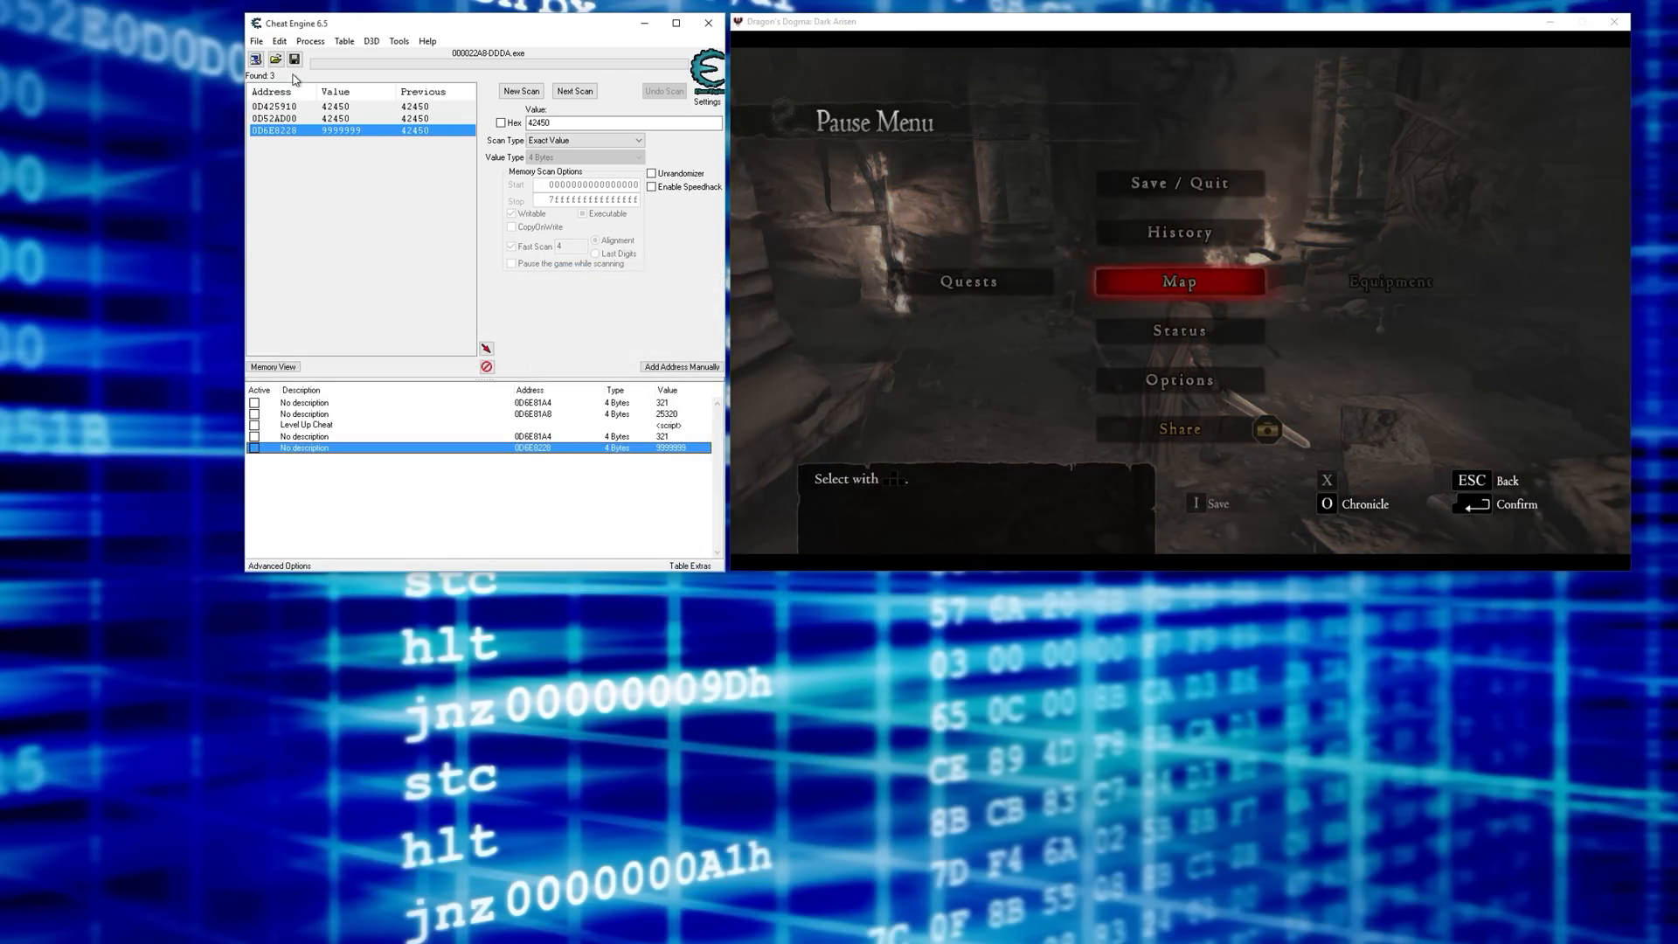
mouse_move(357, 191)
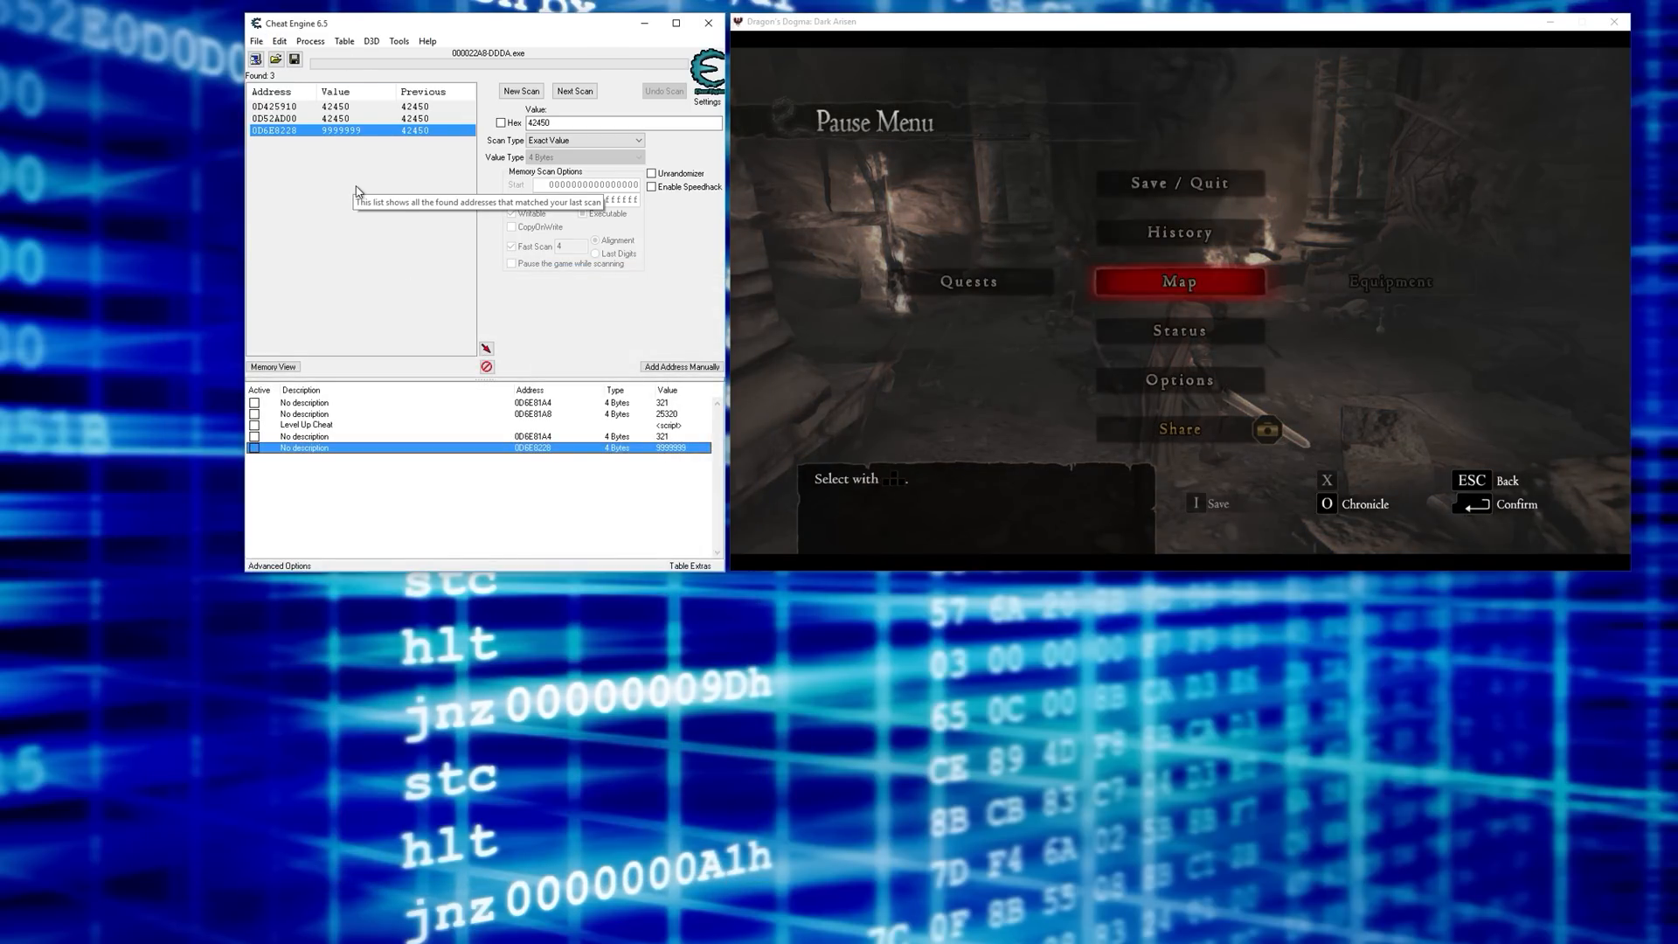
mouse_move(461, 308)
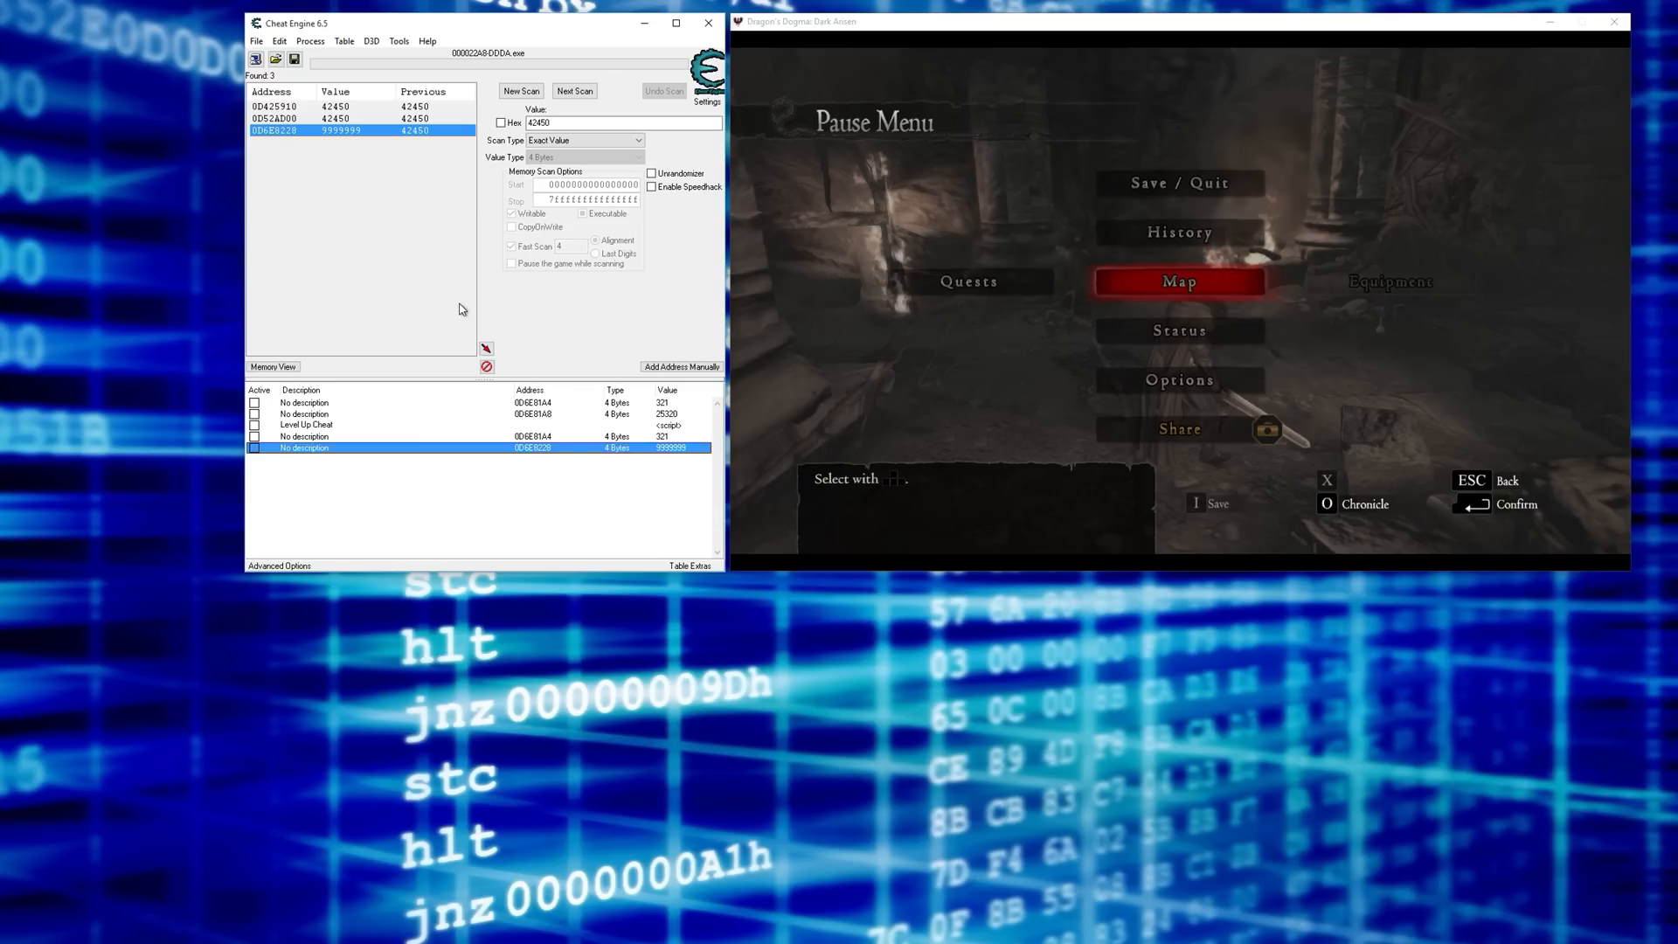
mouse_move(446, 276)
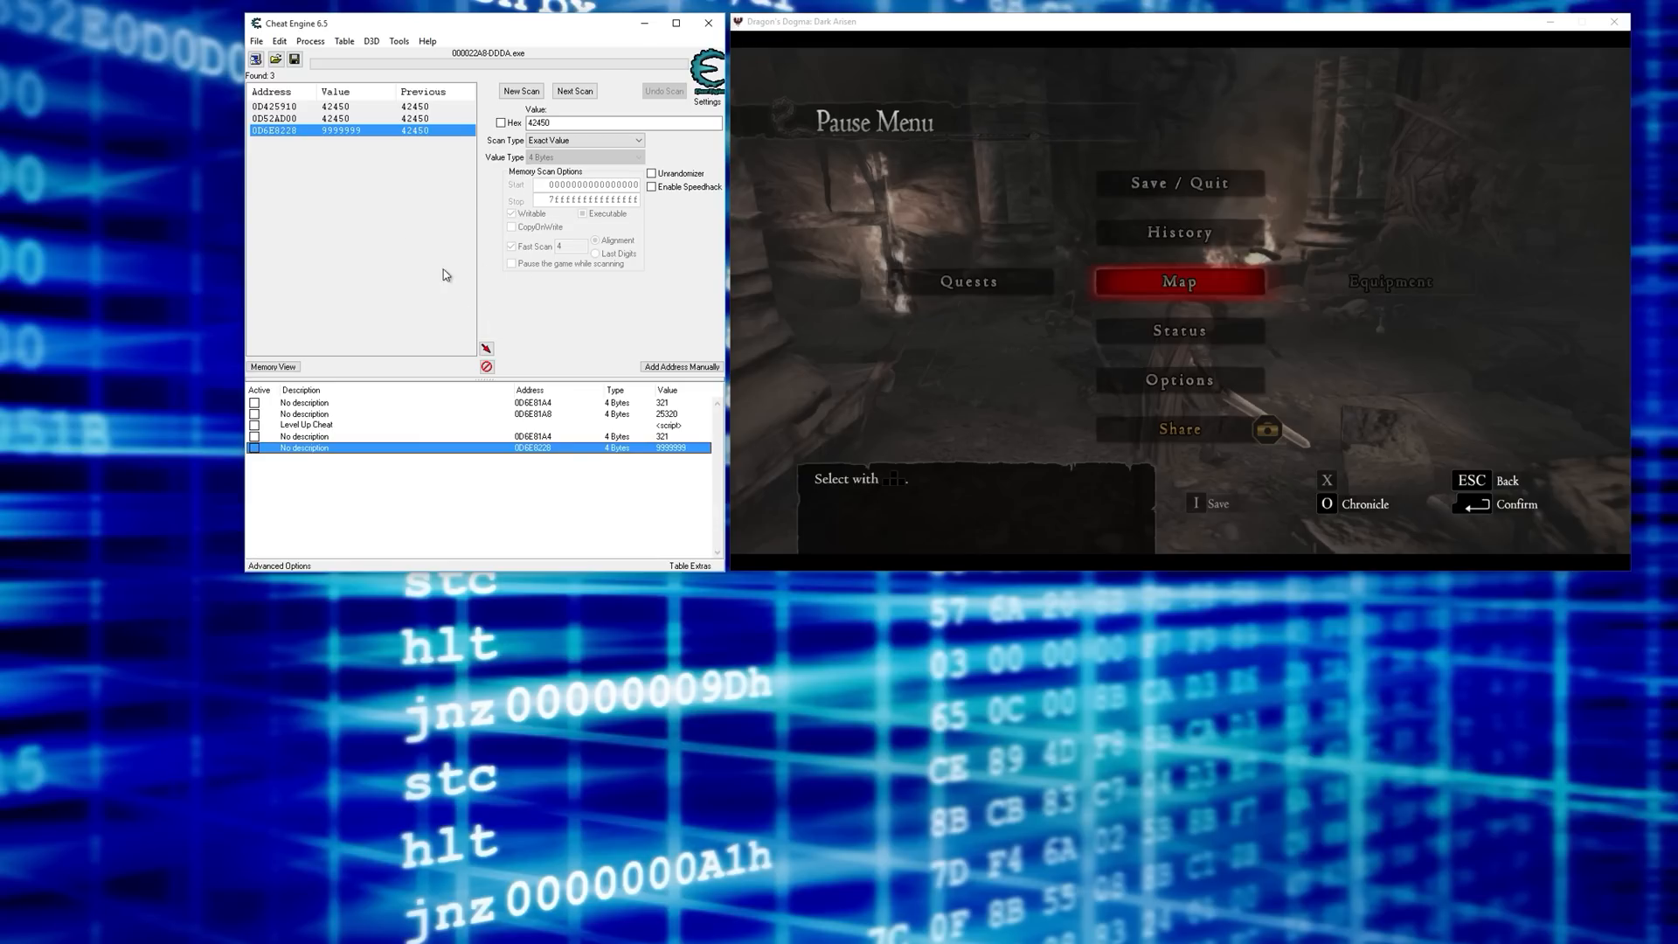
click(281, 42)
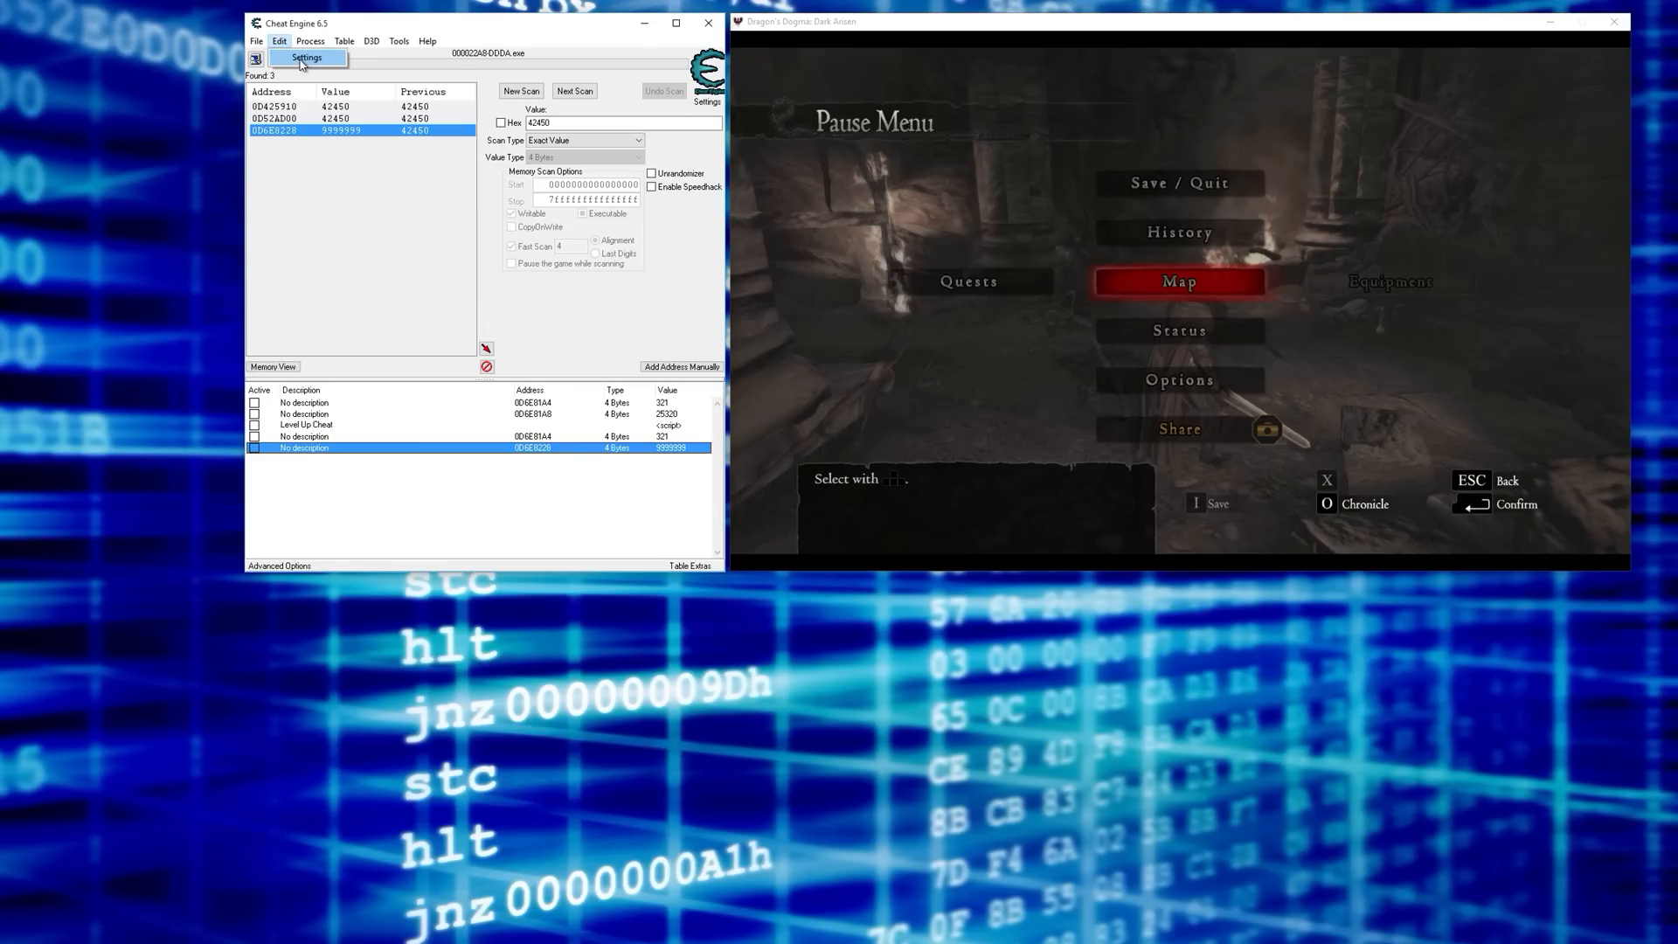
click(312, 58)
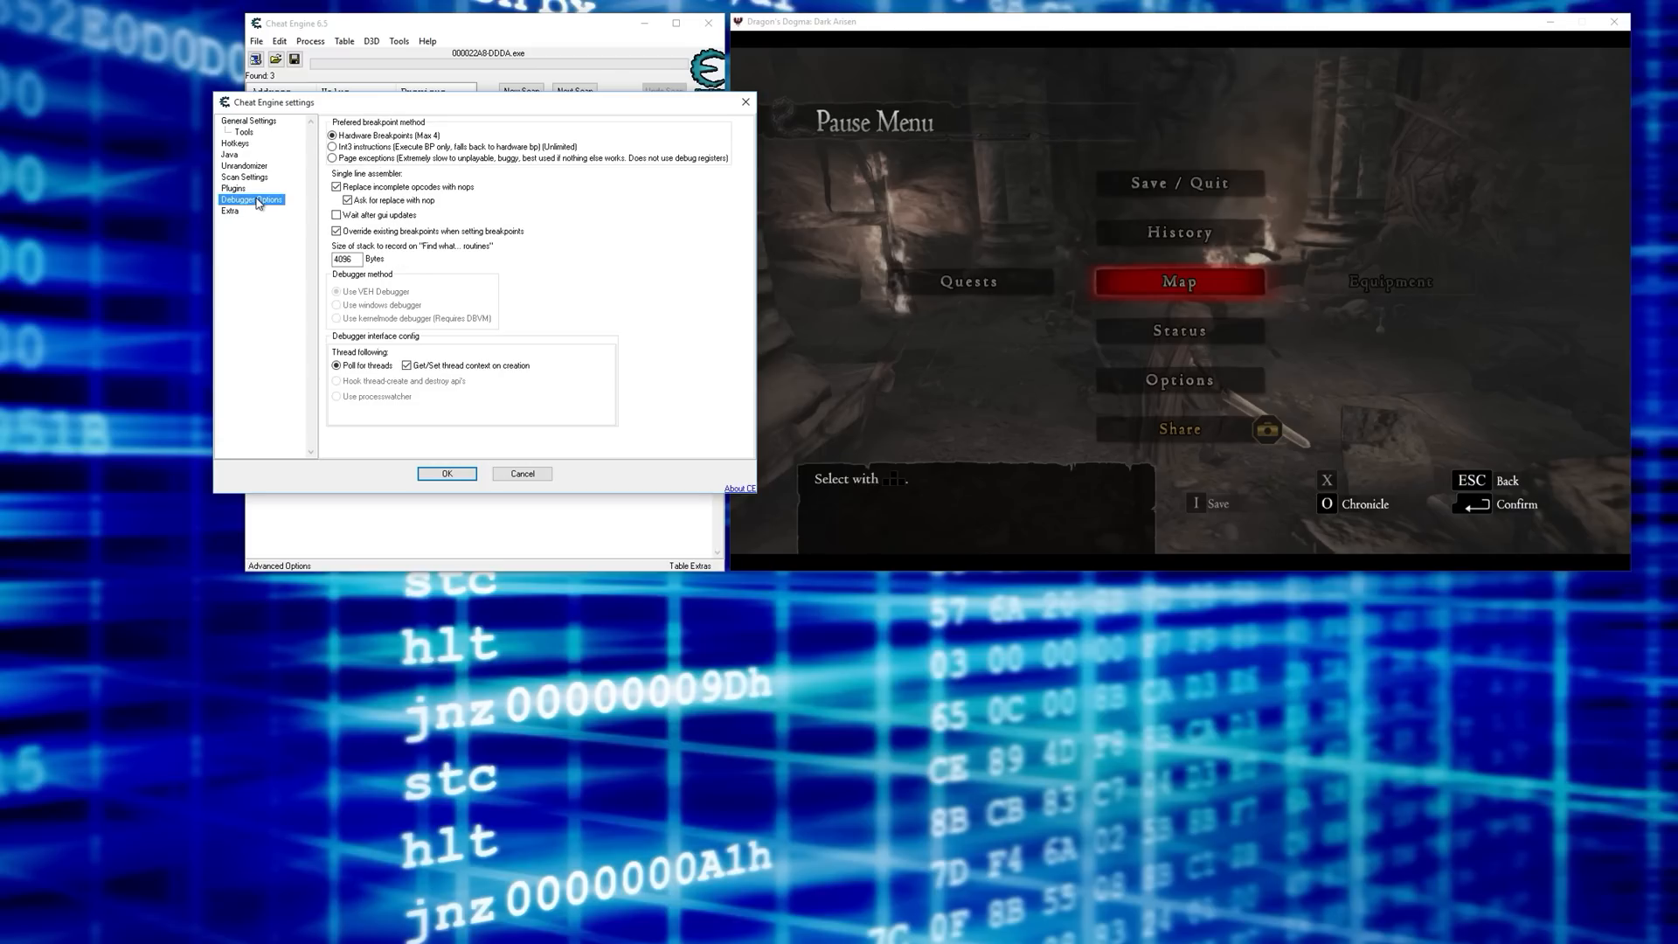
mouse_move(238, 189)
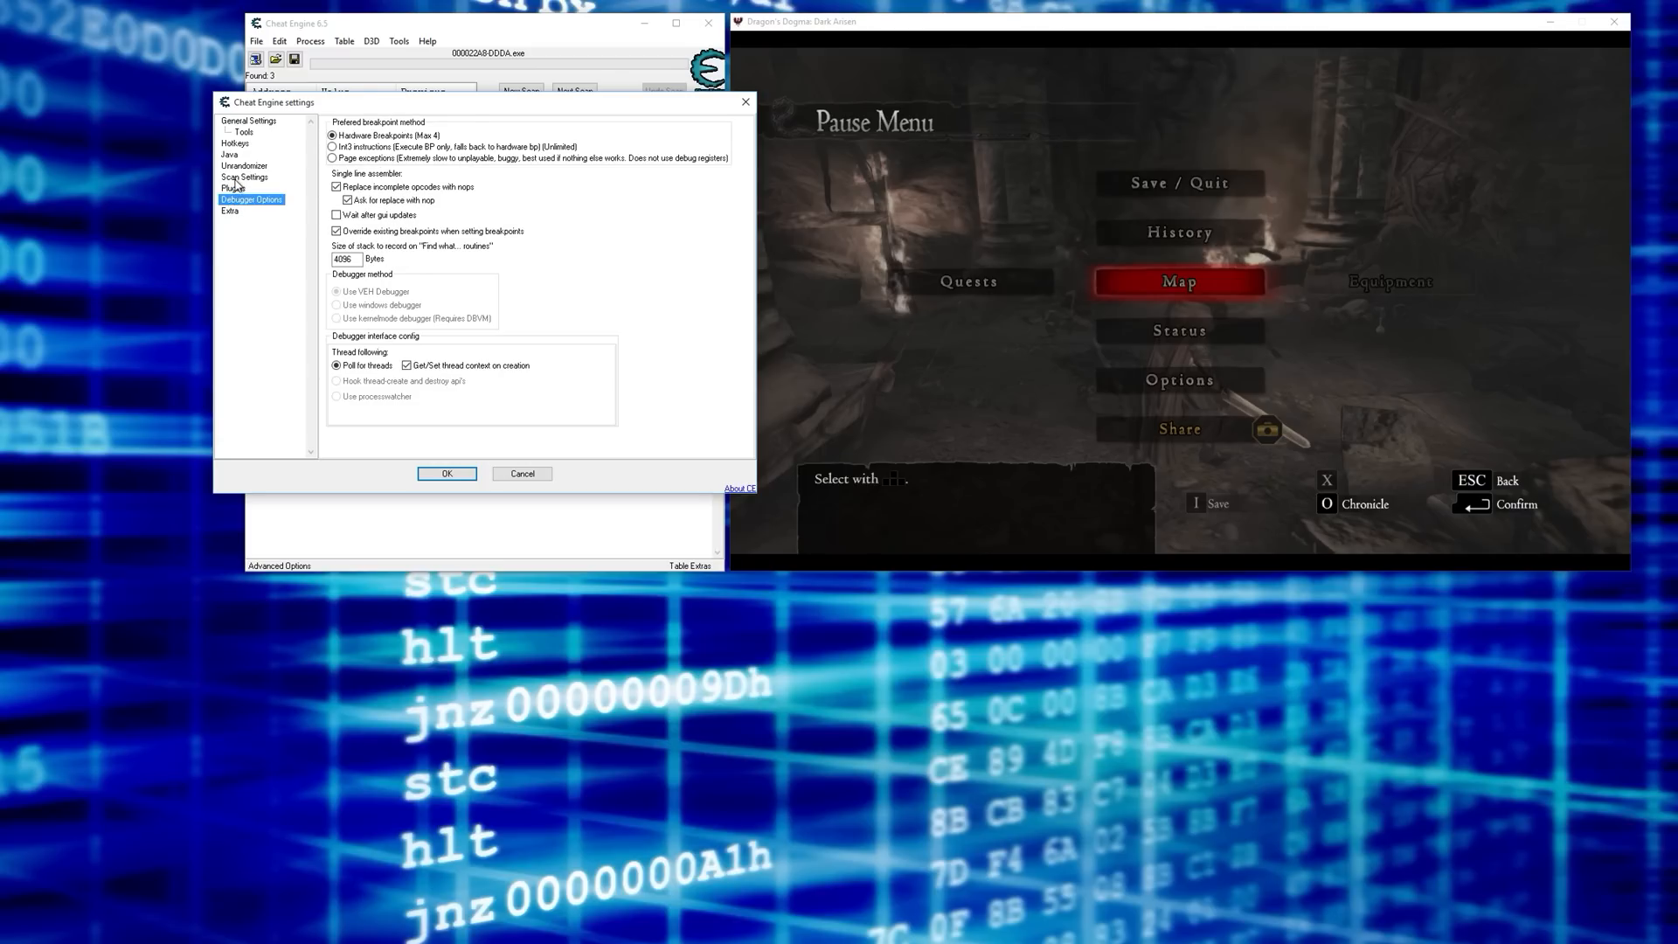
click(230, 211)
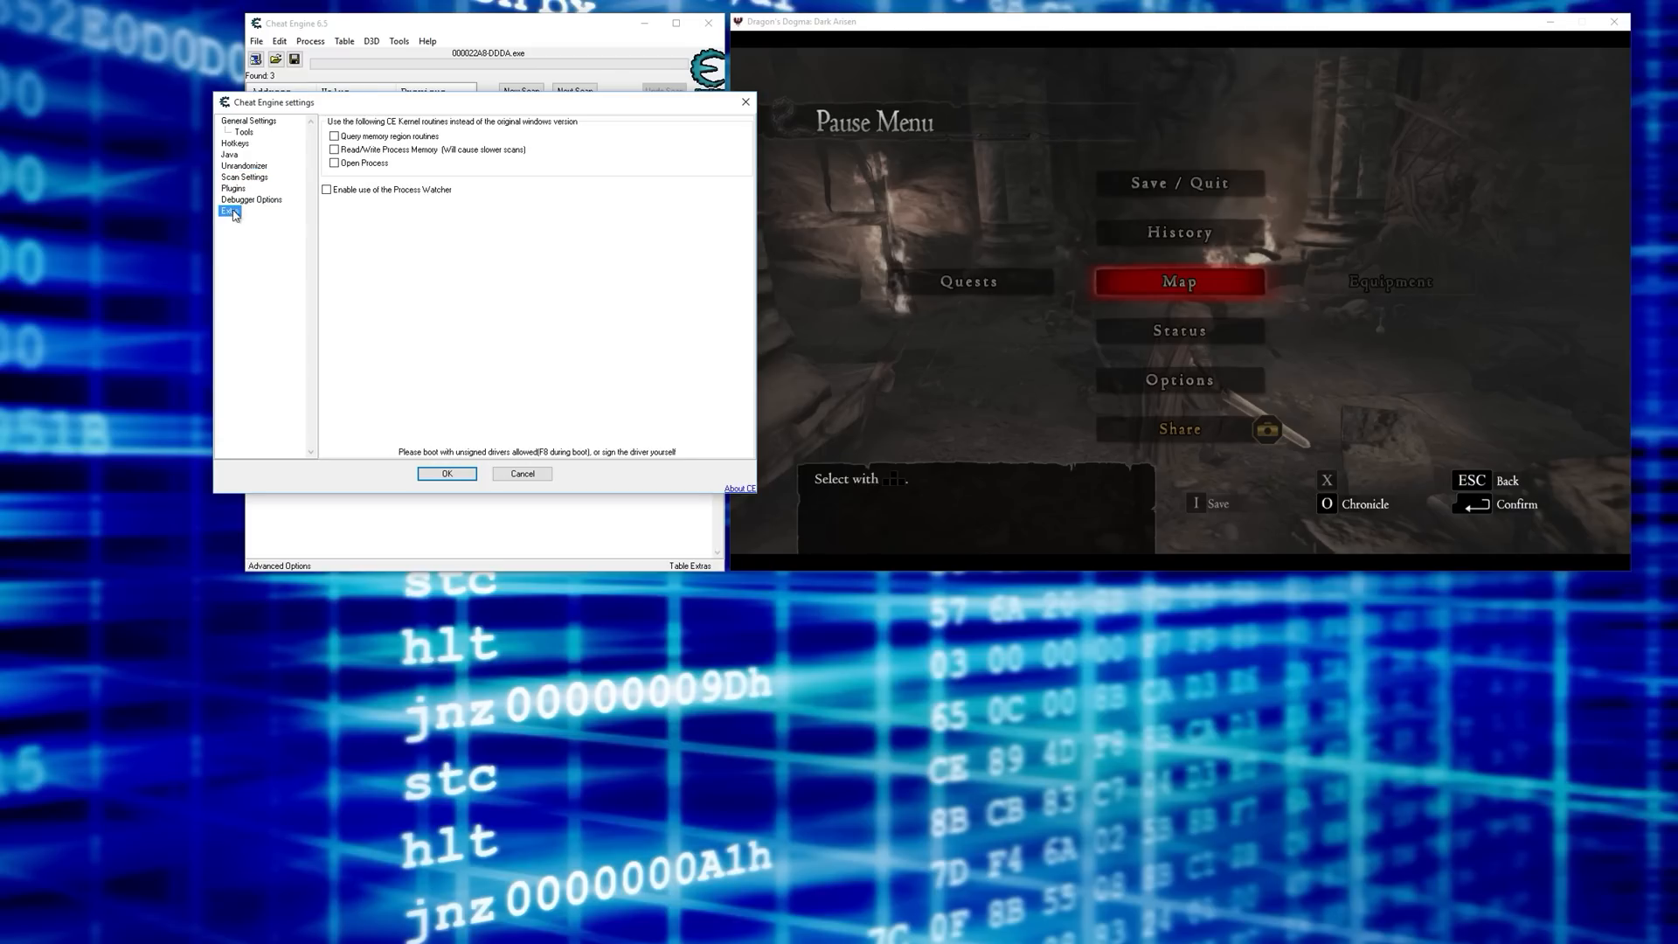
click(243, 133)
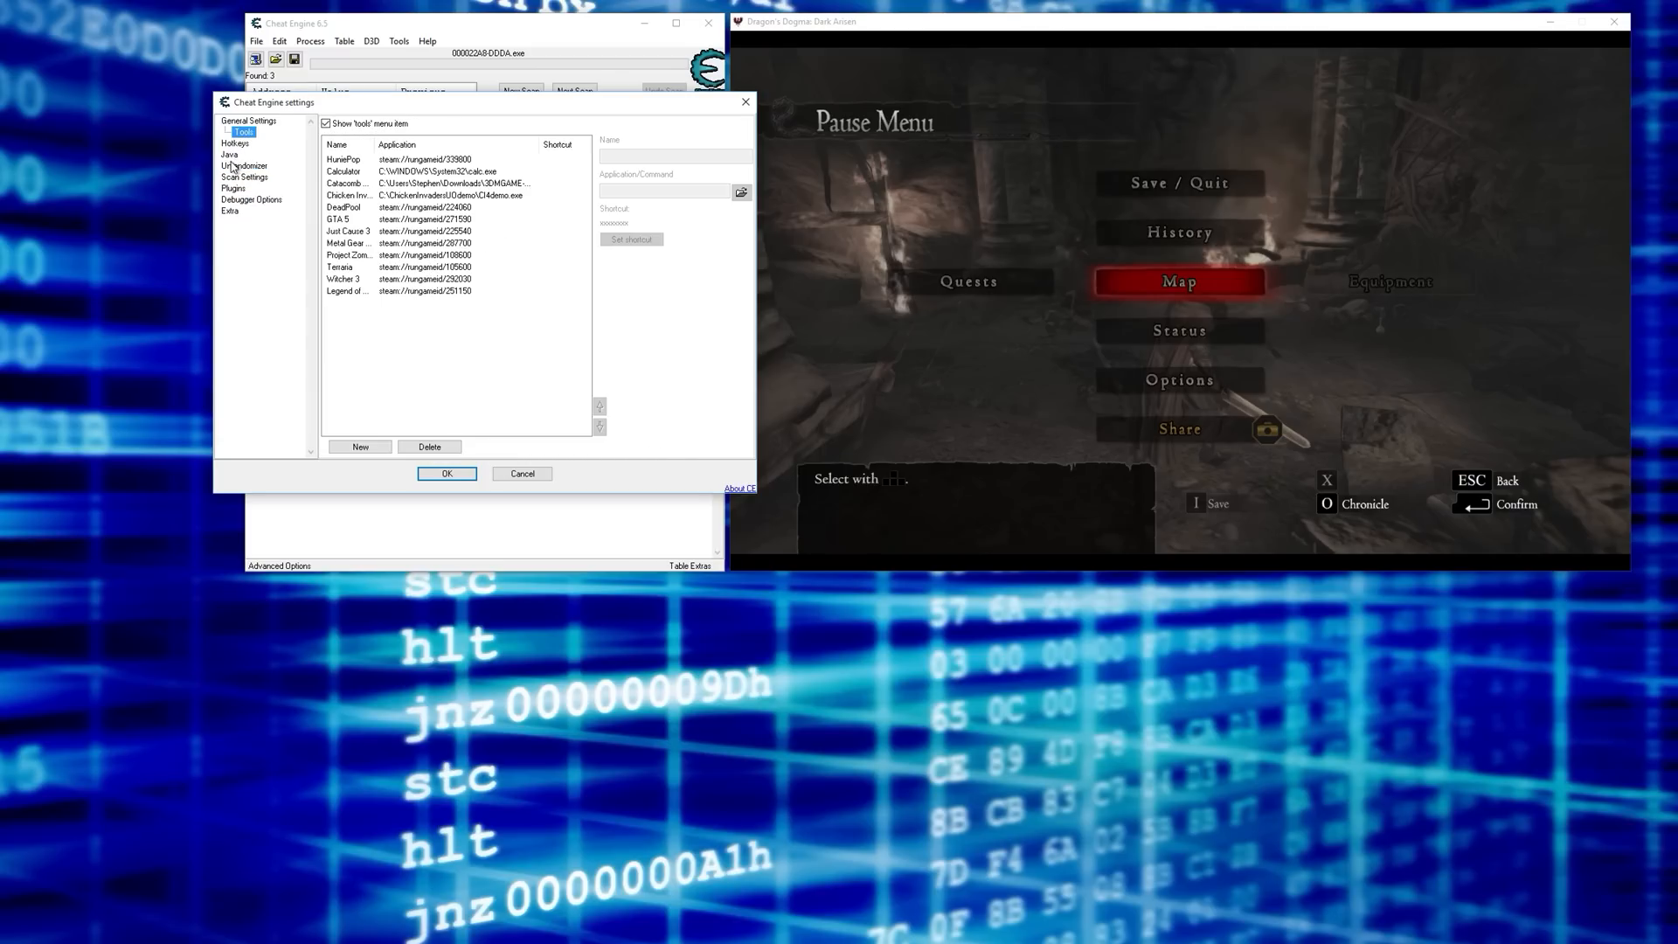
click(244, 176)
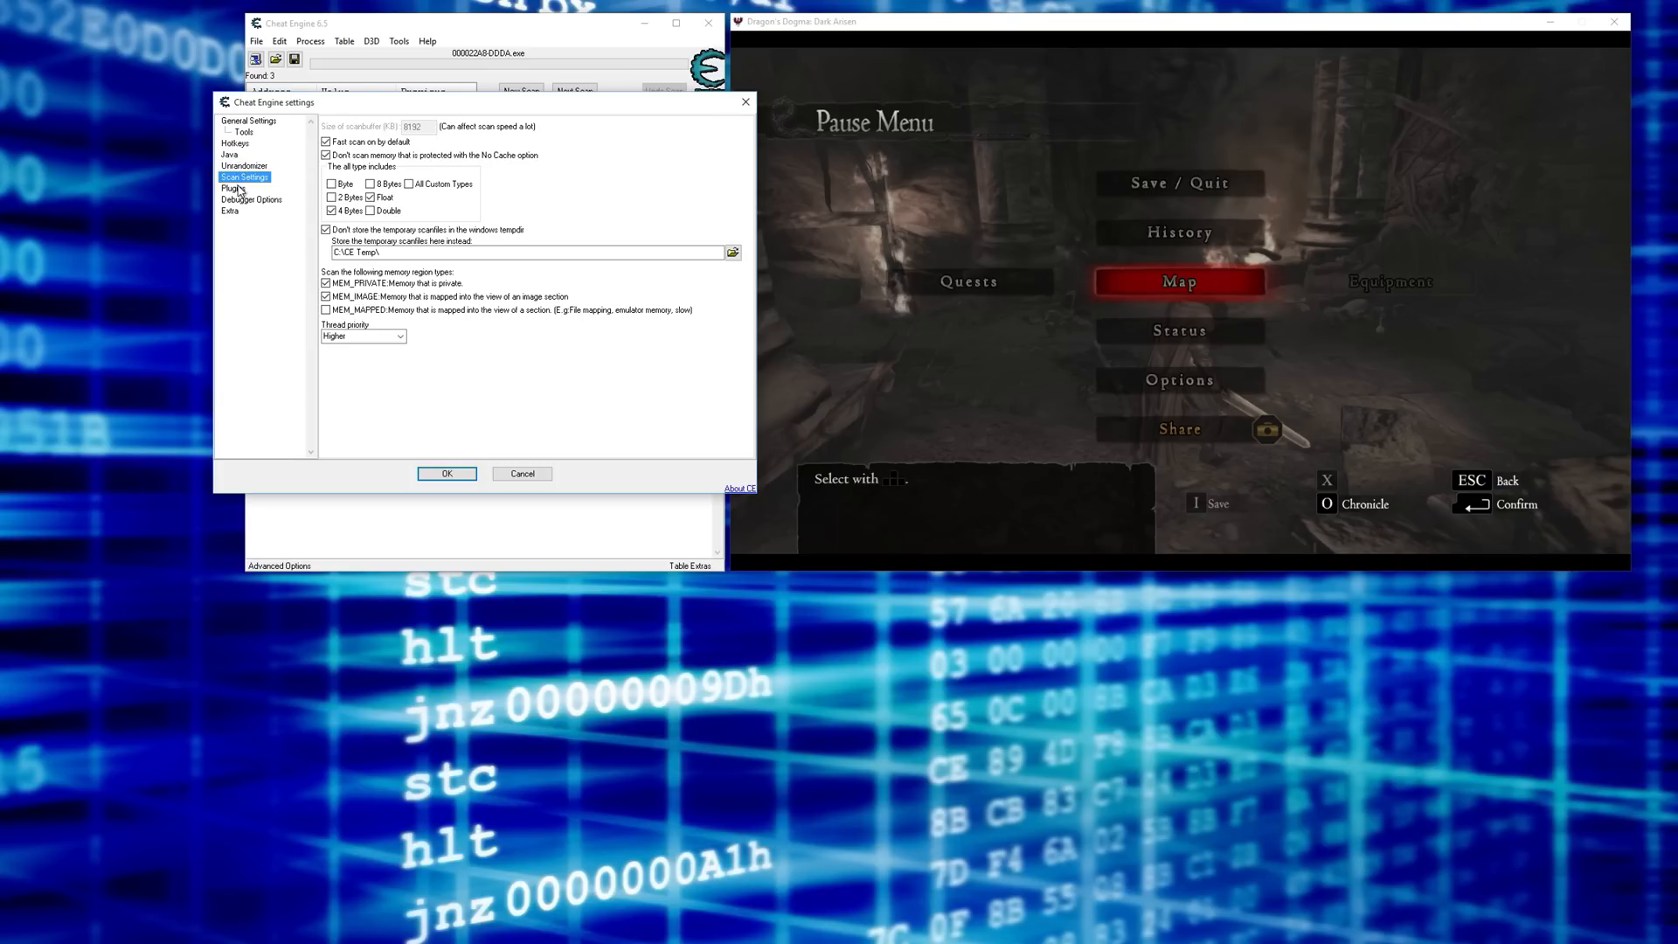
click(230, 189)
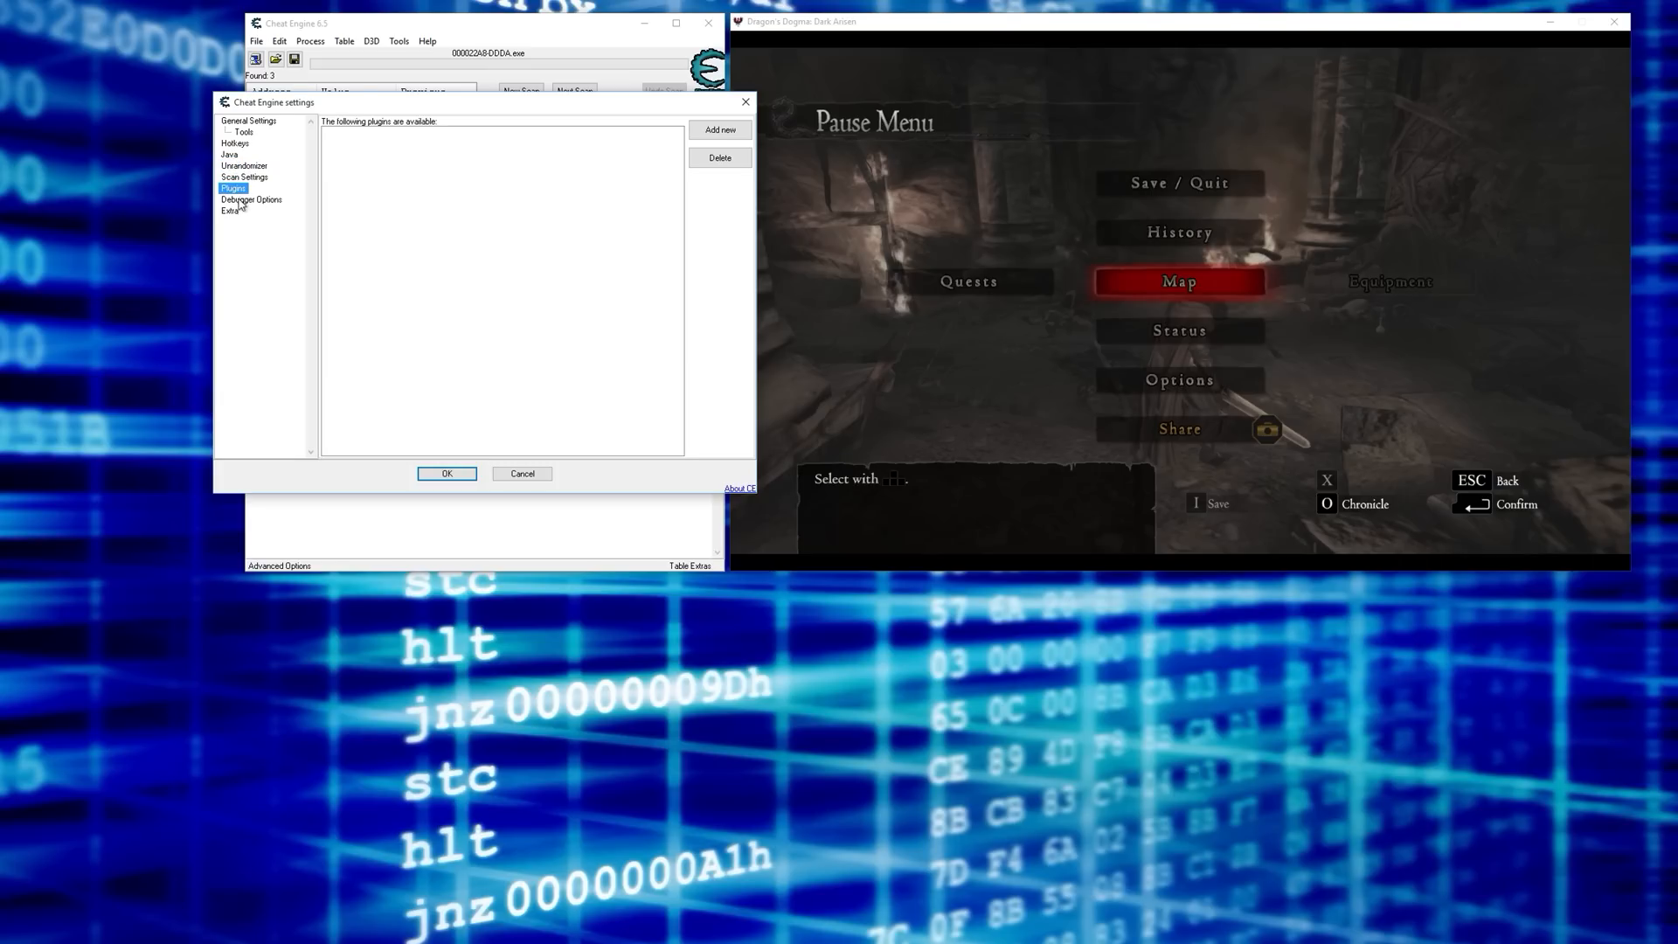
click(250, 199)
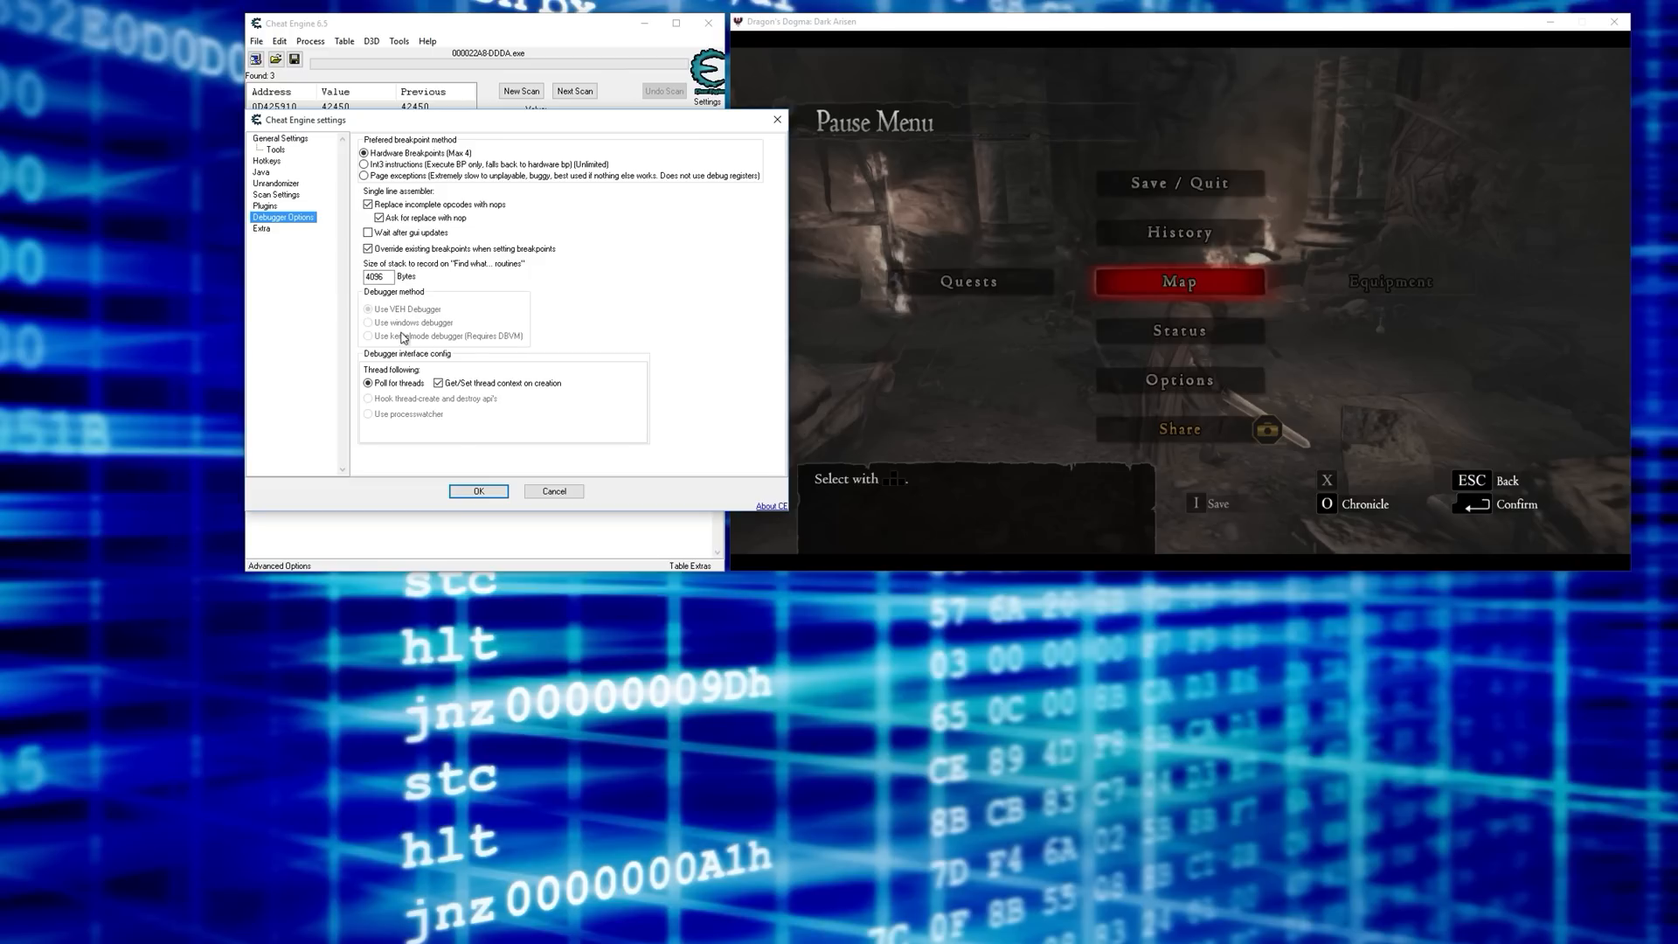
click(479, 490)
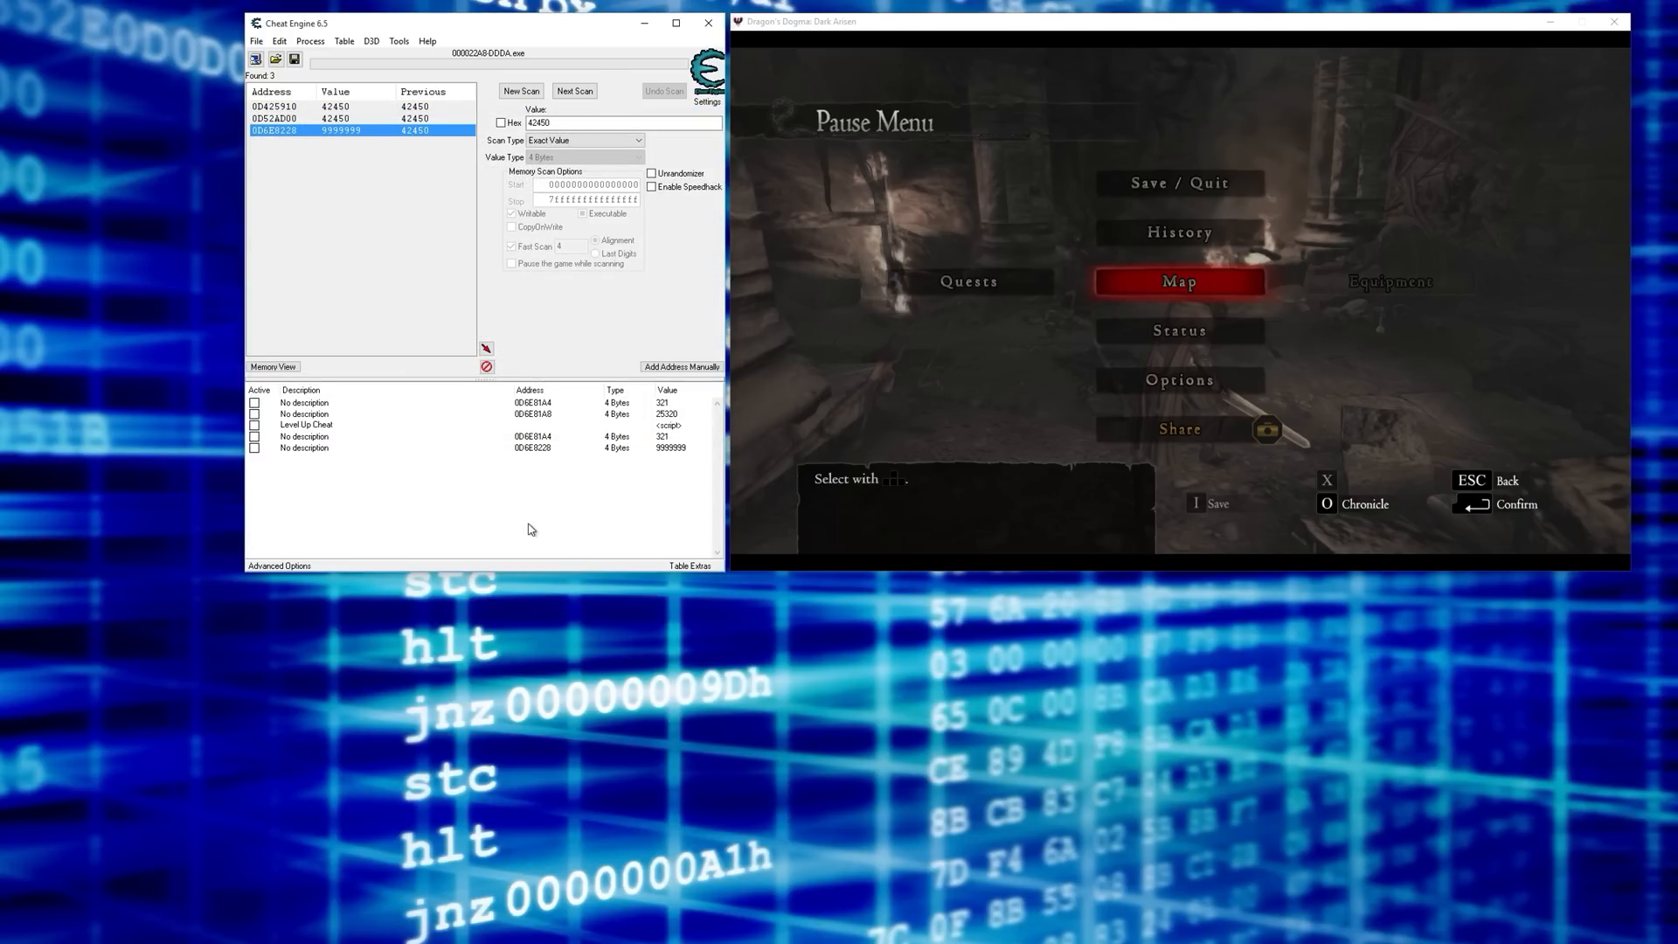
mouse_move(615, 327)
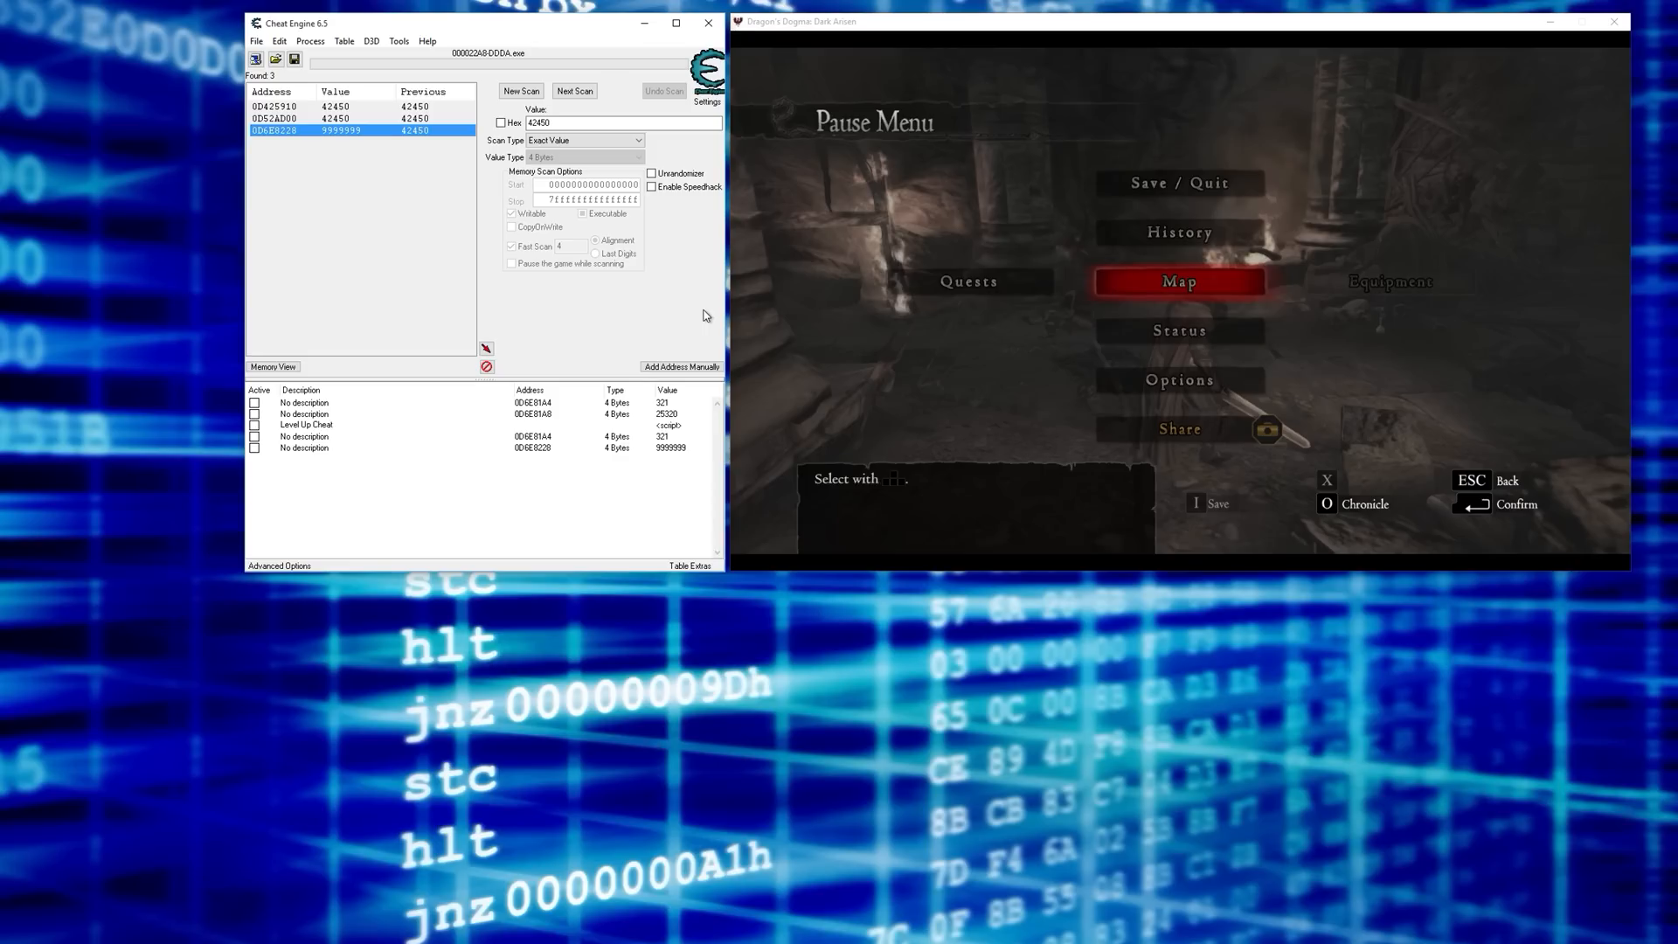
mouse_move(561, 345)
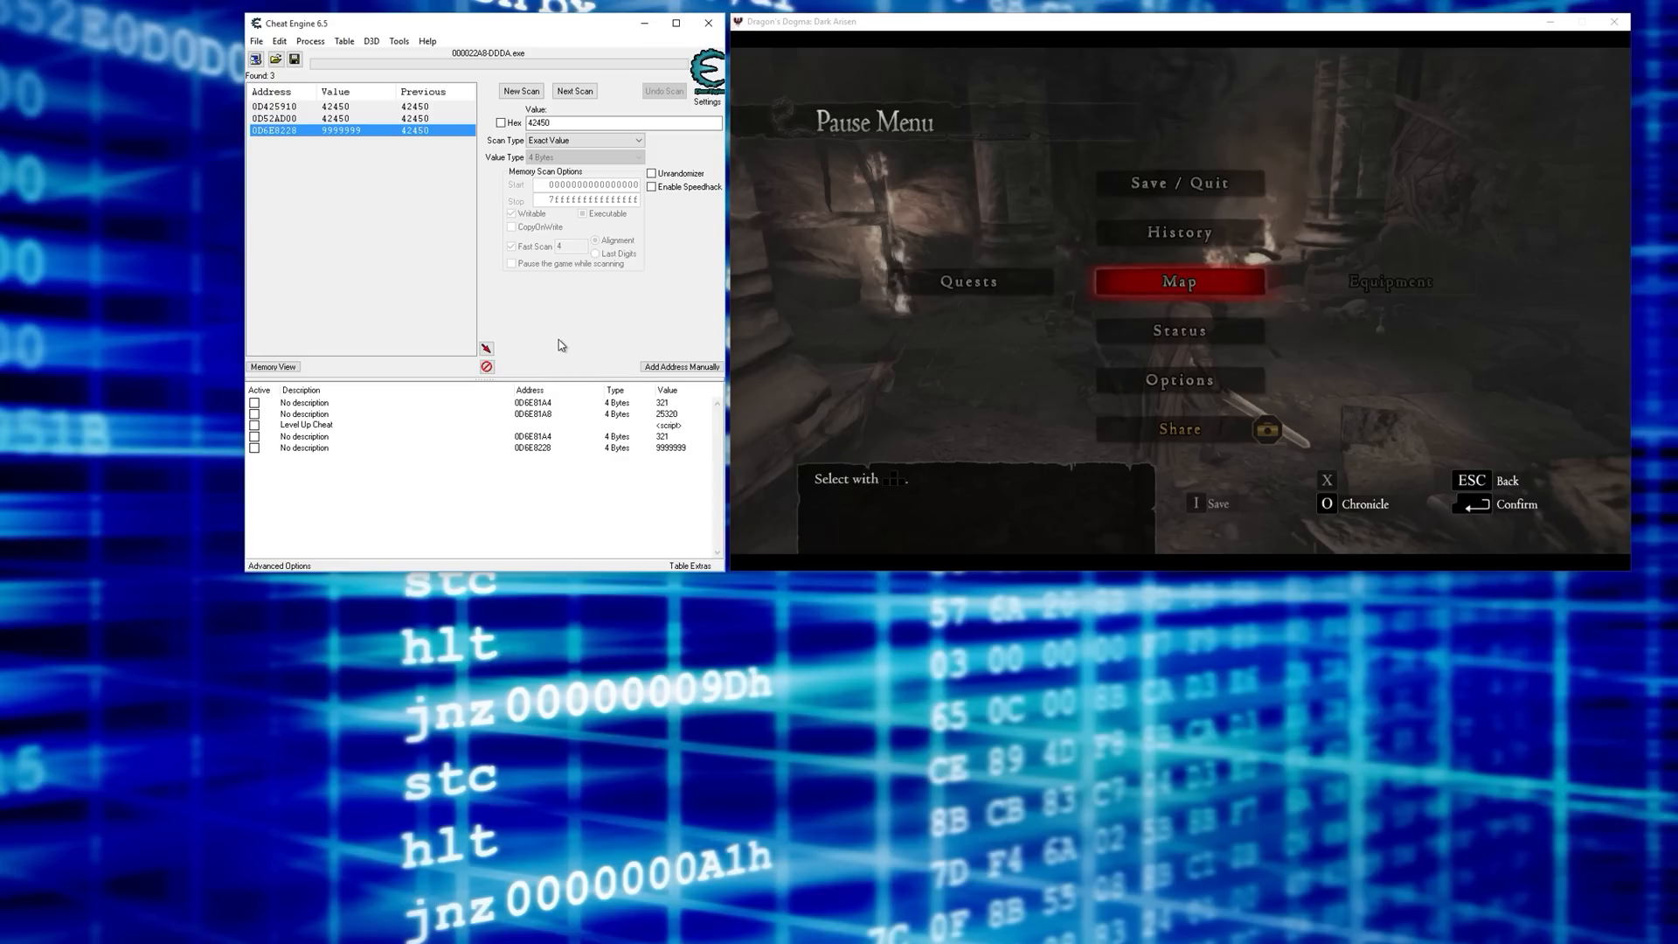